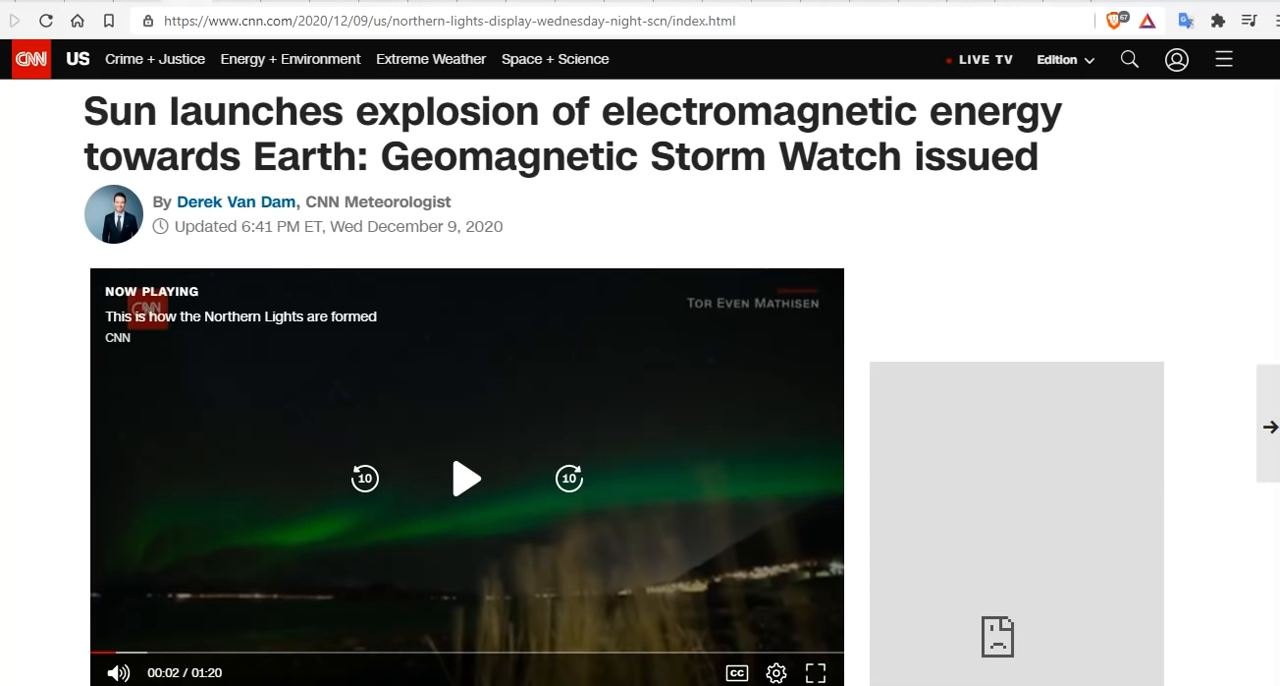
{"action": "scroll", "scroll_direction": "down", "scroll_amount": 3}
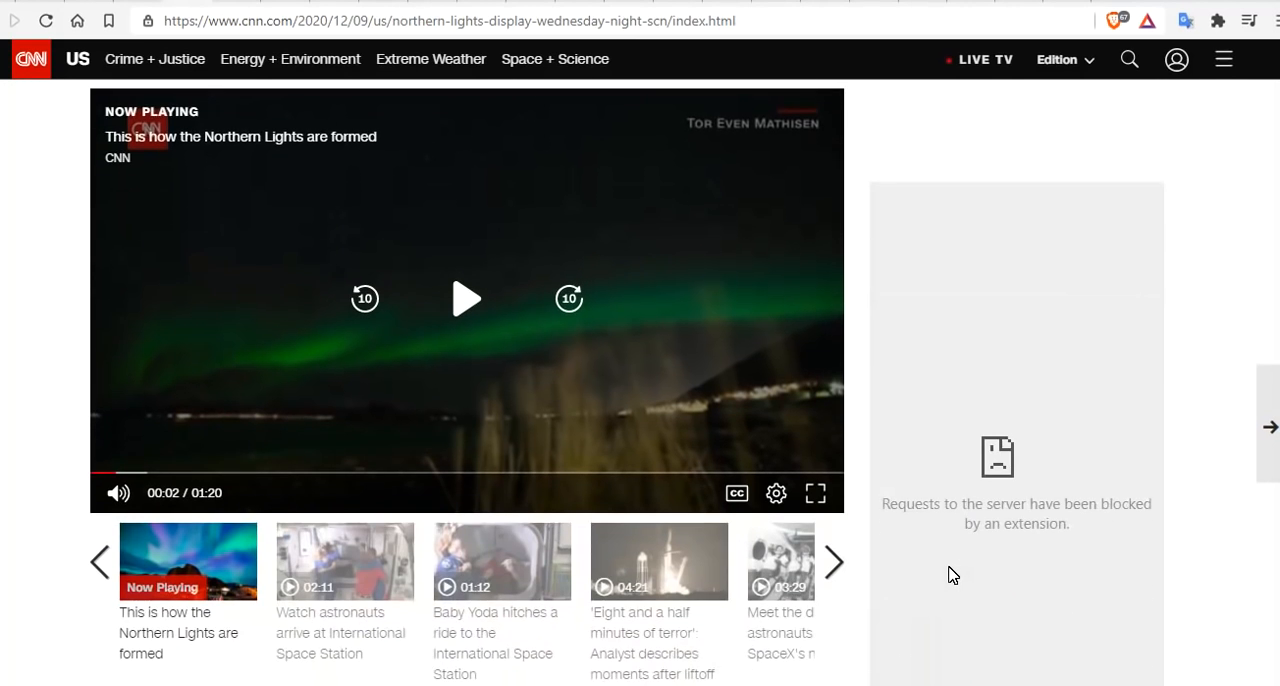
{"action": "scroll", "scroll_direction": "down", "scroll_amount": 3}
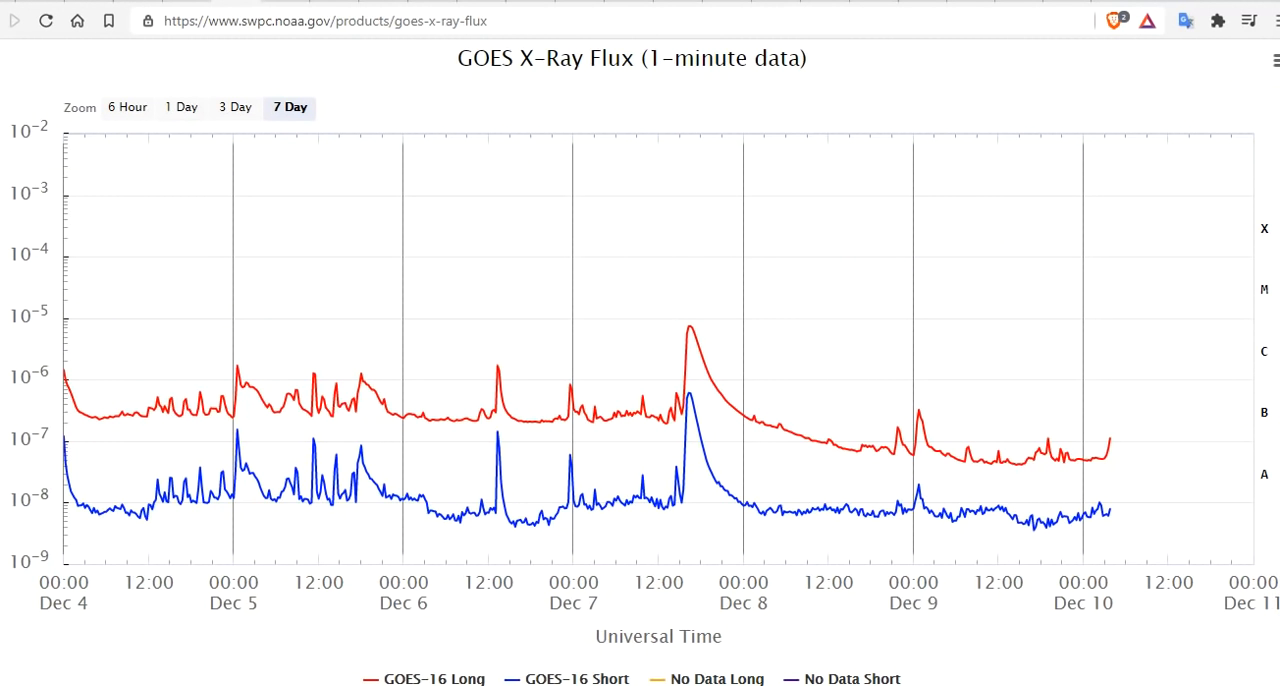
{"action": "mouse_move", "coordinate": [690, 332]}
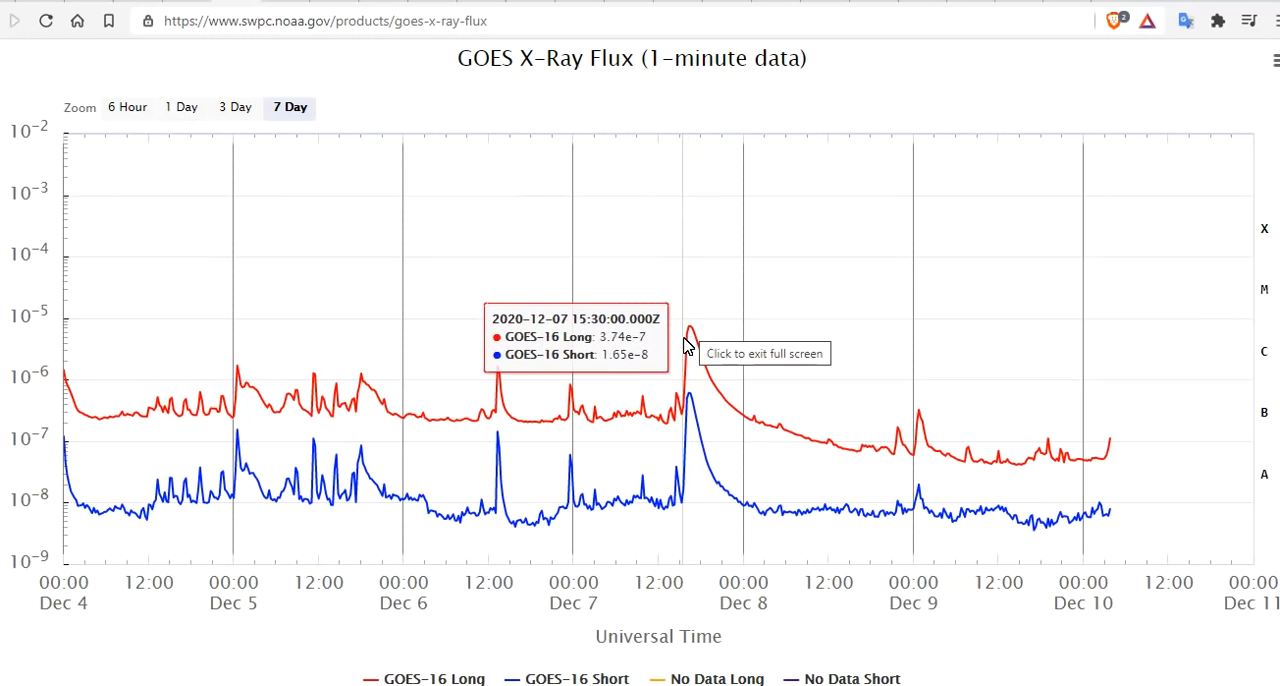
{"action": "mouse_move", "coordinate": [690, 333]}
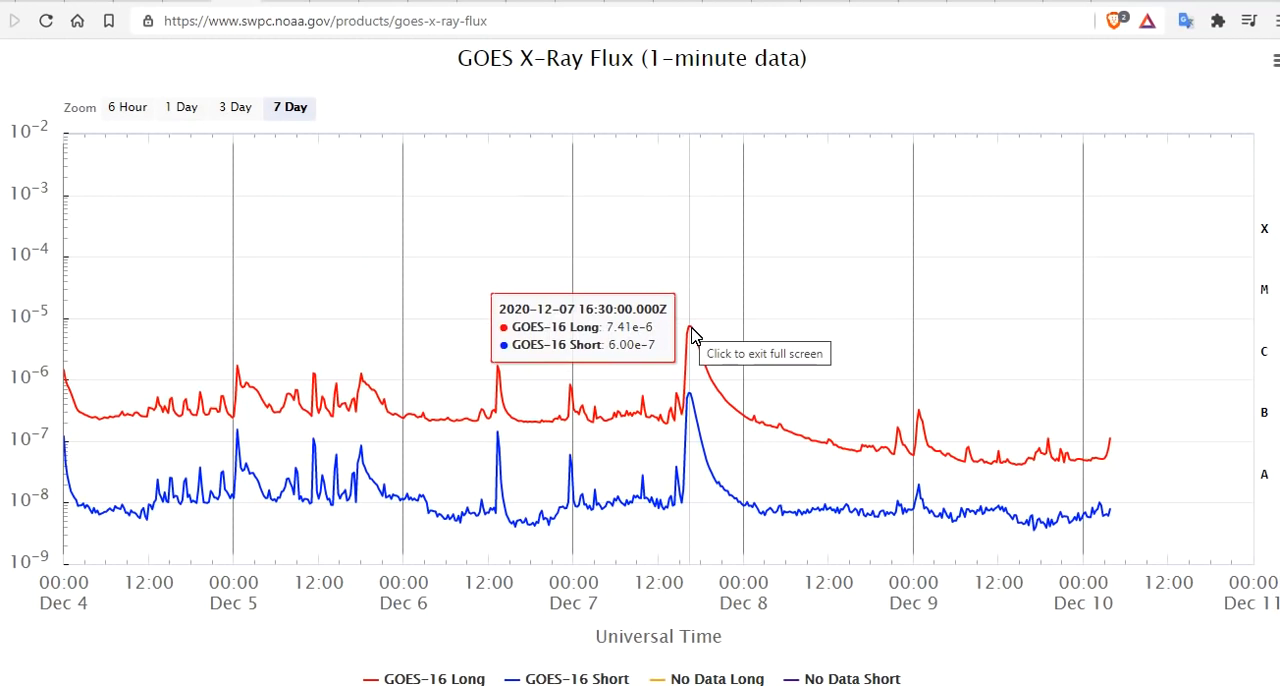
{"action": "mouse_move", "coordinate": [550, 146]}
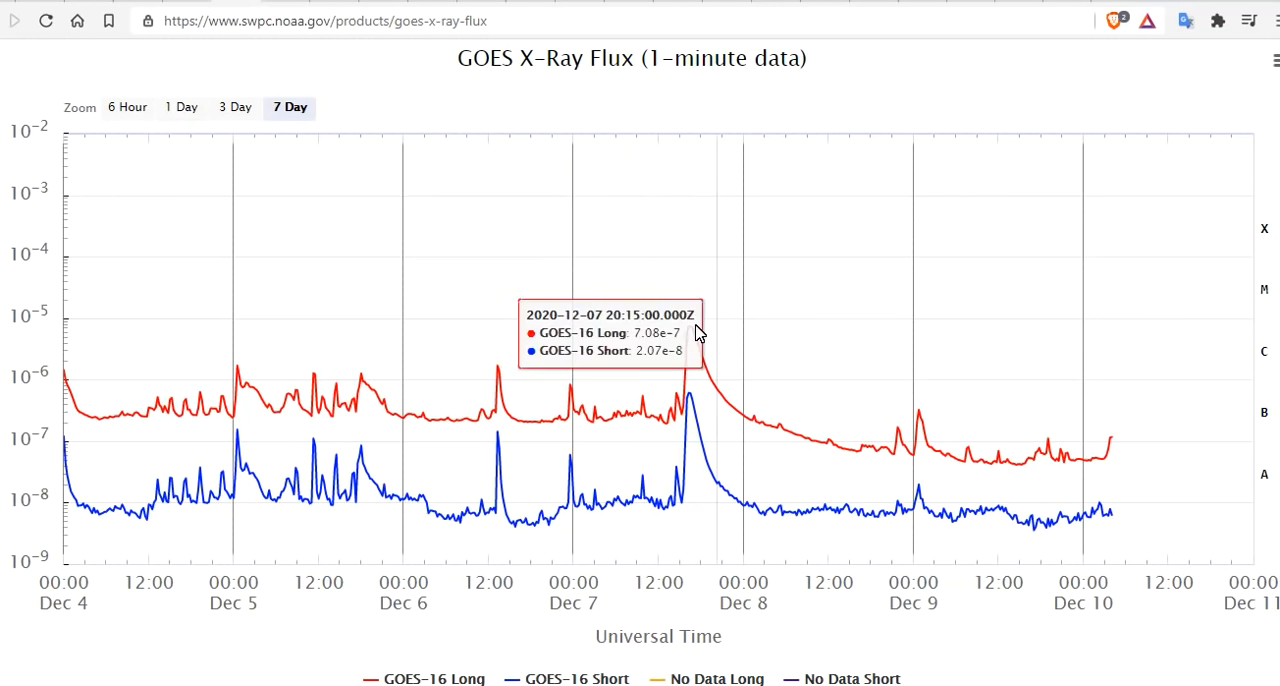
{"action": "mouse_move", "coordinate": [485, 300]}
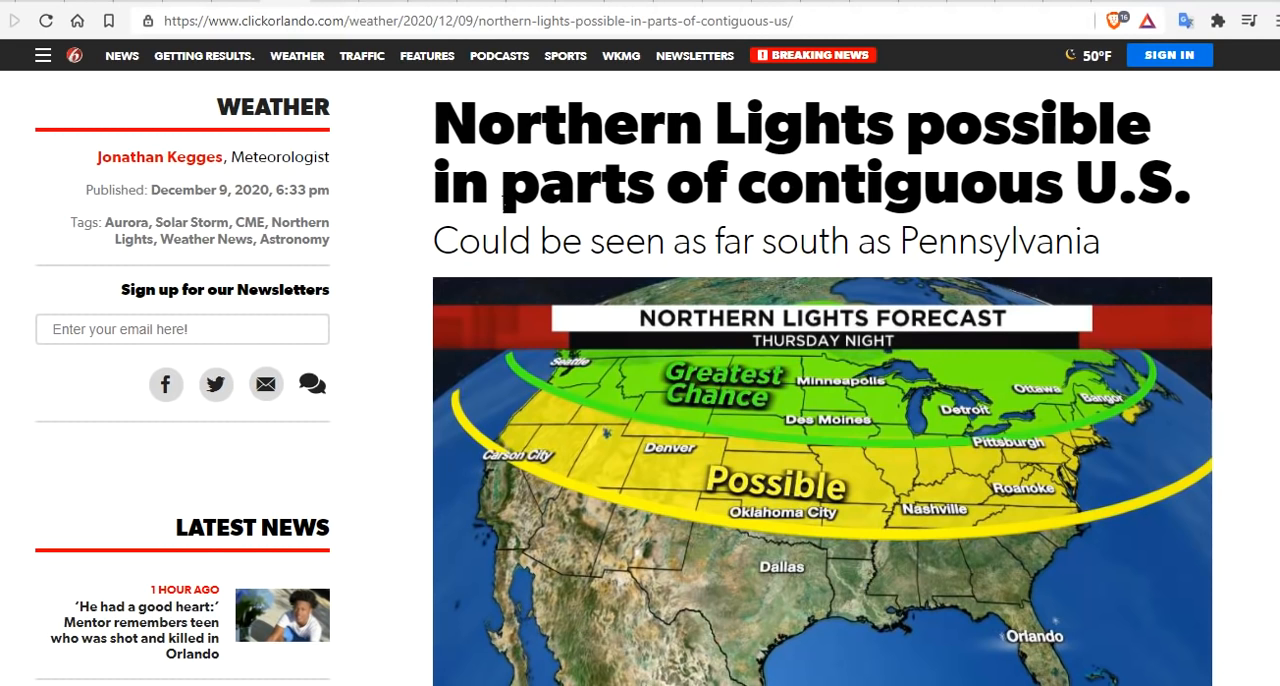
{"action": "mouse_move", "coordinate": [888, 517]}
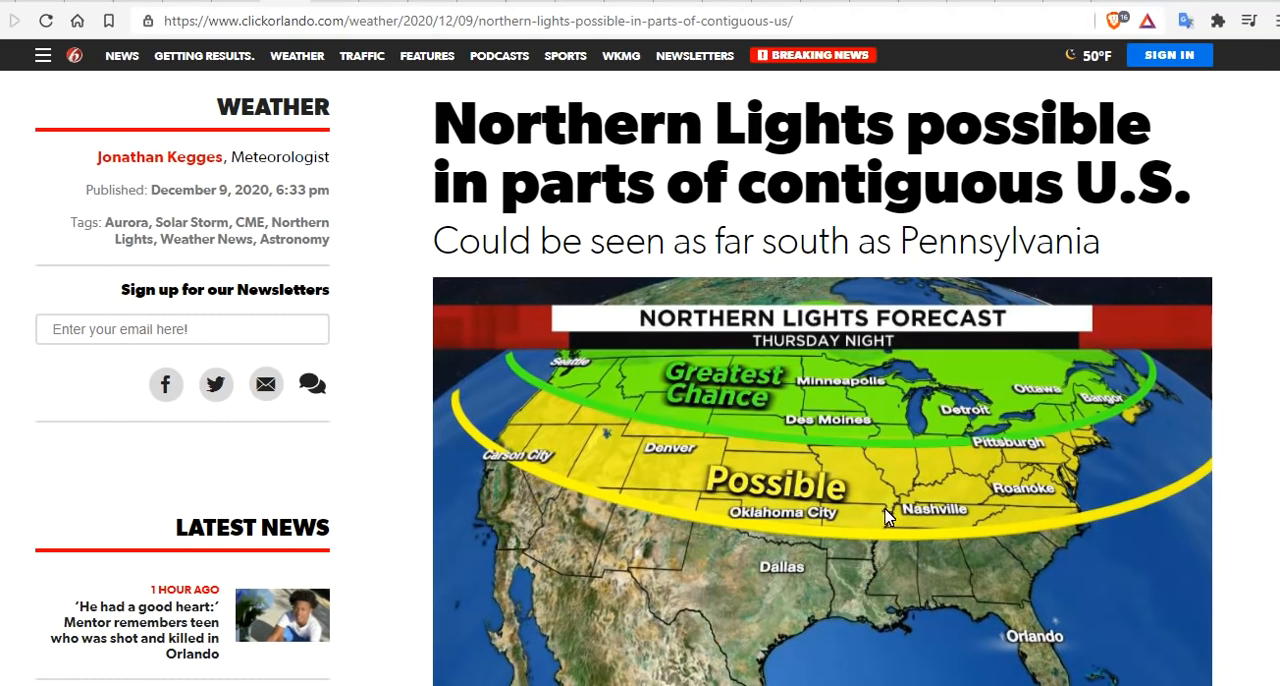
{"action": "mouse_move", "coordinate": [738, 529]}
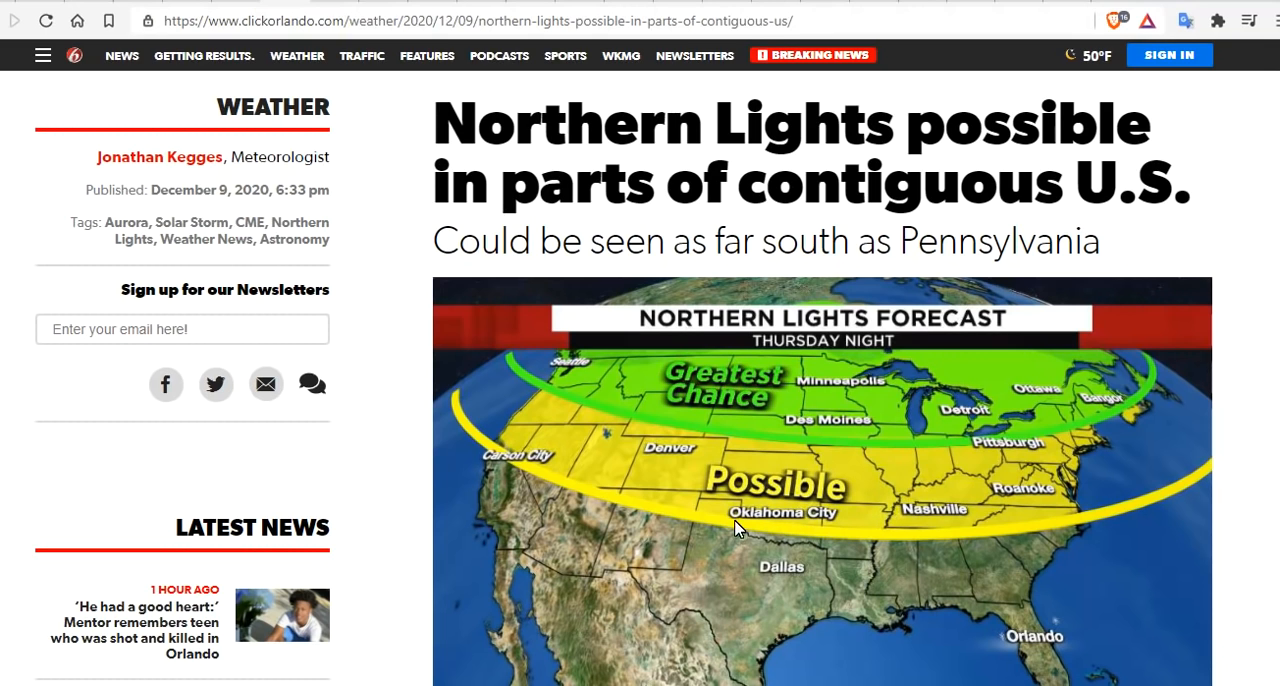
{"action": "mouse_move", "coordinate": [728, 530]}
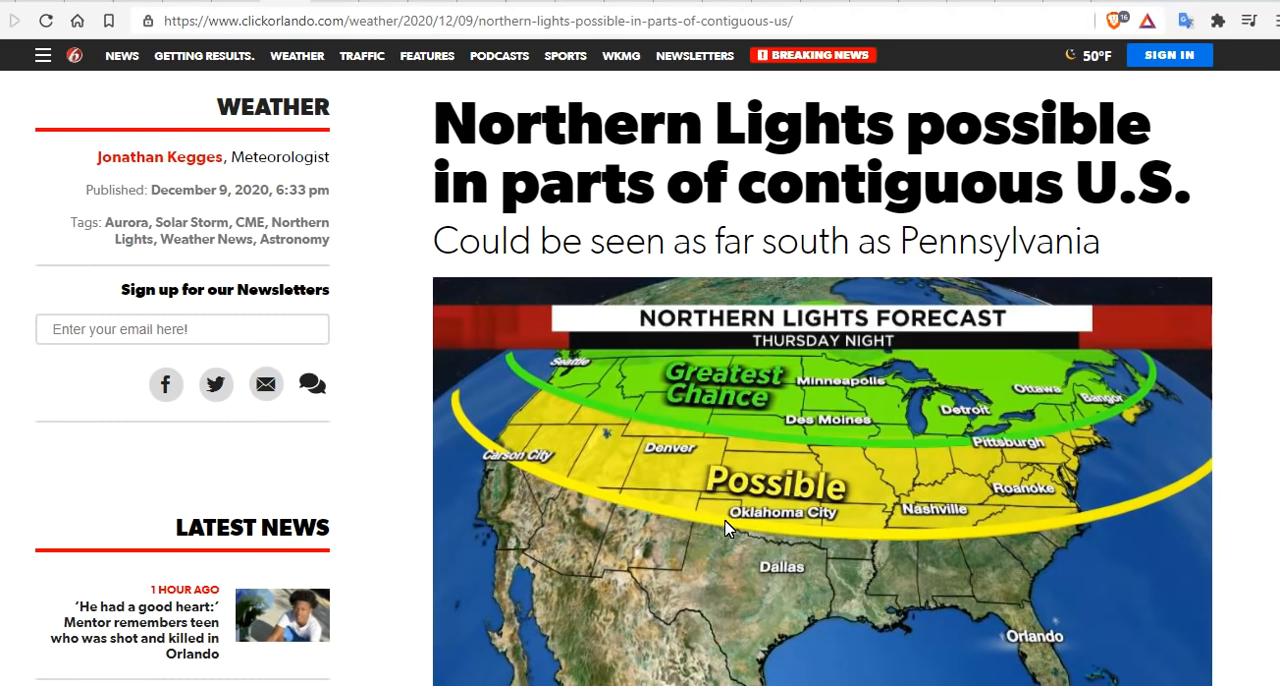
{"action": "mouse_move", "coordinate": [767, 505]}
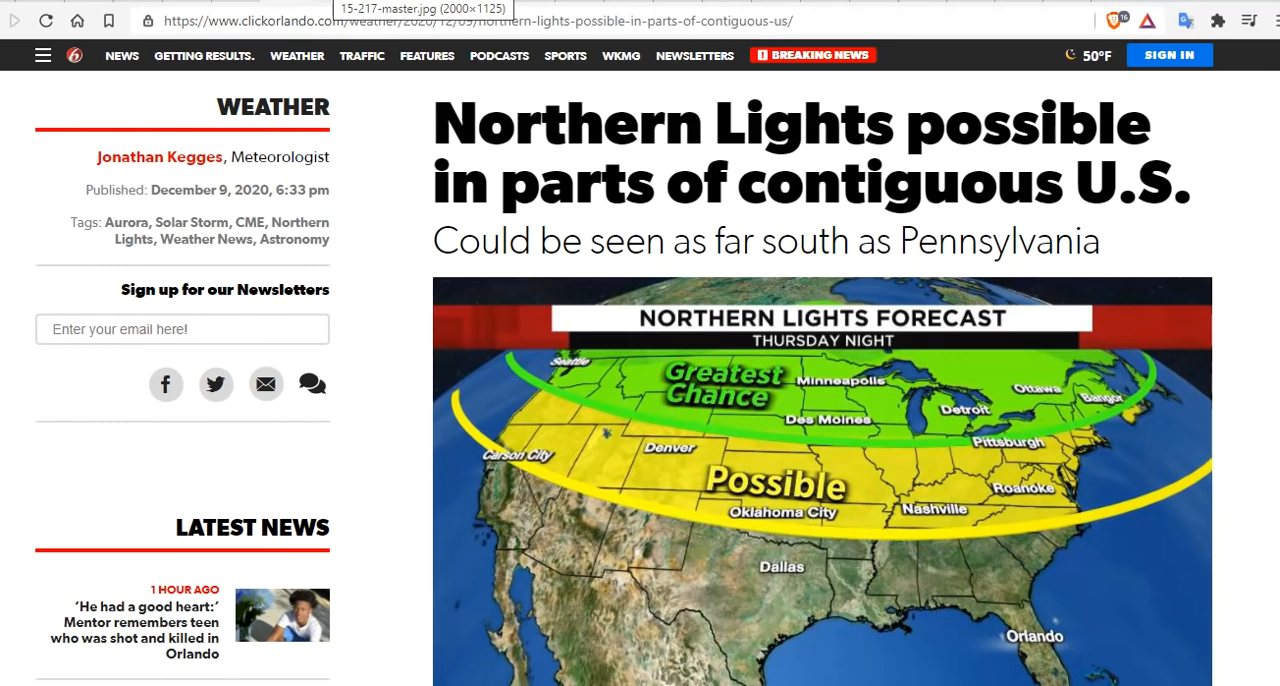
{"action": "mouse_move", "coordinate": [490, 309]}
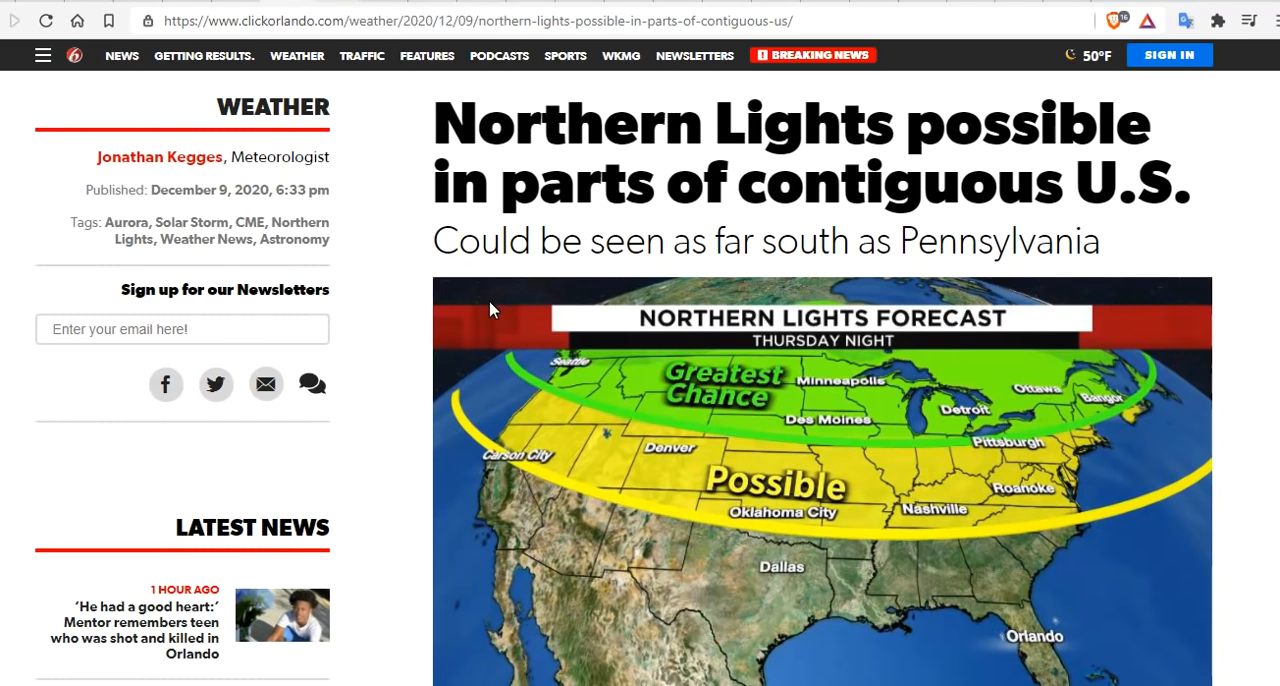
{"action": "mouse_move", "coordinate": [1020, 264]}
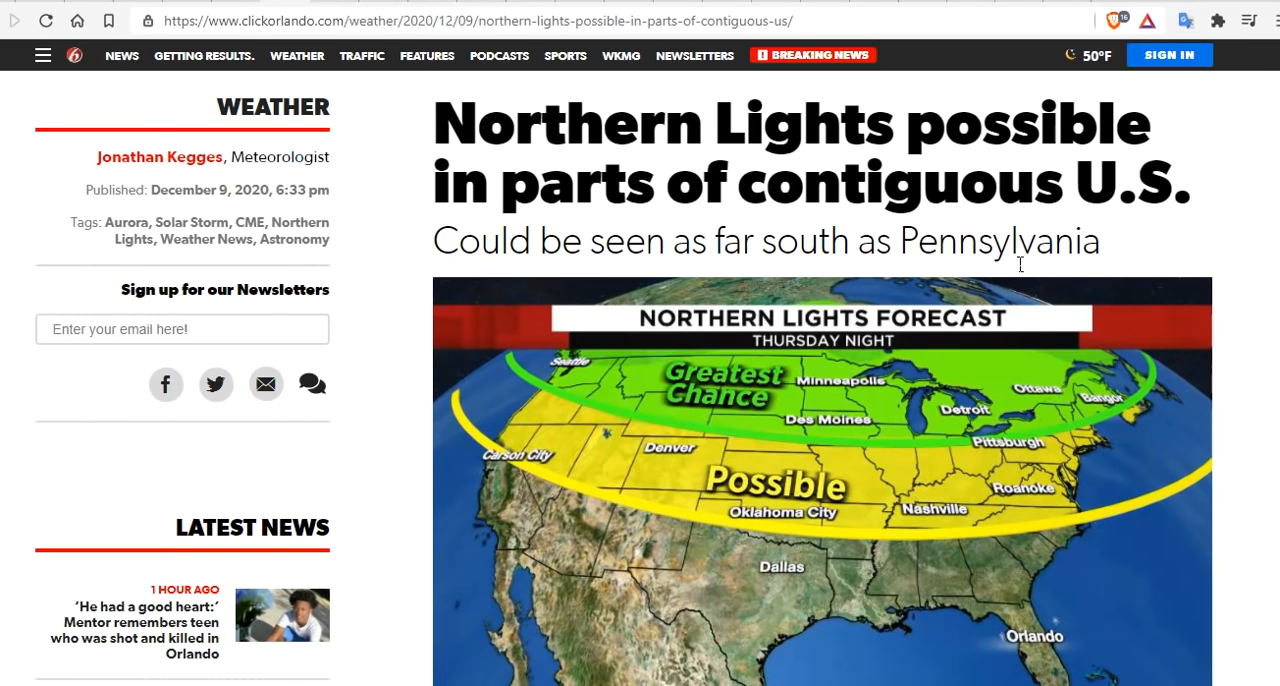
{"action": "mouse_move", "coordinate": [582, 245]}
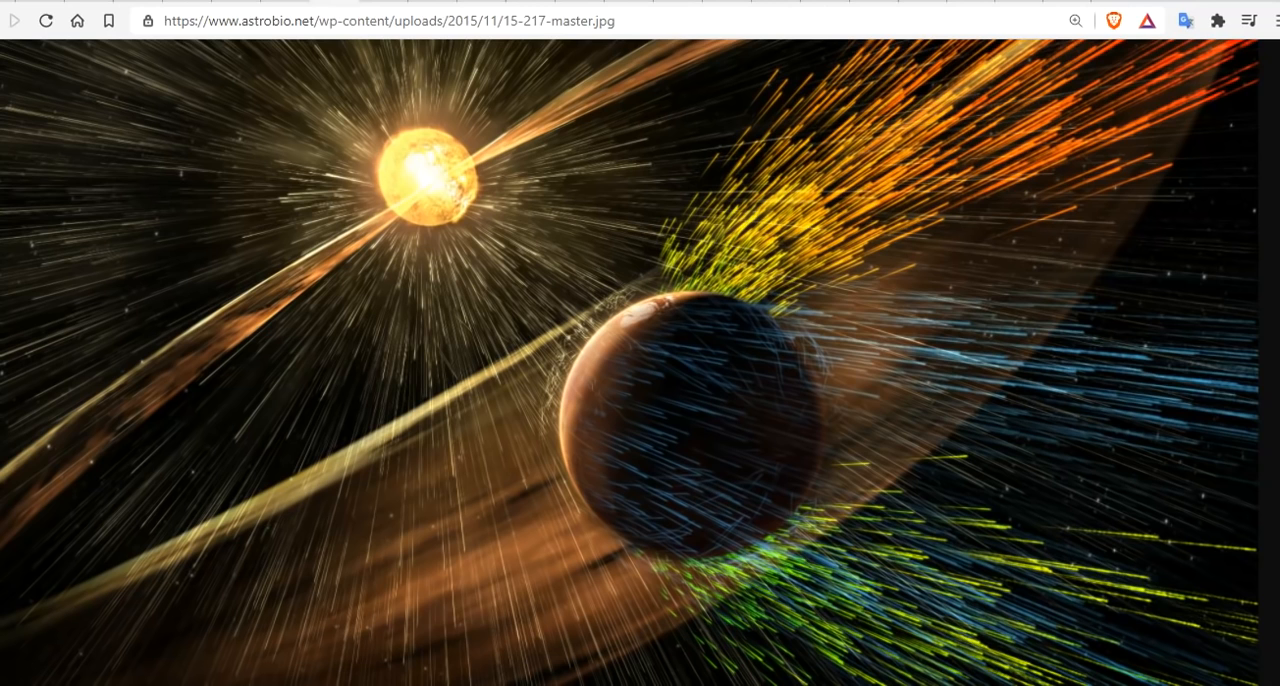
{"action": "mouse_move", "coordinate": [450, 207]}
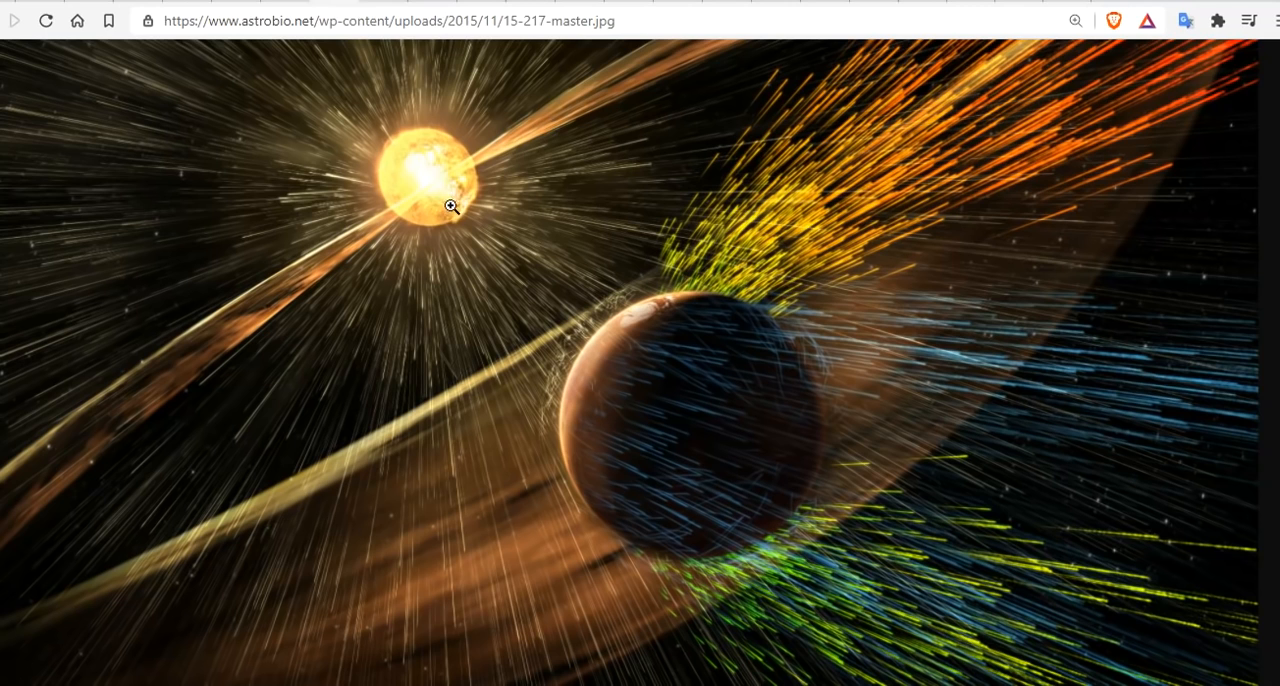
{"action": "mouse_move", "coordinate": [460, 177]}
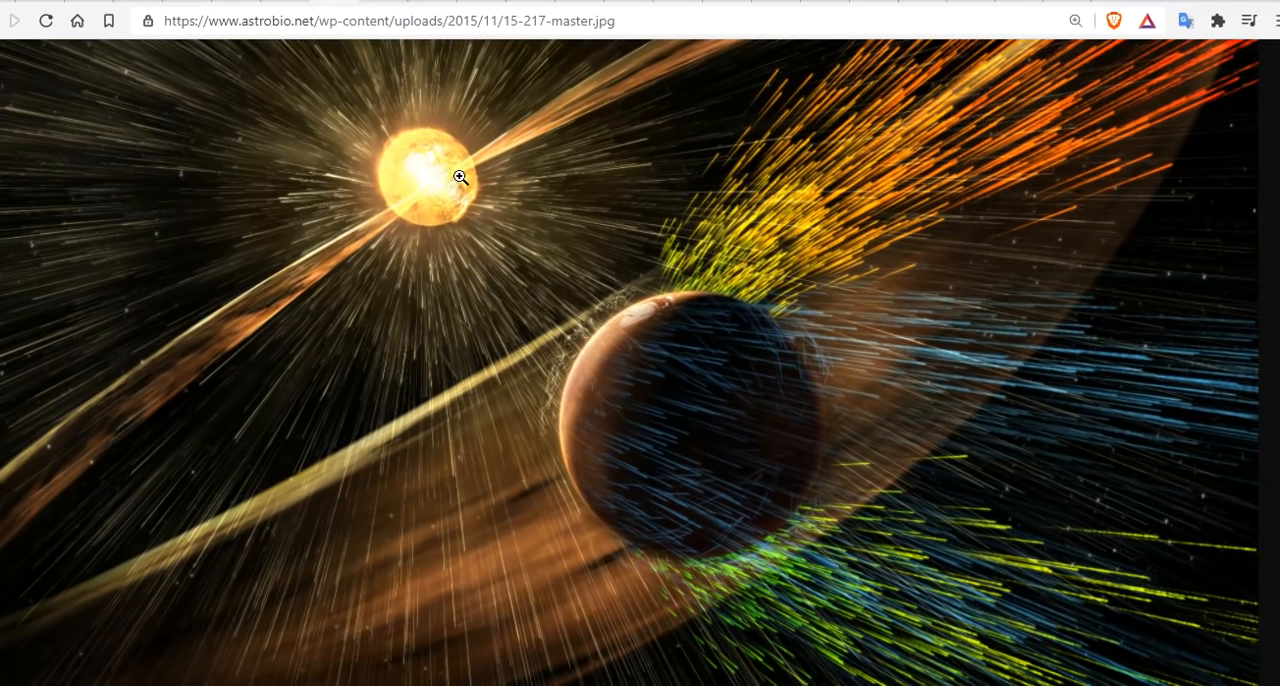
{"action": "mouse_move", "coordinate": [506, 252]}
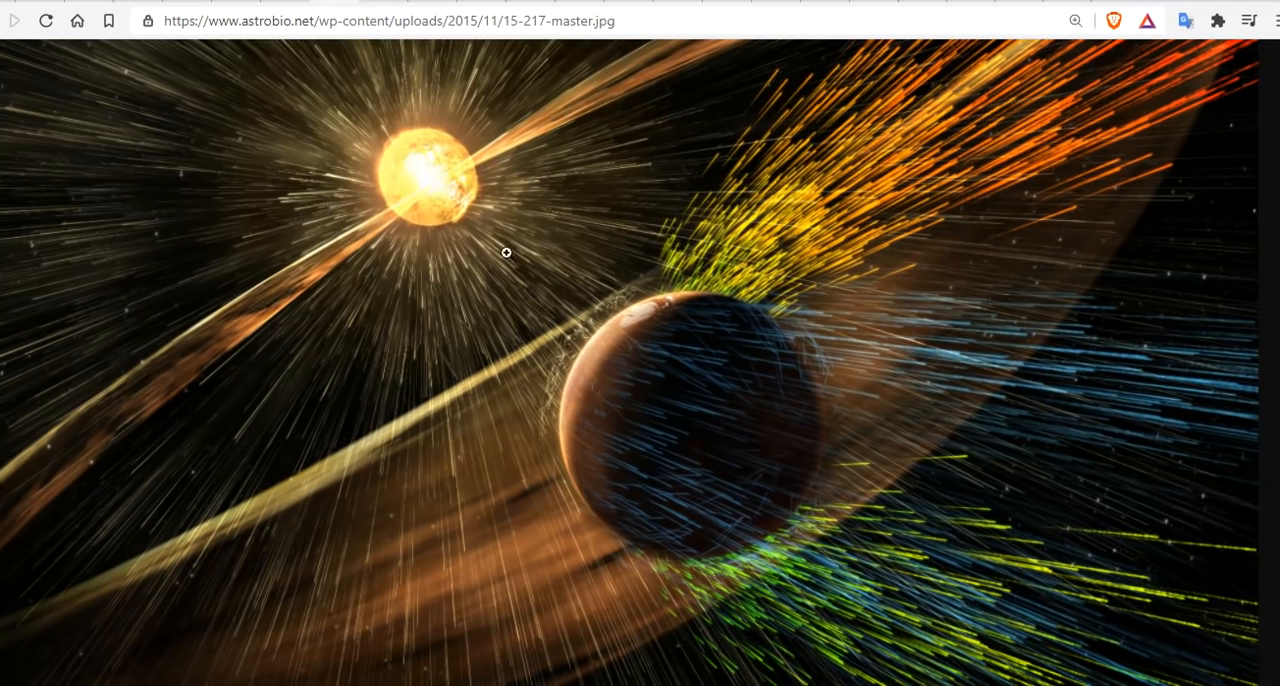
{"action": "mouse_move", "coordinate": [608, 290]}
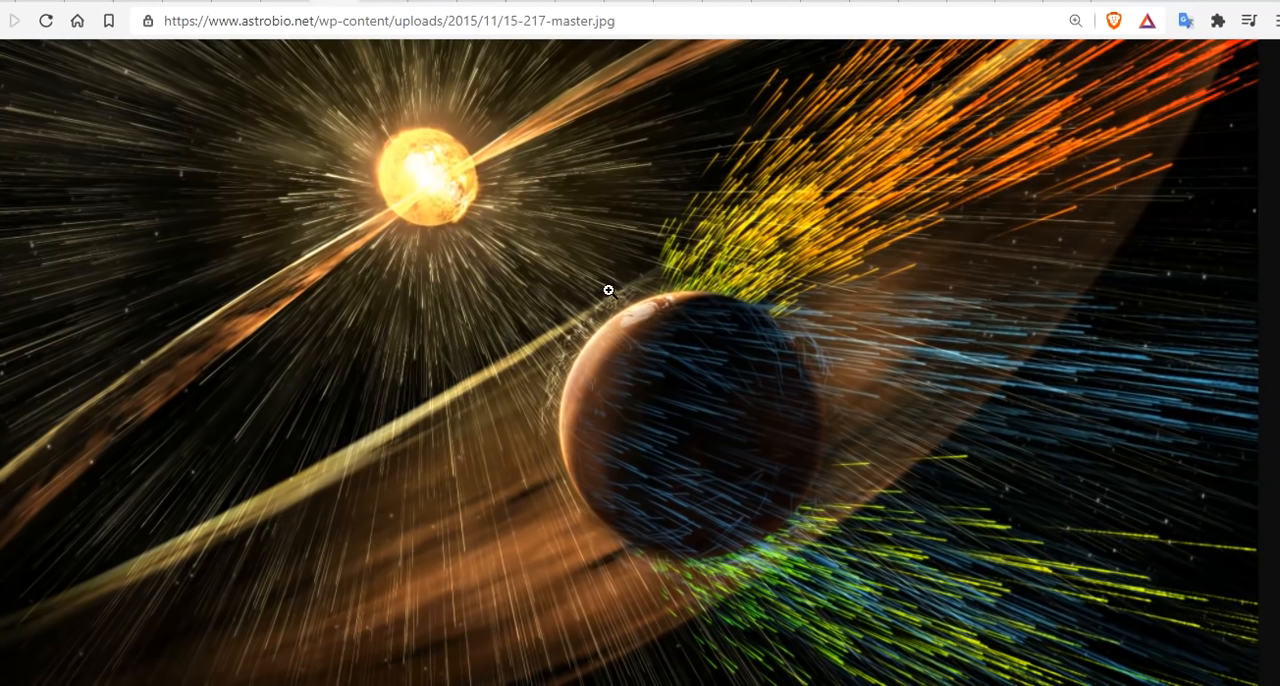
{"action": "mouse_move", "coordinate": [730, 292]}
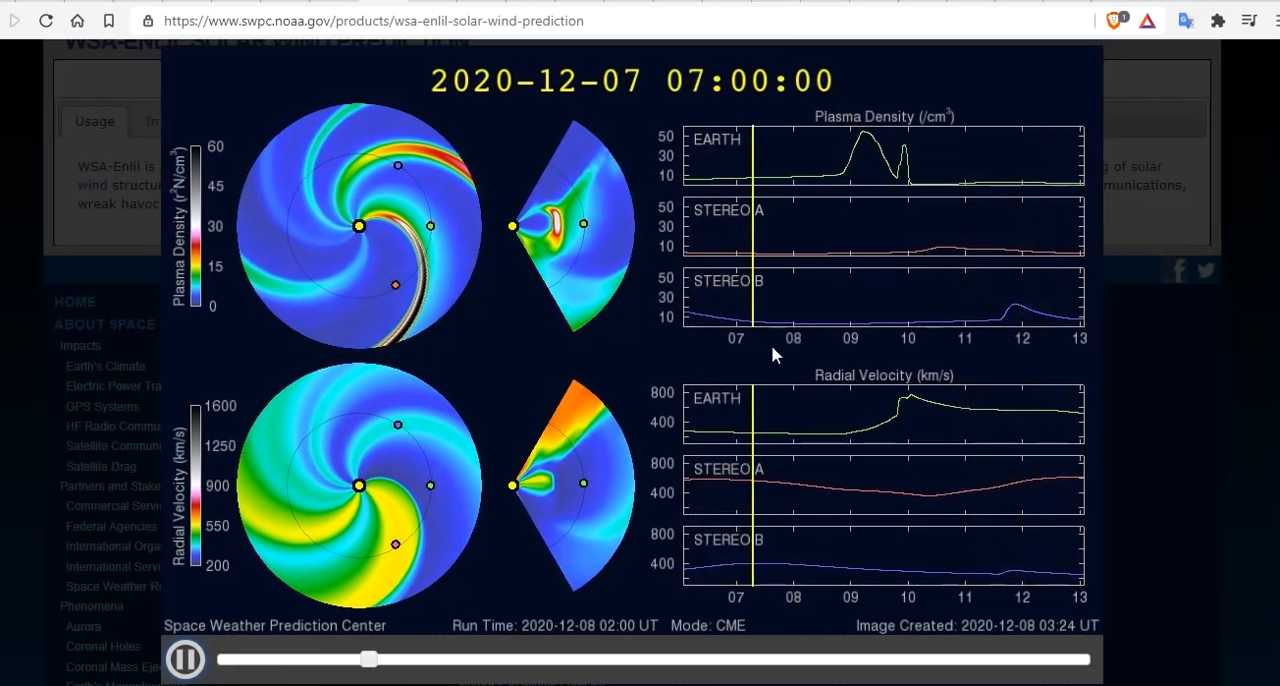
{"action": "left_click", "coordinate": [184, 659]}
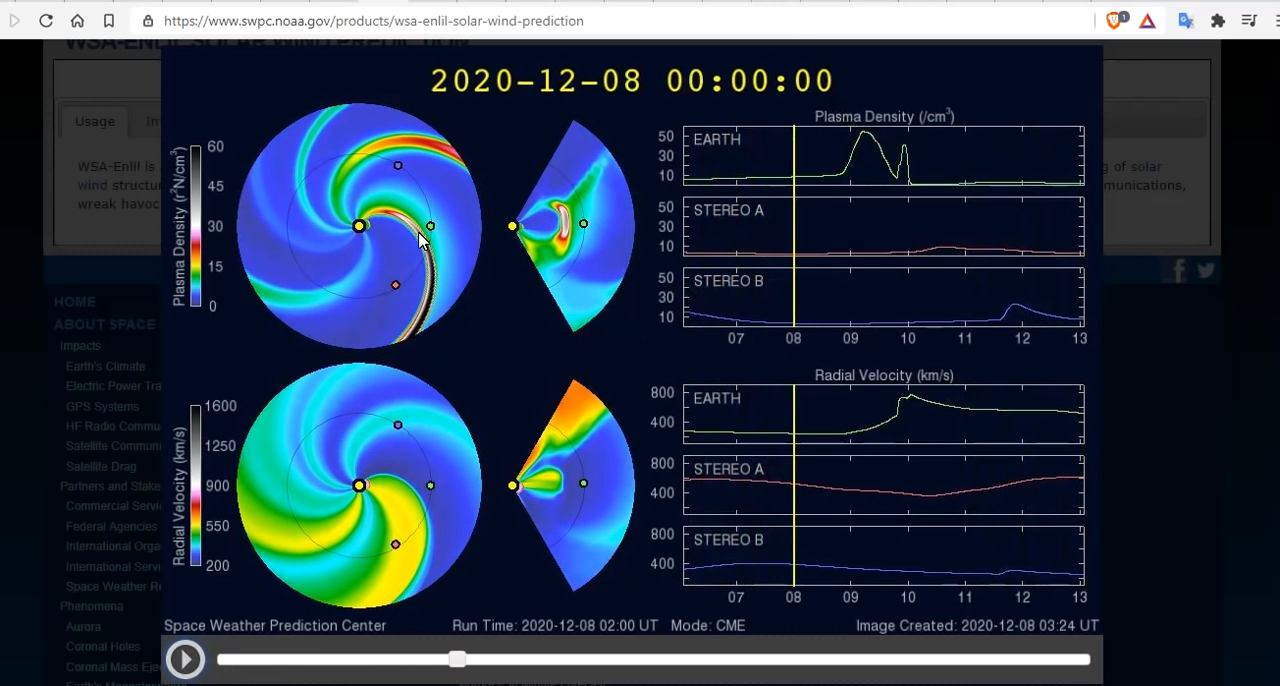
{"action": "mouse_move", "coordinate": [445, 230]}
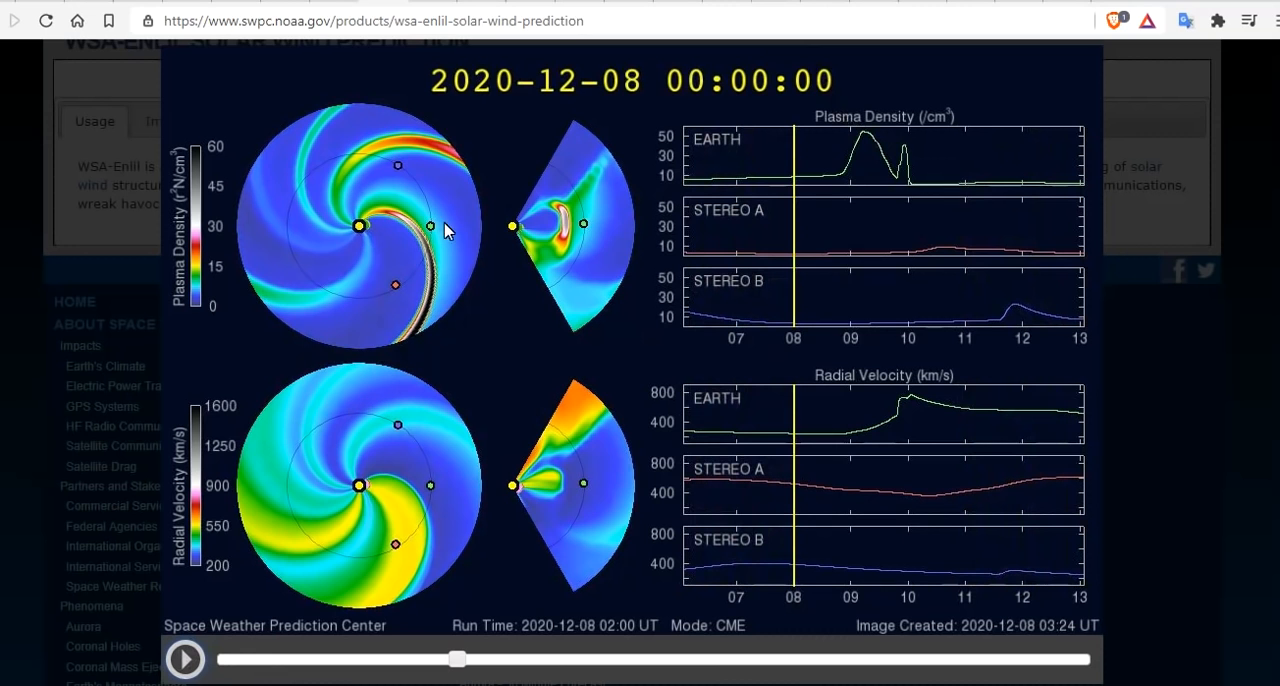
{"action": "mouse_move", "coordinate": [555, 250]}
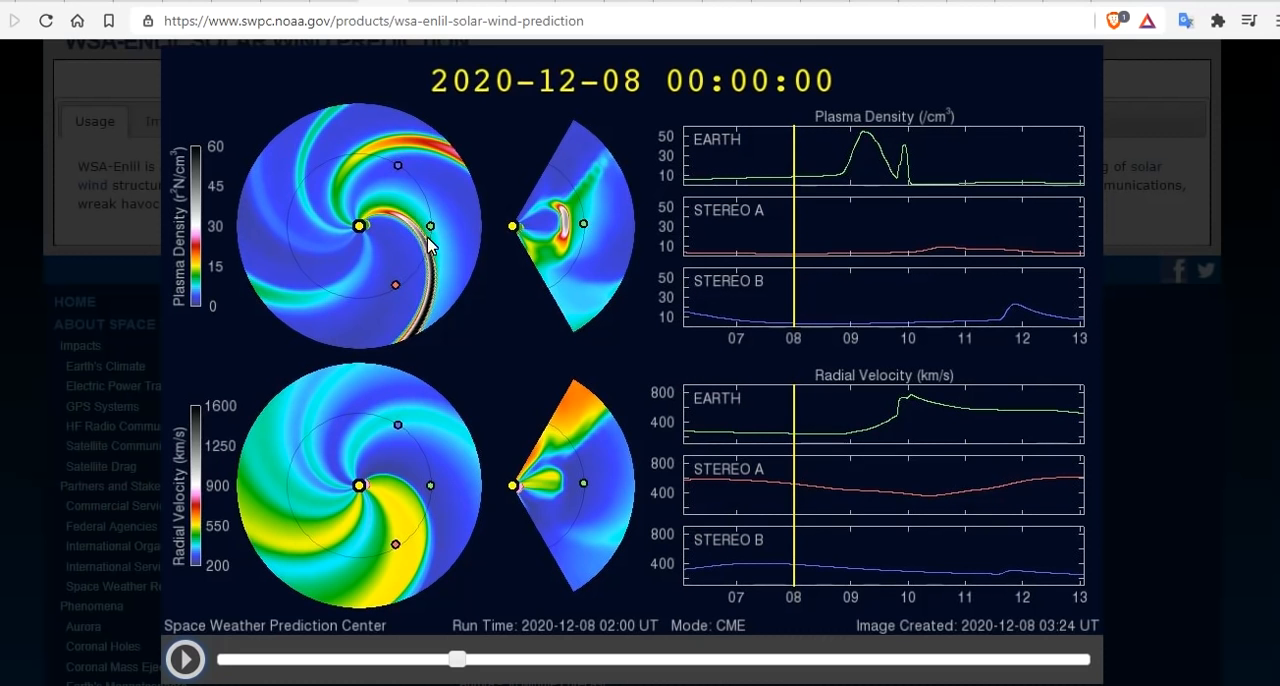
{"action": "mouse_move", "coordinate": [360, 218]}
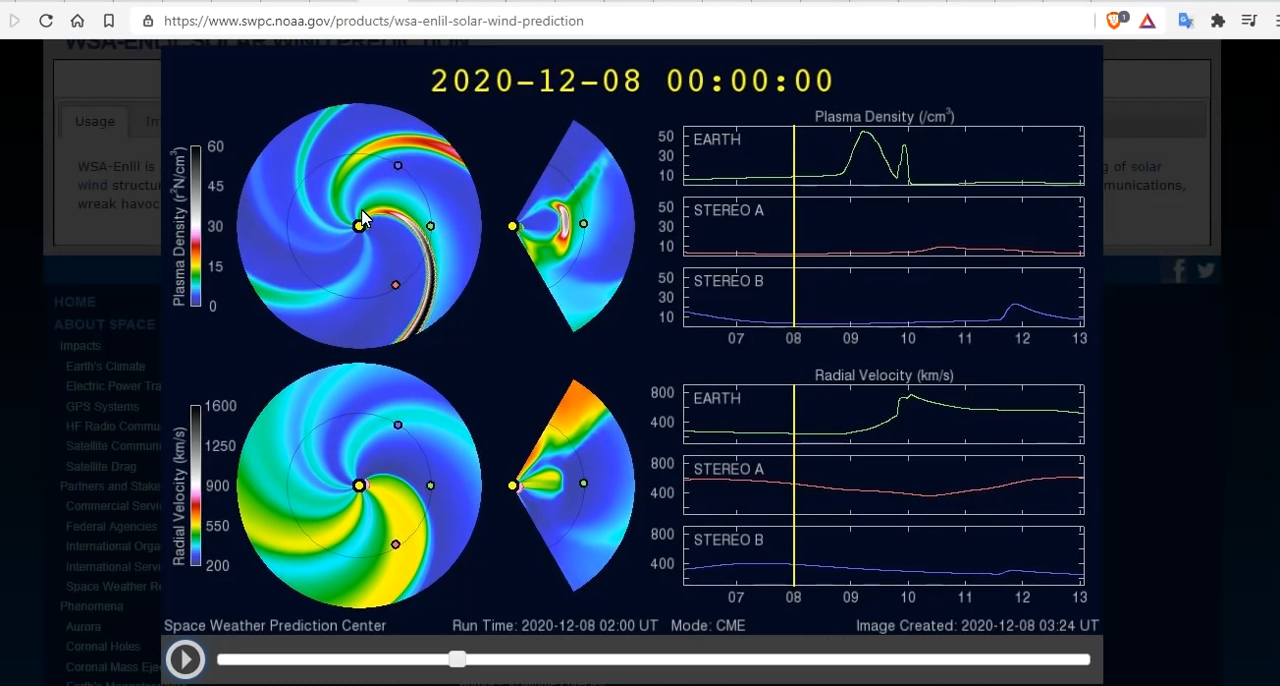
{"action": "mouse_move", "coordinate": [417, 328]}
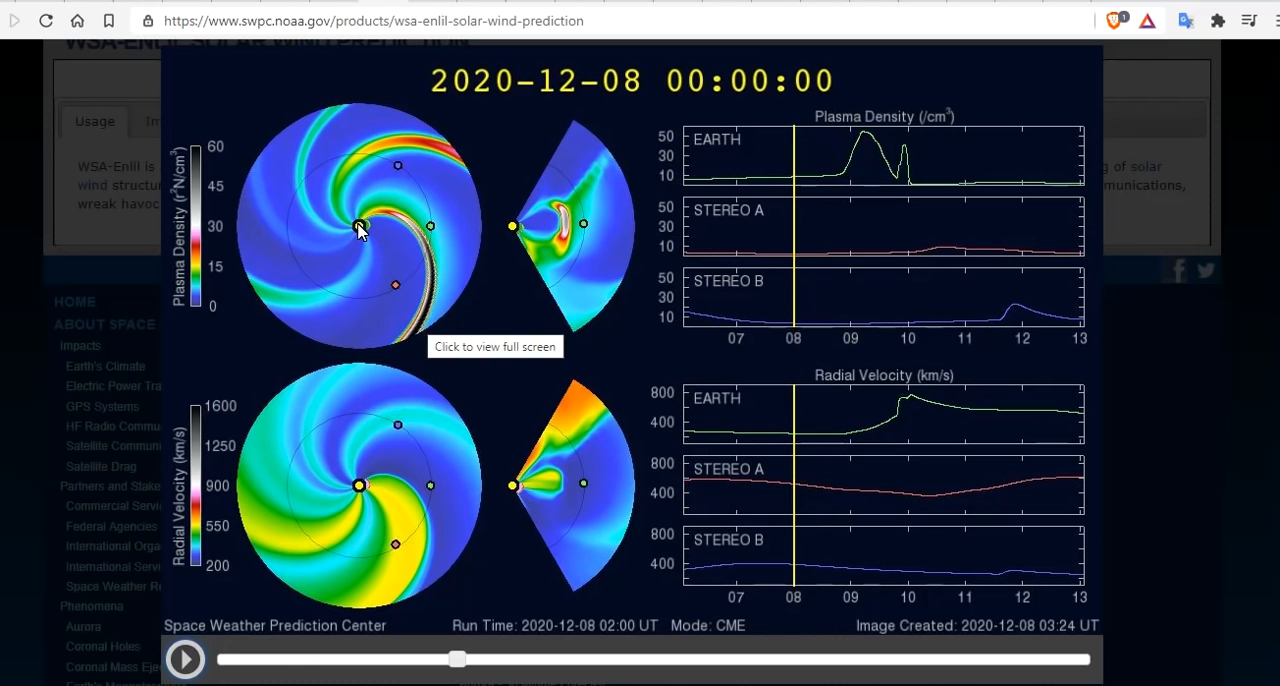
{"action": "mouse_move", "coordinate": [390, 220]}
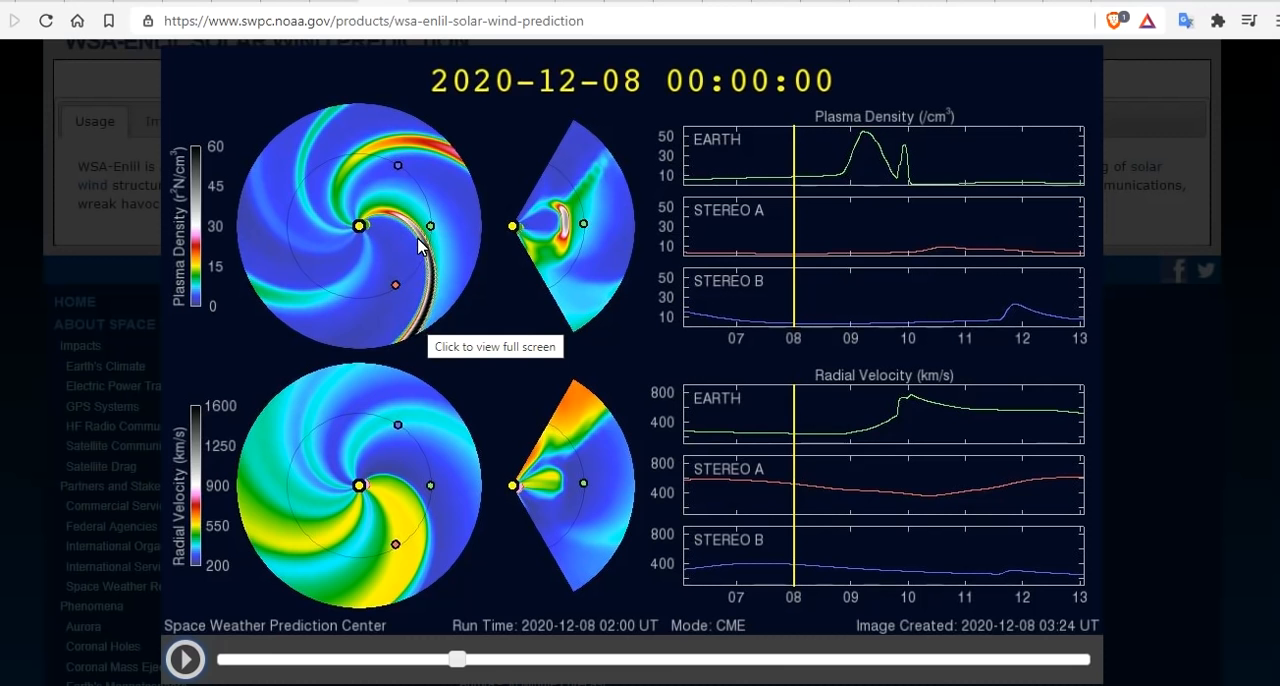
{"action": "mouse_move", "coordinate": [435, 232]}
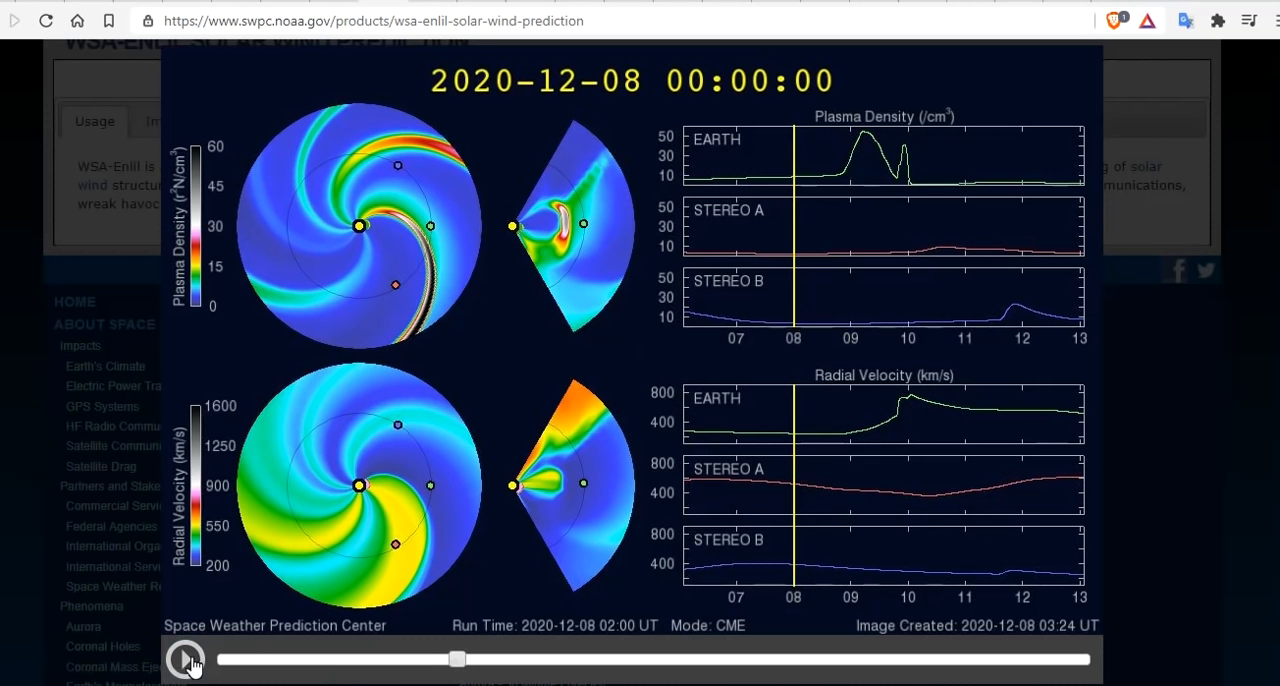
{"action": "left_click", "coordinate": [187, 659]}
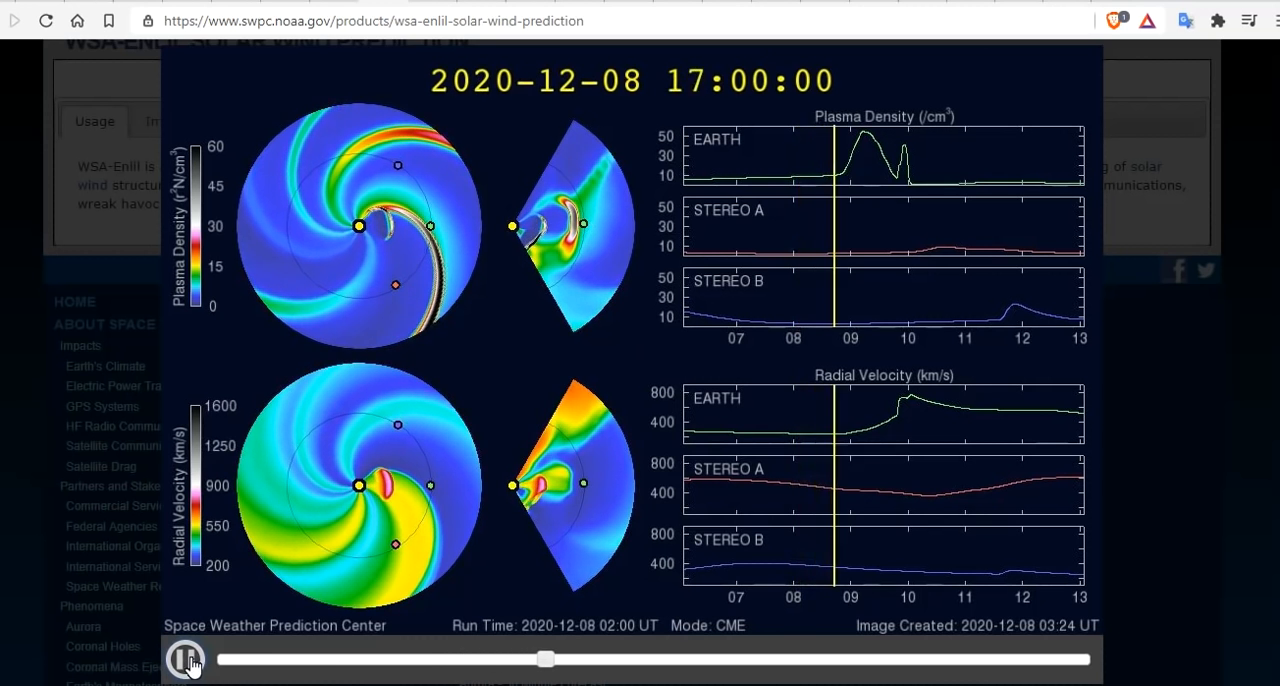
{"action": "left_click", "coordinate": [186, 659]}
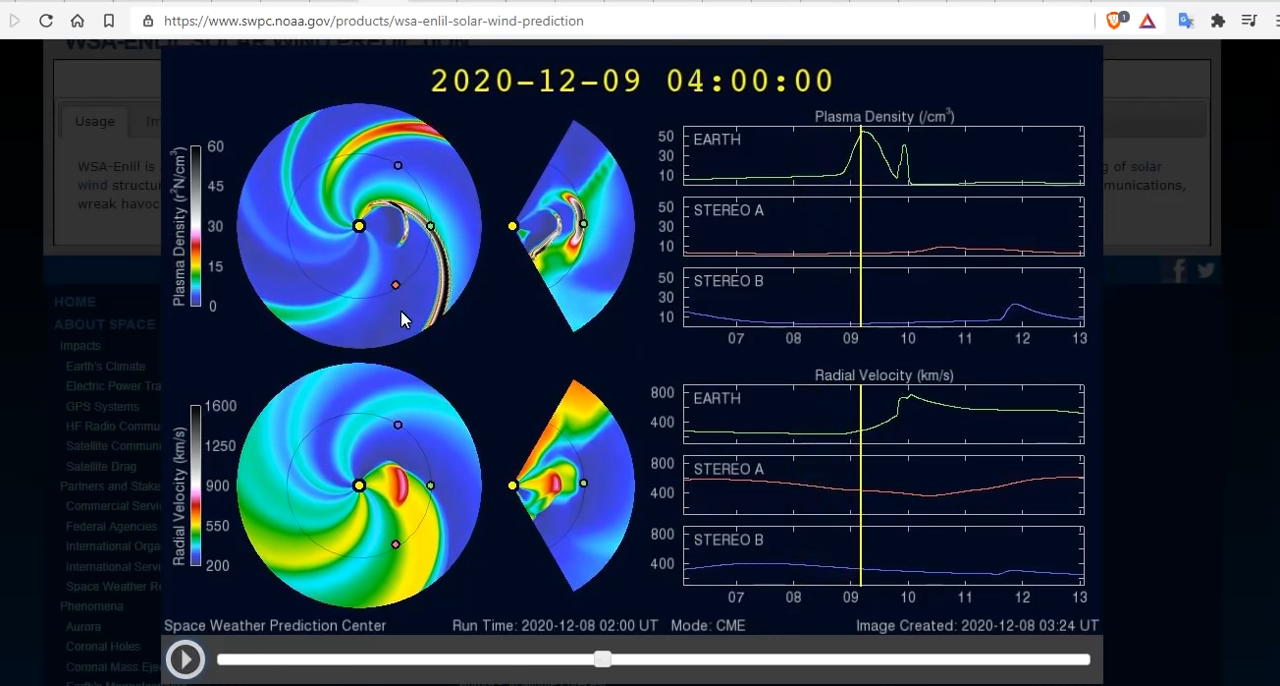
{"action": "mouse_move", "coordinate": [400, 228]}
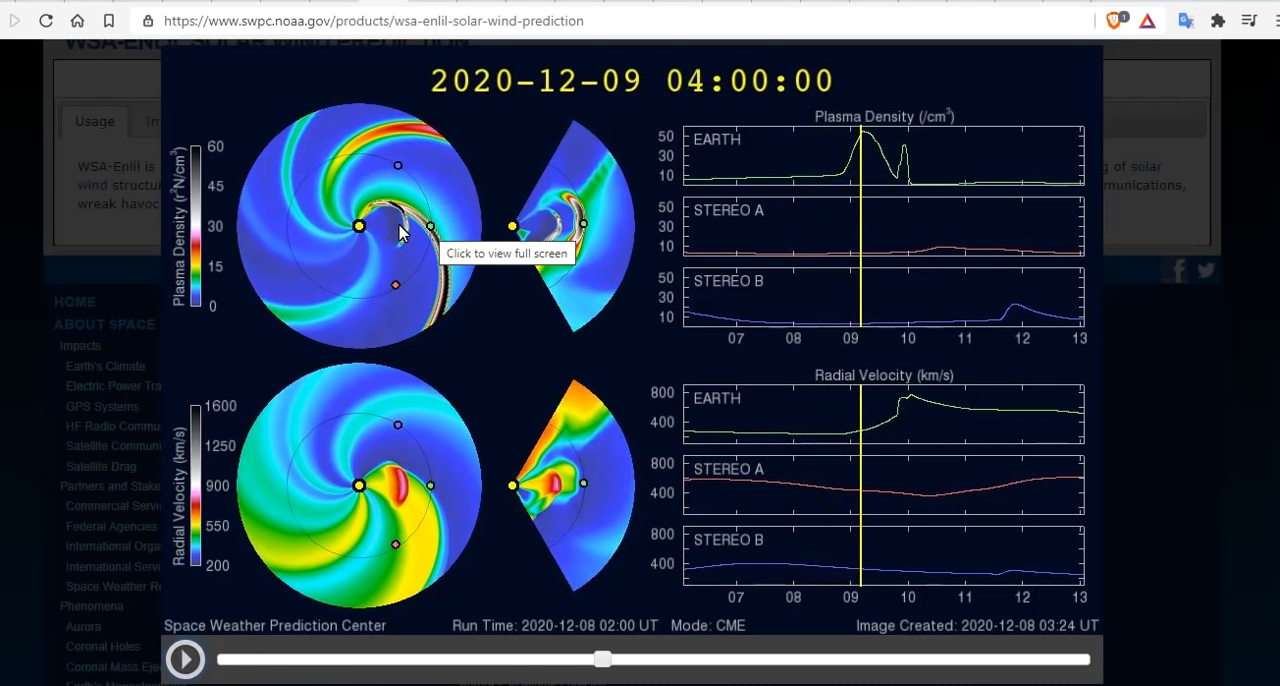
{"action": "mouse_move", "coordinate": [220, 650]}
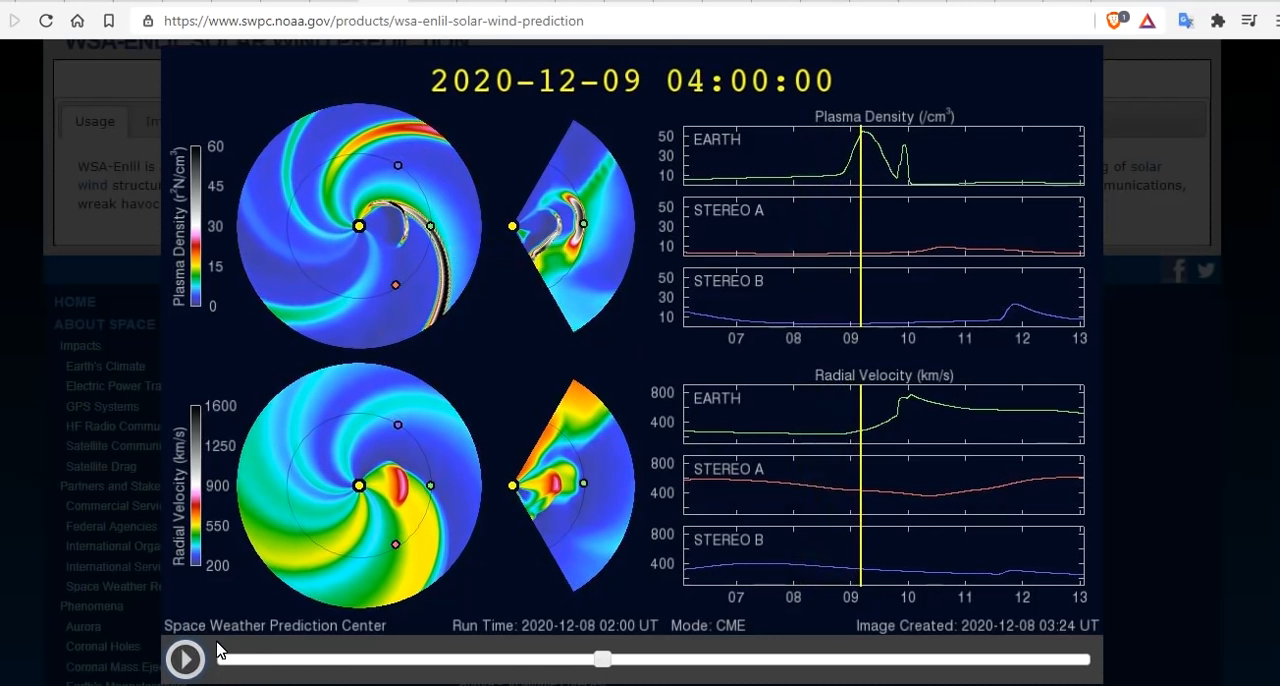
{"action": "mouse_move", "coordinate": [185, 659]}
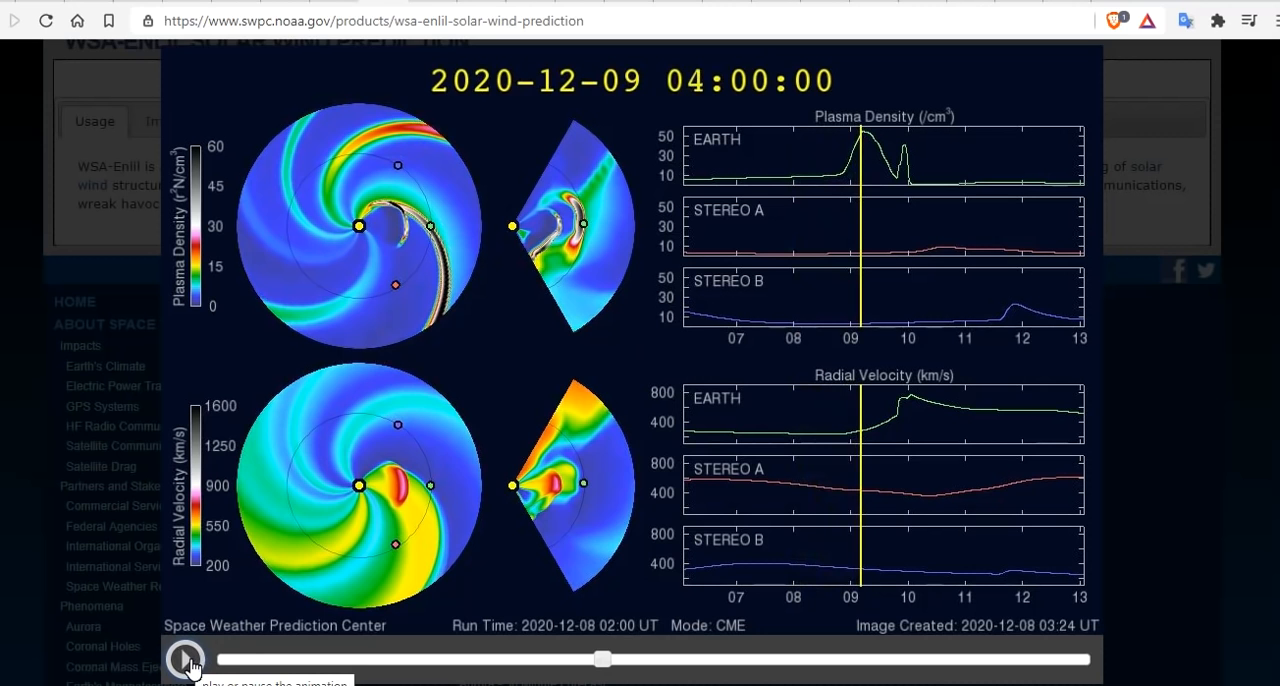
{"action": "left_click", "coordinate": [186, 659]}
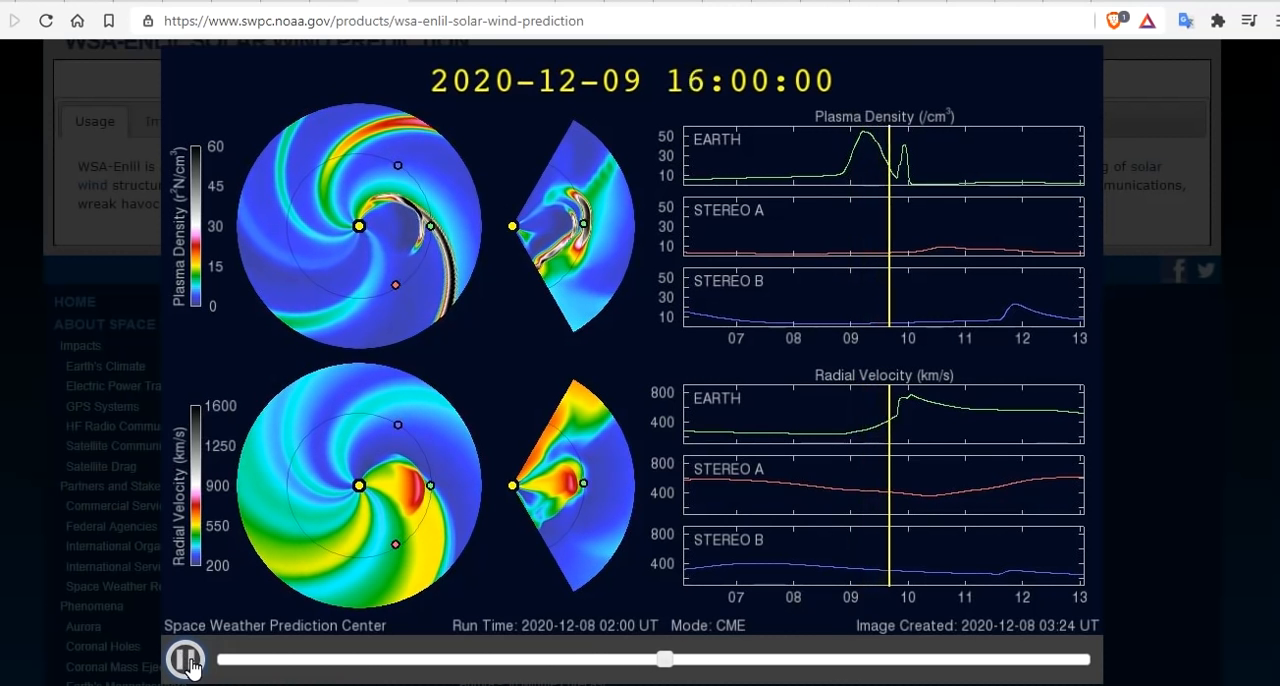
{"action": "left_click", "coordinate": [186, 659]}
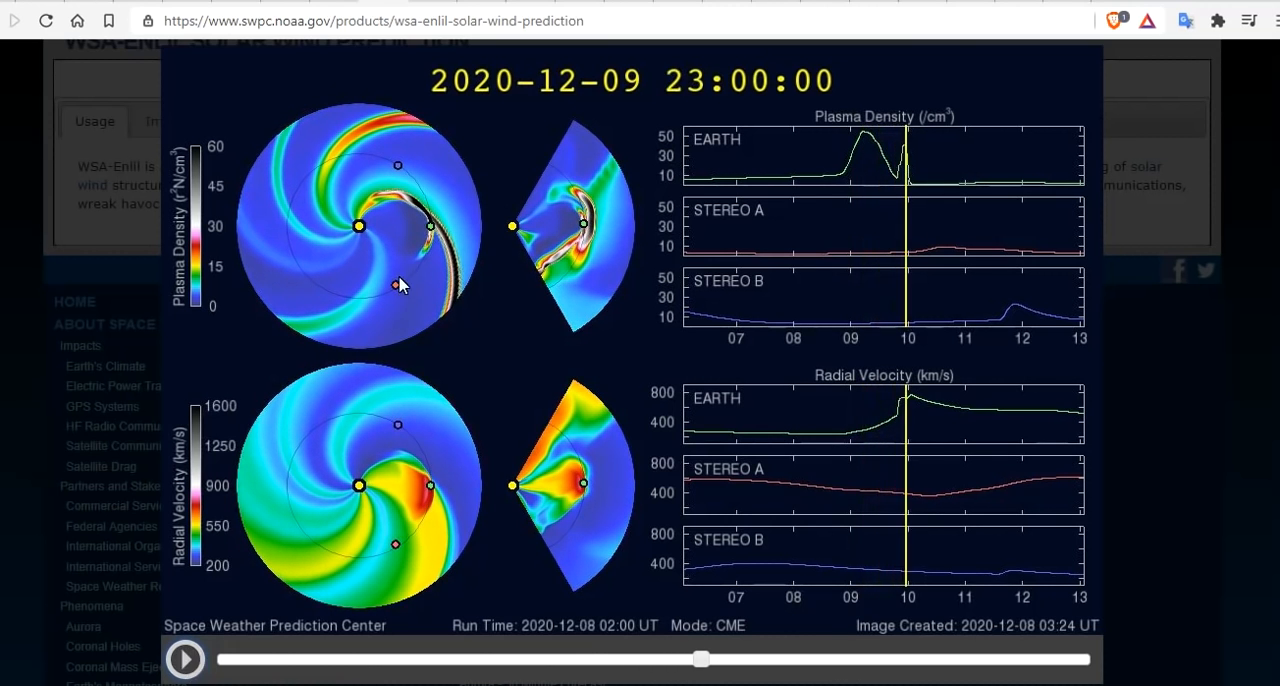
{"action": "mouse_move", "coordinate": [430, 230]}
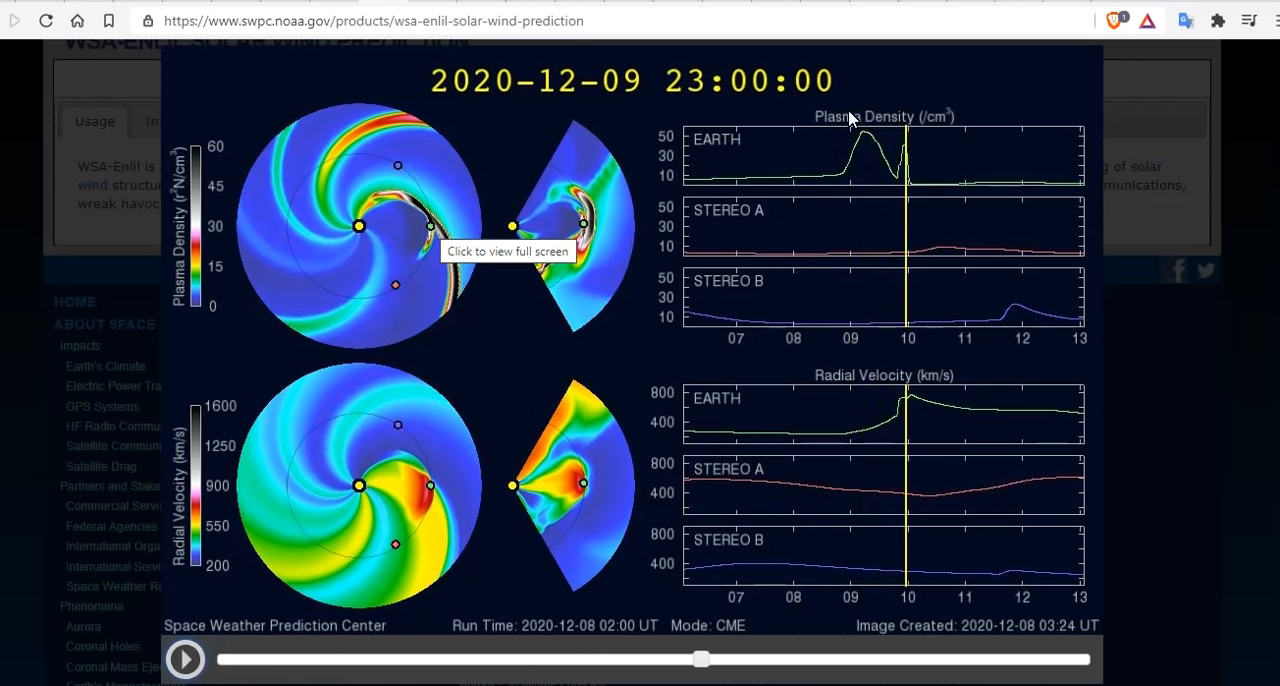
{"action": "mouse_move", "coordinate": [855, 178]}
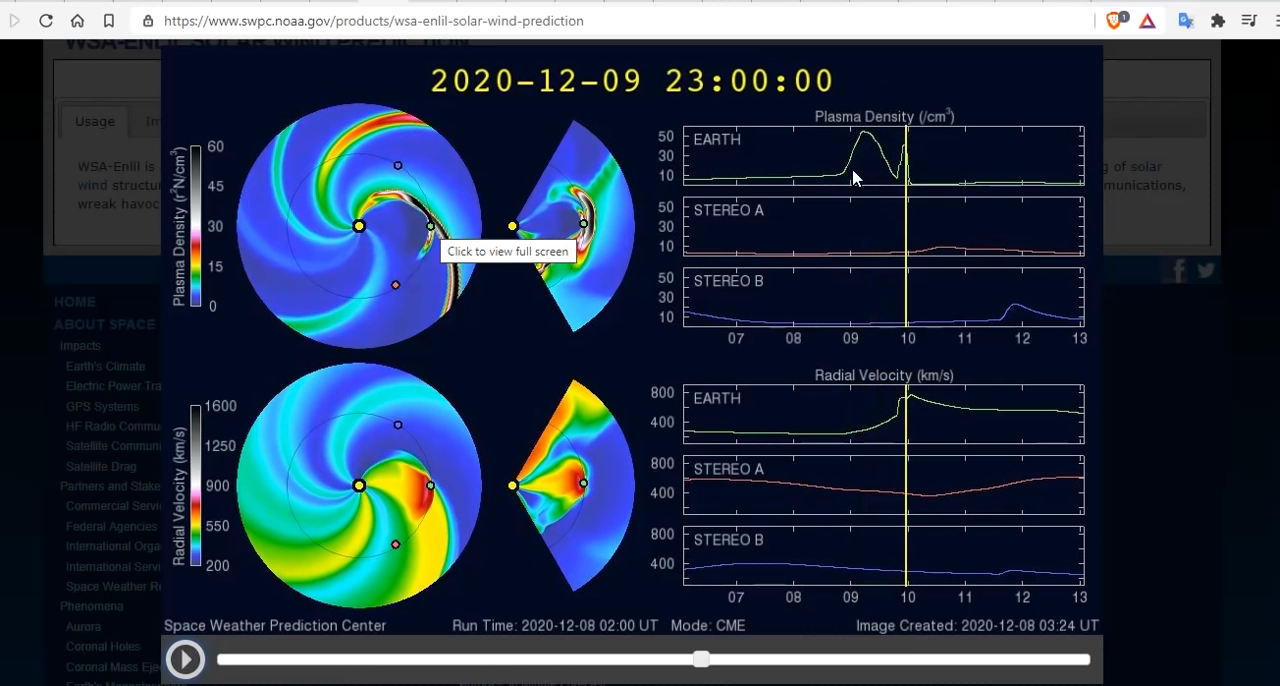
{"action": "mouse_move", "coordinate": [858, 135]}
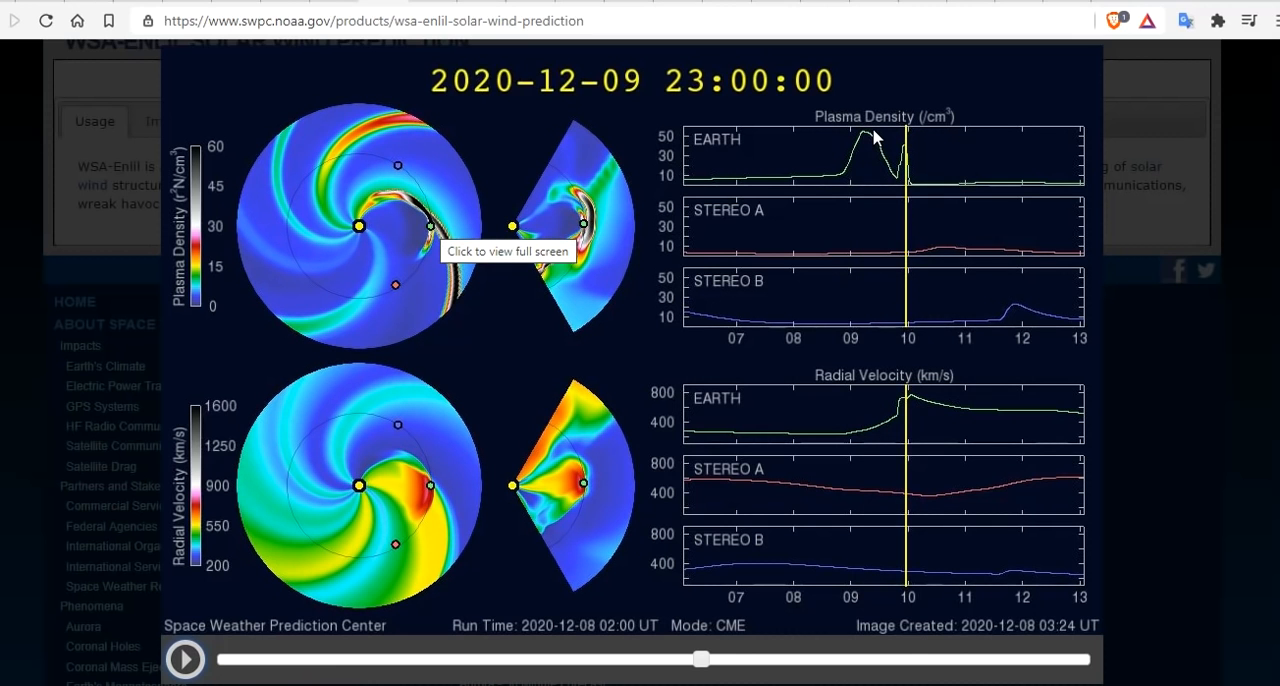
{"action": "mouse_move", "coordinate": [905, 40]}
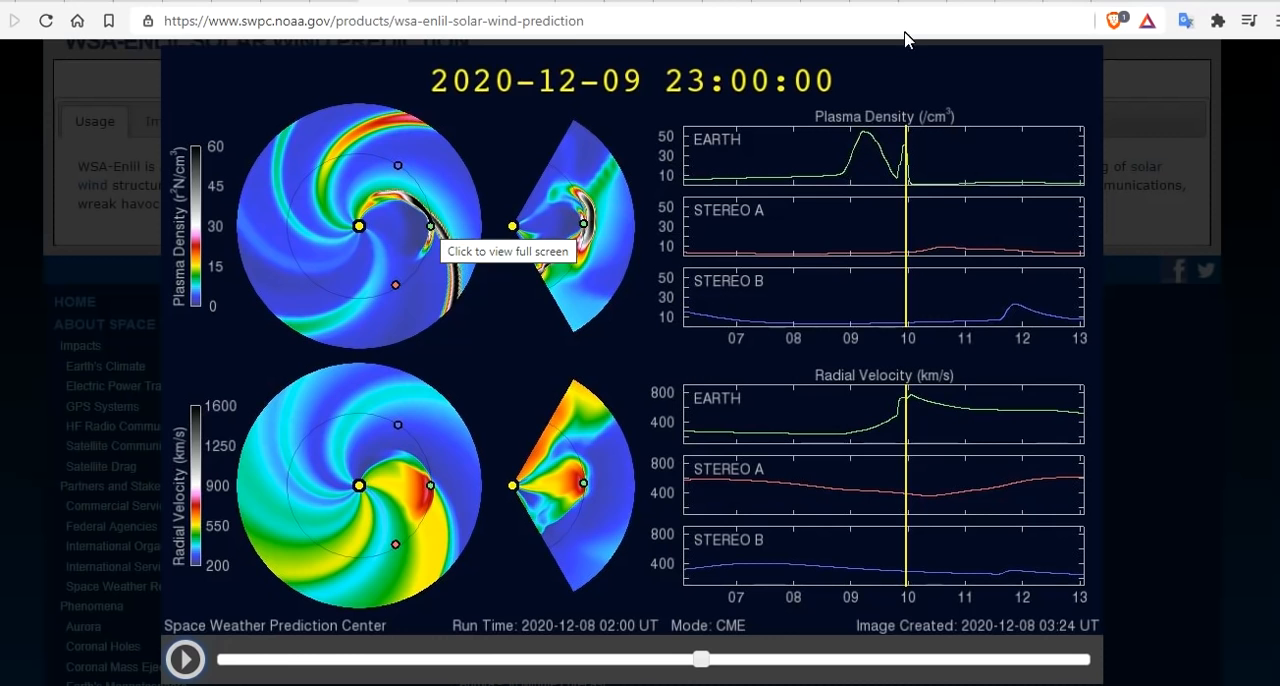
{"action": "mouse_move", "coordinate": [850, 123]}
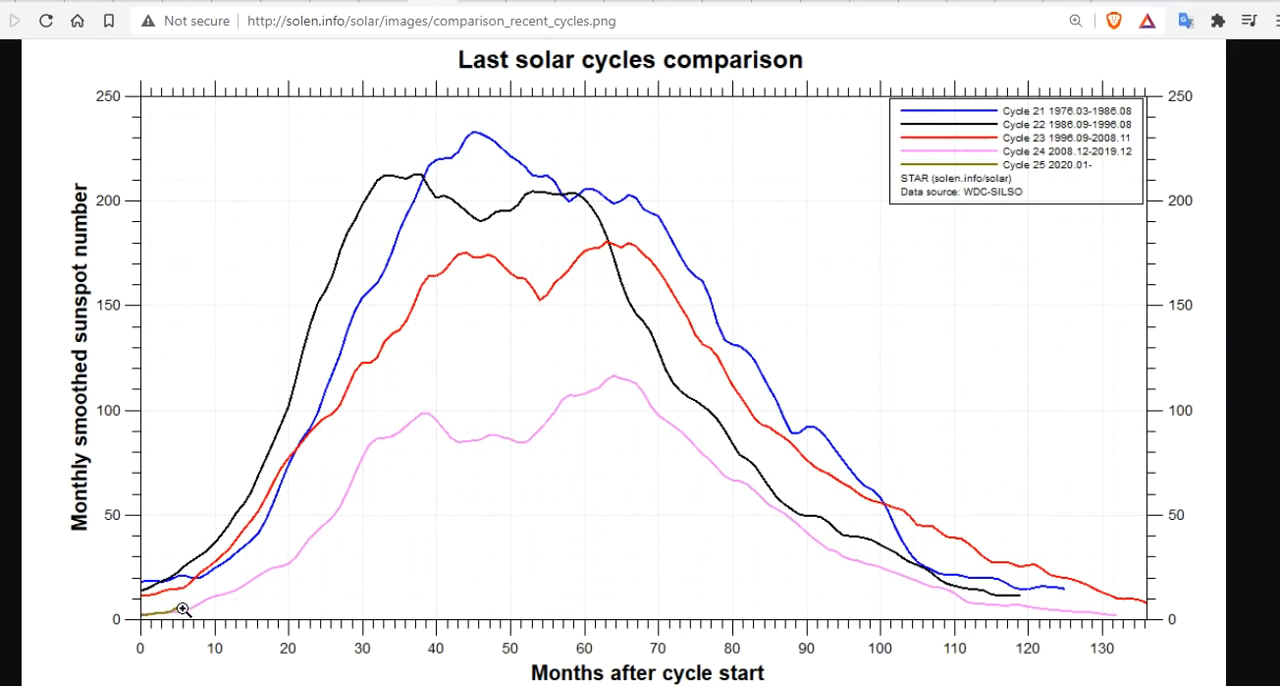
{"action": "mouse_move", "coordinate": [188, 606]}
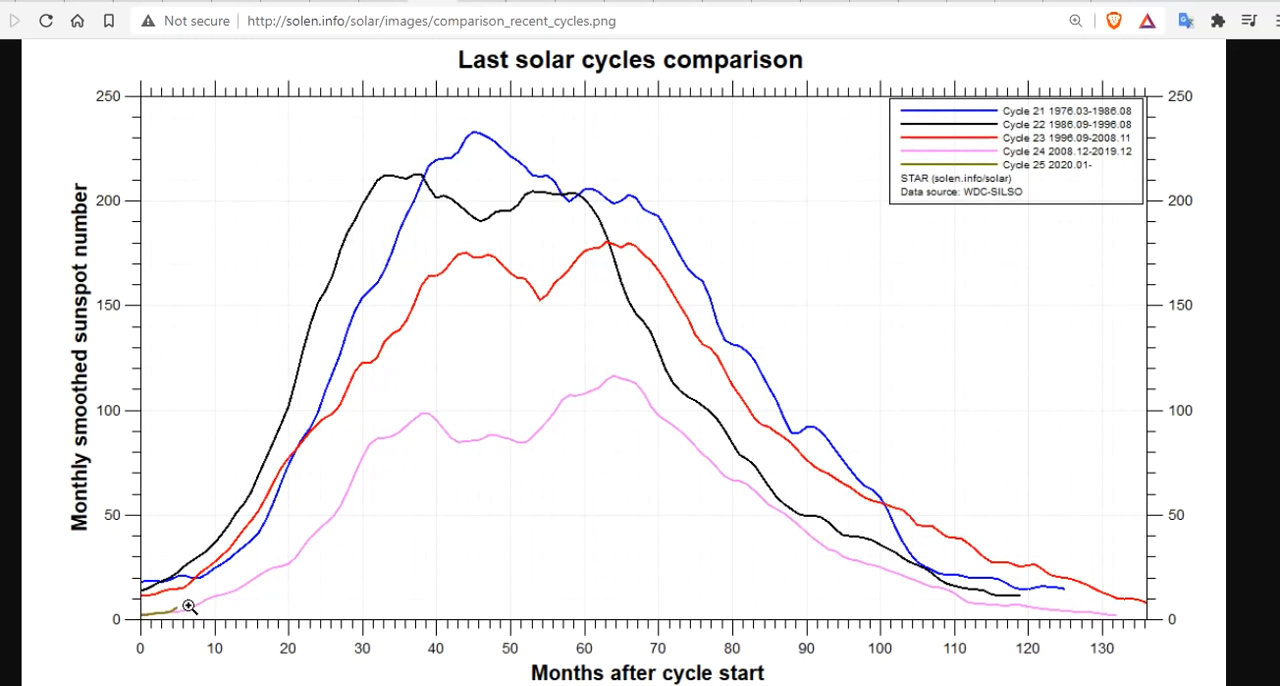
{"action": "mouse_move", "coordinate": [180, 583]}
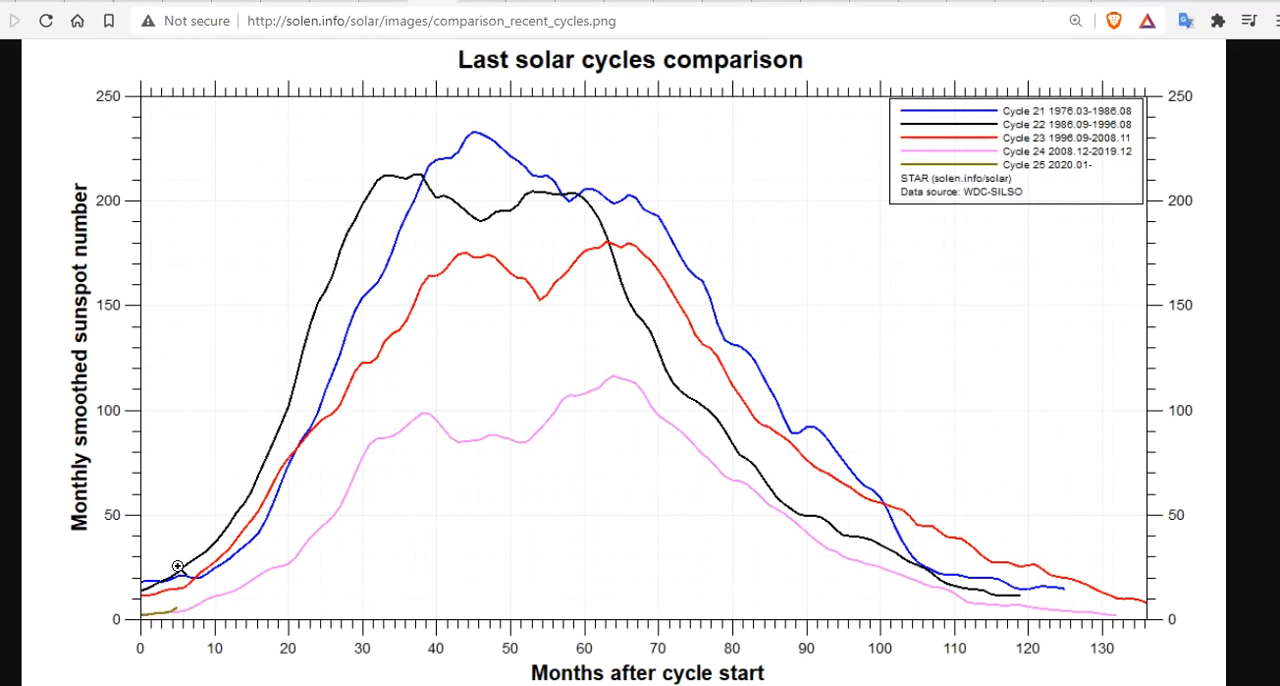
{"action": "mouse_move", "coordinate": [334, 195]}
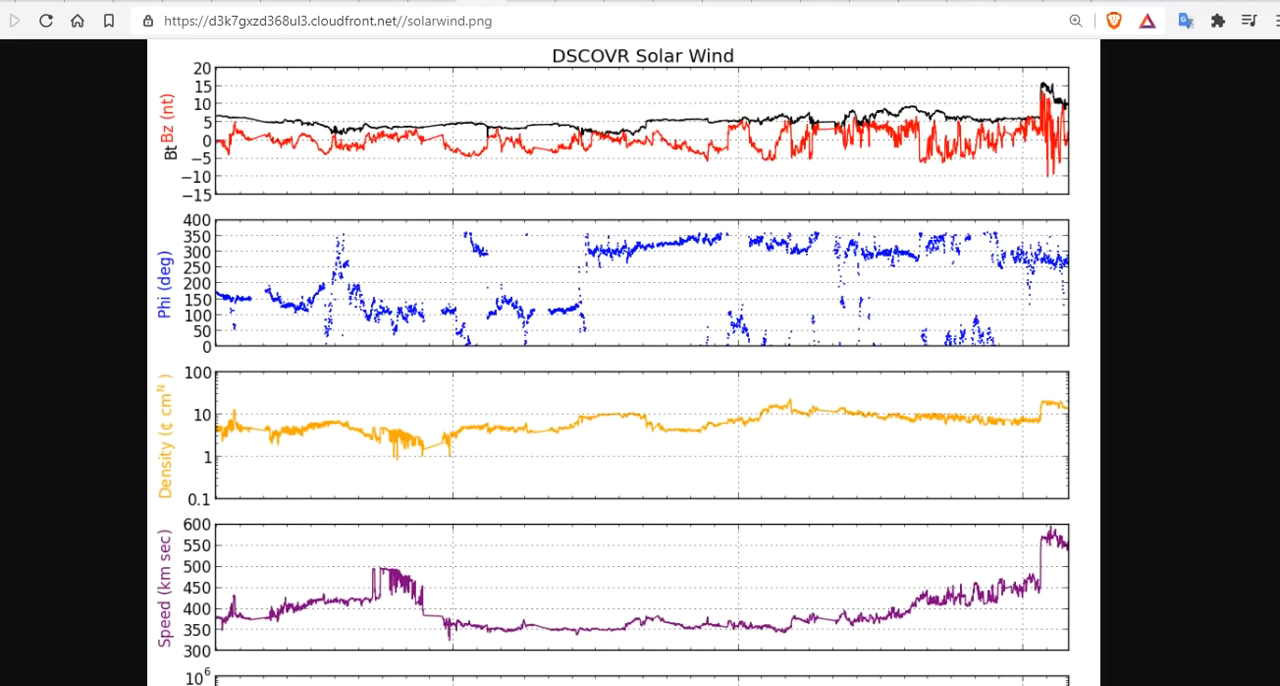
{"action": "mouse_move", "coordinate": [1058, 407]}
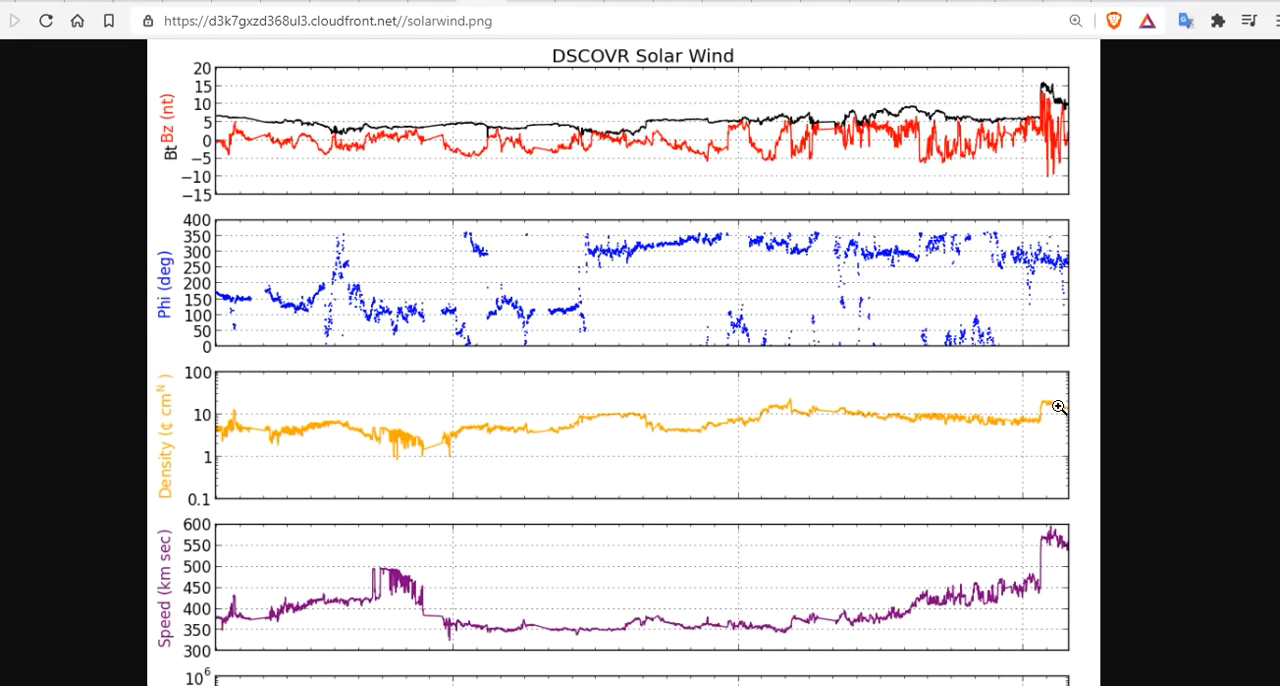
{"action": "mouse_move", "coordinate": [1068, 535]}
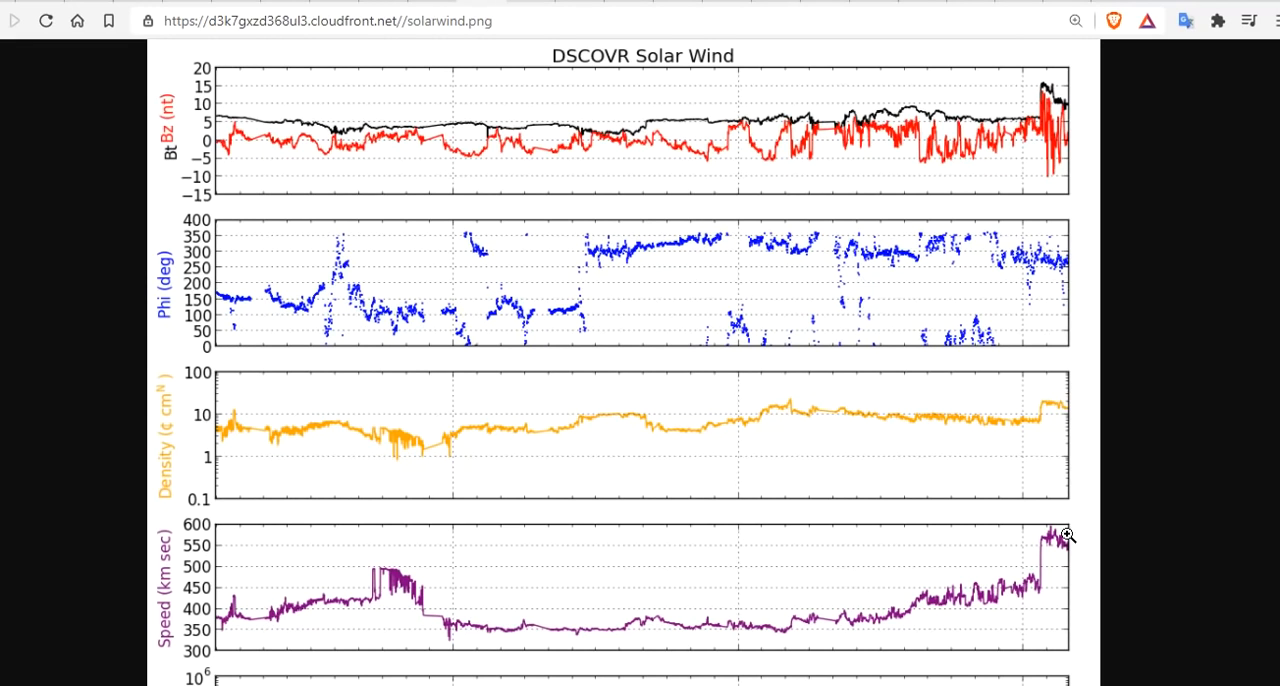
{"action": "mouse_move", "coordinate": [1083, 656]}
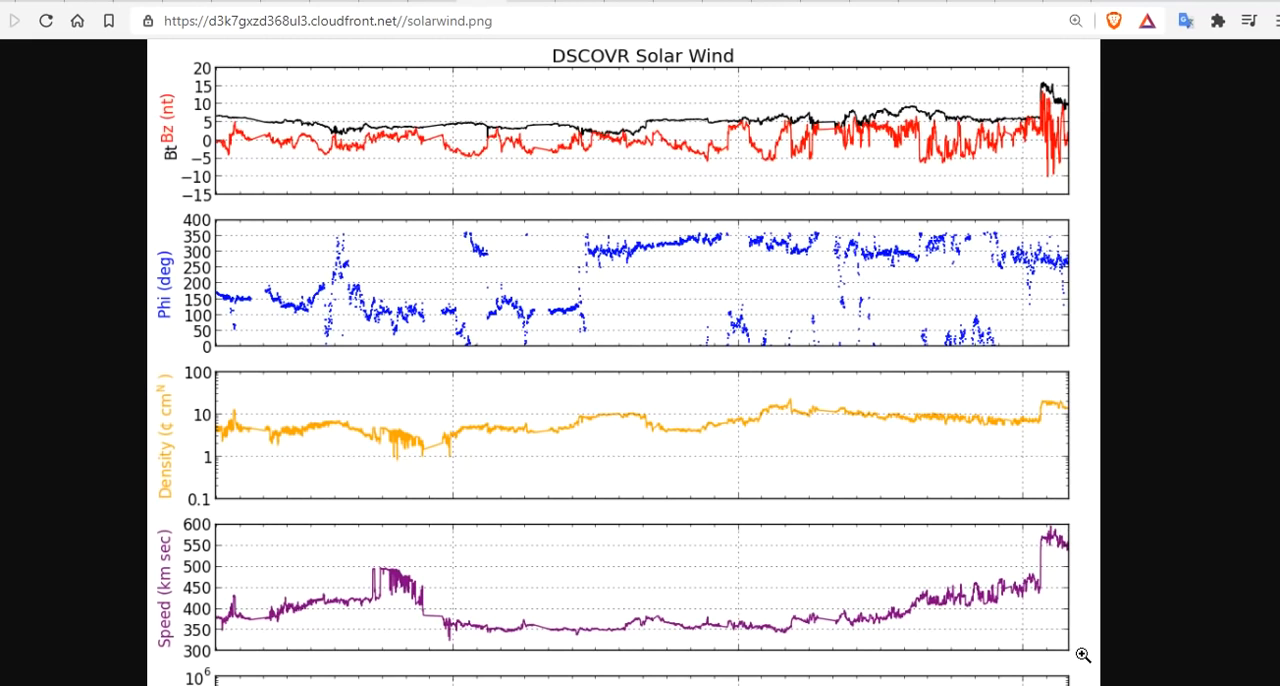
{"action": "mouse_move", "coordinate": [1052, 588]}
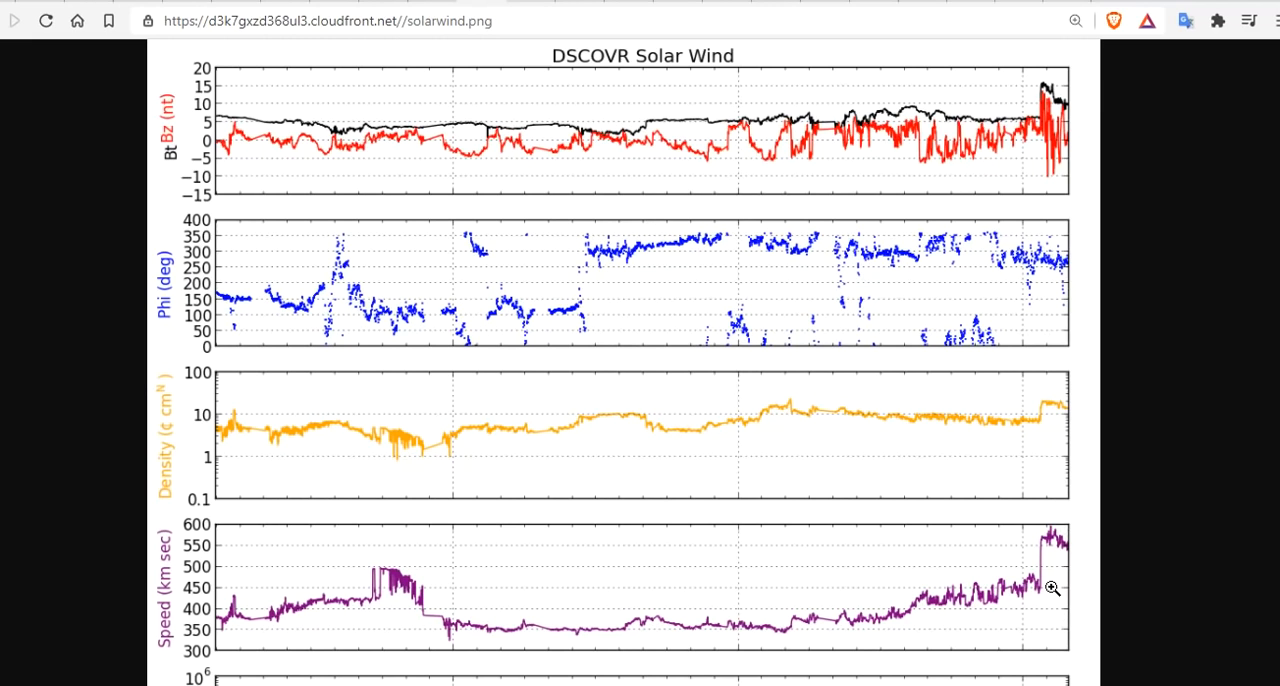
{"action": "mouse_move", "coordinate": [1051, 608]}
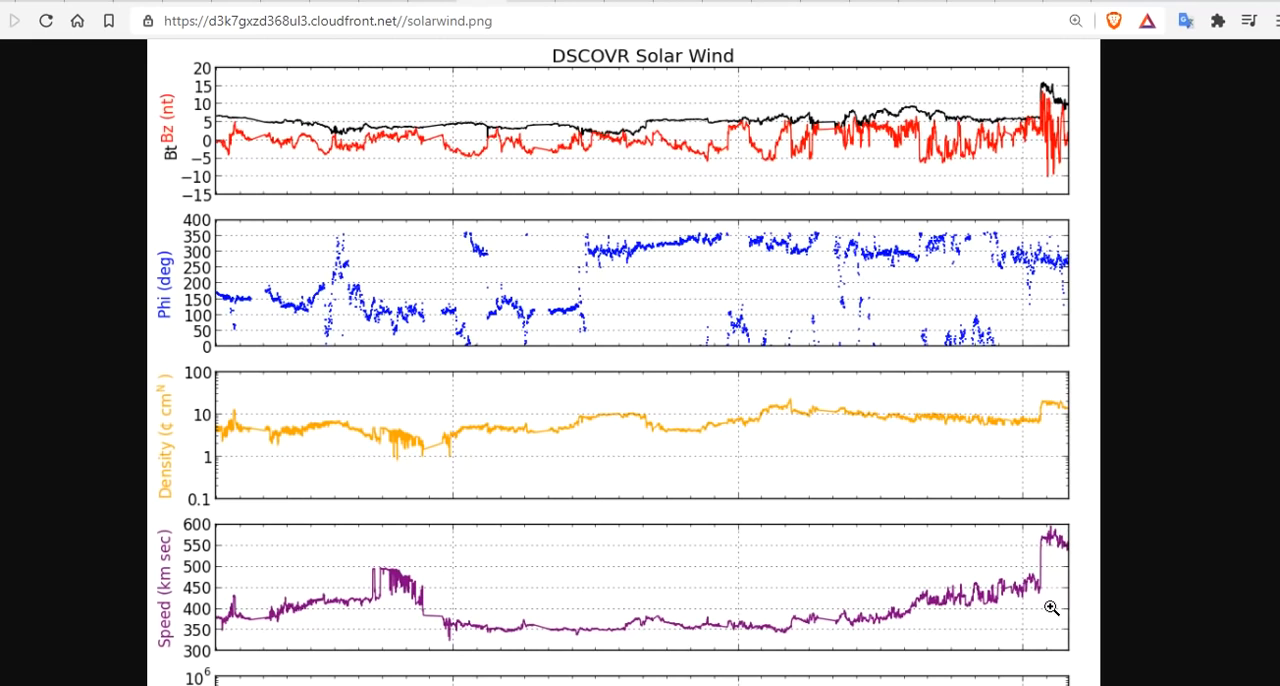
{"action": "mouse_move", "coordinate": [1050, 593]}
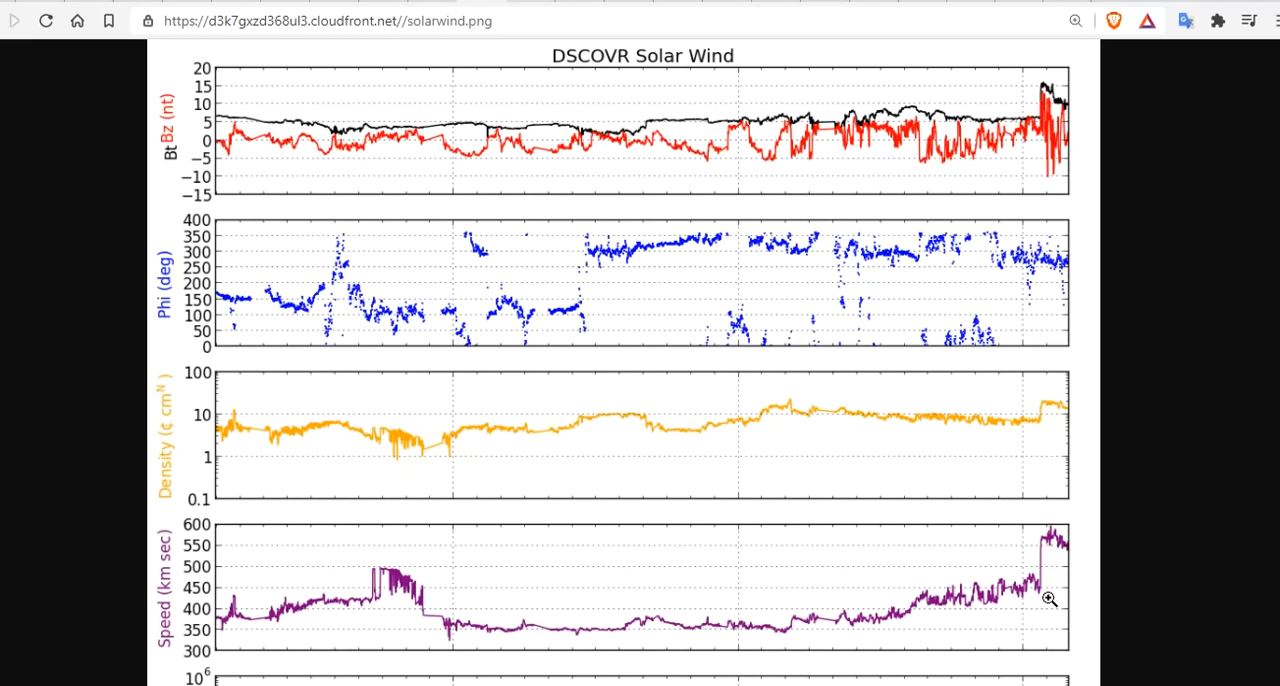
{"action": "mouse_move", "coordinate": [1058, 550]}
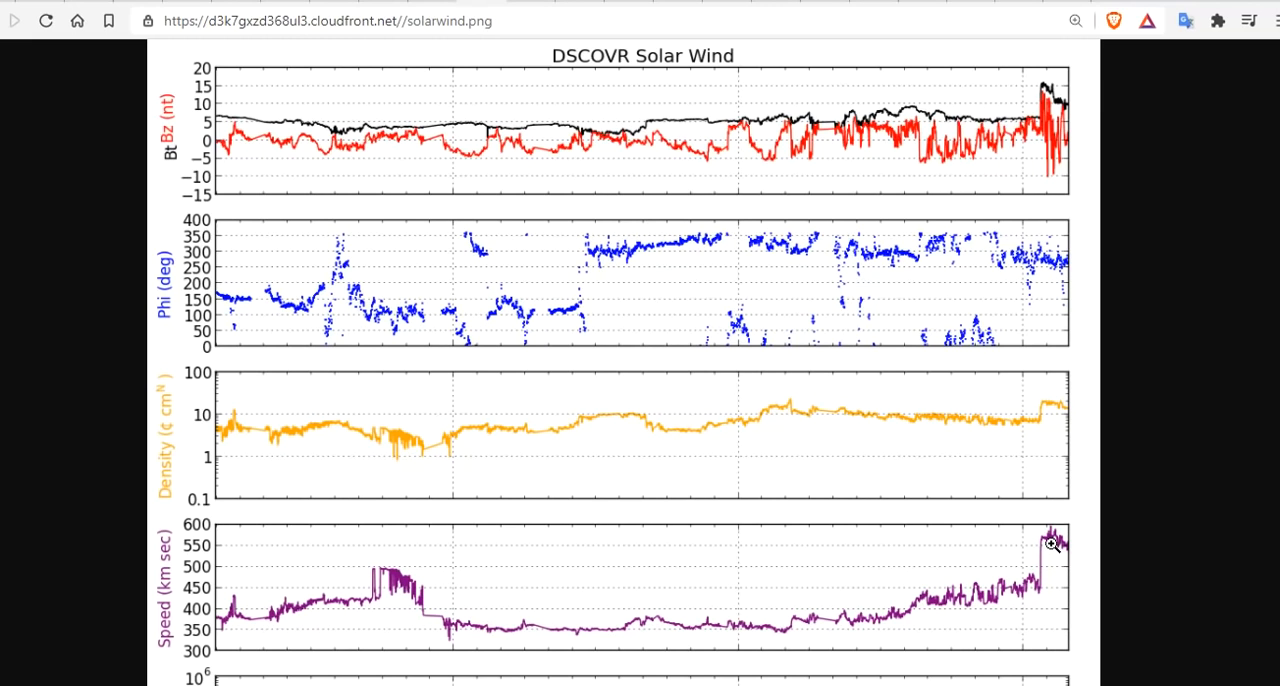
{"action": "mouse_move", "coordinate": [1050, 414]}
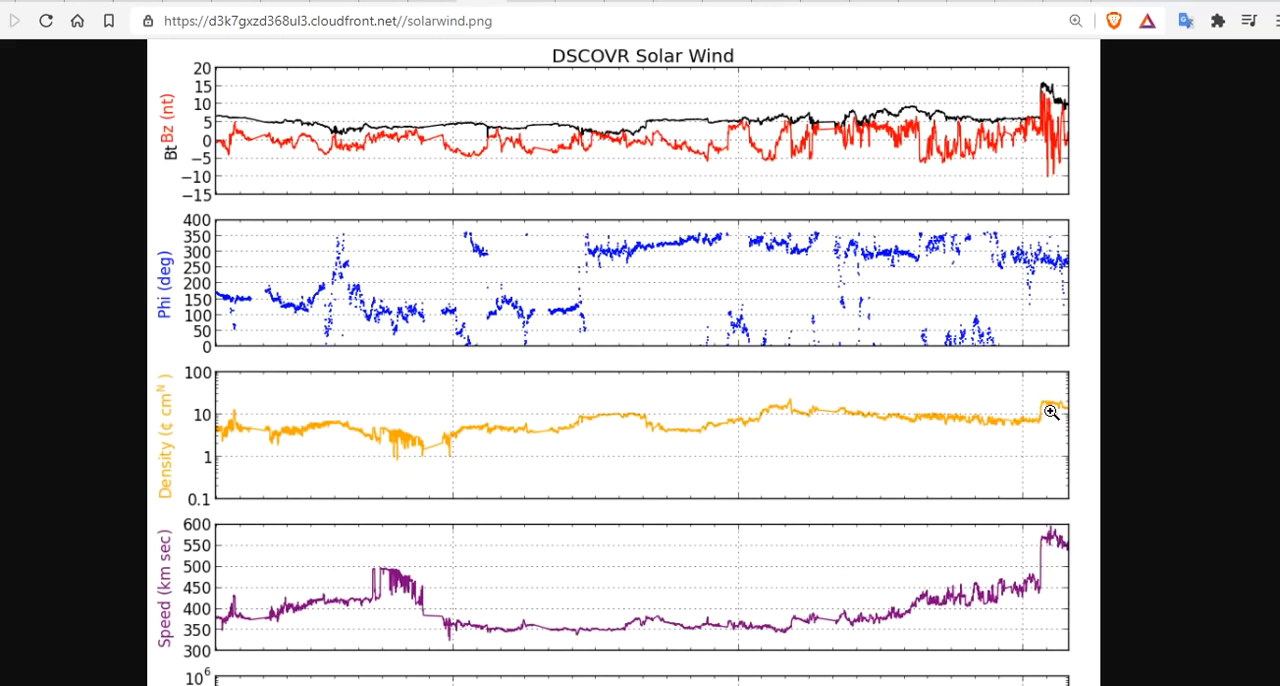
{"action": "mouse_move", "coordinate": [1062, 98]}
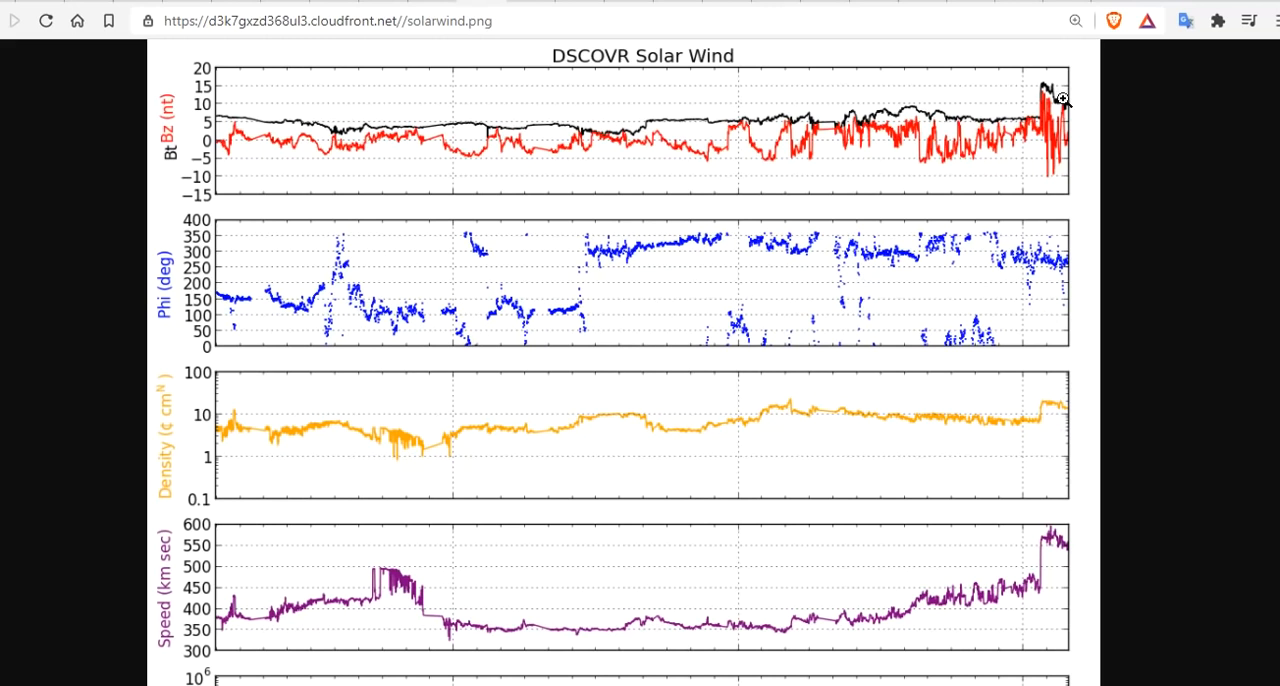
{"action": "mouse_move", "coordinate": [1093, 248]}
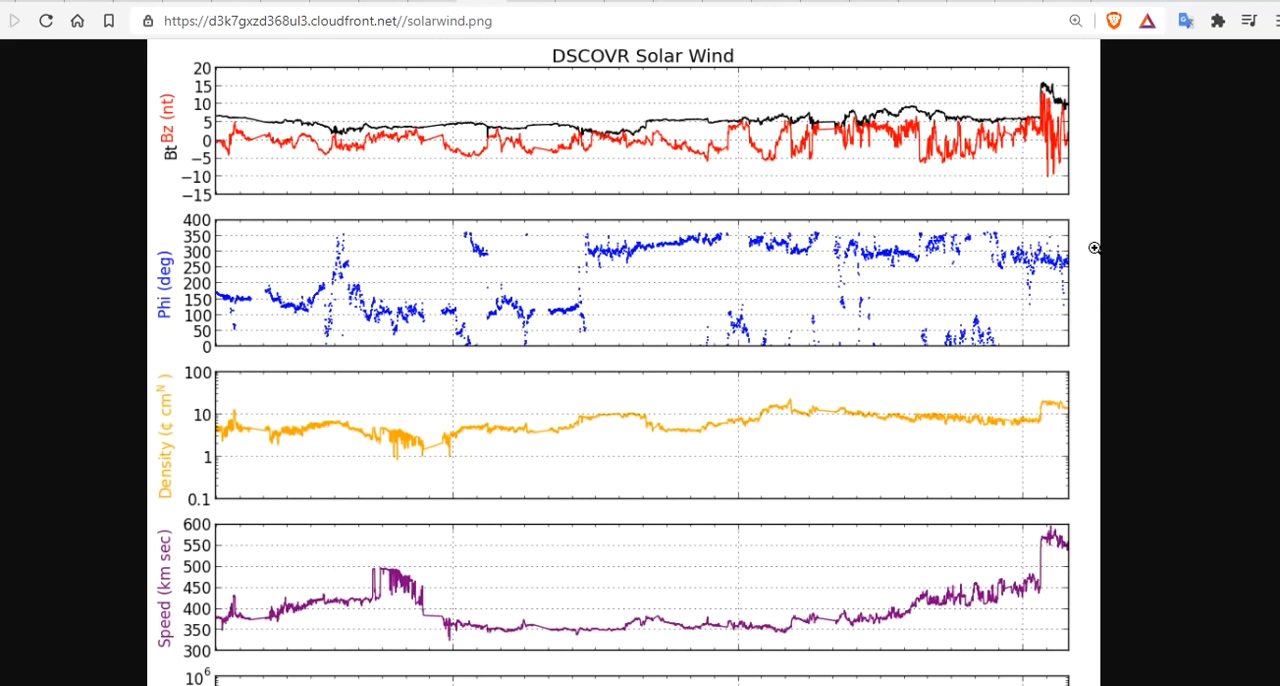
{"action": "mouse_move", "coordinate": [1065, 278]}
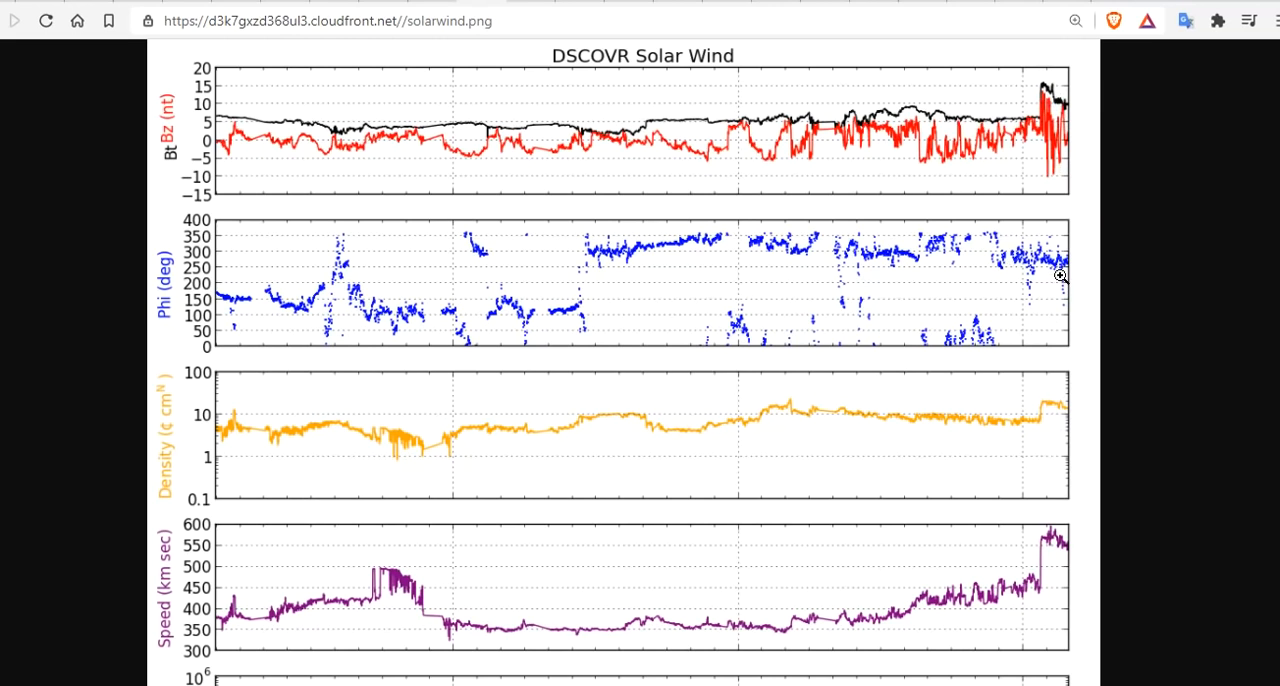
{"action": "scroll", "scroll_direction": "down", "scroll_amount": 3}
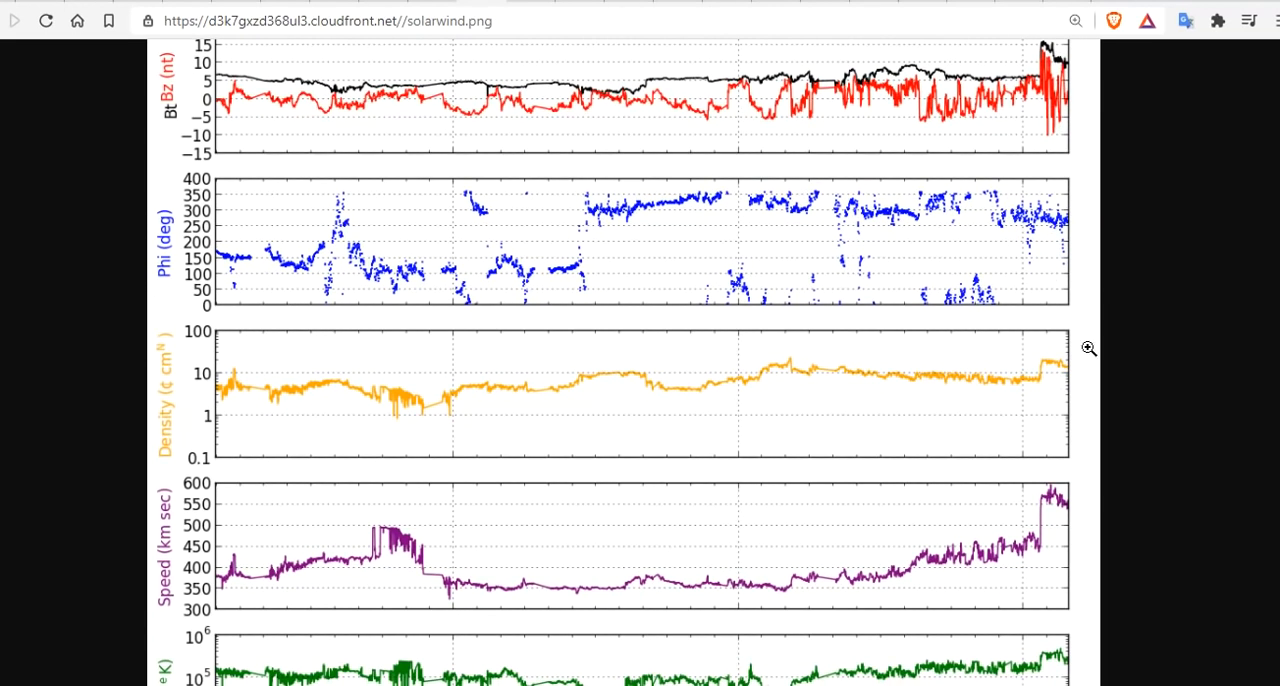
{"action": "mouse_move", "coordinate": [948, 438]}
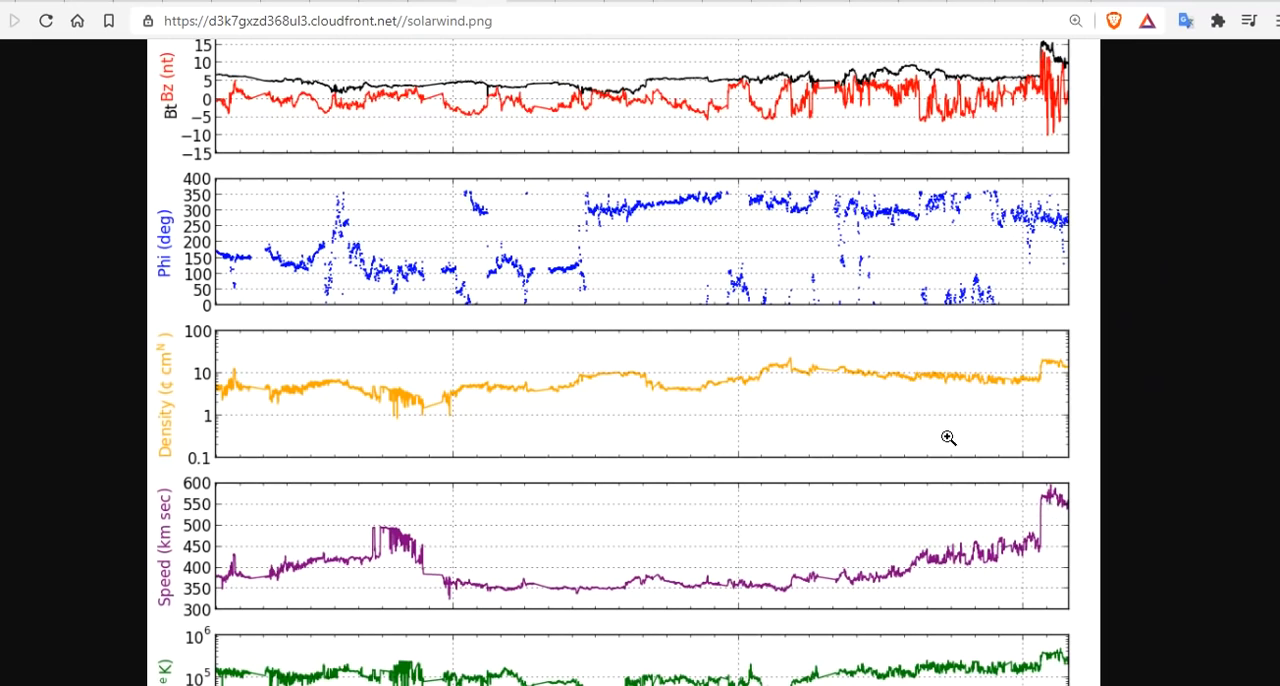
{"action": "mouse_move", "coordinate": [154, 612]}
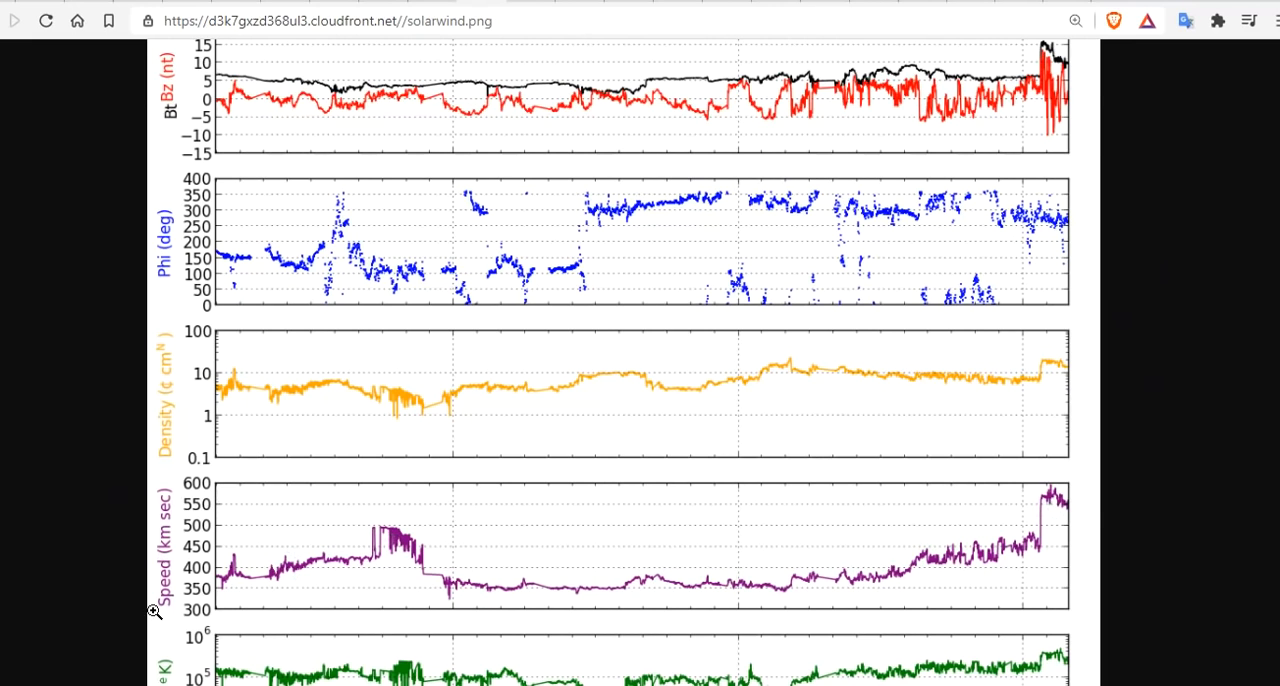
{"action": "mouse_move", "coordinate": [1044, 505]}
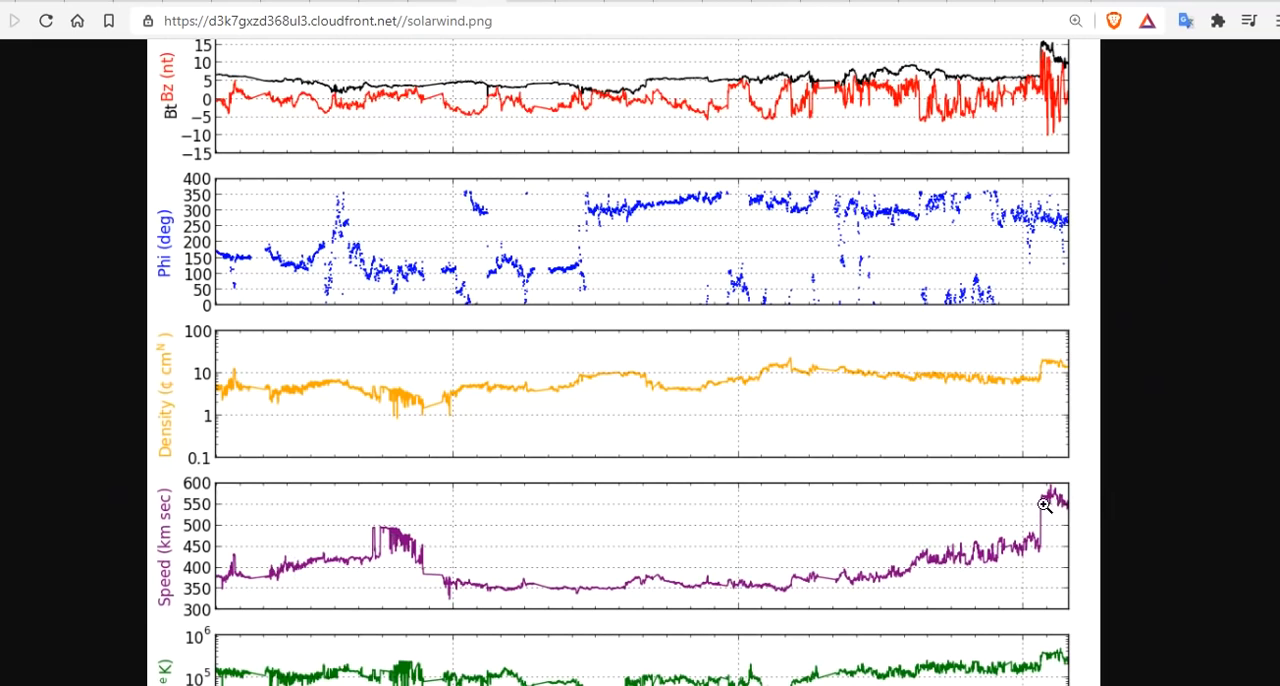
{"action": "mouse_move", "coordinate": [1115, 421]}
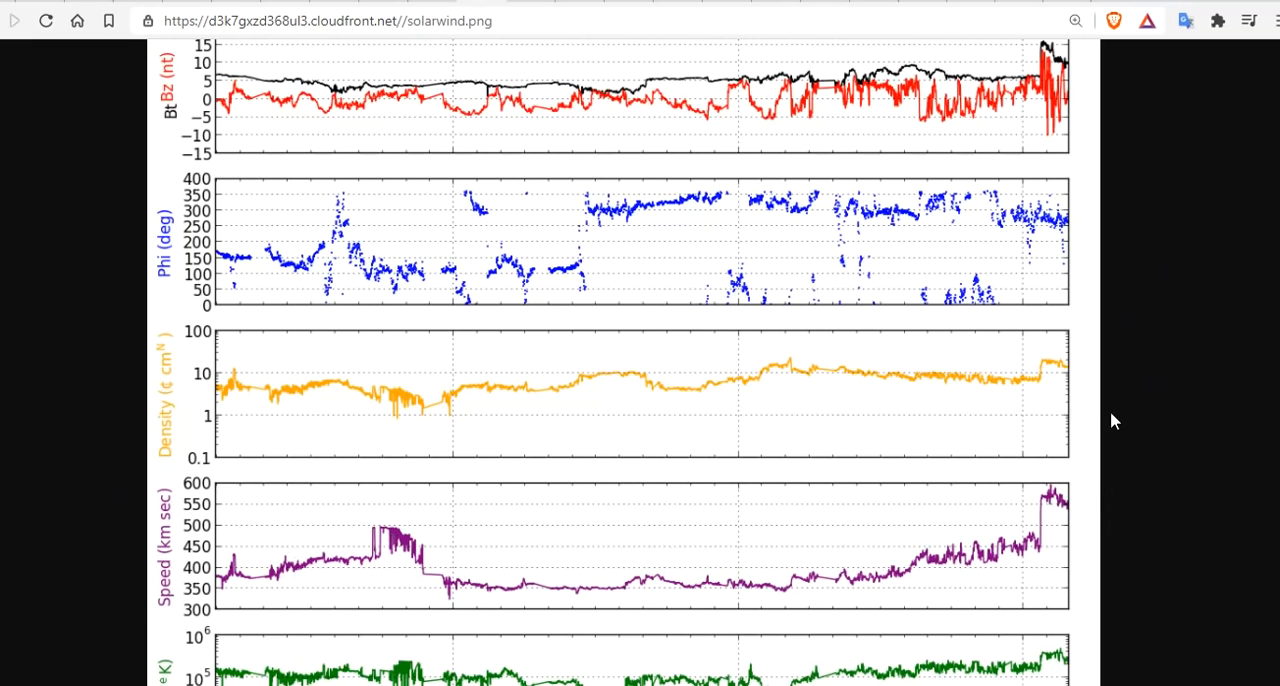
{"action": "mouse_move", "coordinate": [939, 323]}
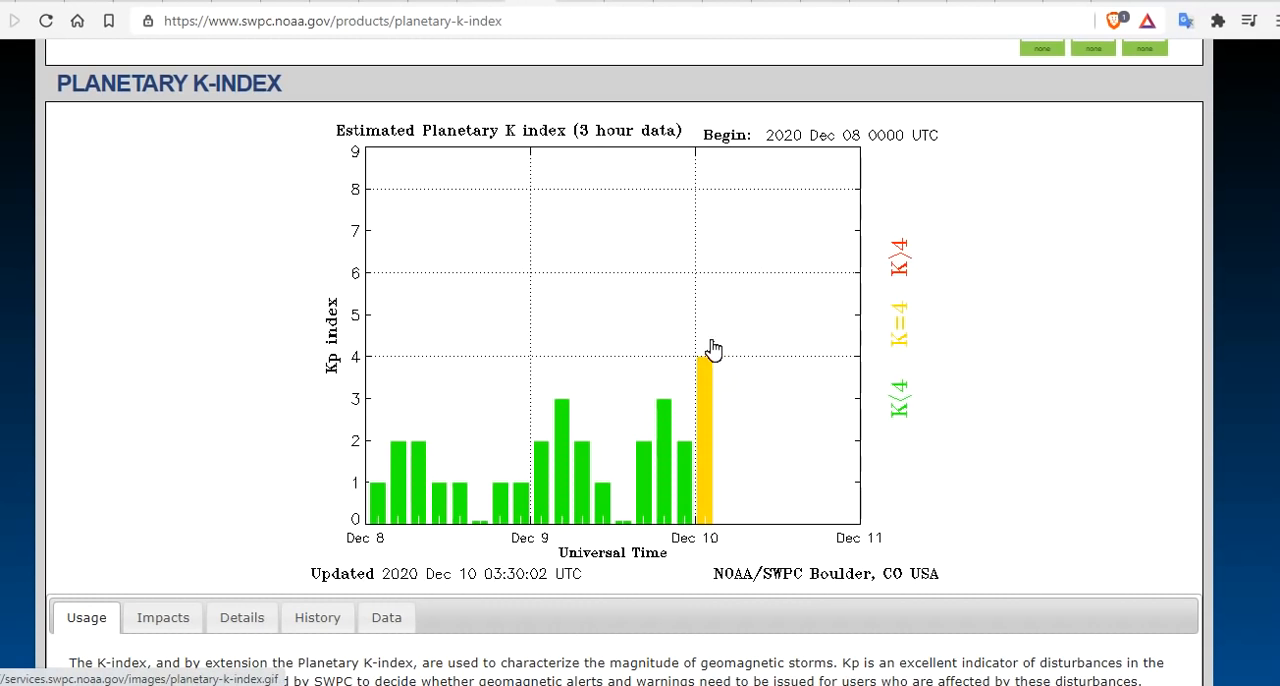
{"action": "mouse_move", "coordinate": [736, 344]}
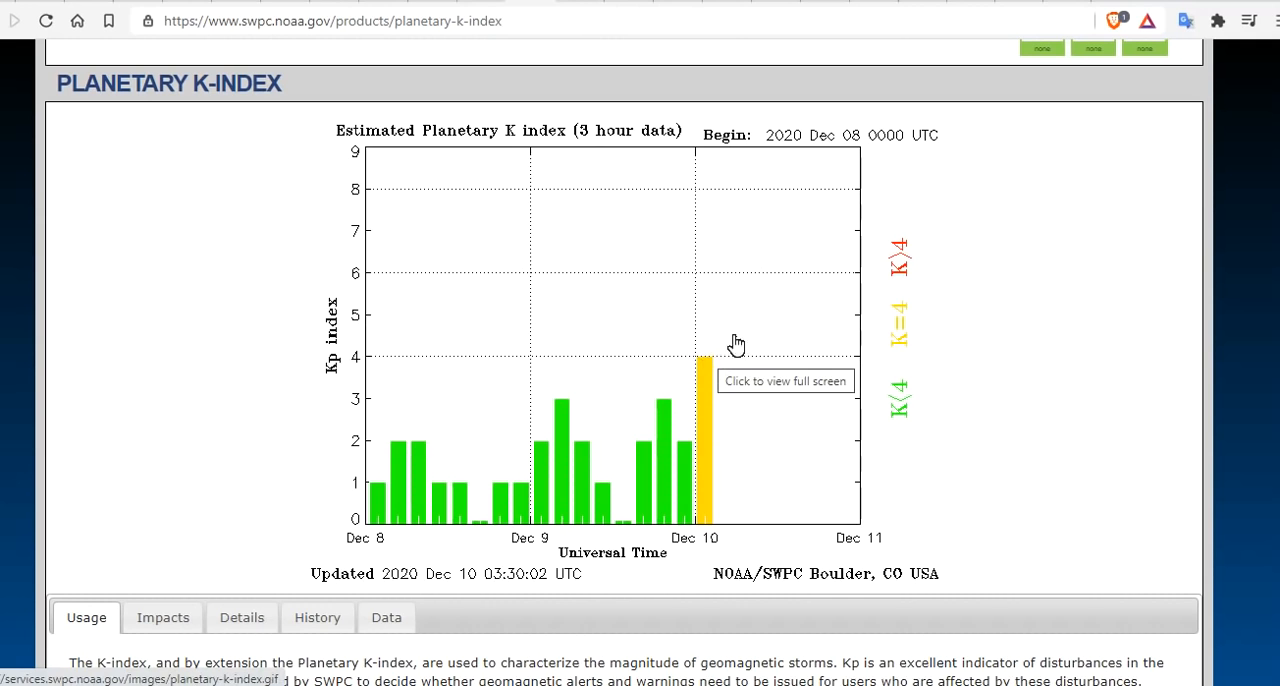
{"action": "mouse_move", "coordinate": [722, 349]}
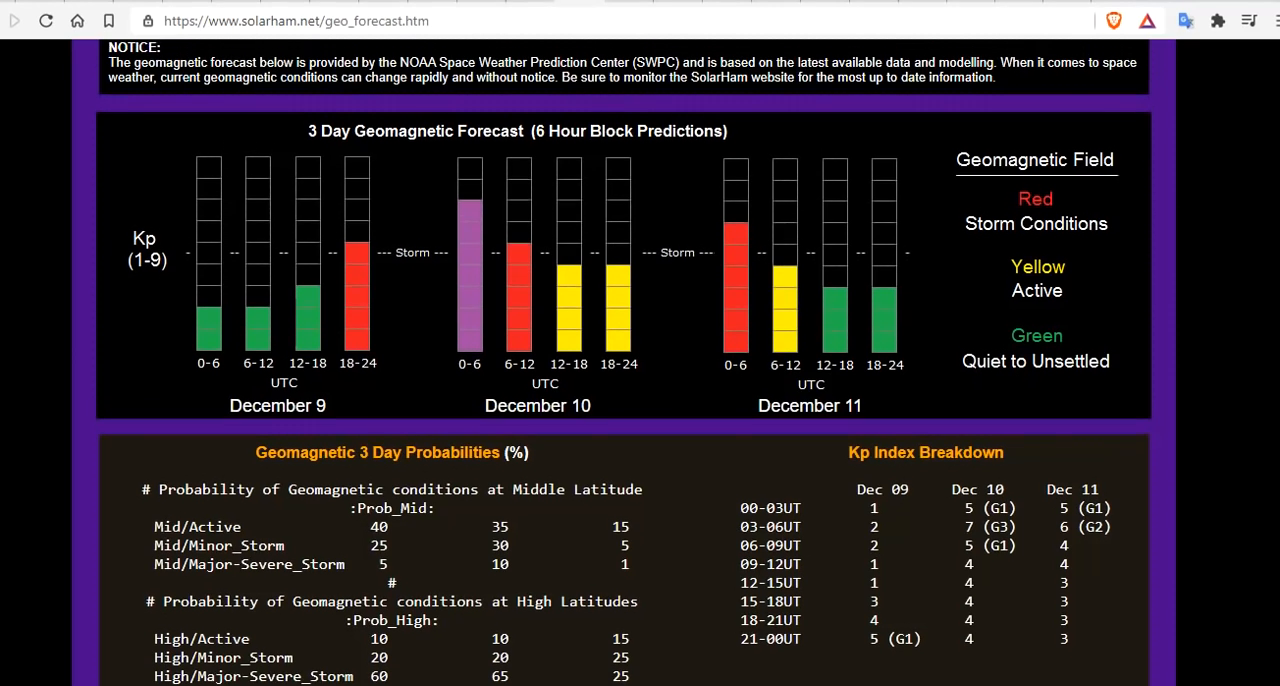
Step: Scroll to SolarHam's 3 Day Geomagnetic Forecast, with Kp peaking at 7 (G3) on December 10
{"action": "scroll", "scroll_direction": "down", "scroll_amount": 3}
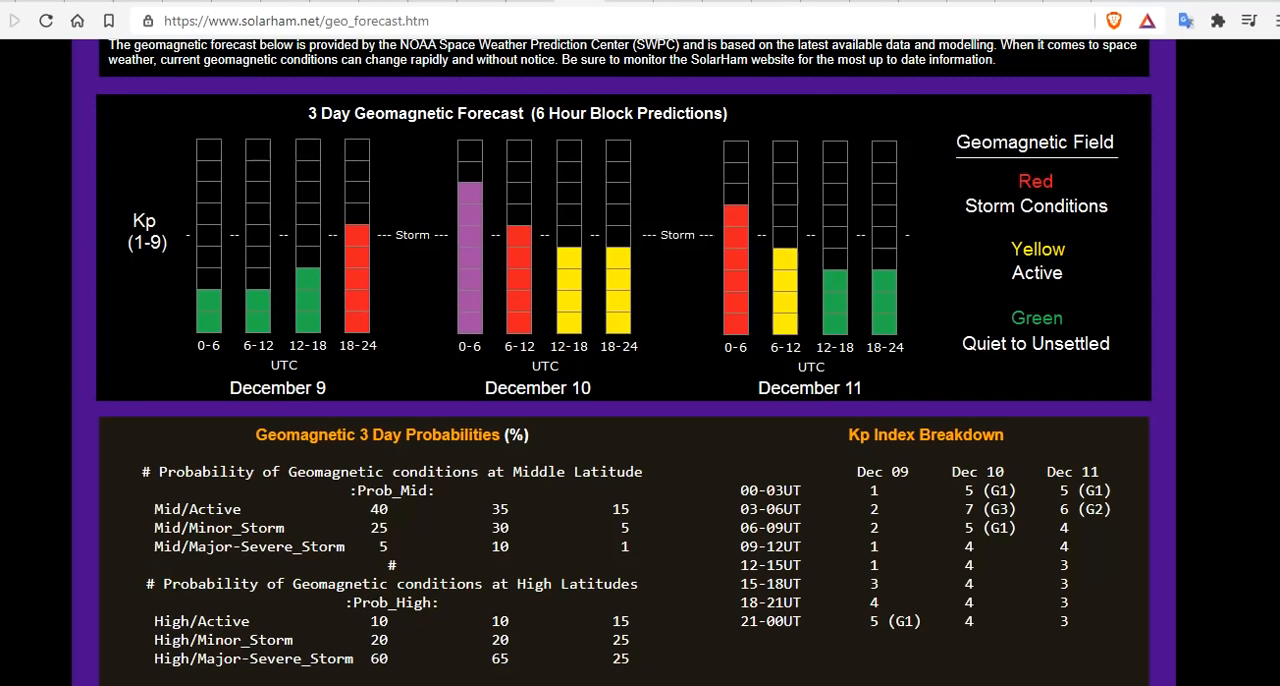
{"action": "mouse_move", "coordinate": [918, 340]}
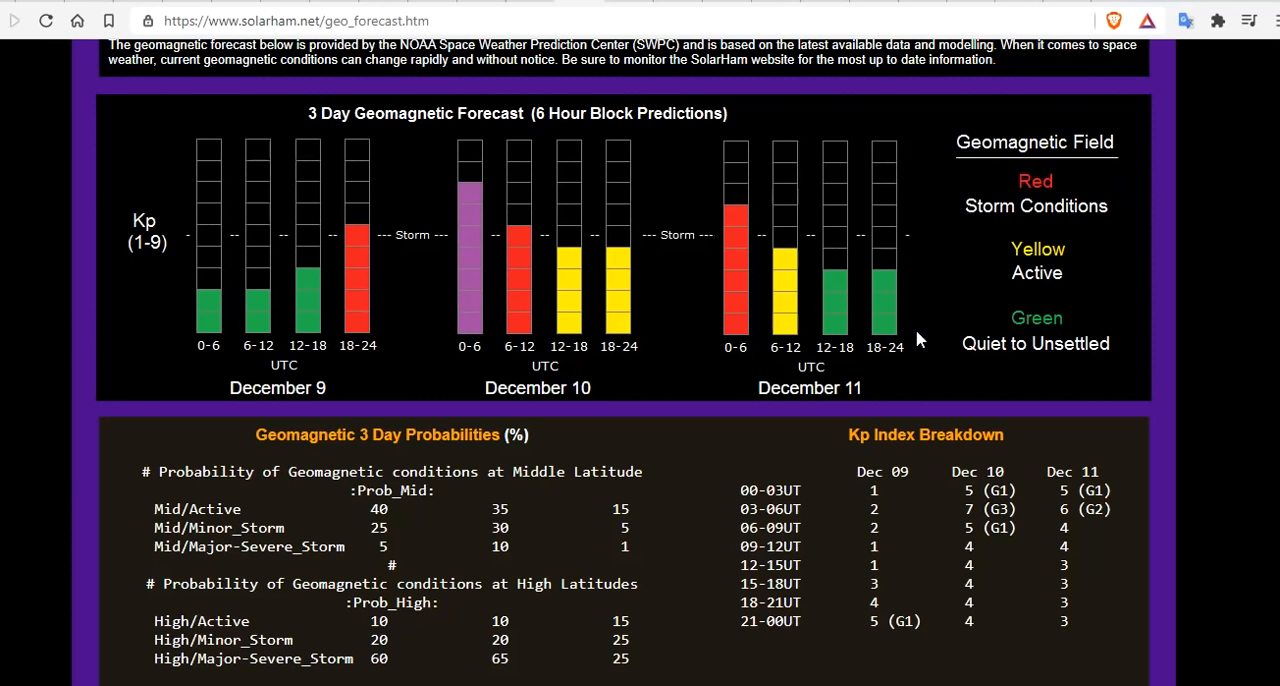
{"action": "mouse_move", "coordinate": [380, 232]}
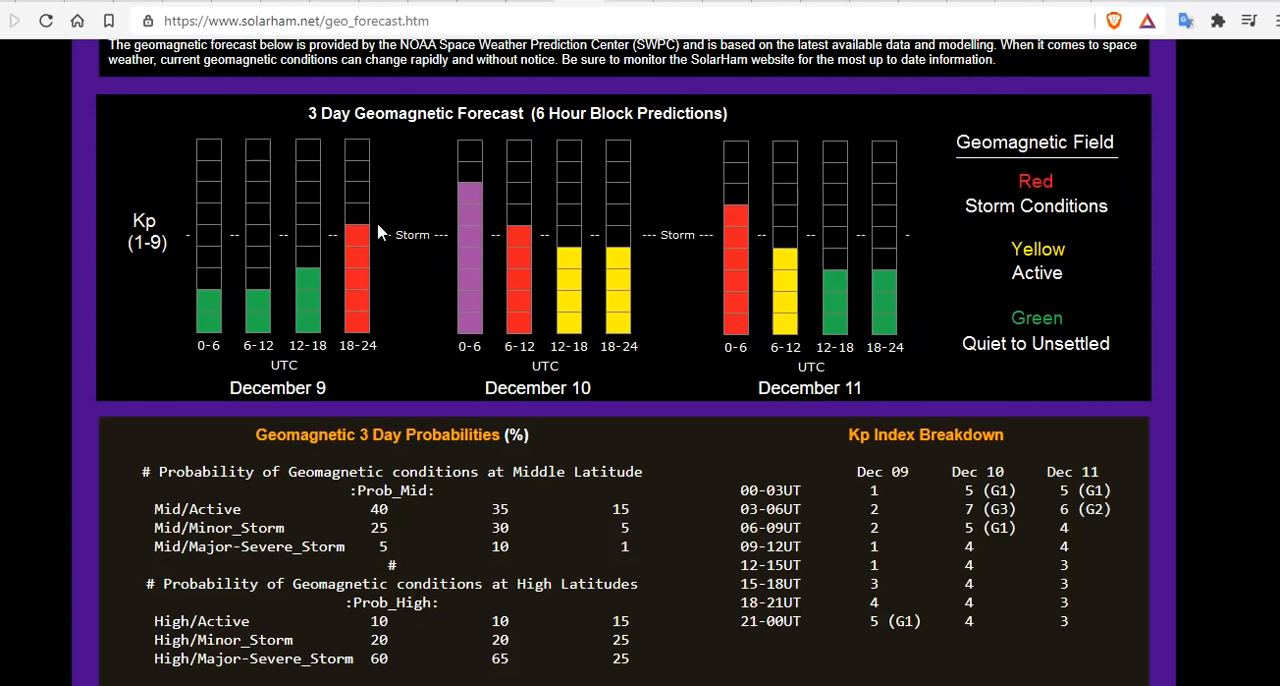
{"action": "mouse_move", "coordinate": [398, 227]}
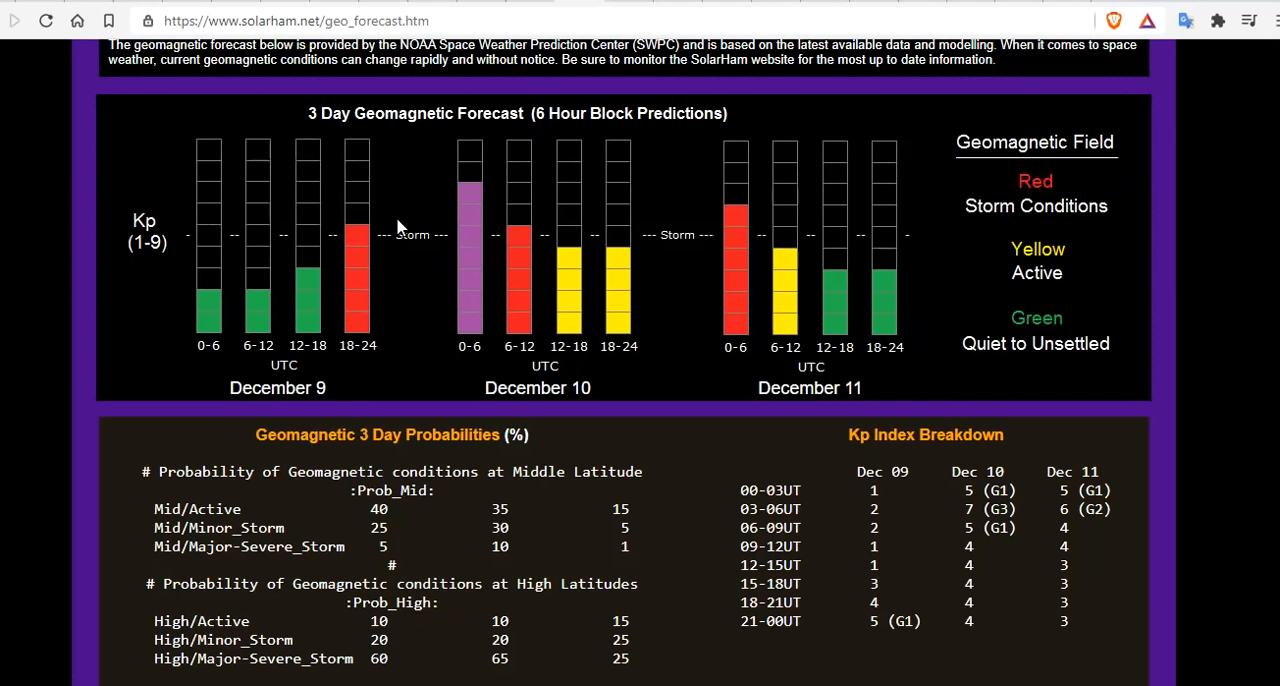
{"action": "mouse_move", "coordinate": [347, 172]}
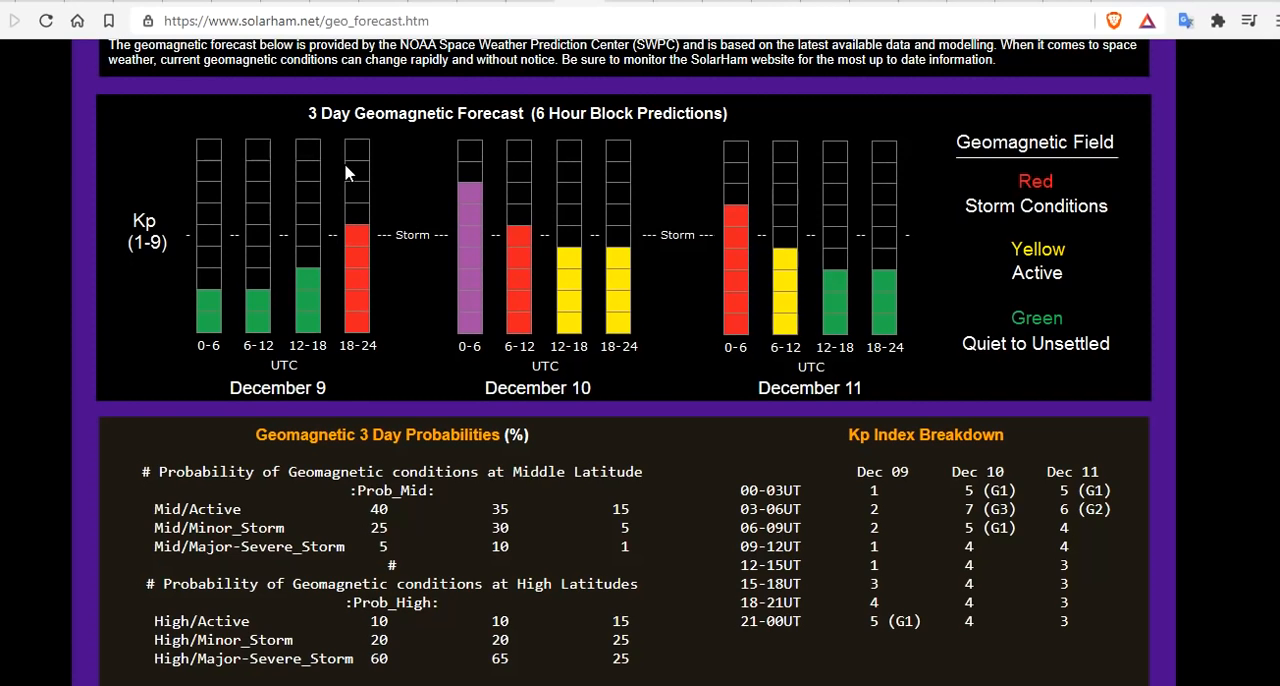
{"action": "mouse_move", "coordinate": [357, 237]}
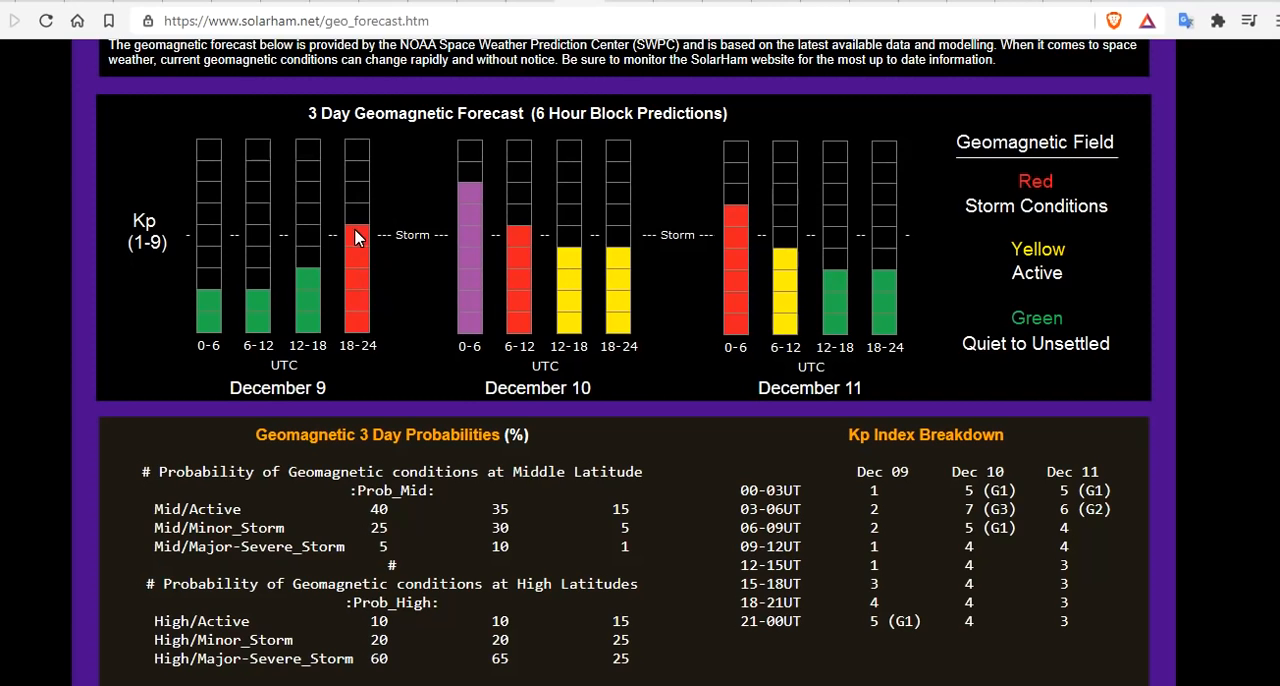
{"action": "mouse_move", "coordinate": [352, 308]}
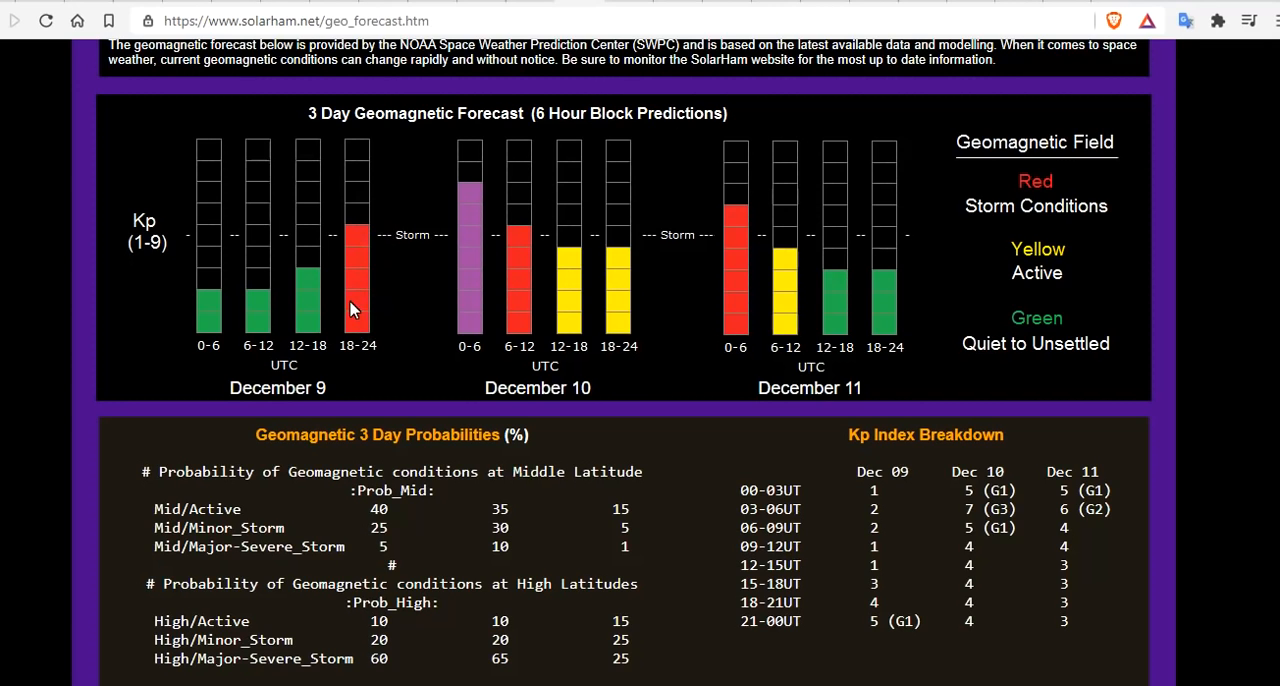
{"action": "mouse_move", "coordinate": [363, 243]}
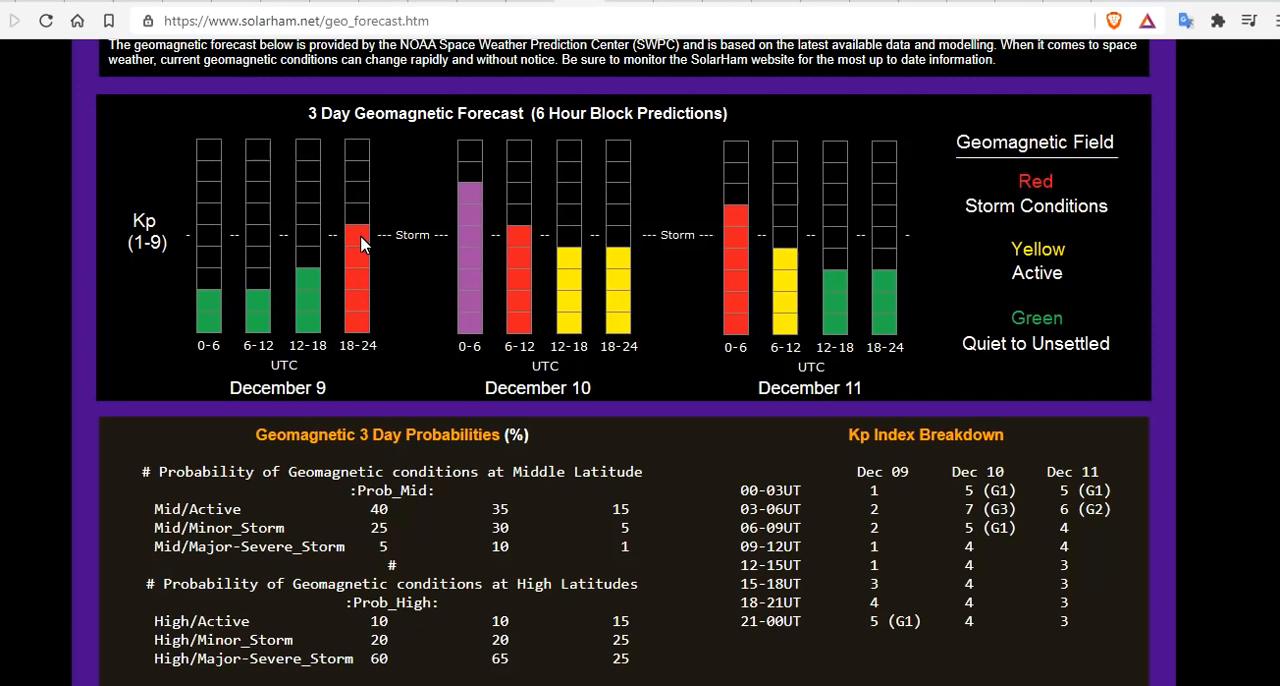
{"action": "mouse_move", "coordinate": [475, 360]}
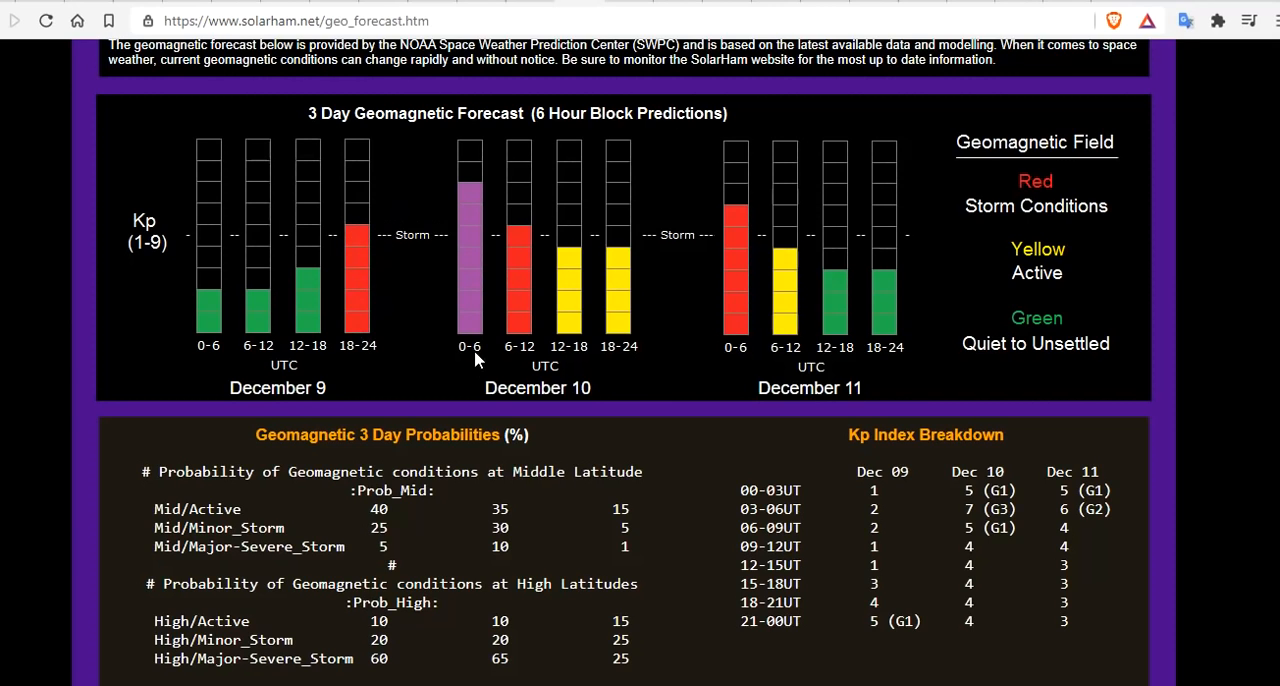
{"action": "mouse_move", "coordinate": [467, 186]}
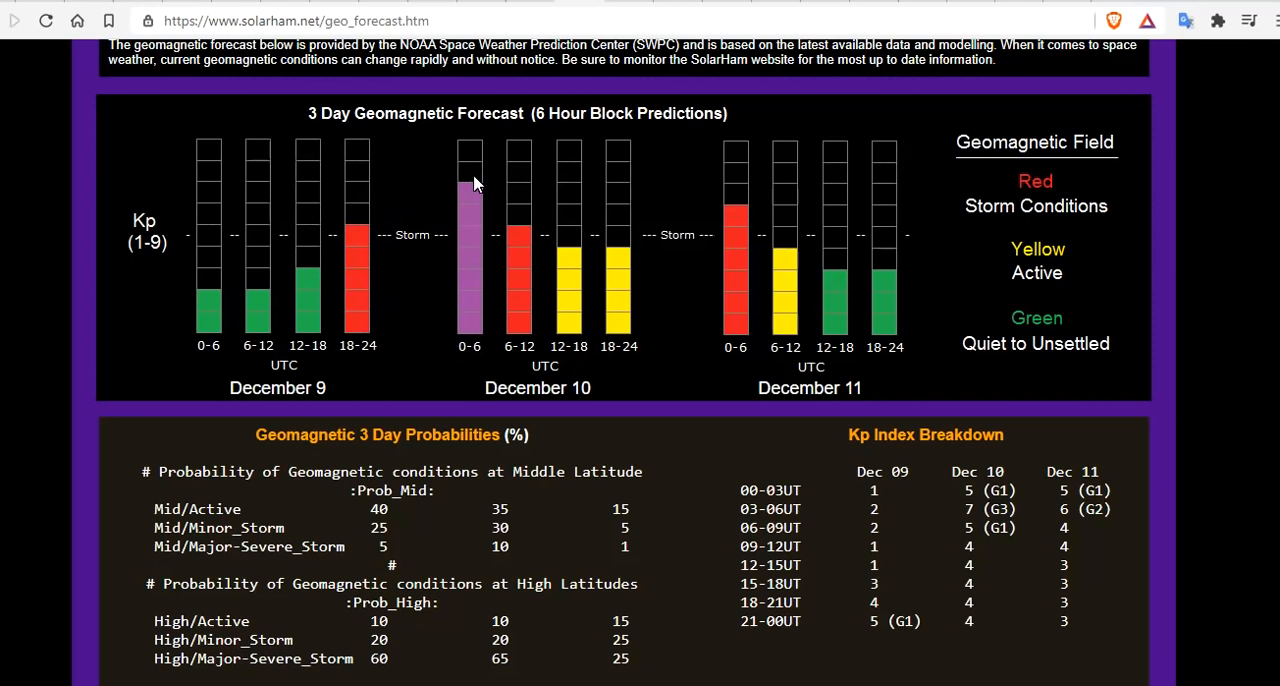
{"action": "mouse_move", "coordinate": [595, 263]}
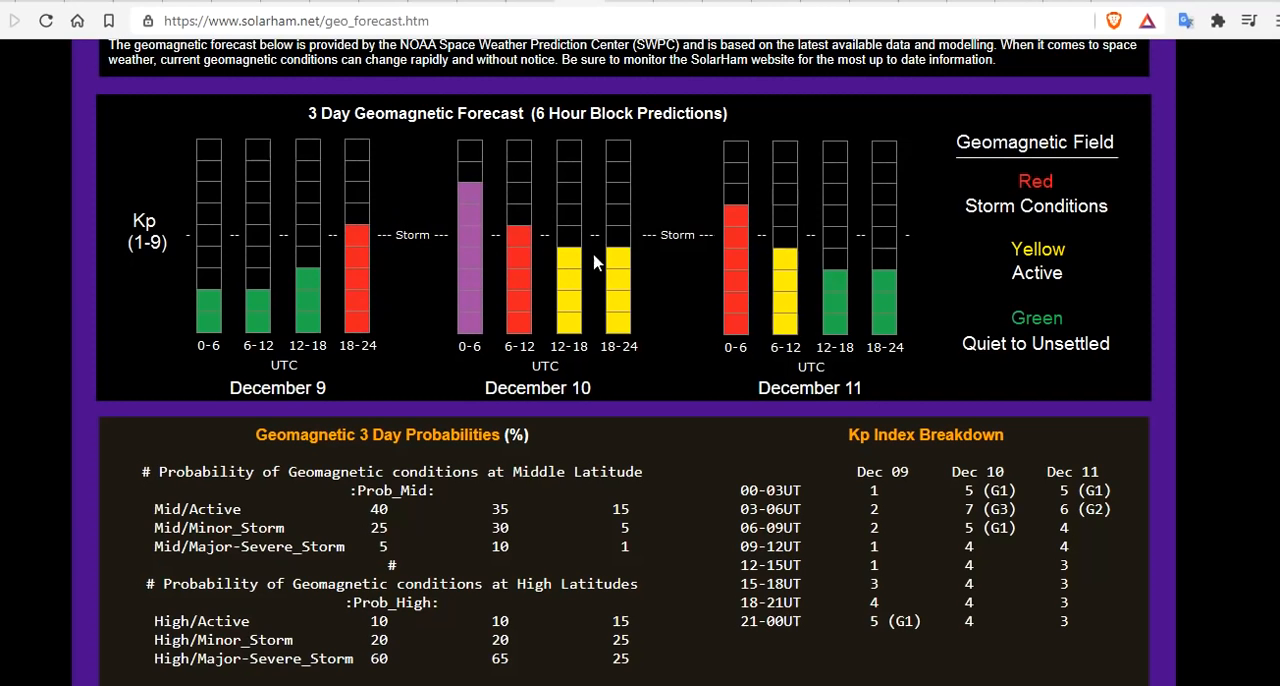
{"action": "mouse_move", "coordinate": [648, 255]}
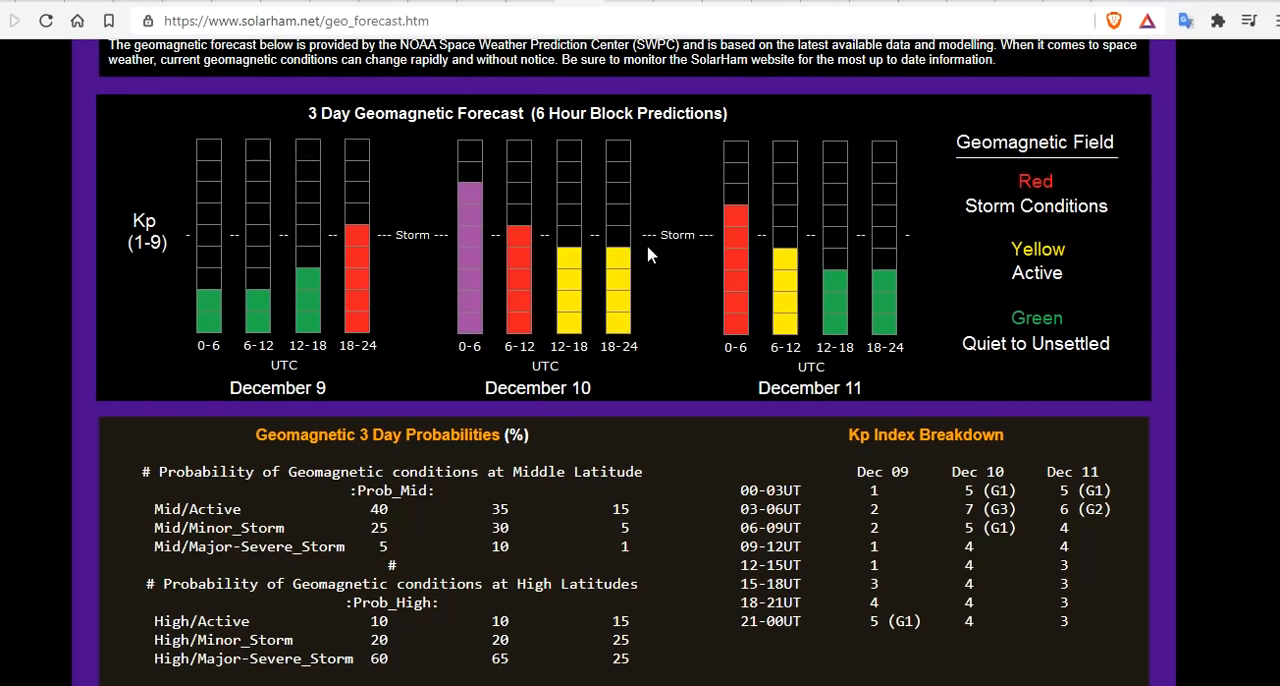
{"action": "mouse_move", "coordinate": [728, 210]}
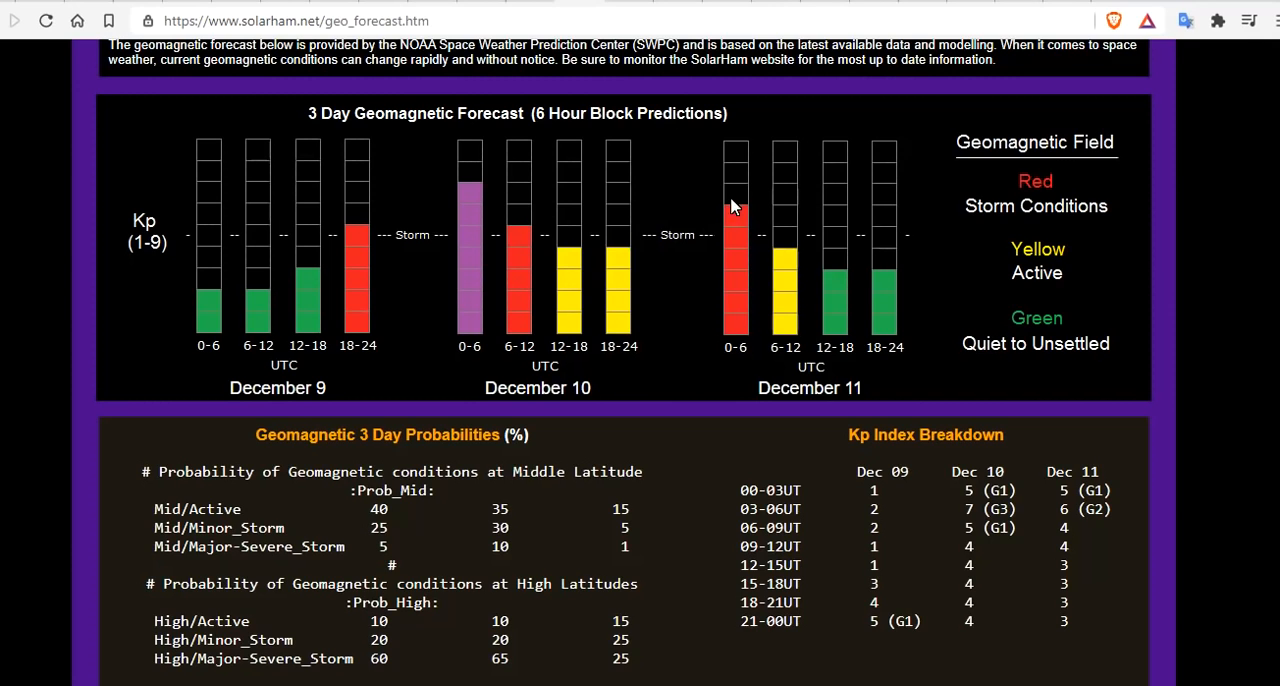
{"action": "mouse_move", "coordinate": [620, 263]}
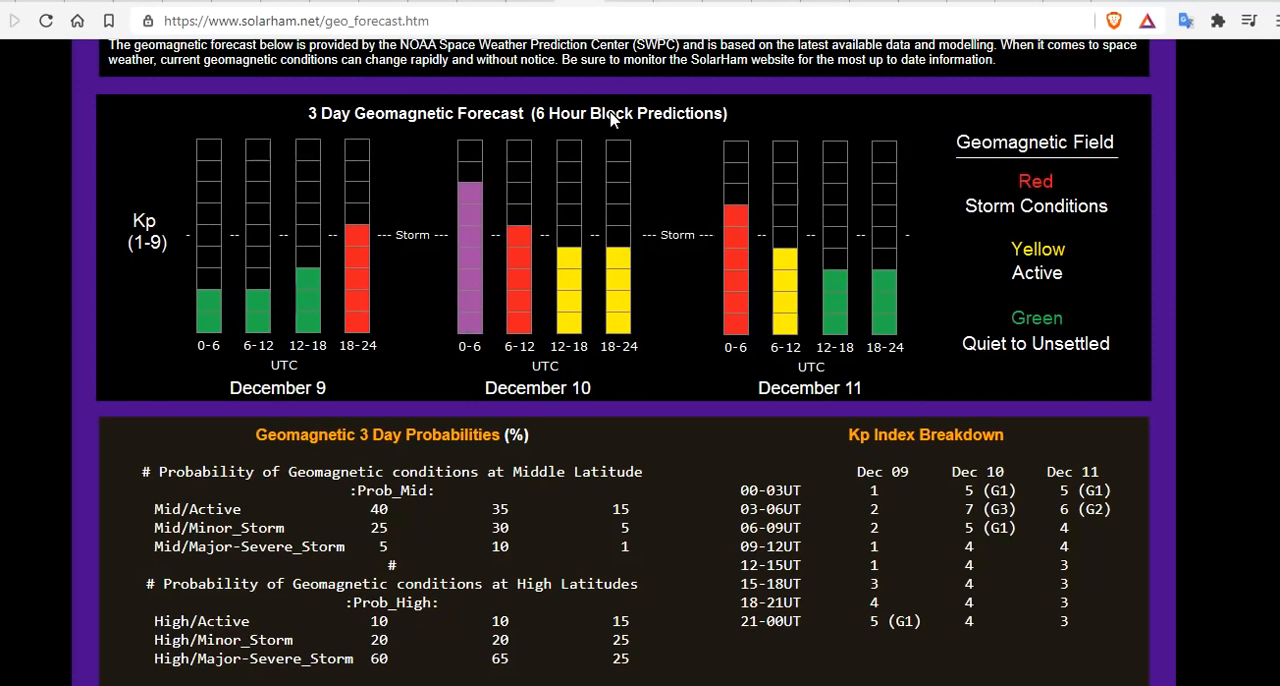
{"action": "mouse_move", "coordinate": [613, 118]}
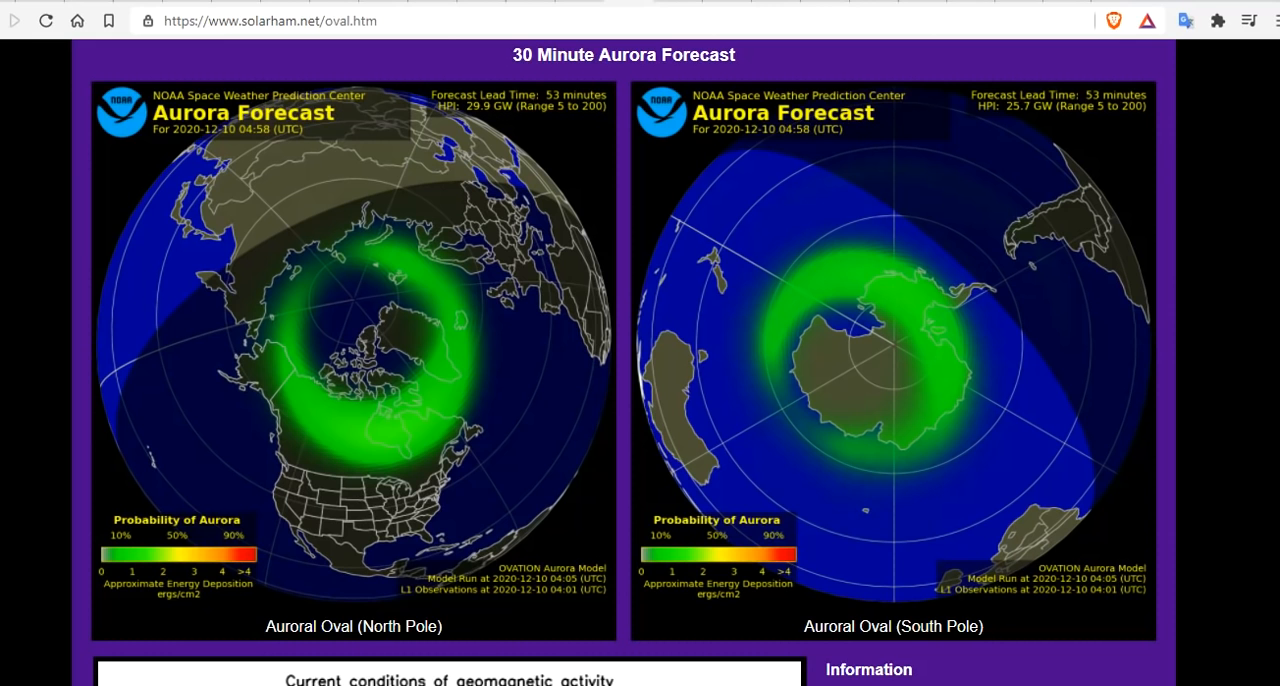
Step: Show SolarHam's 30 Minute Aurora Forecast with the North and South Pole oval maps
{"action": "left_click", "coordinate": [45, 20]}
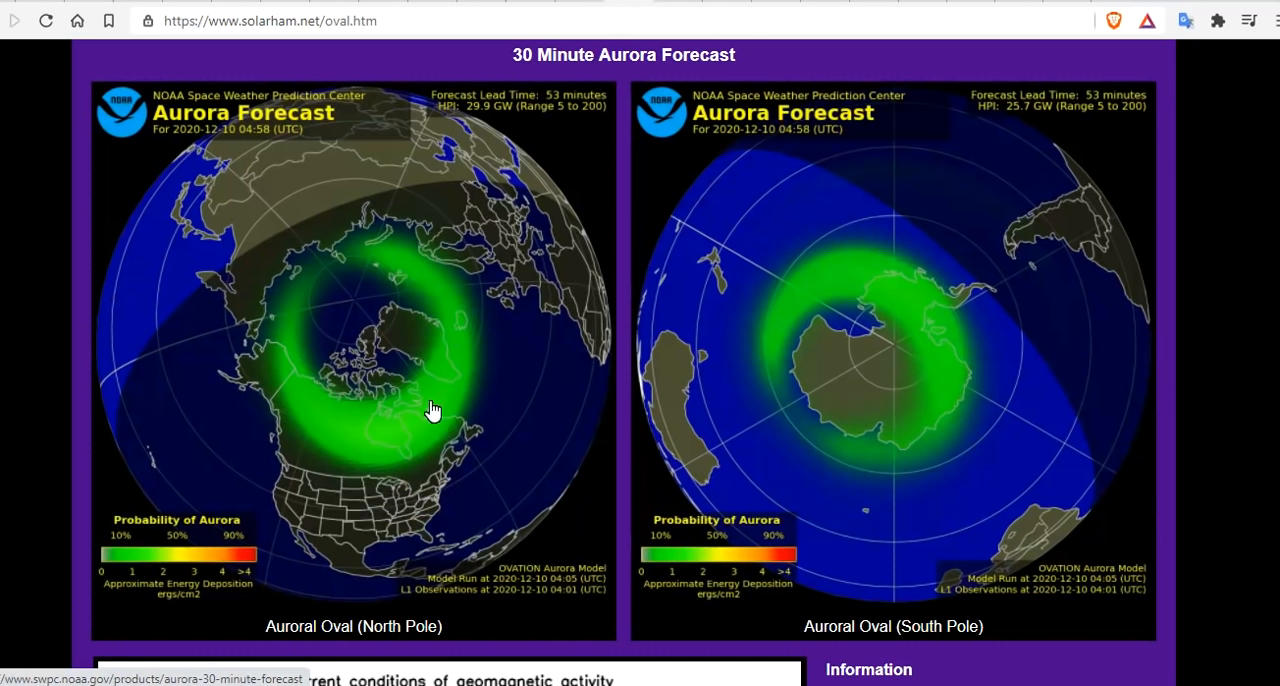
{"action": "mouse_move", "coordinate": [326, 388]}
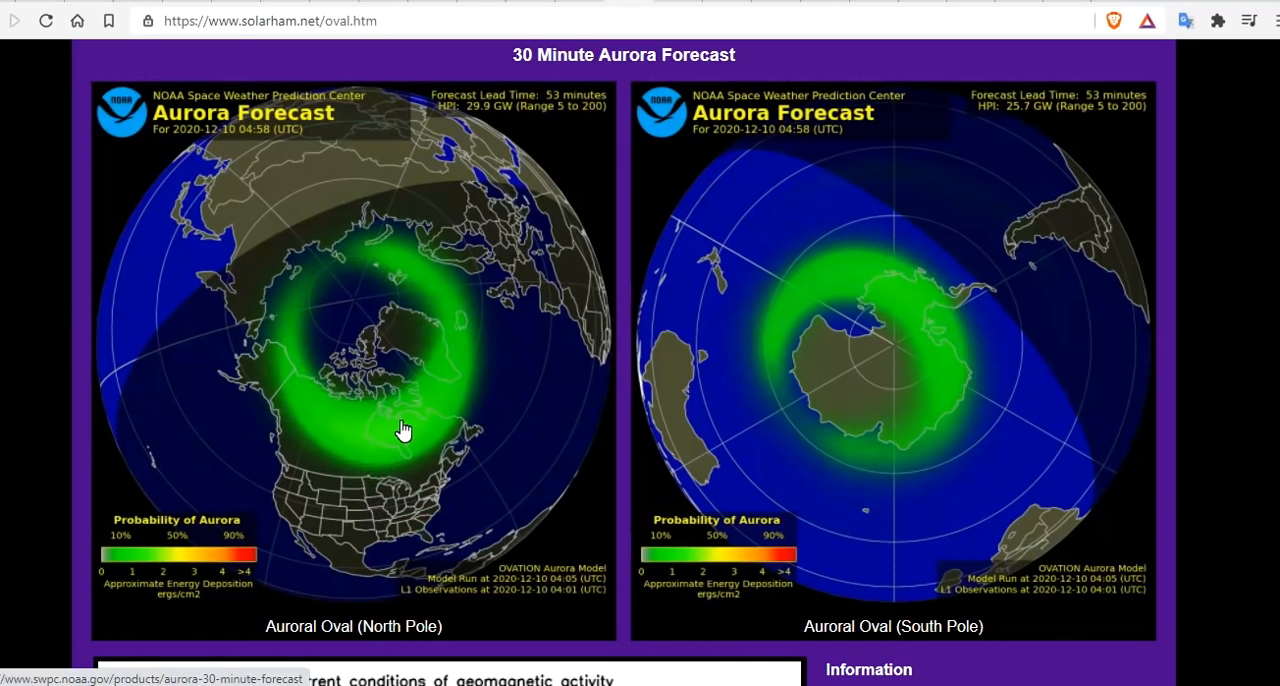
{"action": "mouse_move", "coordinate": [378, 535]}
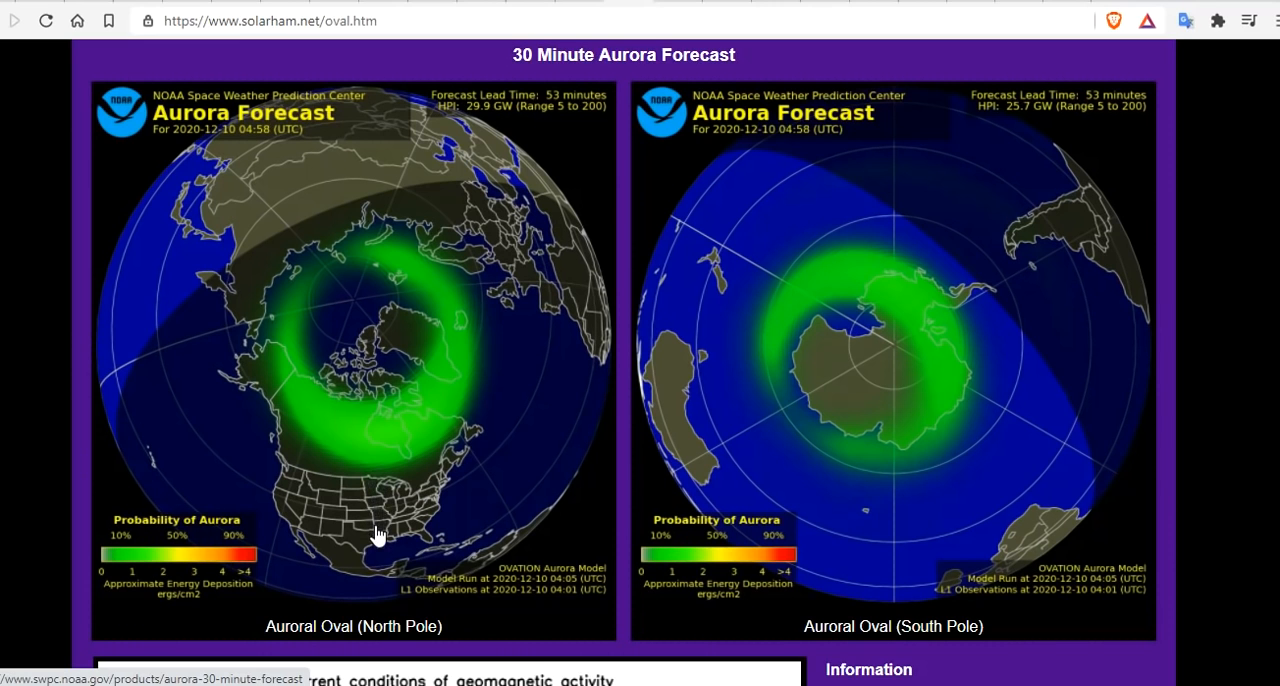
{"action": "mouse_move", "coordinate": [420, 85]}
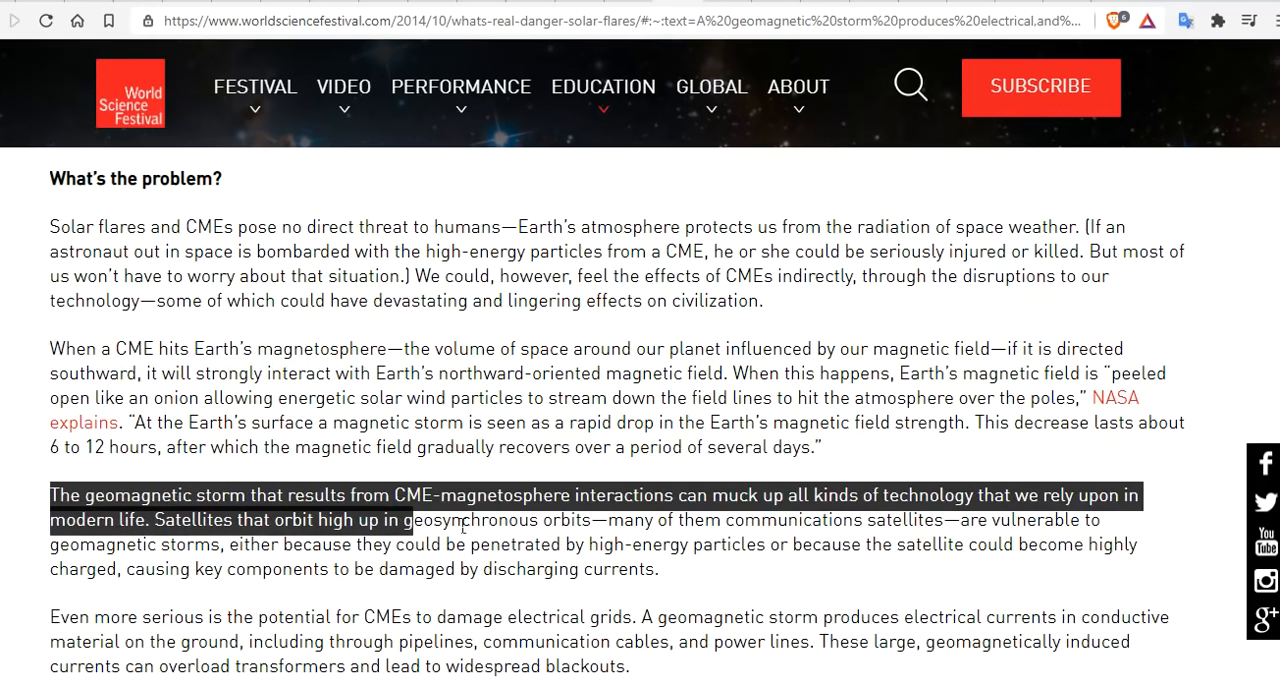
Step: Highlight the article's passages on satellite harm, CMEs damaging grids and the Carrington Event
{"action": "left_click_drag", "start_coordinate": [410, 519], "coordinate": [675, 569]}
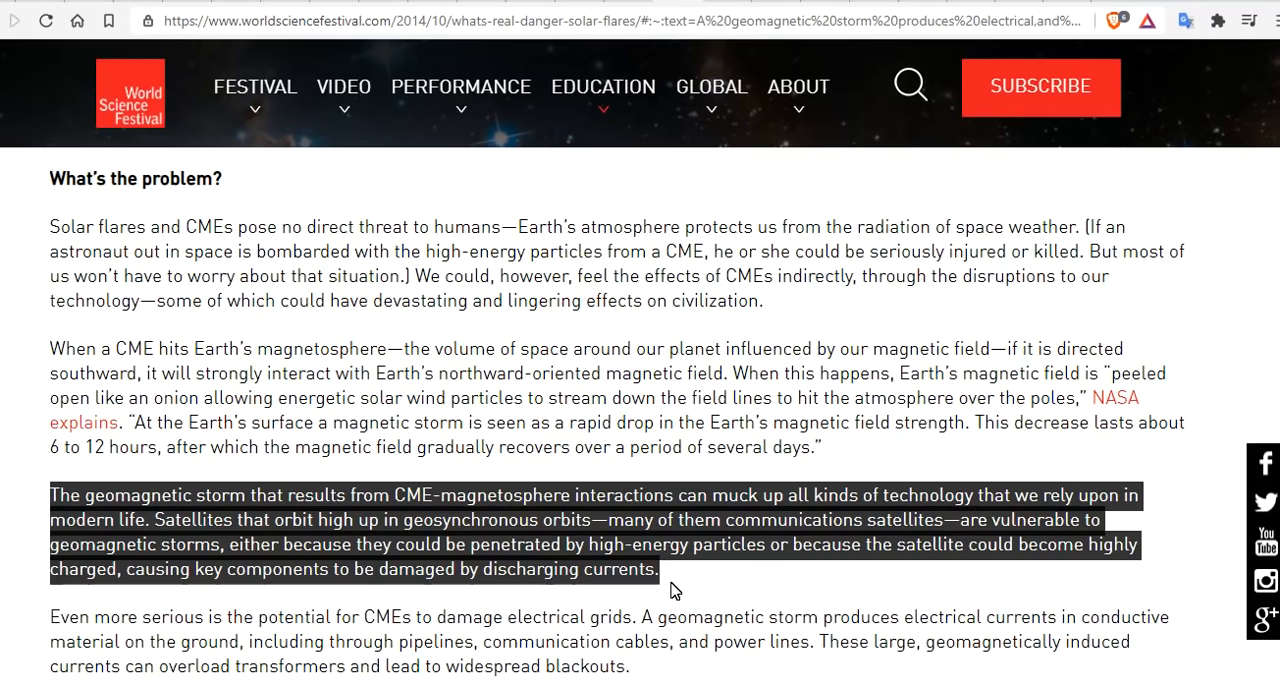
{"action": "mouse_move", "coordinate": [712, 590]}
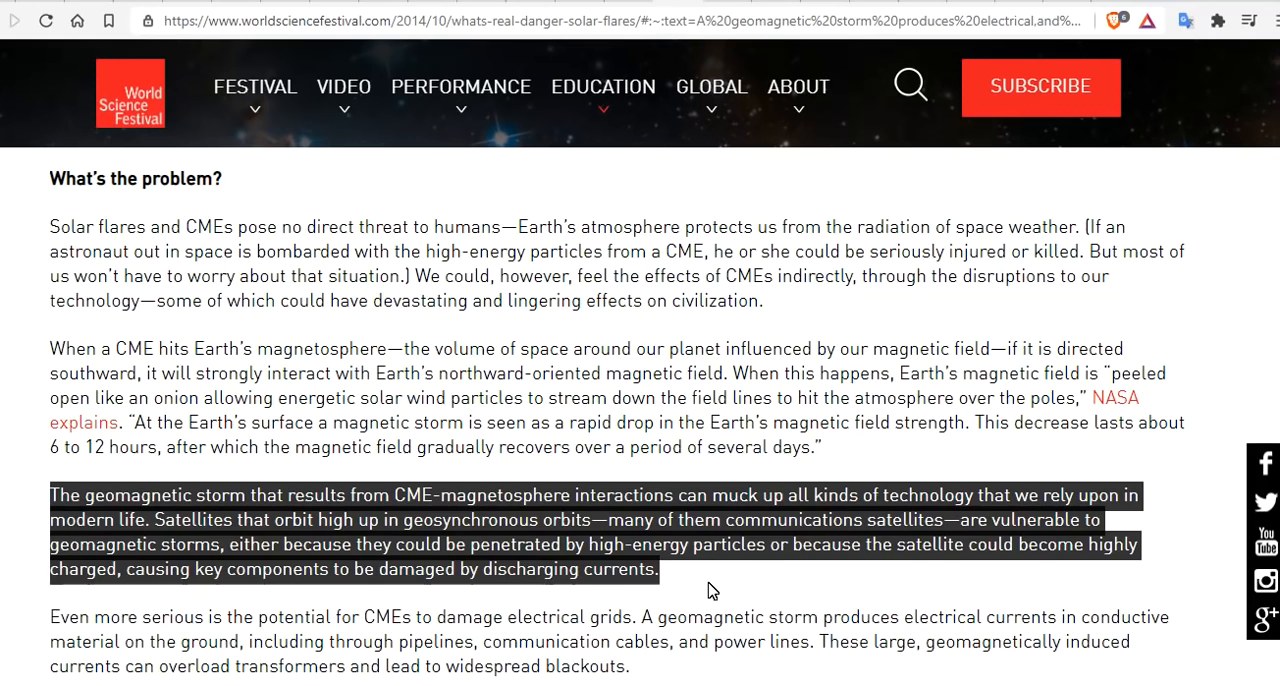
{"action": "scroll", "scroll_direction": "down", "scroll_amount": 3}
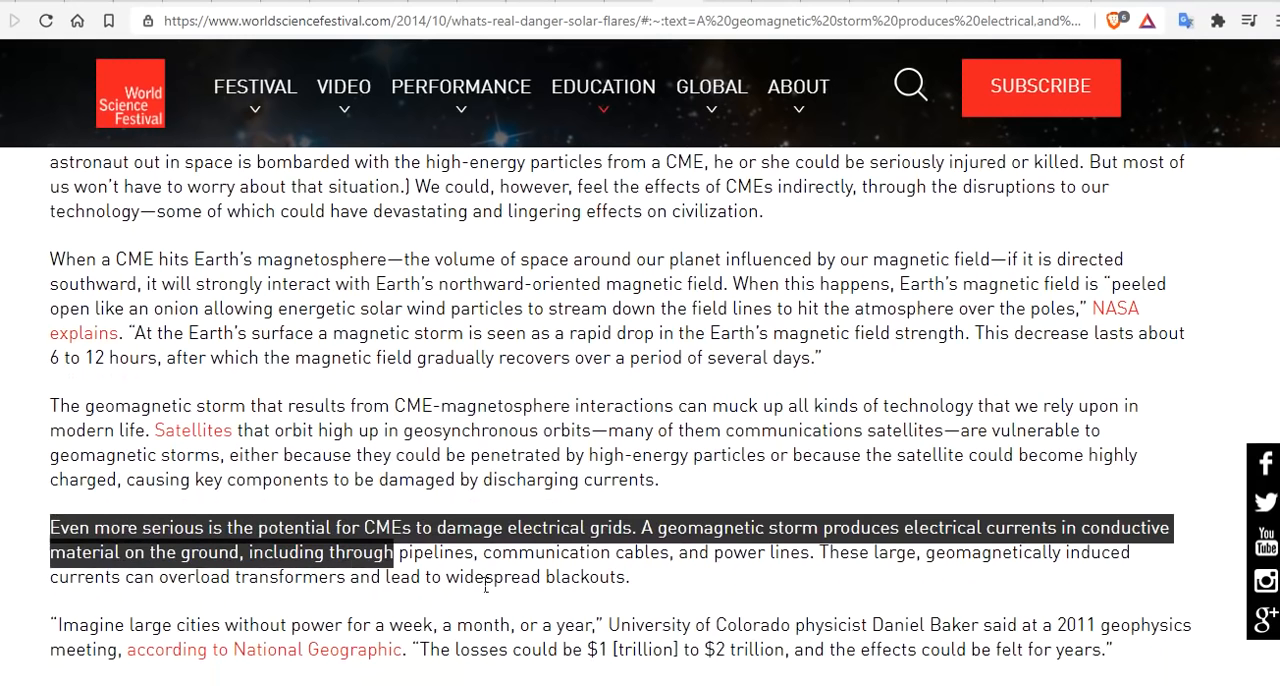
{"action": "left_click_drag", "start_coordinate": [395, 552], "coordinate": [640, 577]}
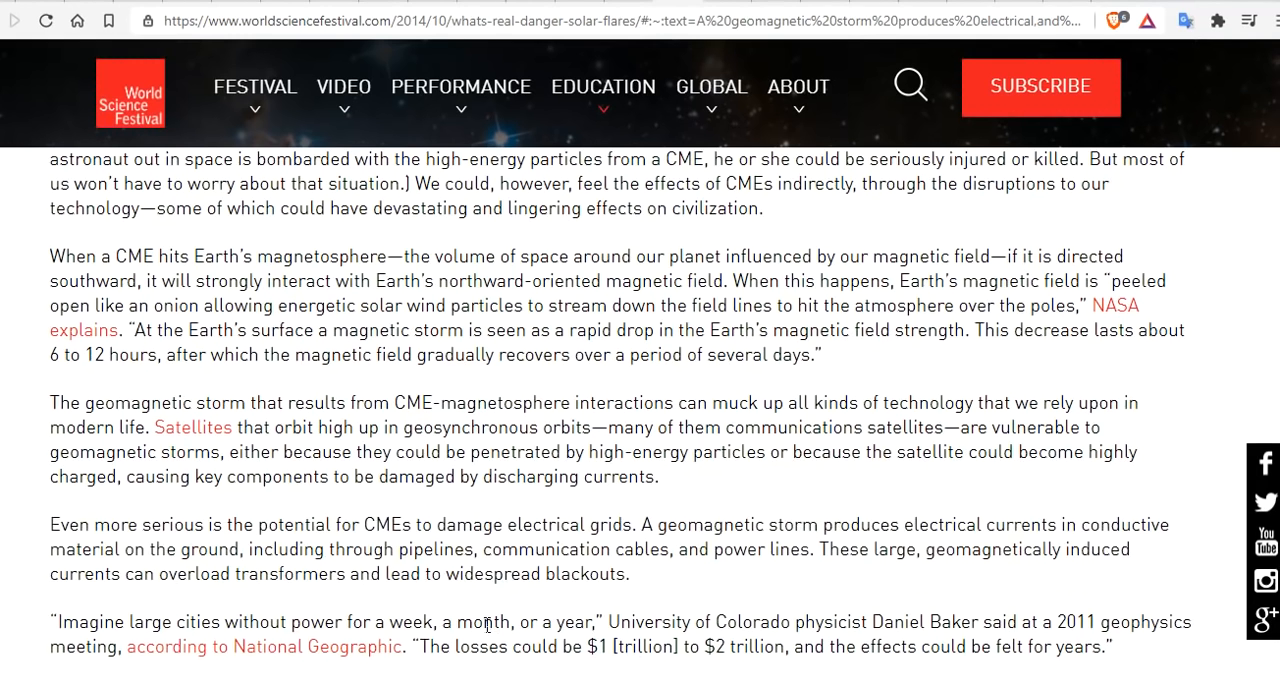
{"action": "scroll", "scroll_direction": "down", "scroll_amount": 3}
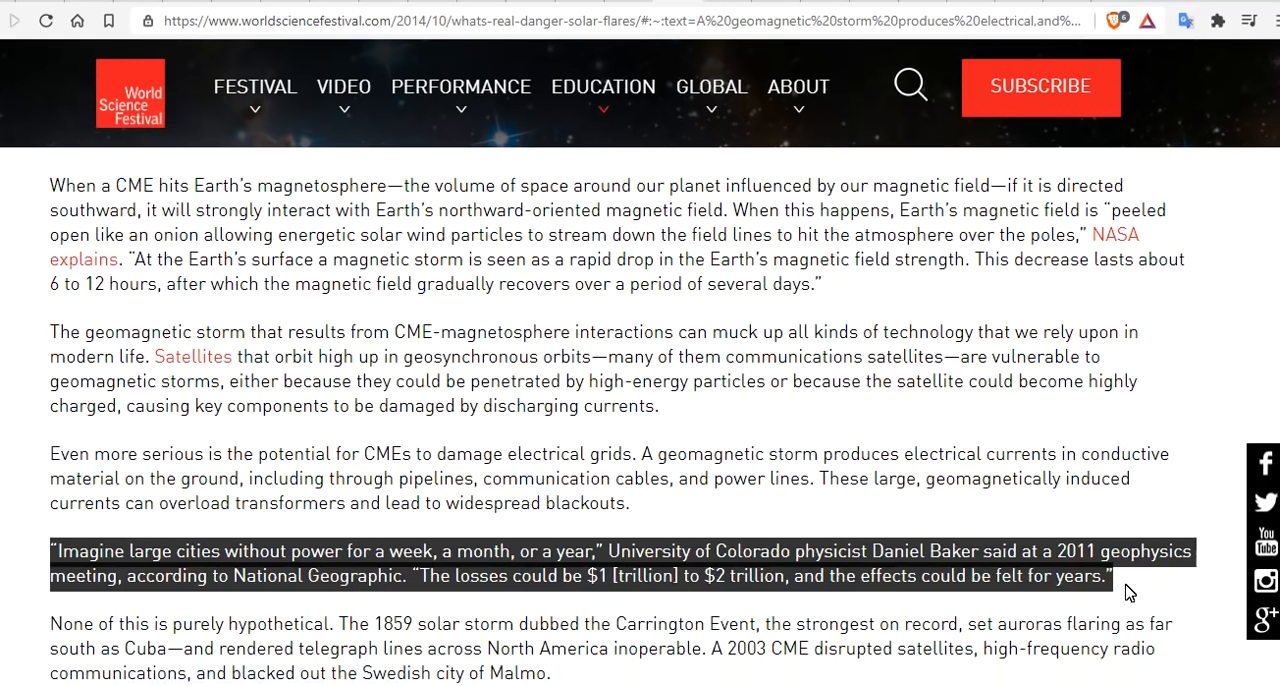
{"action": "mouse_move", "coordinate": [649, 314]}
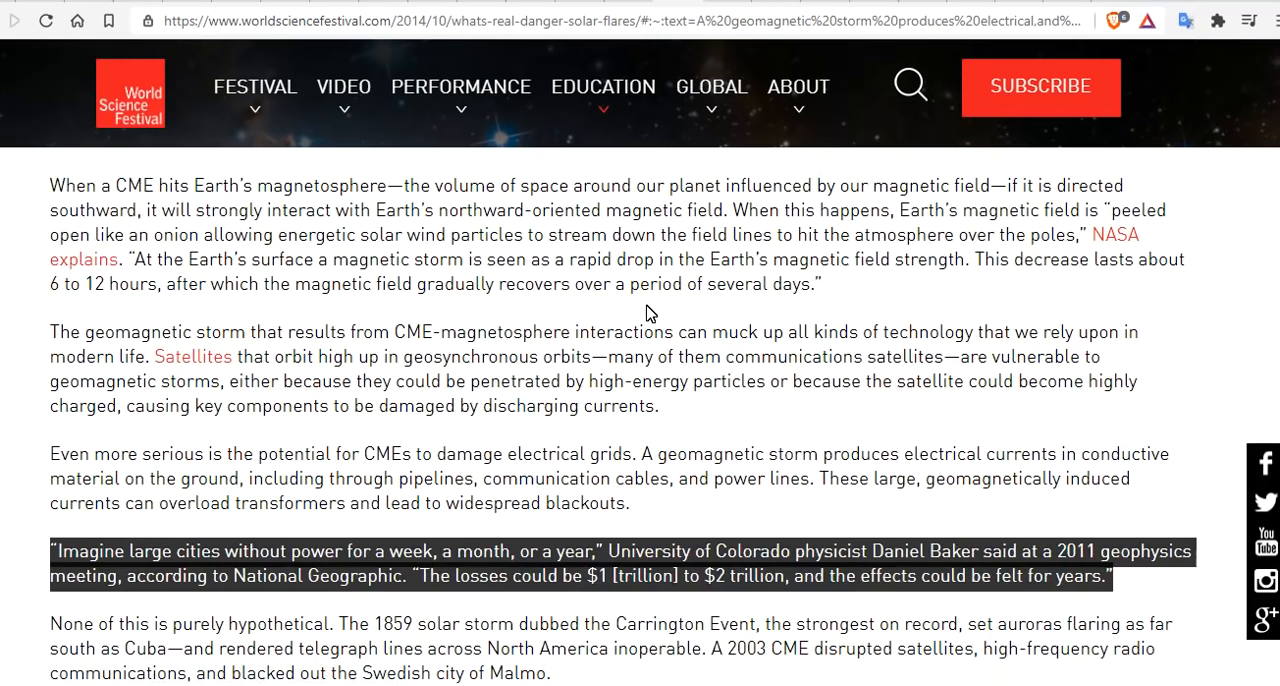
{"action": "scroll", "scroll_direction": "down", "scroll_amount": 3}
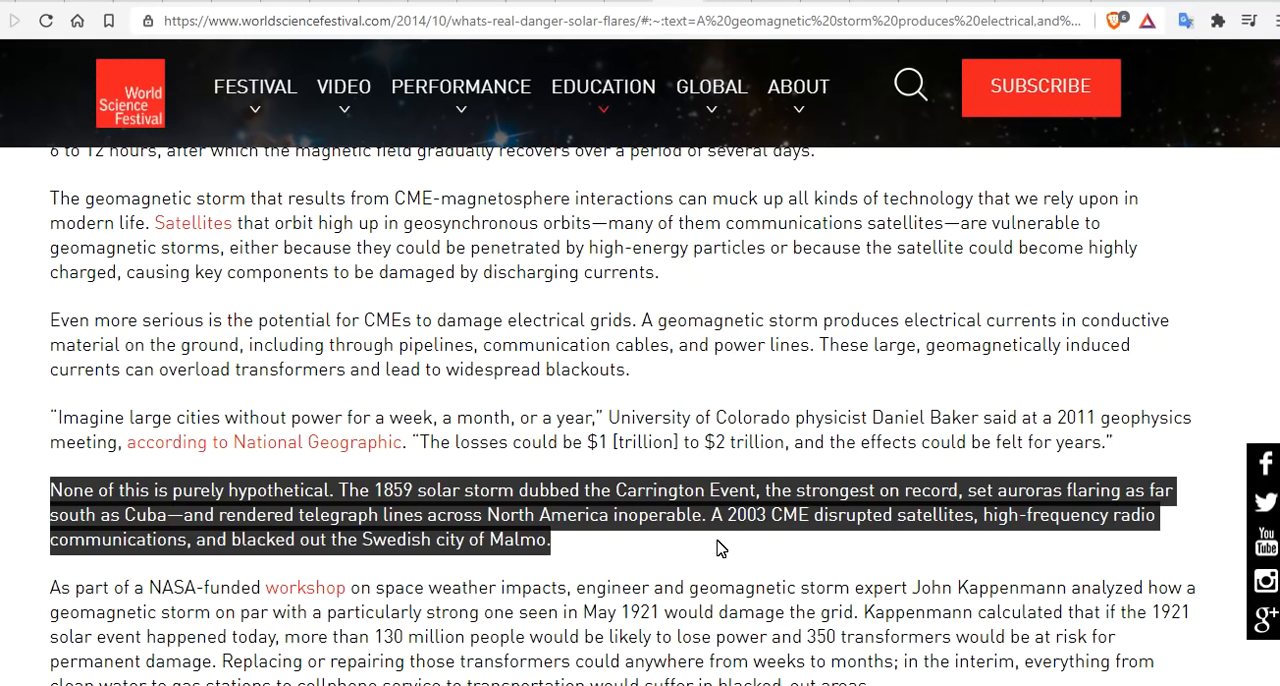
{"action": "left_click", "coordinate": [720, 548]}
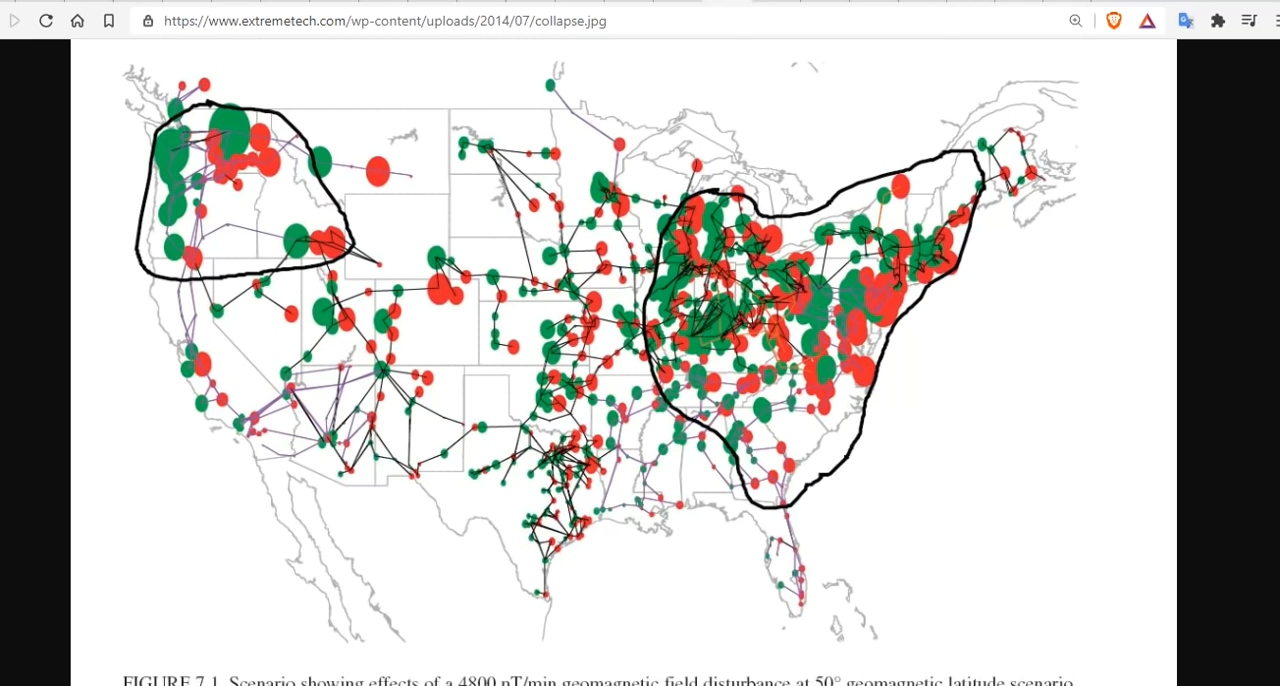
{"action": "mouse_move", "coordinate": [909, 428]}
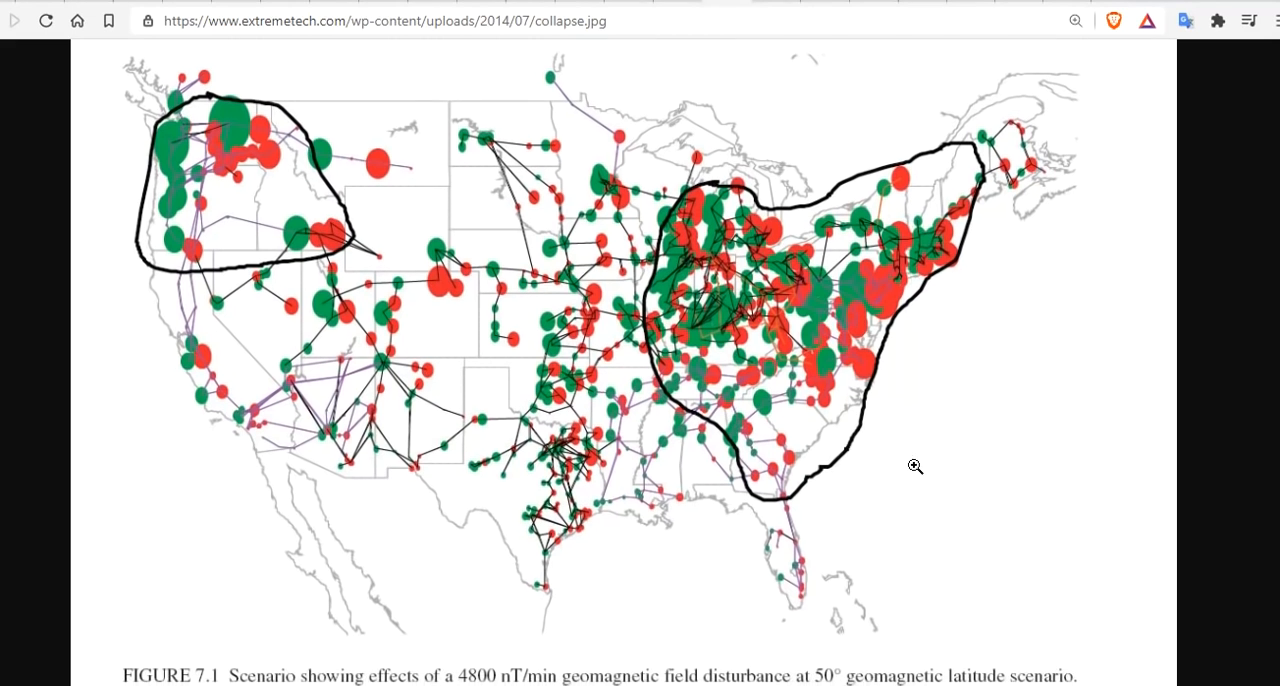
Step: Scroll past the ExtremeTech 4800 nT/min power-grid effects map
{"action": "scroll", "scroll_direction": "down", "scroll_amount": 3}
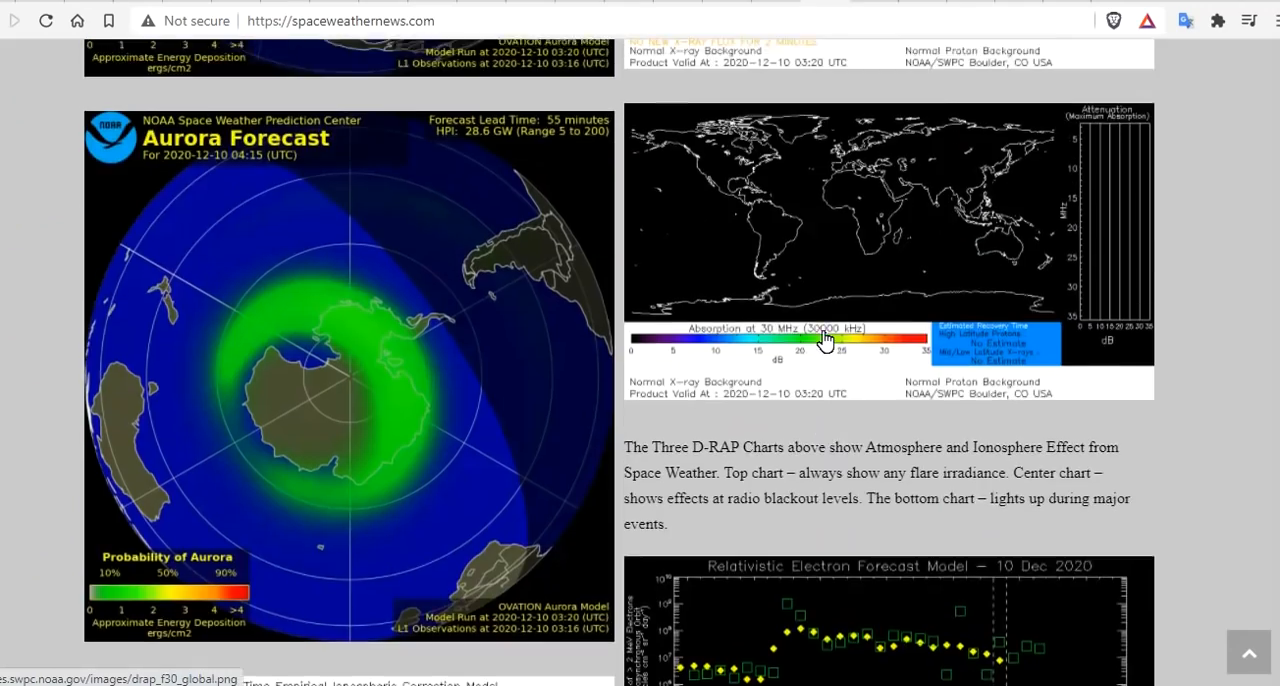
Step: Scroll down to the SEAESRT spacecraft charging map, orbit display and hazard quotient charts
{"action": "scroll", "scroll_direction": "down", "scroll_amount": 3}
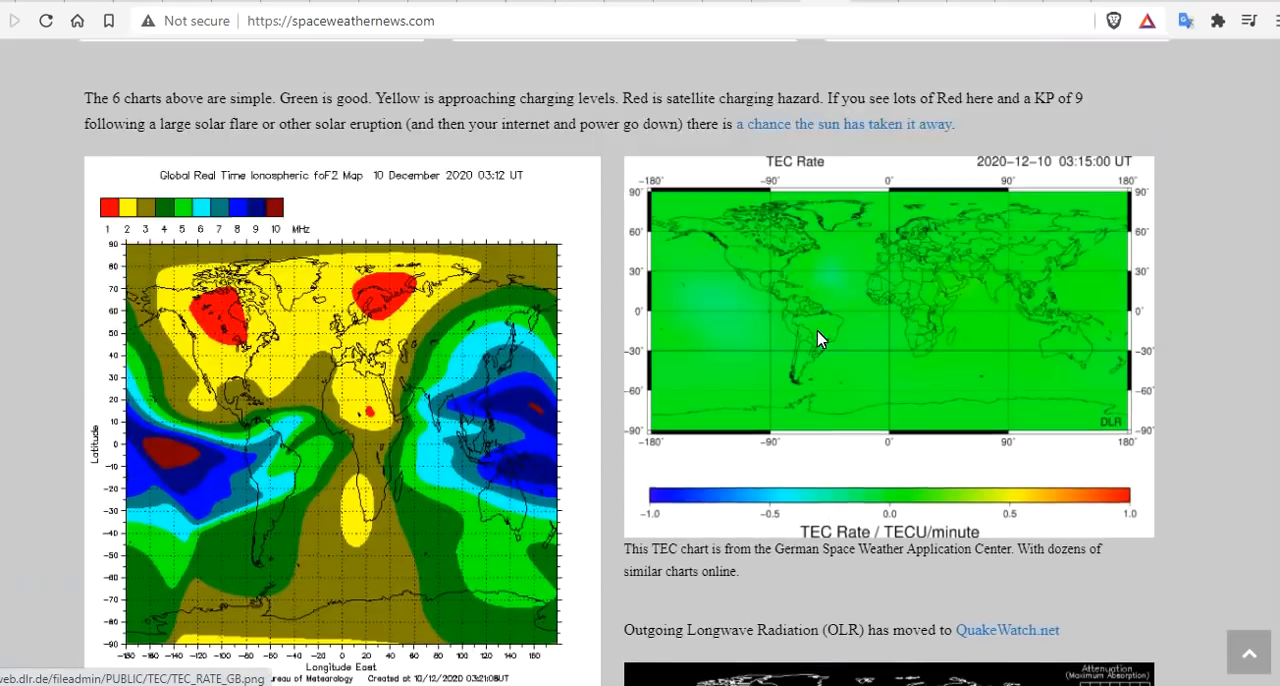
{"action": "scroll", "scroll_direction": "down", "scroll_amount": 3}
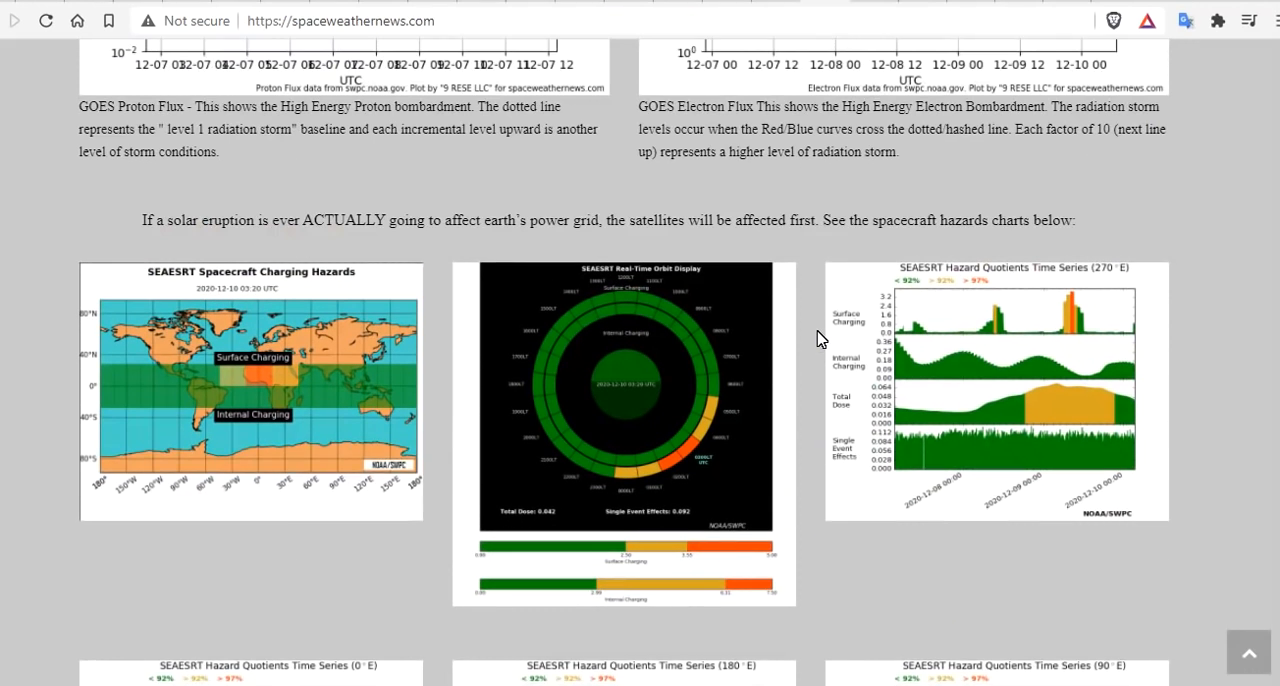
{"action": "scroll", "scroll_direction": "down", "scroll_amount": 3}
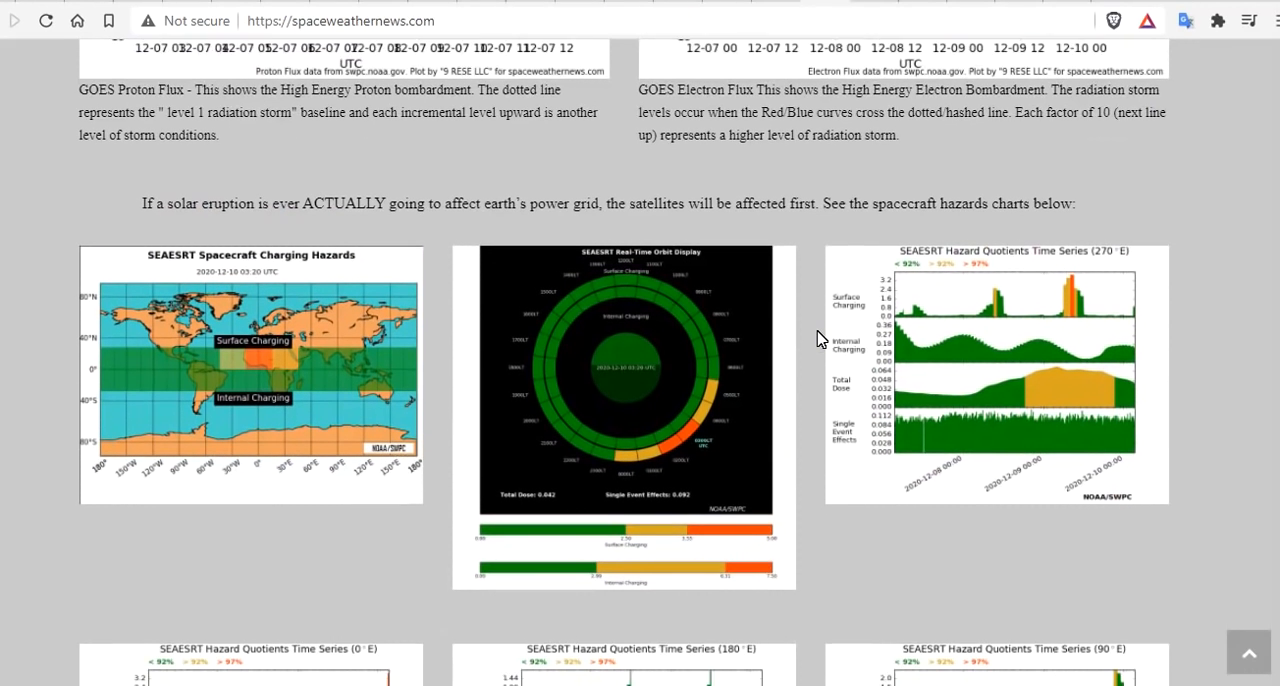
{"action": "scroll", "scroll_direction": "down", "scroll_amount": 3}
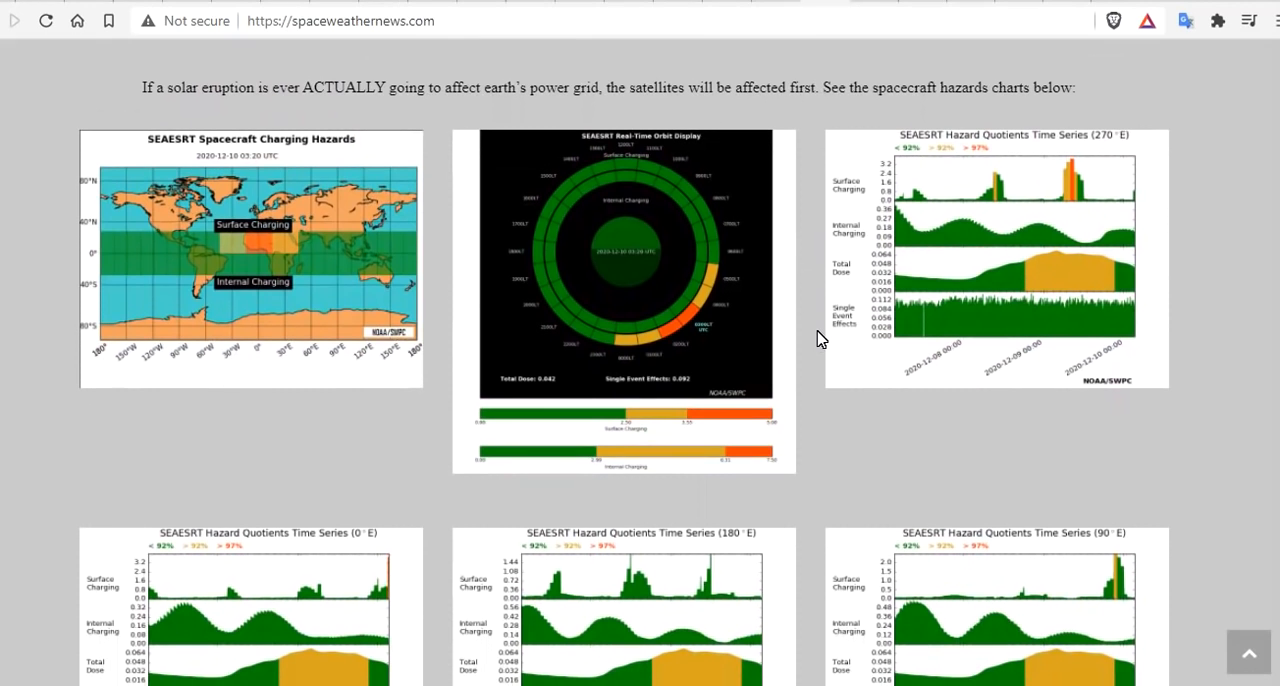
{"action": "mouse_move", "coordinate": [290, 219]}
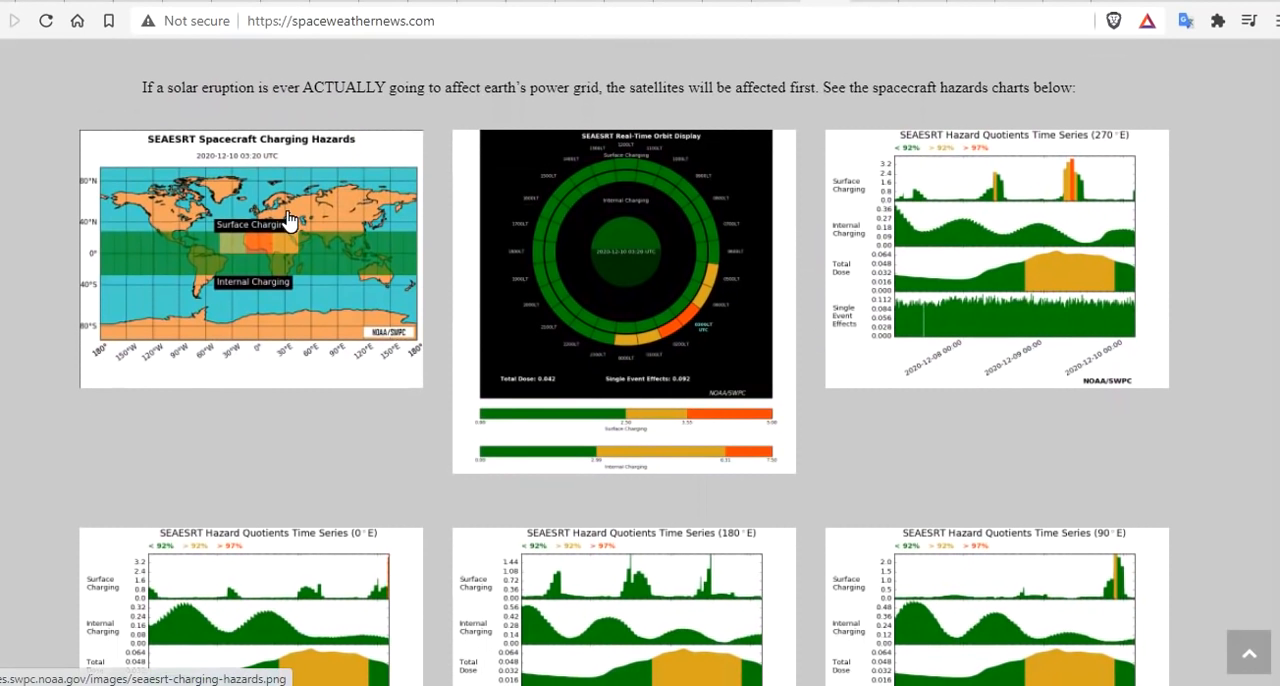
{"action": "mouse_move", "coordinate": [262, 160]}
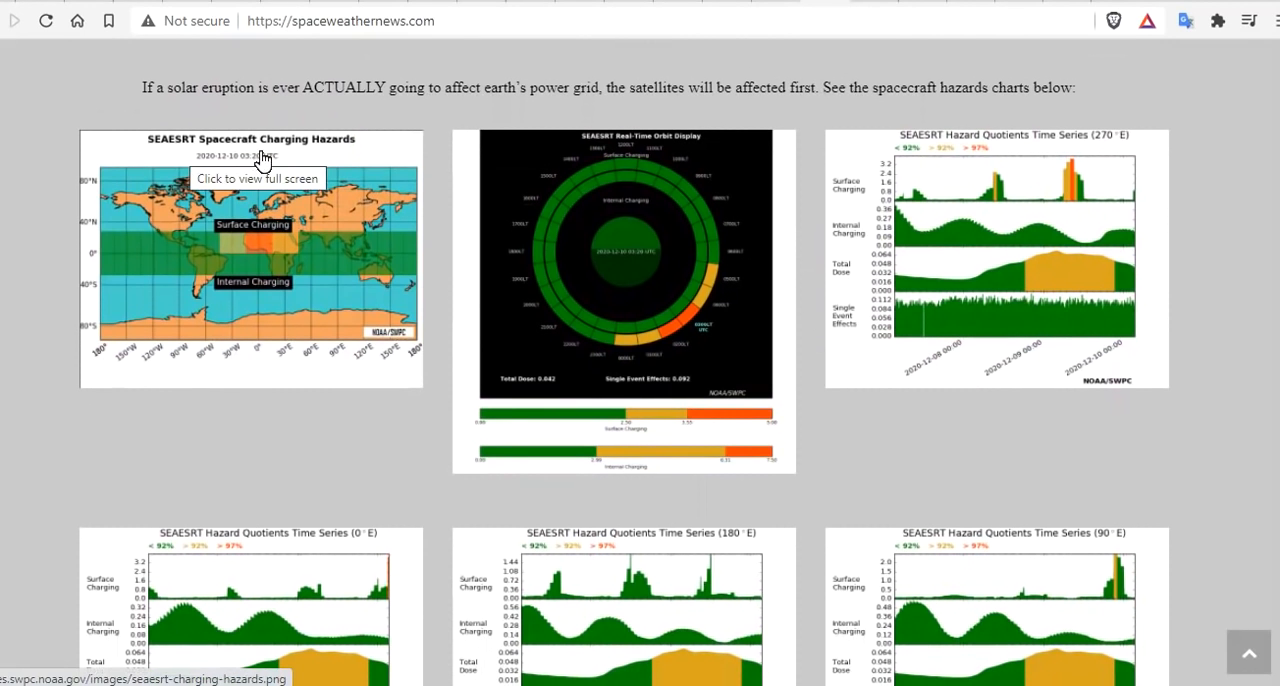
{"action": "mouse_move", "coordinate": [247, 258]}
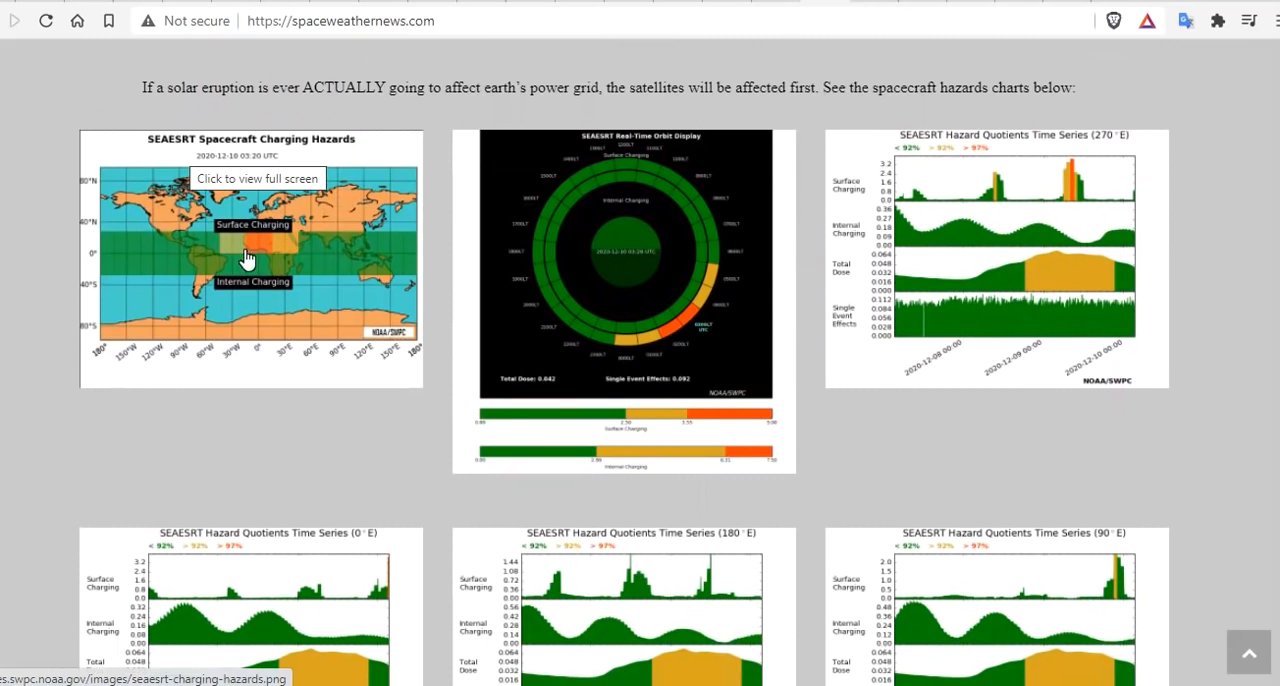
{"action": "mouse_move", "coordinate": [275, 268]}
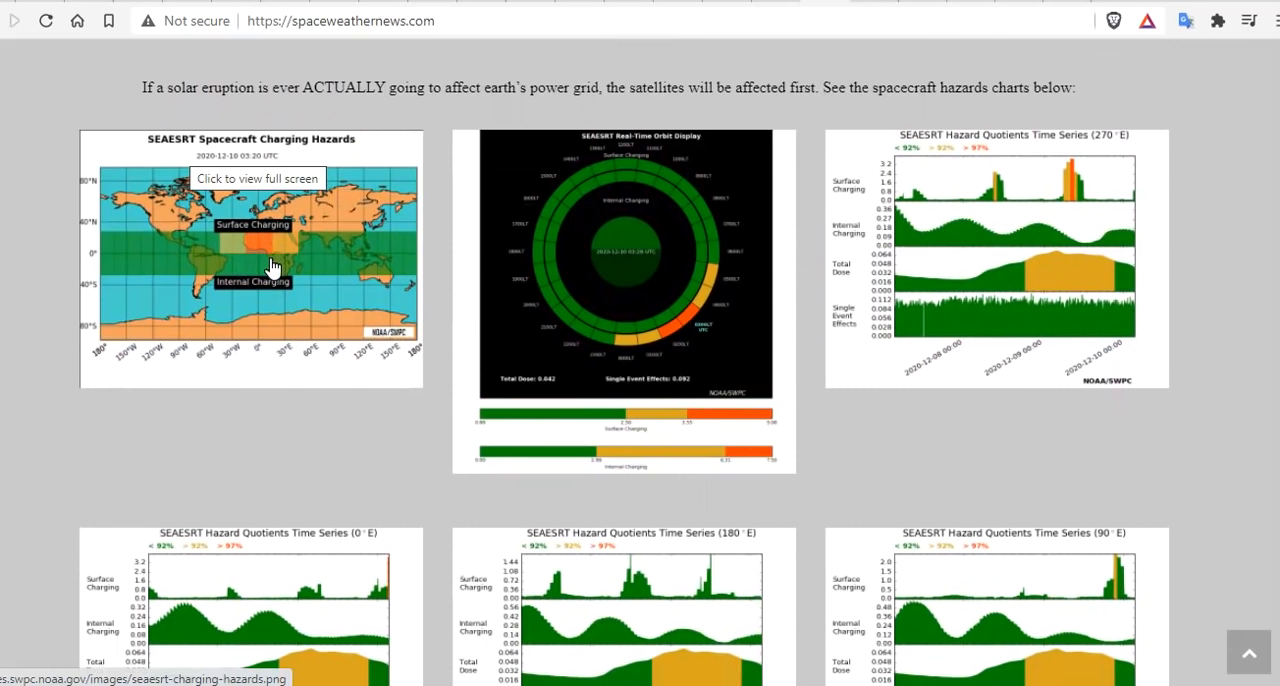
{"action": "mouse_move", "coordinate": [276, 255]}
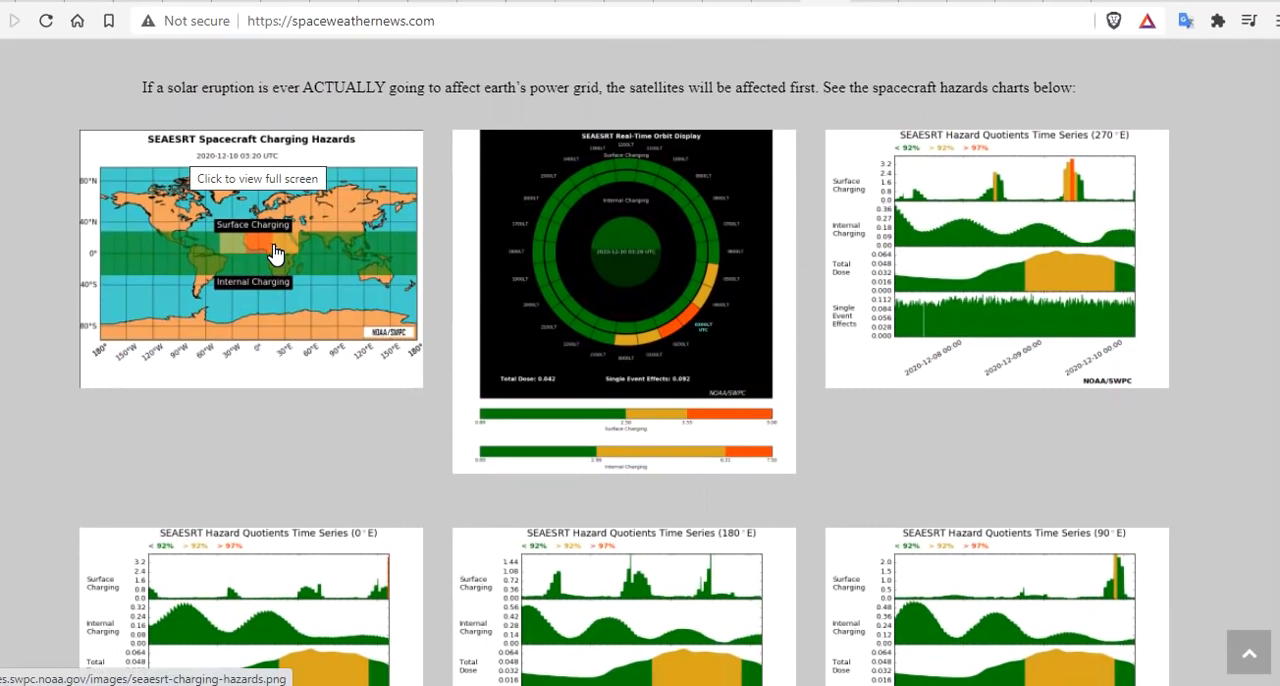
{"action": "mouse_move", "coordinate": [1032, 235]}
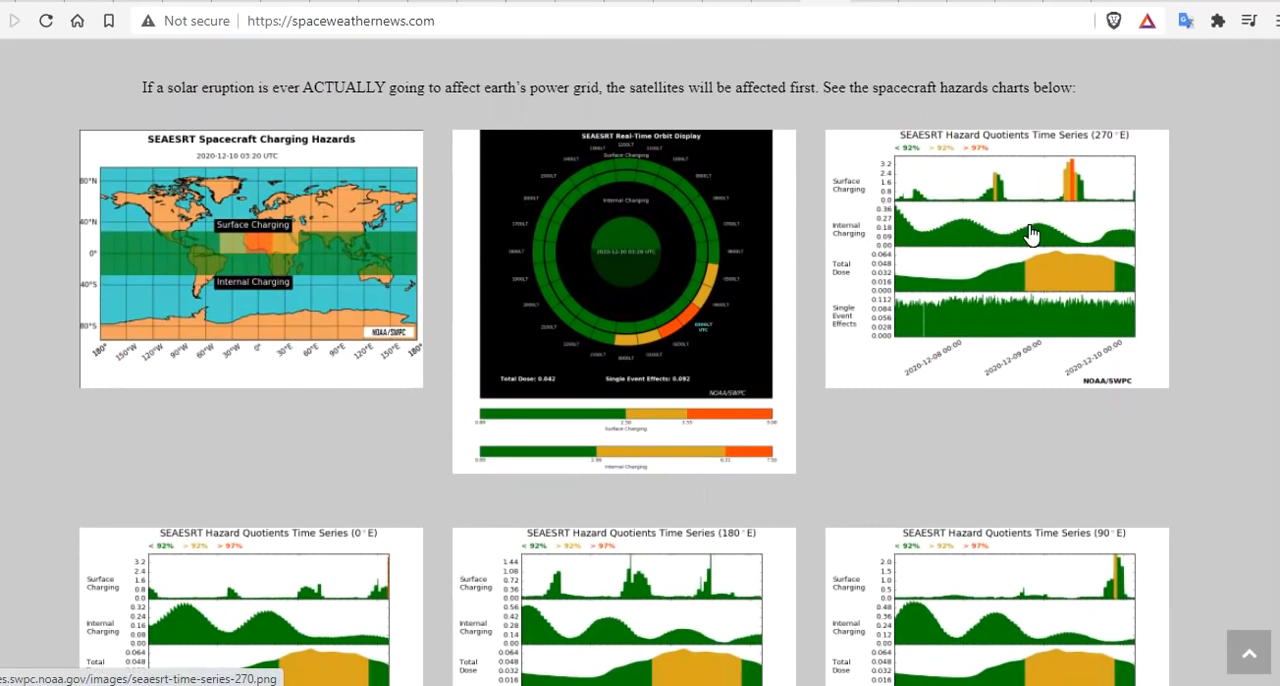
{"action": "mouse_move", "coordinate": [615, 595]}
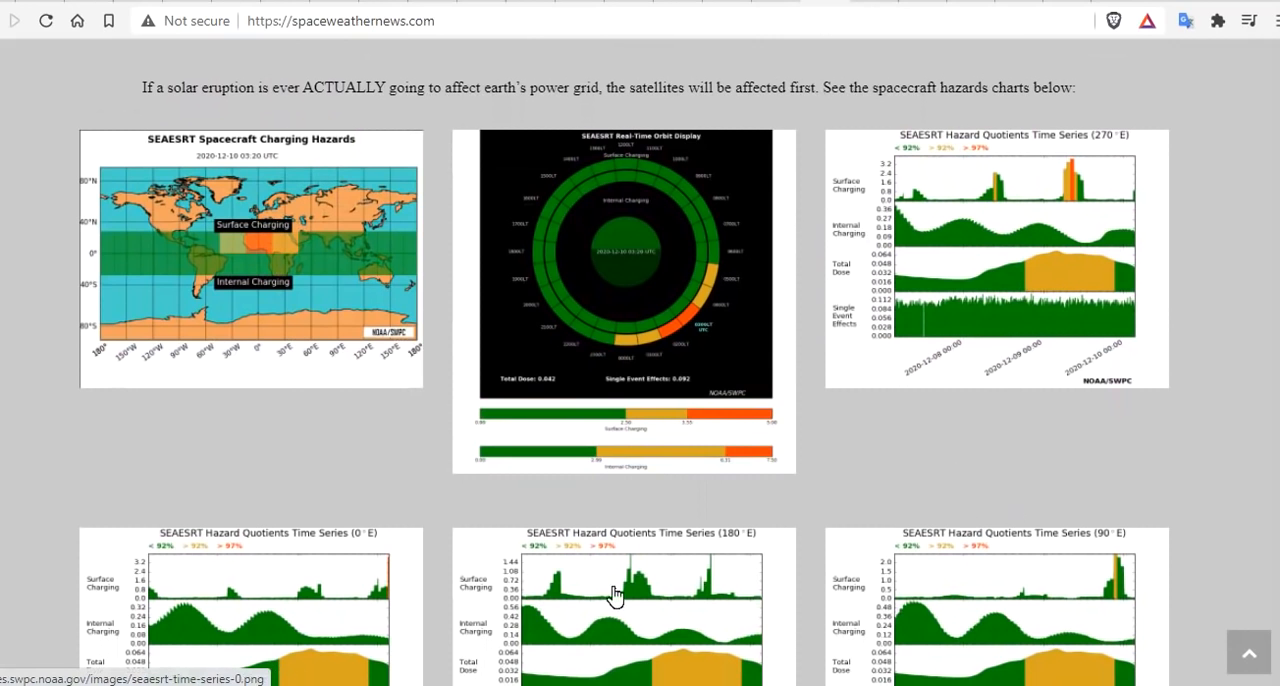
{"action": "mouse_move", "coordinate": [1096, 220]}
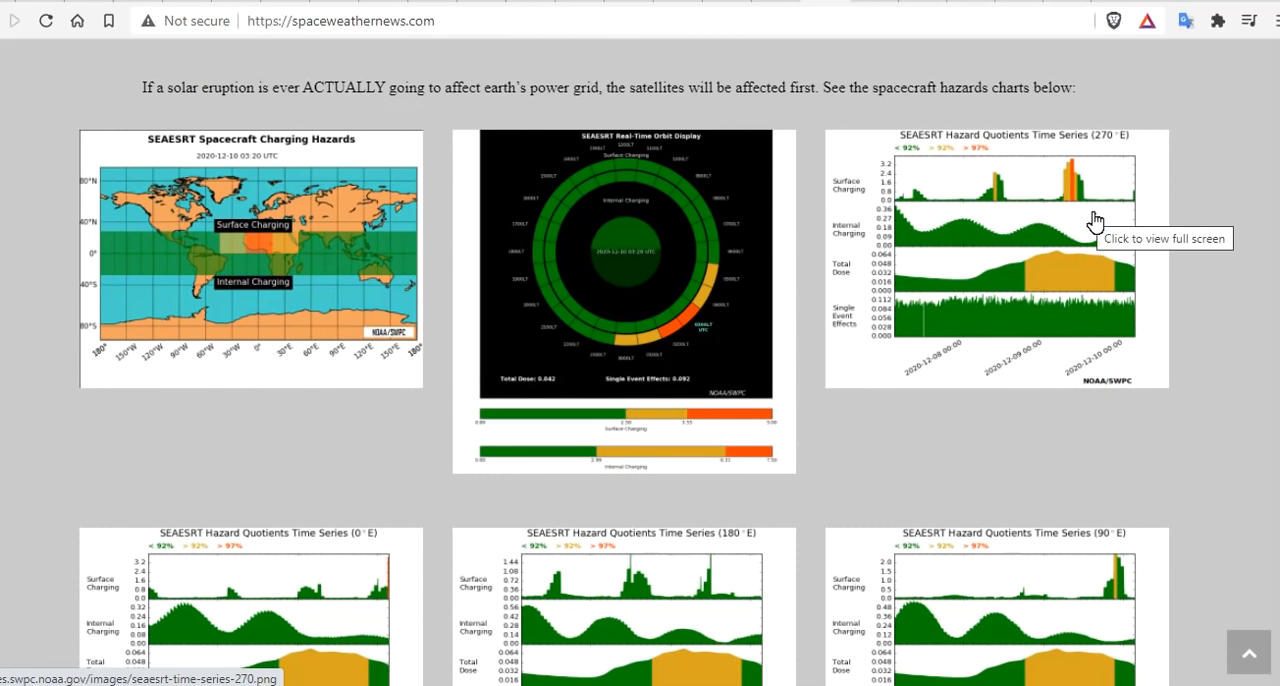
{"action": "scroll", "scroll_direction": "down", "scroll_amount": 3}
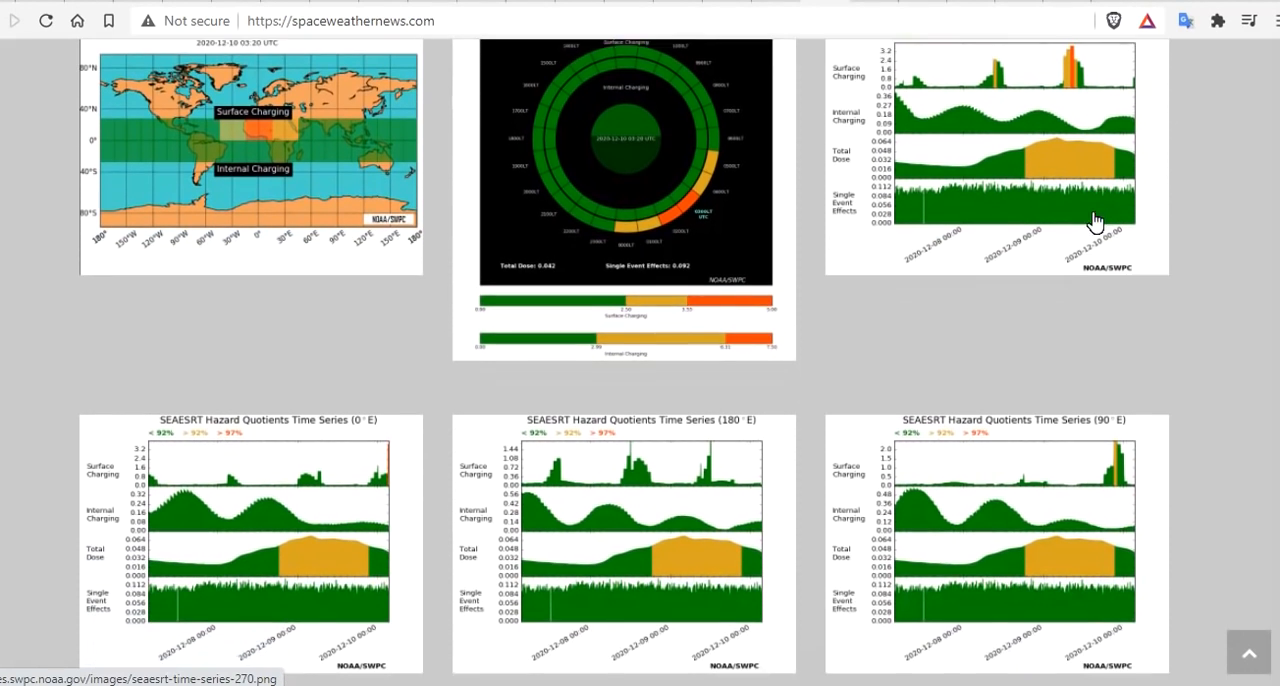
{"action": "scroll", "scroll_direction": "down", "scroll_amount": 3}
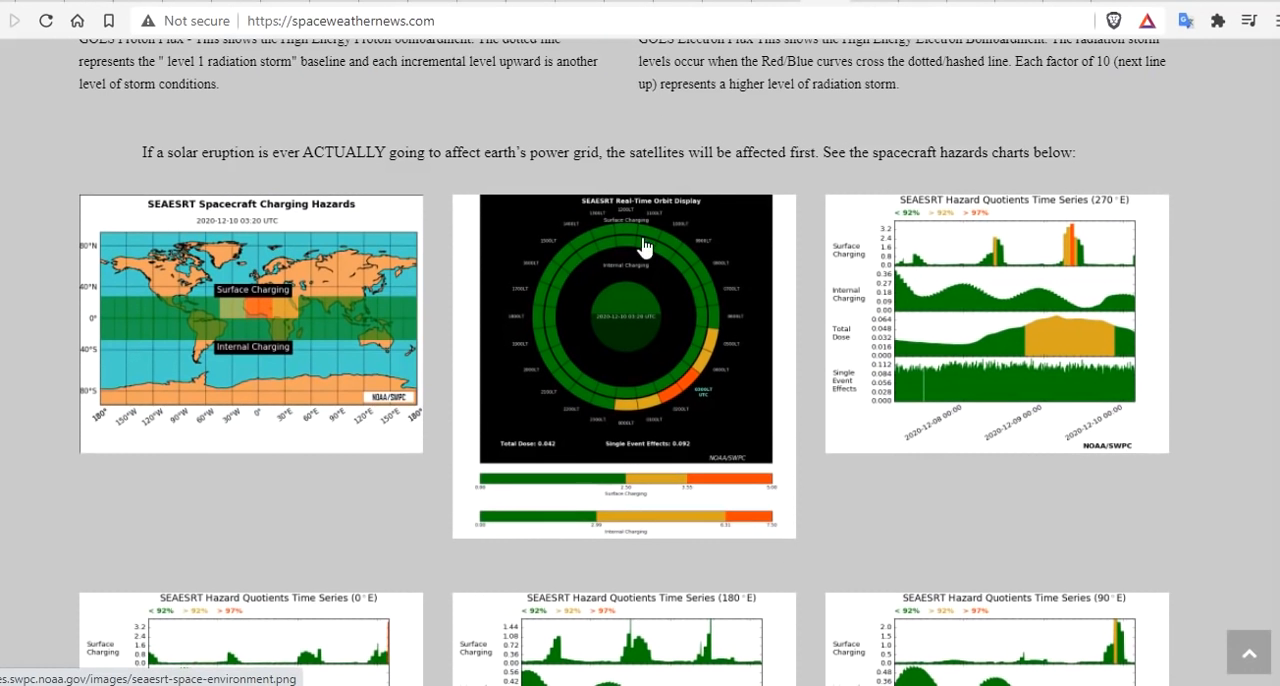
{"action": "mouse_move", "coordinate": [665, 245]}
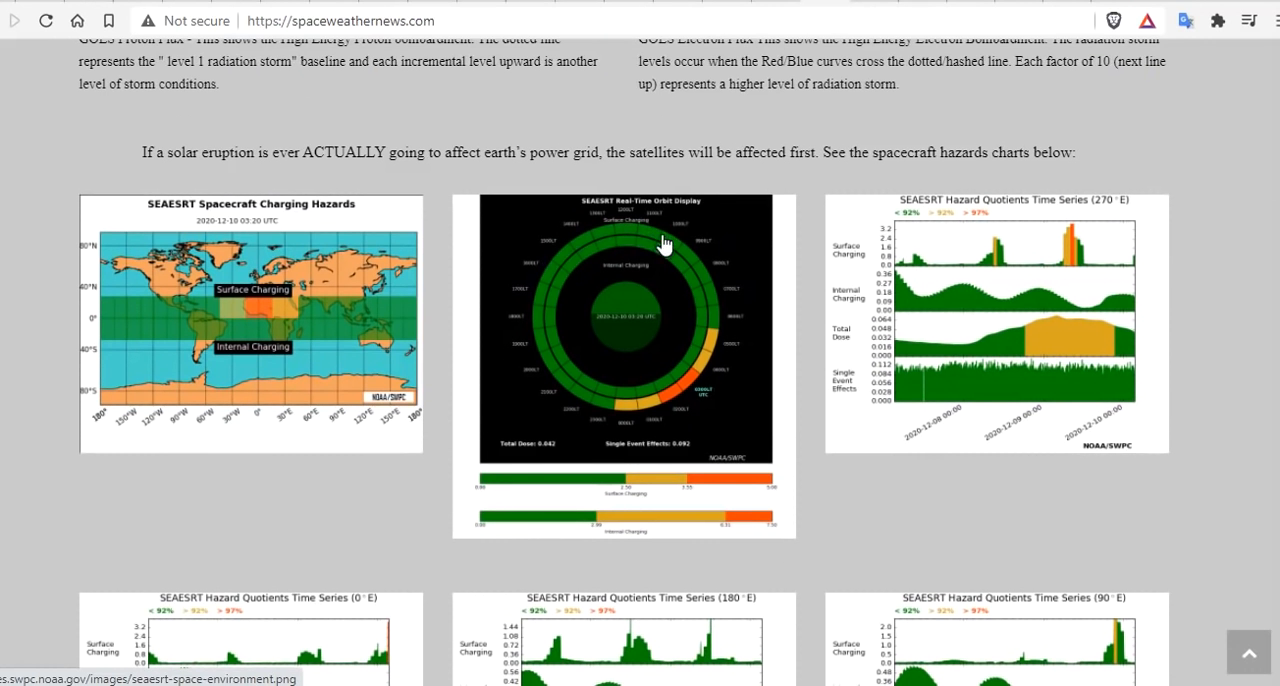
{"action": "mouse_move", "coordinate": [558, 298]}
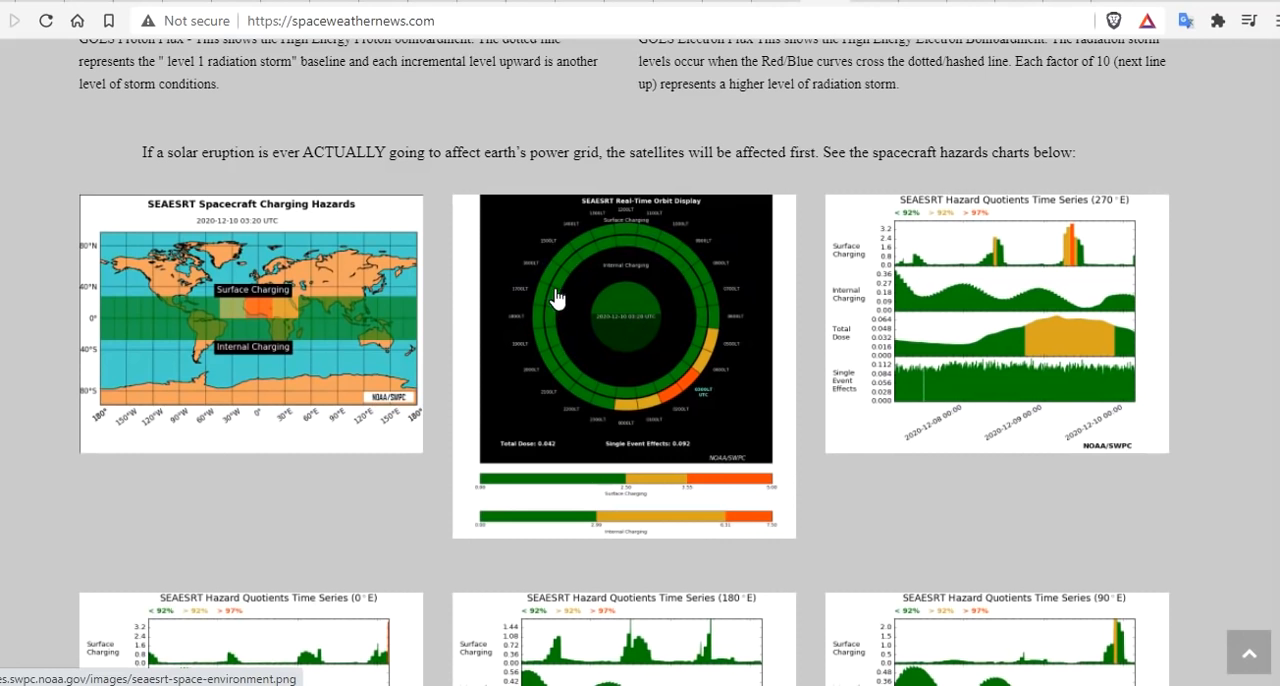
{"action": "mouse_move", "coordinate": [703, 312]}
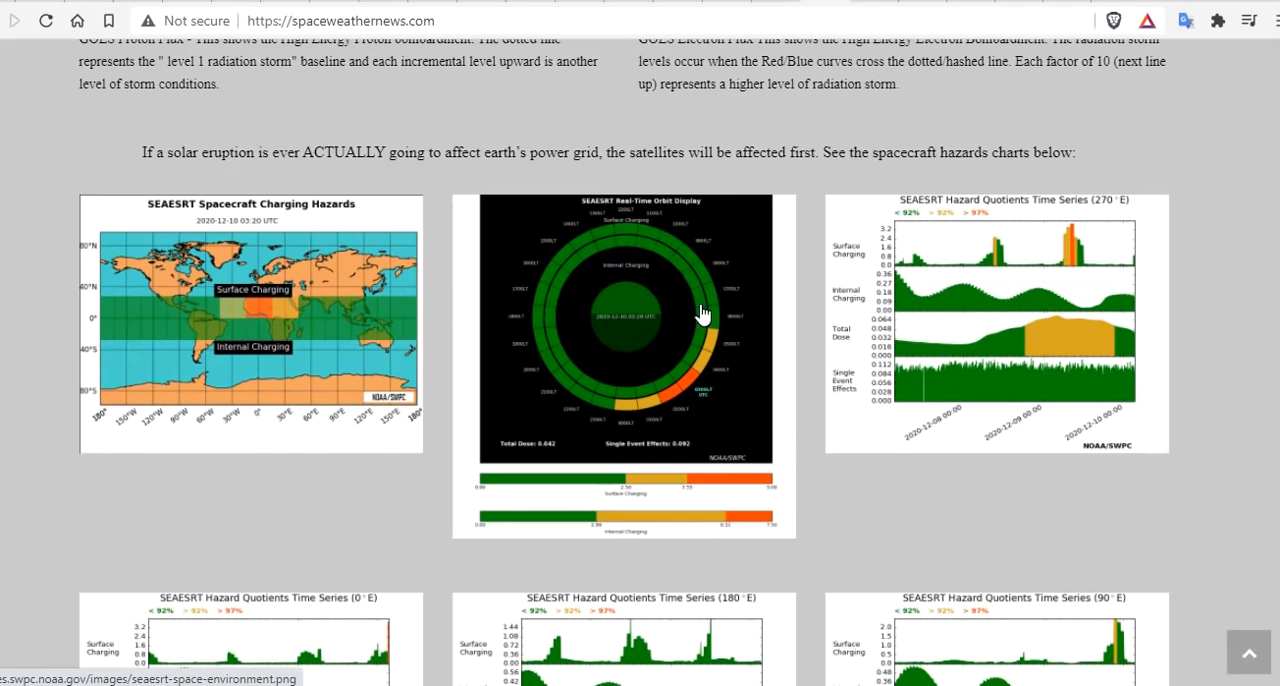
{"action": "mouse_move", "coordinate": [636, 233]}
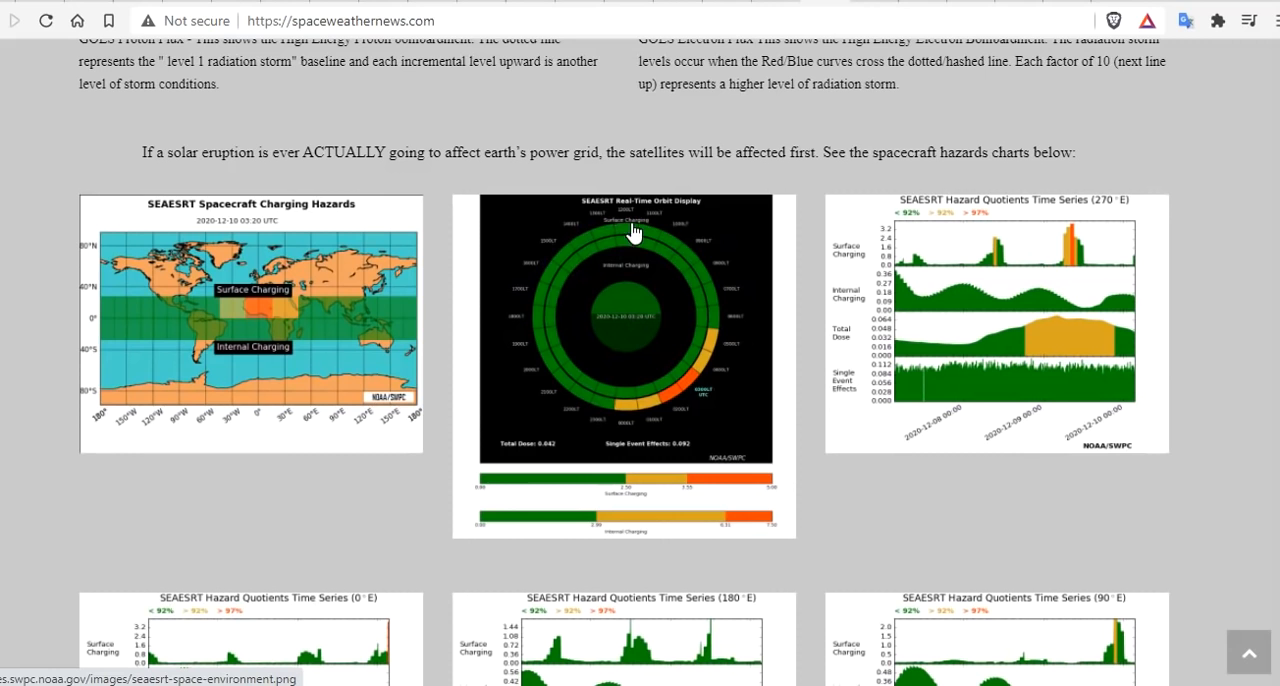
{"action": "mouse_move", "coordinate": [663, 412]}
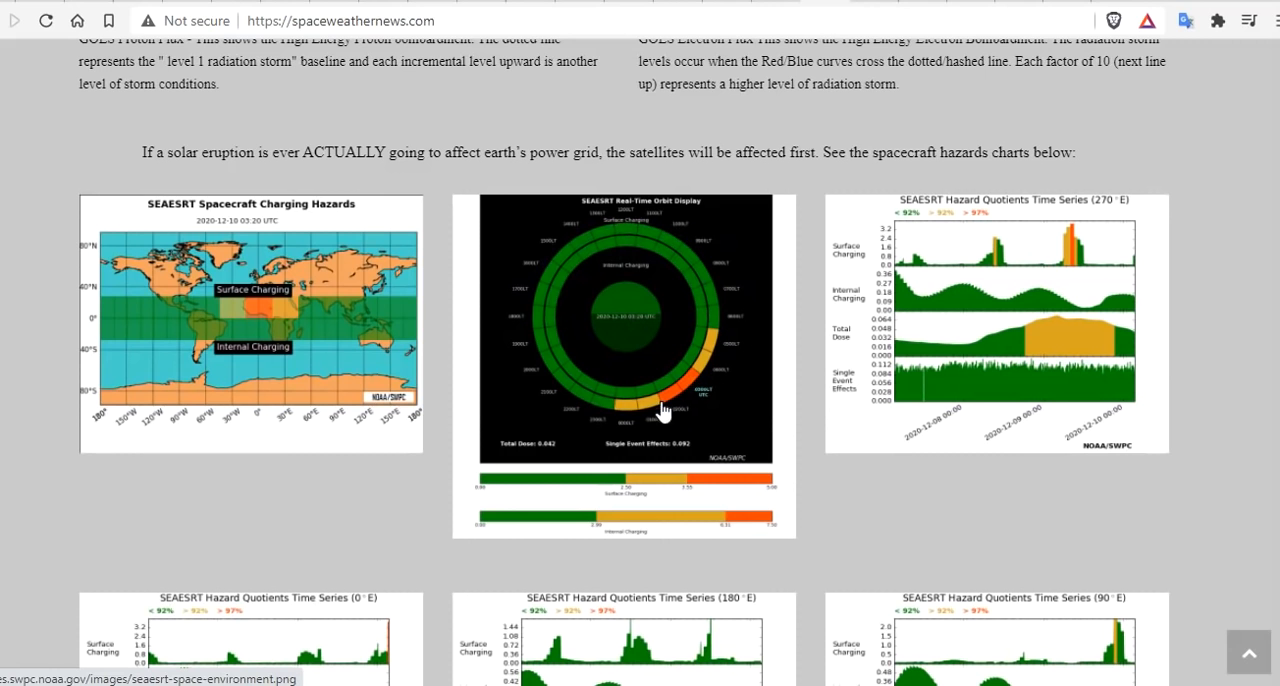
{"action": "mouse_move", "coordinate": [688, 402]}
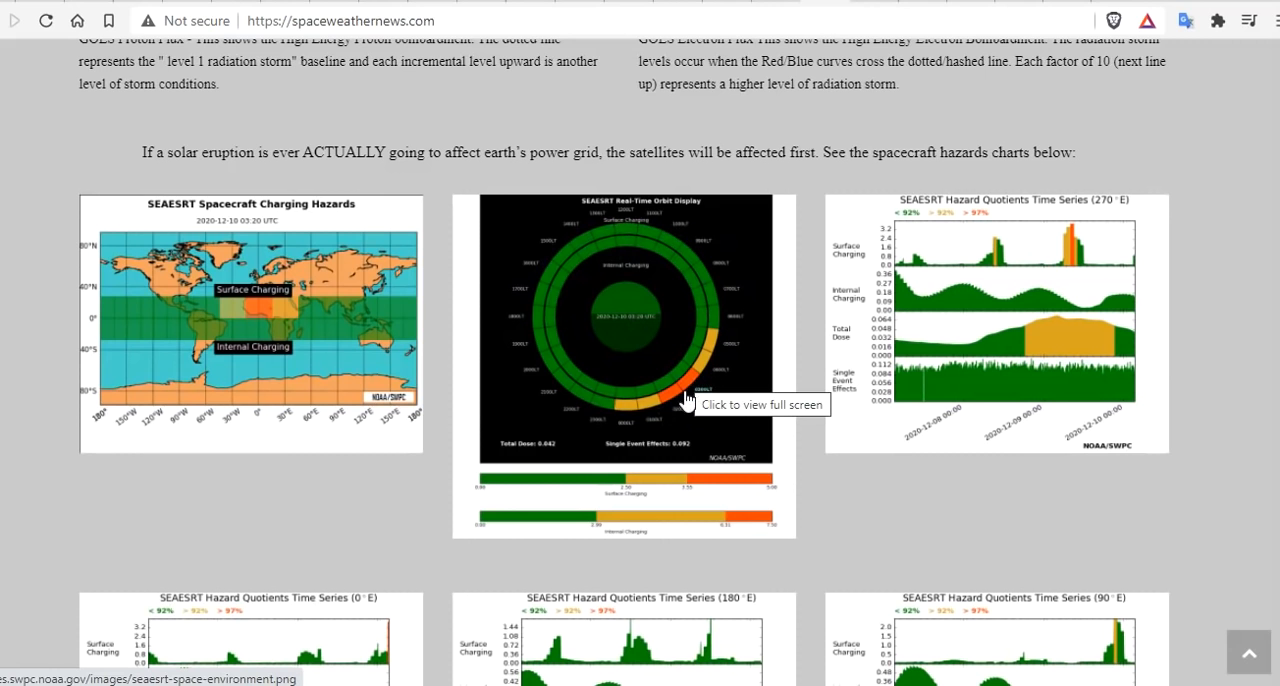
{"action": "mouse_move", "coordinate": [678, 410]}
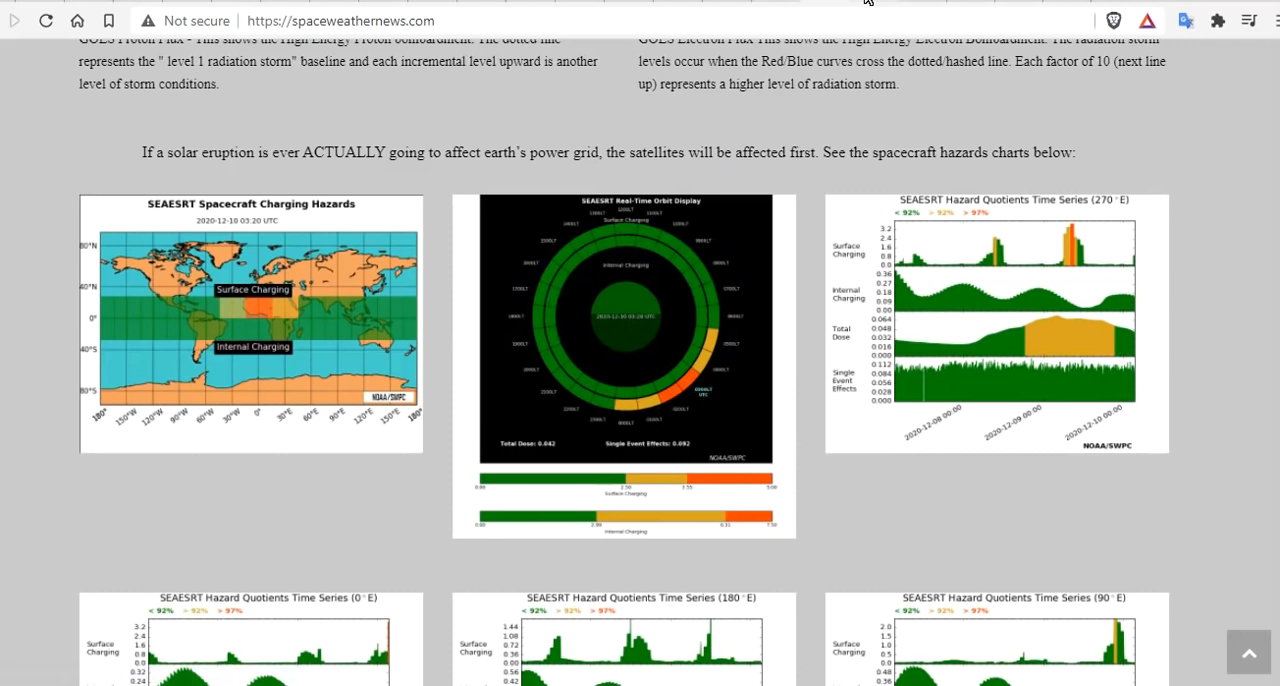
{"action": "mouse_move", "coordinate": [648, 378]}
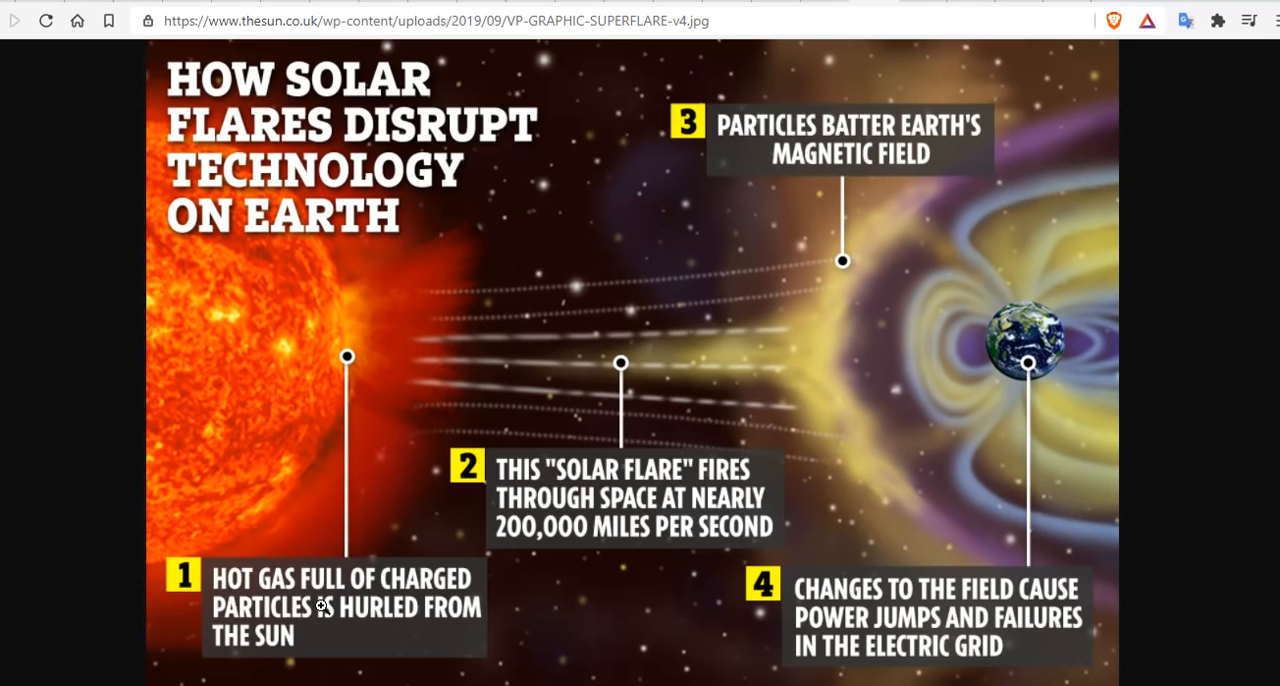
{"action": "mouse_move", "coordinate": [375, 629]}
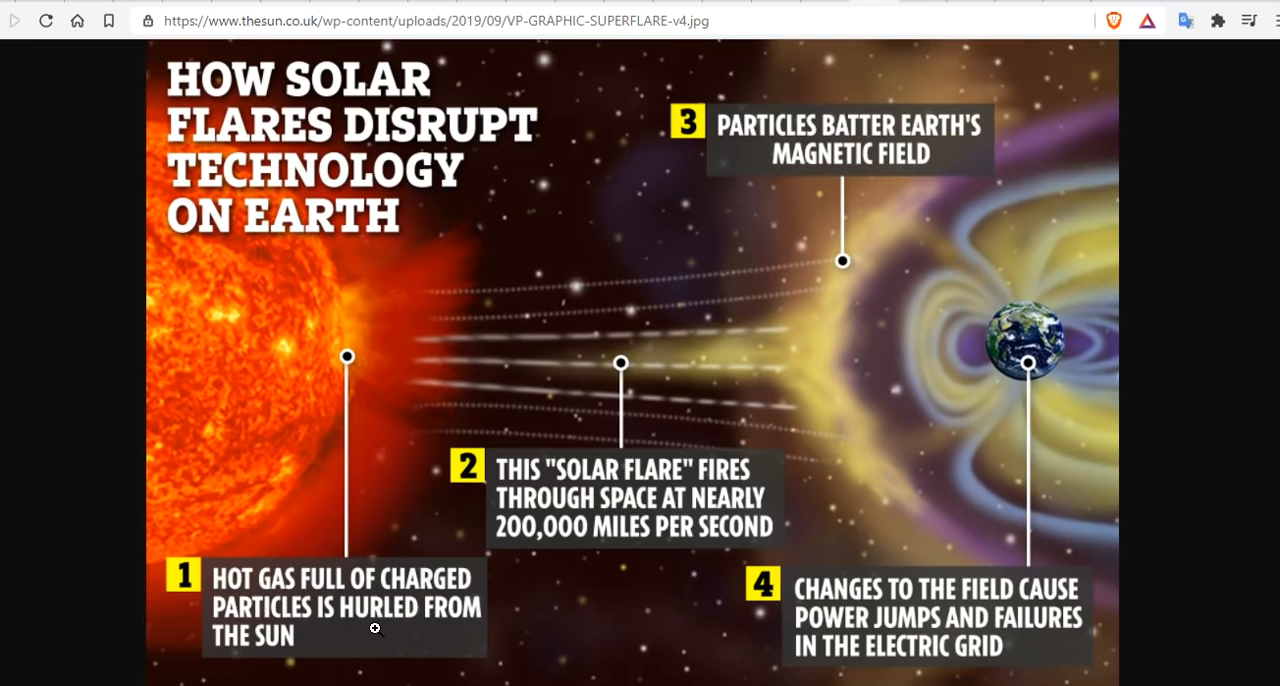
{"action": "mouse_move", "coordinate": [309, 652]}
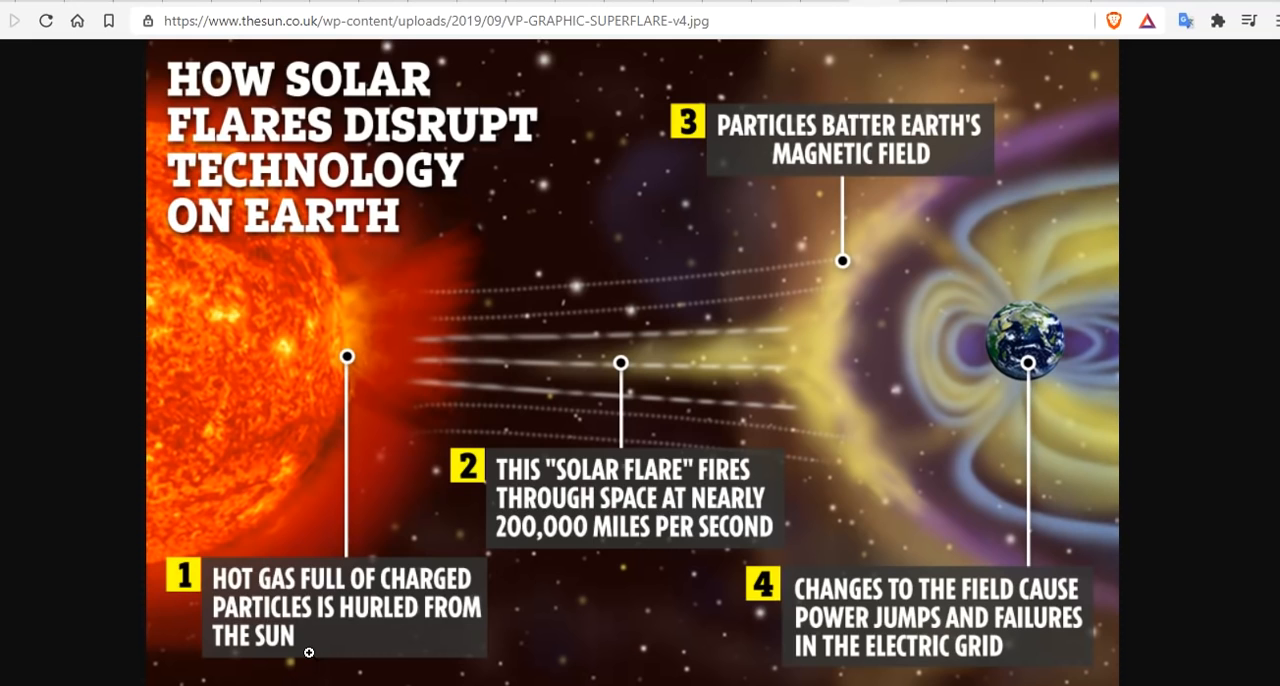
{"action": "mouse_move", "coordinate": [625, 491]}
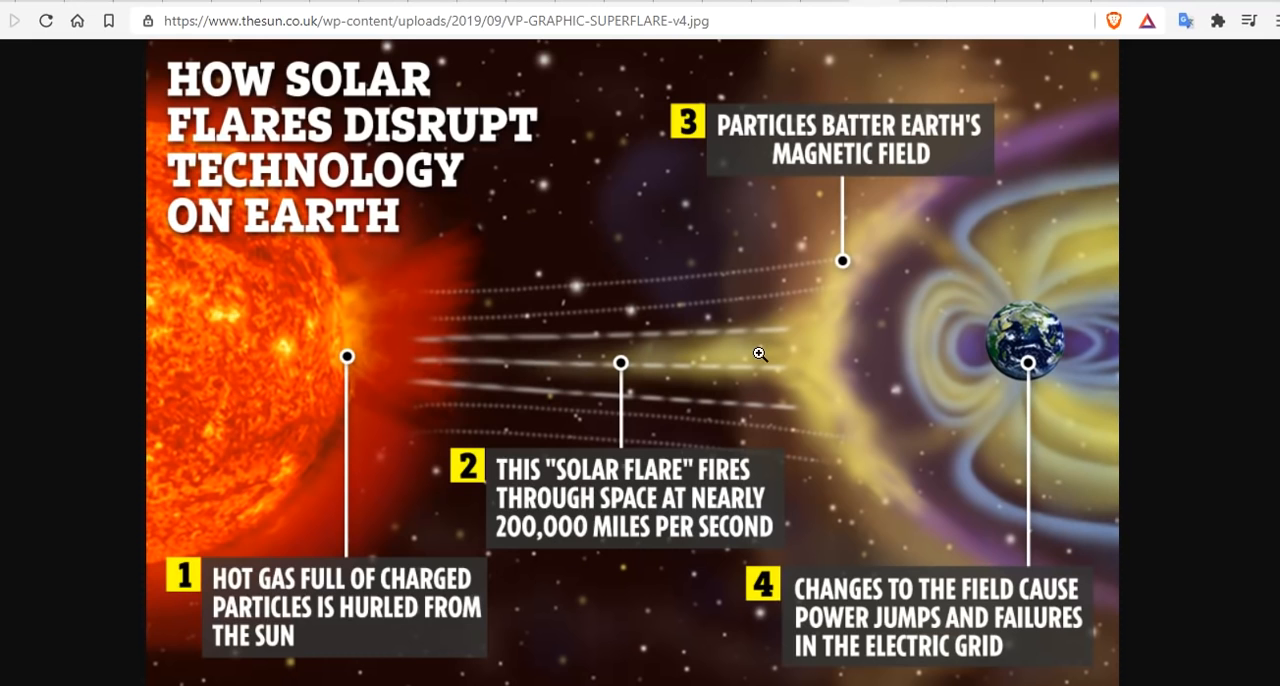
{"action": "mouse_move", "coordinate": [897, 120]}
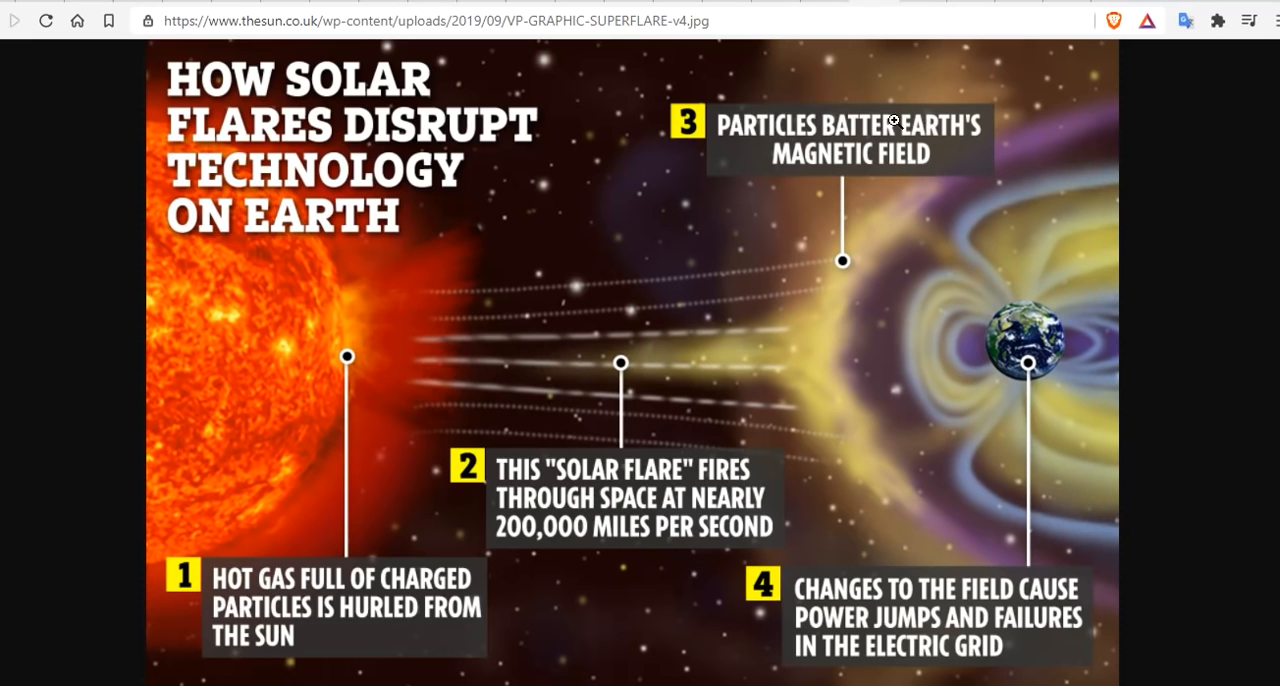
{"action": "mouse_move", "coordinate": [1070, 232]}
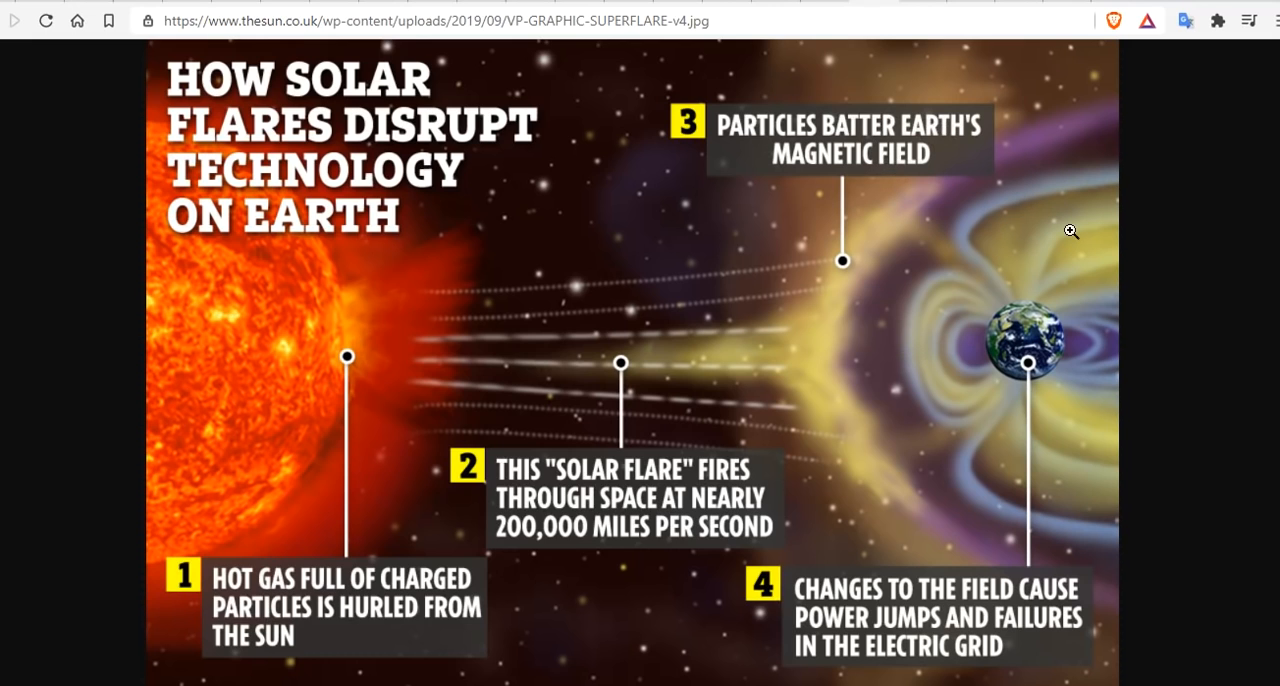
{"action": "mouse_move", "coordinate": [988, 365]}
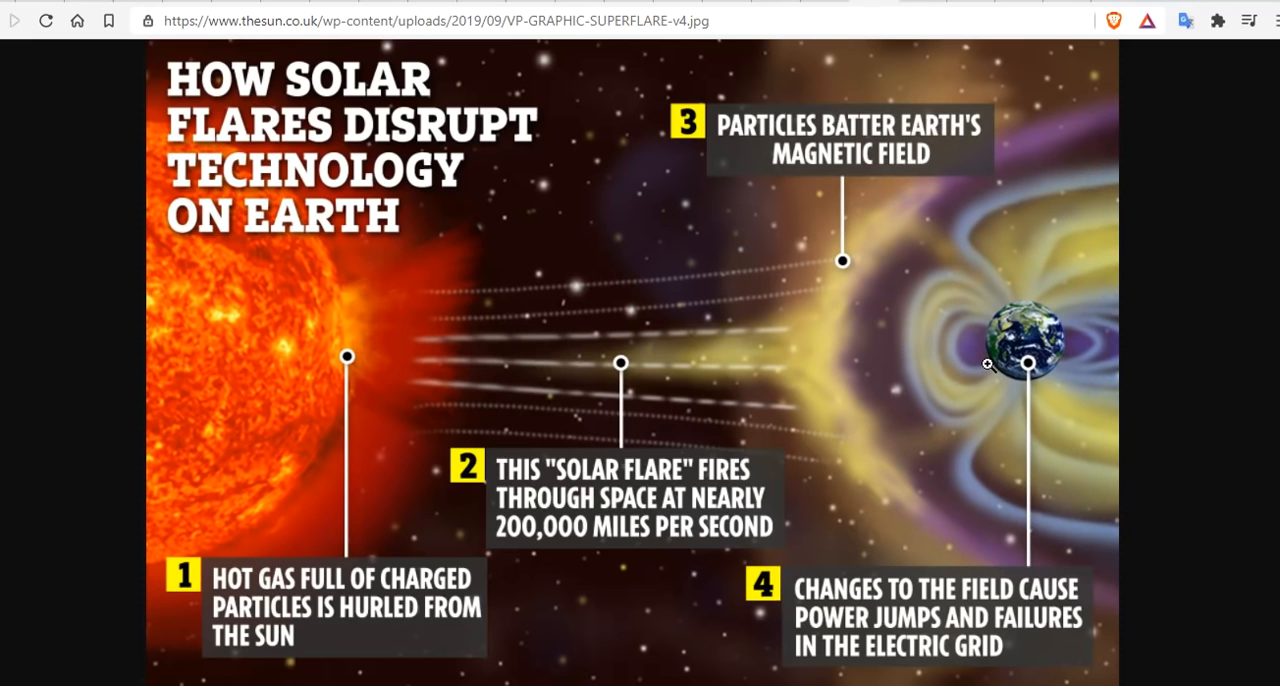
{"action": "mouse_move", "coordinate": [955, 398]}
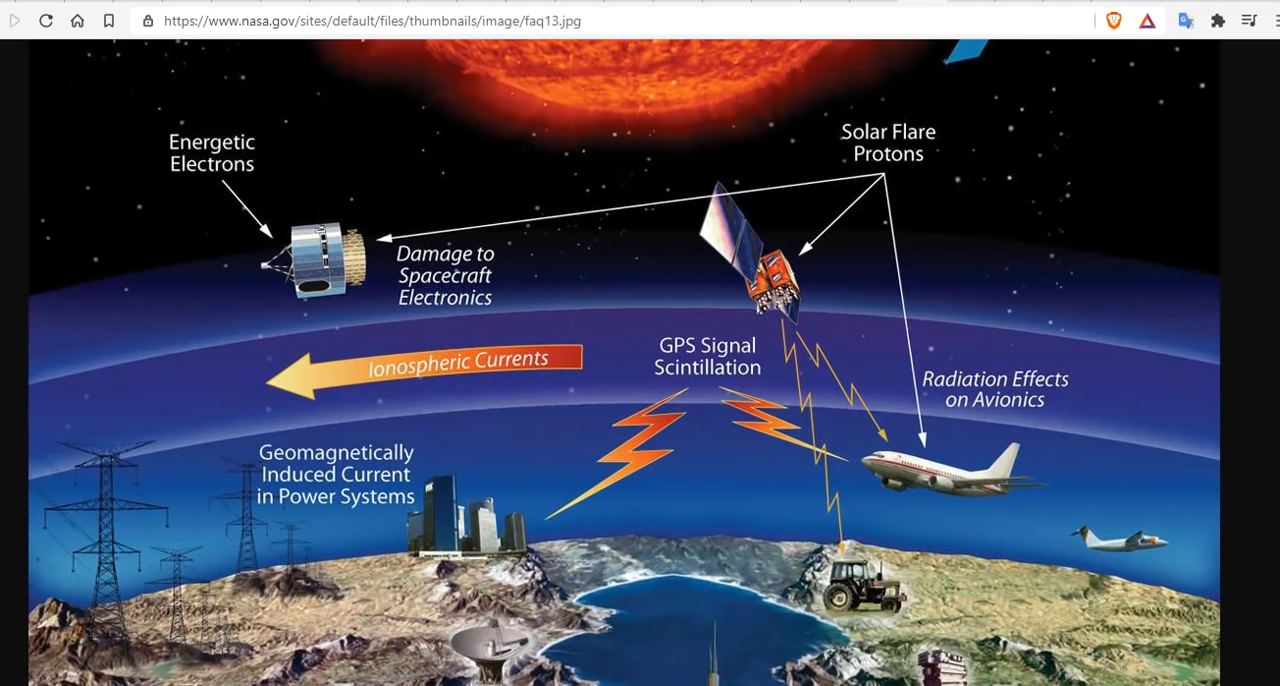
{"action": "mouse_move", "coordinate": [910, 147]}
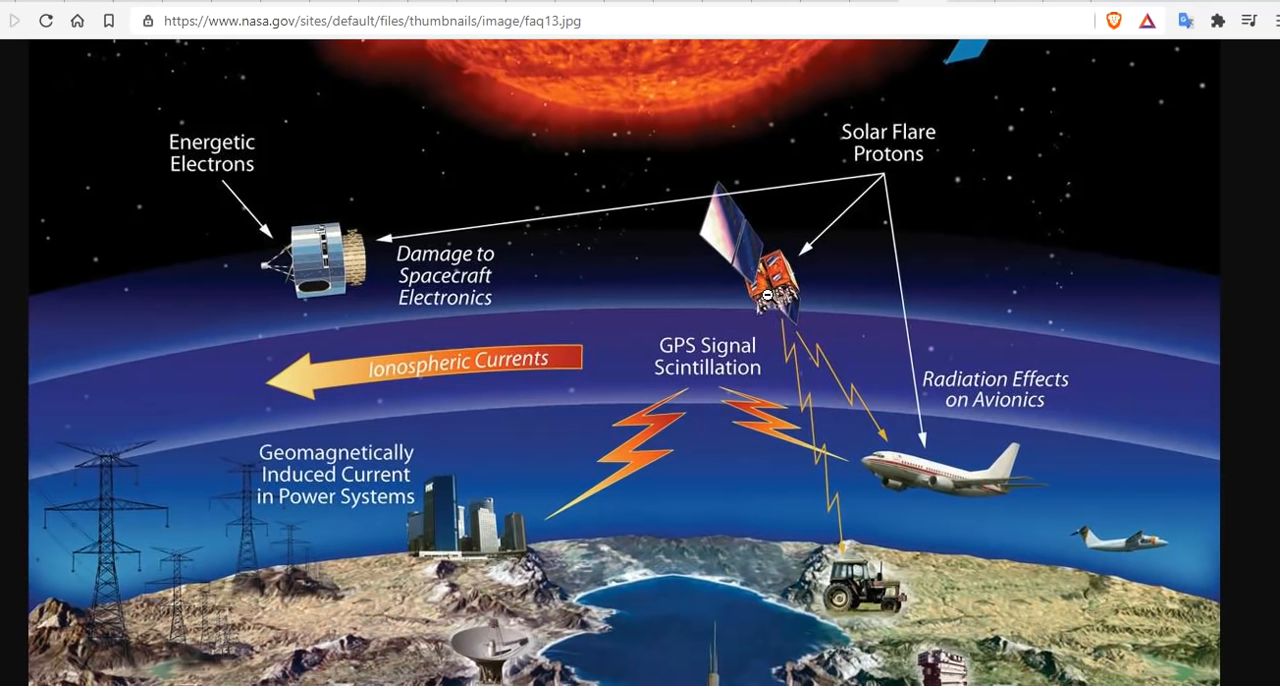
{"action": "mouse_move", "coordinate": [898, 207]}
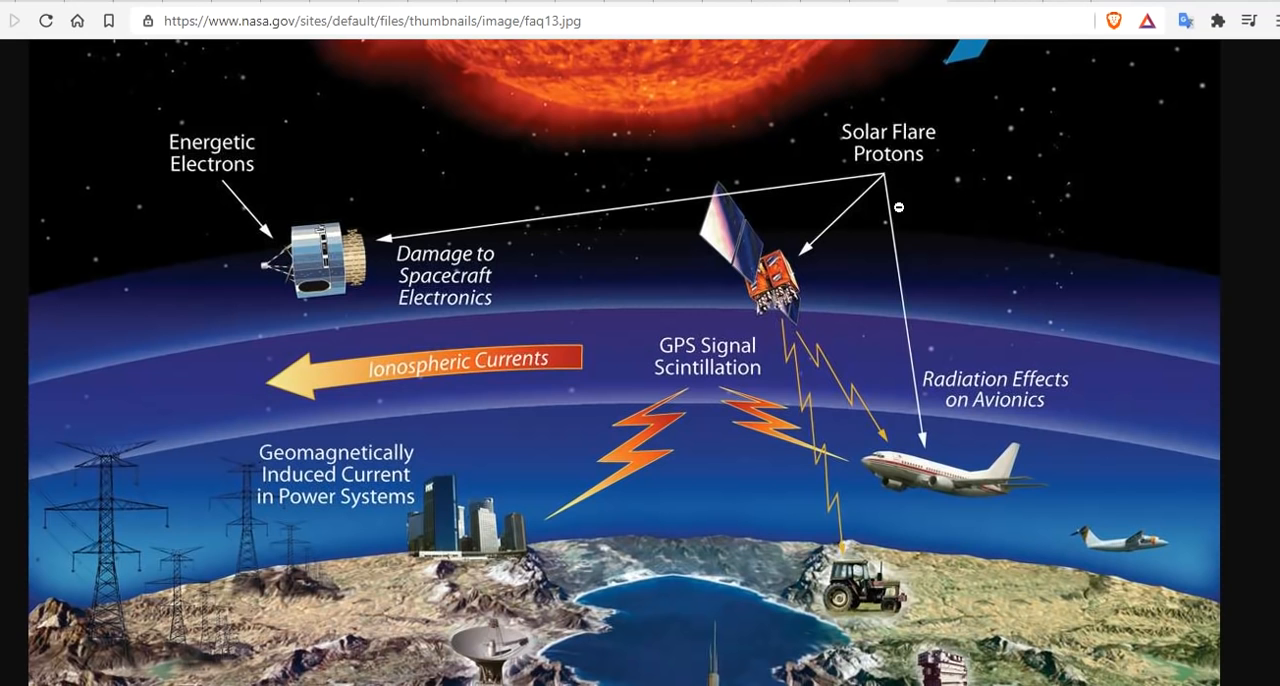
{"action": "mouse_move", "coordinate": [977, 448]}
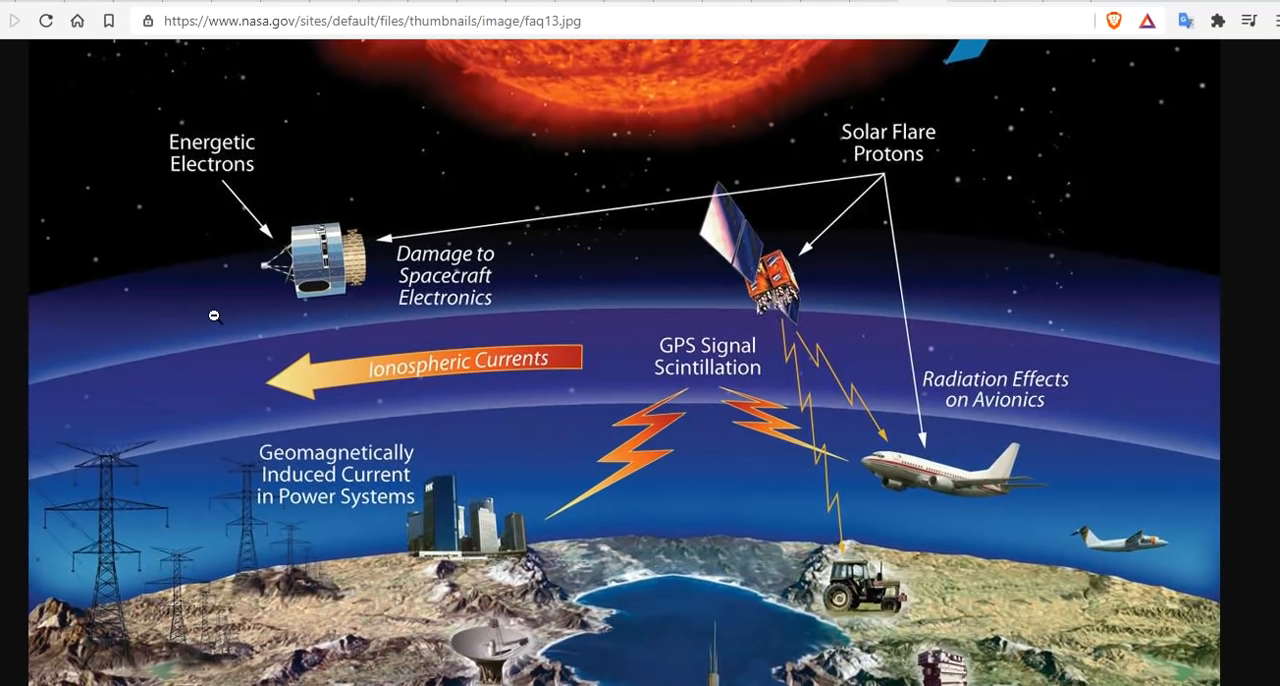
Step: Scroll the NASA faq13 illustration down to the submarine cable and pipeline effects
{"action": "scroll", "scroll_direction": "down", "scroll_amount": 3}
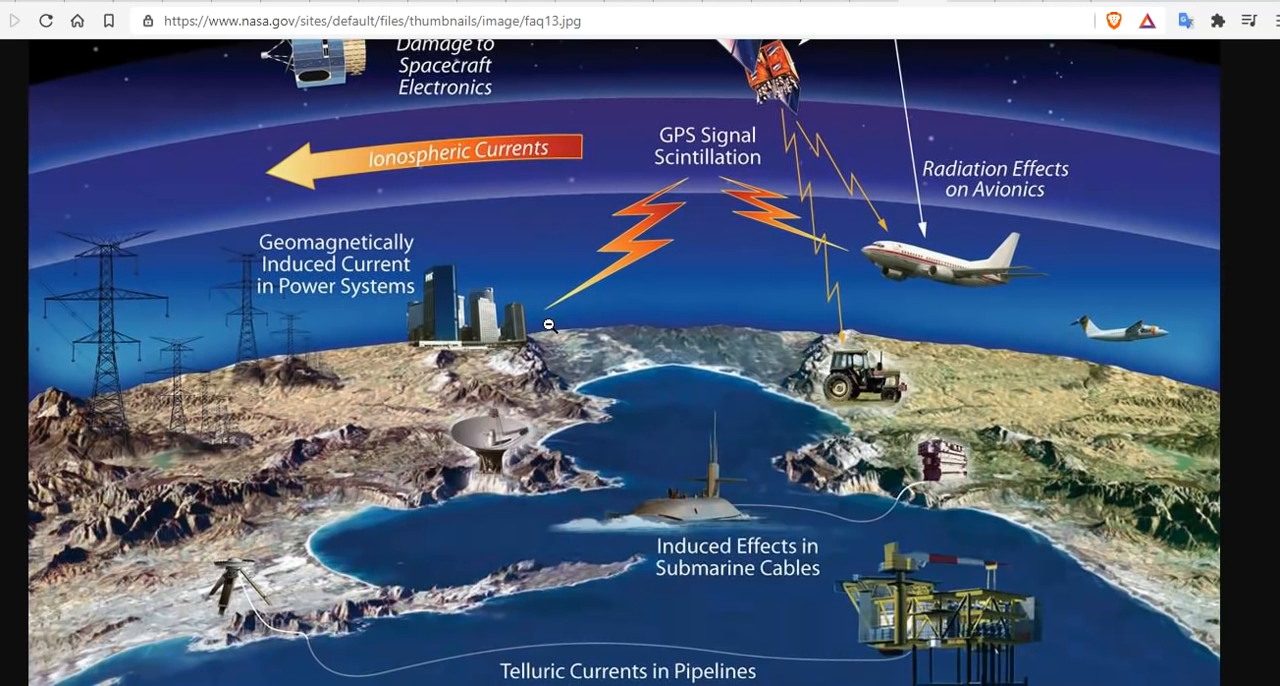
{"action": "mouse_move", "coordinate": [675, 222]}
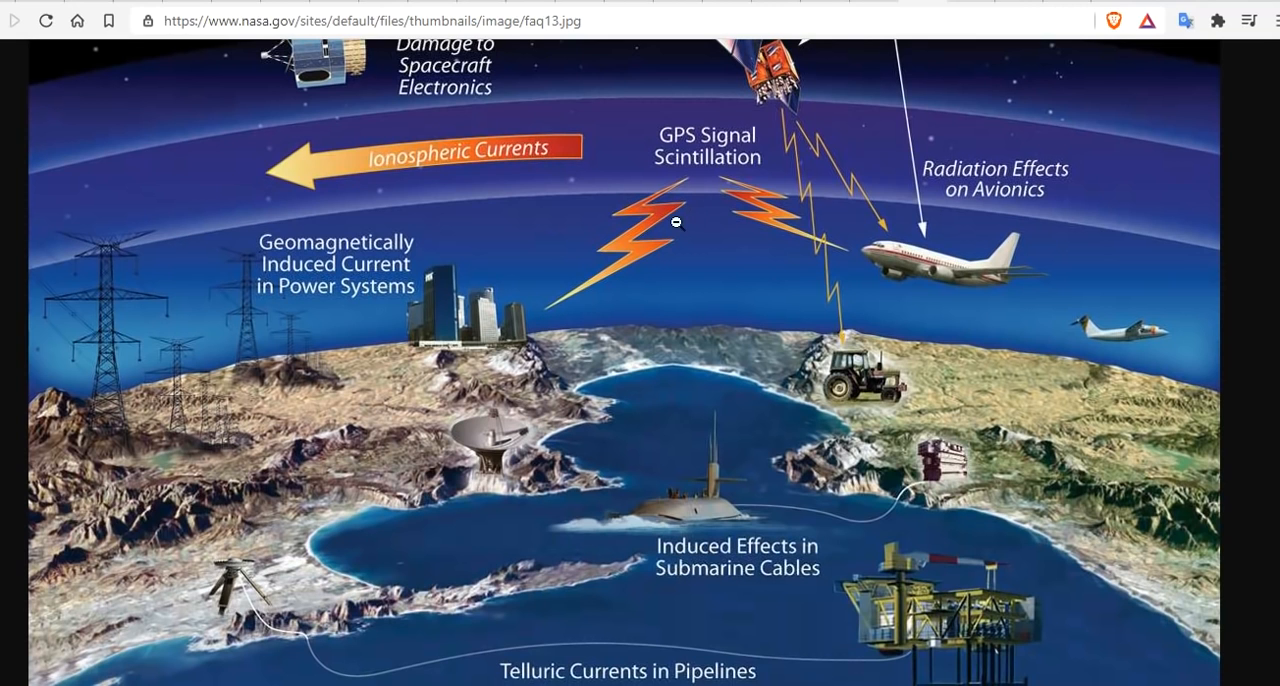
{"action": "mouse_move", "coordinate": [388, 347]}
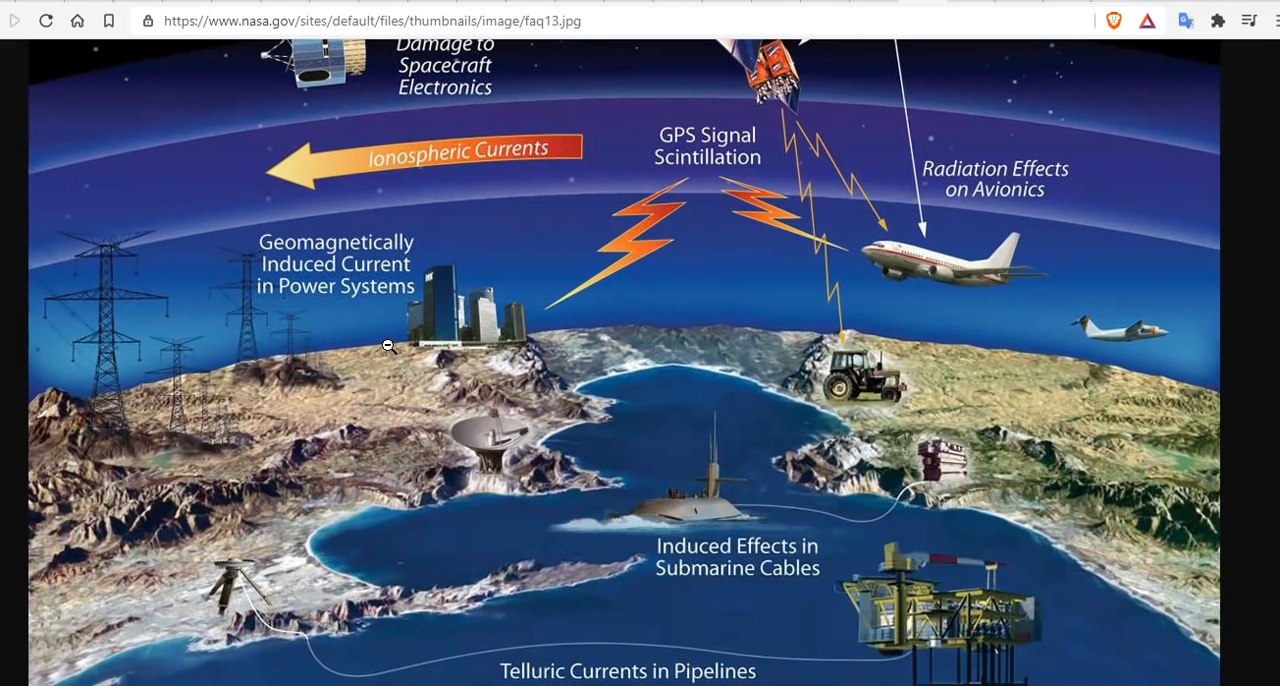
{"action": "mouse_move", "coordinate": [549, 239]}
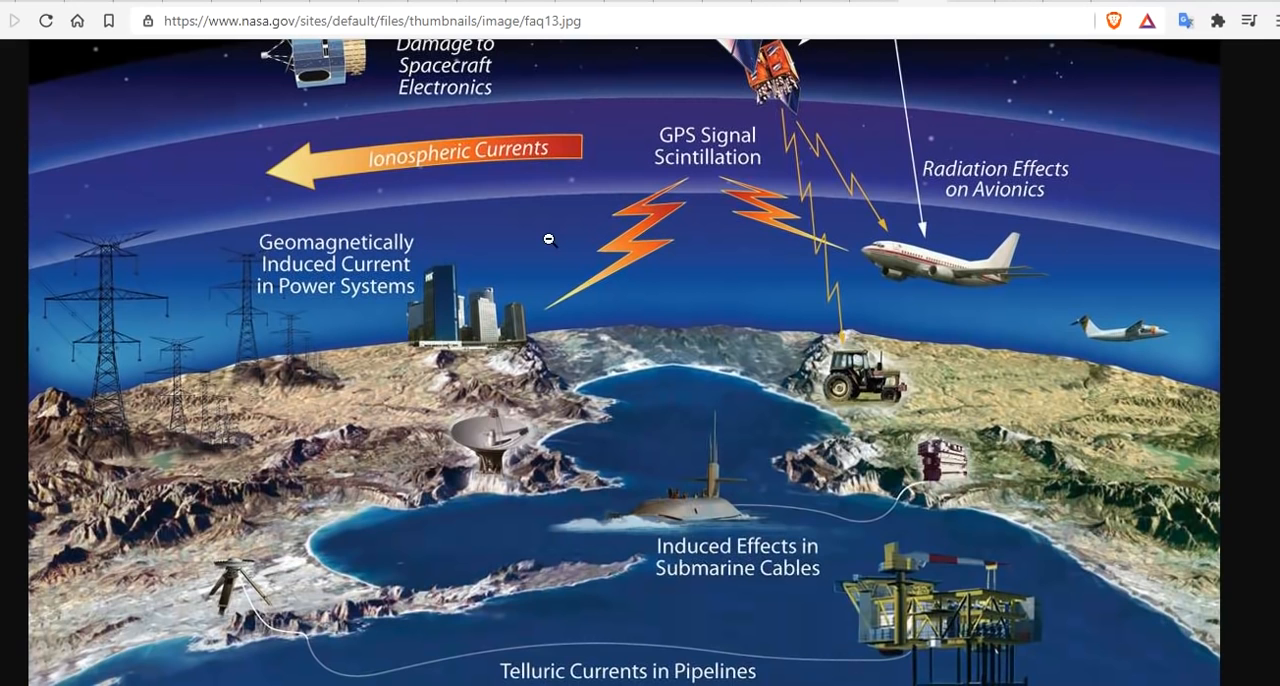
{"action": "mouse_move", "coordinate": [260, 291]}
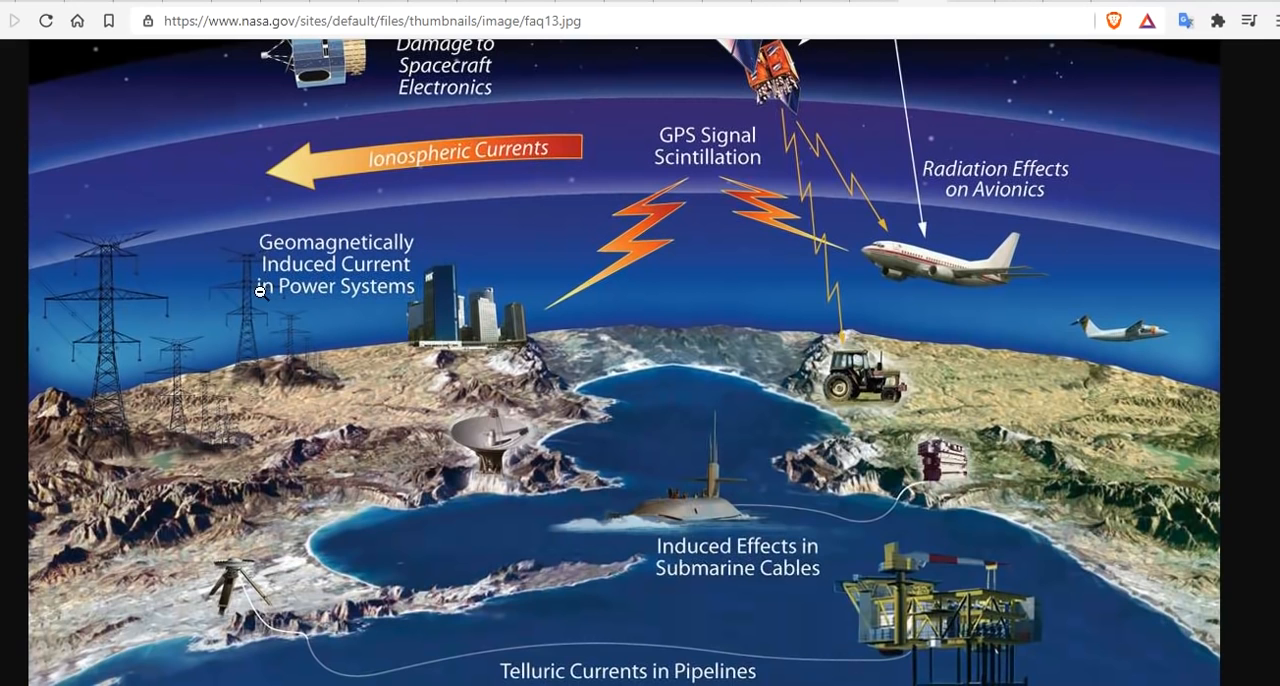
{"action": "mouse_move", "coordinate": [275, 313]}
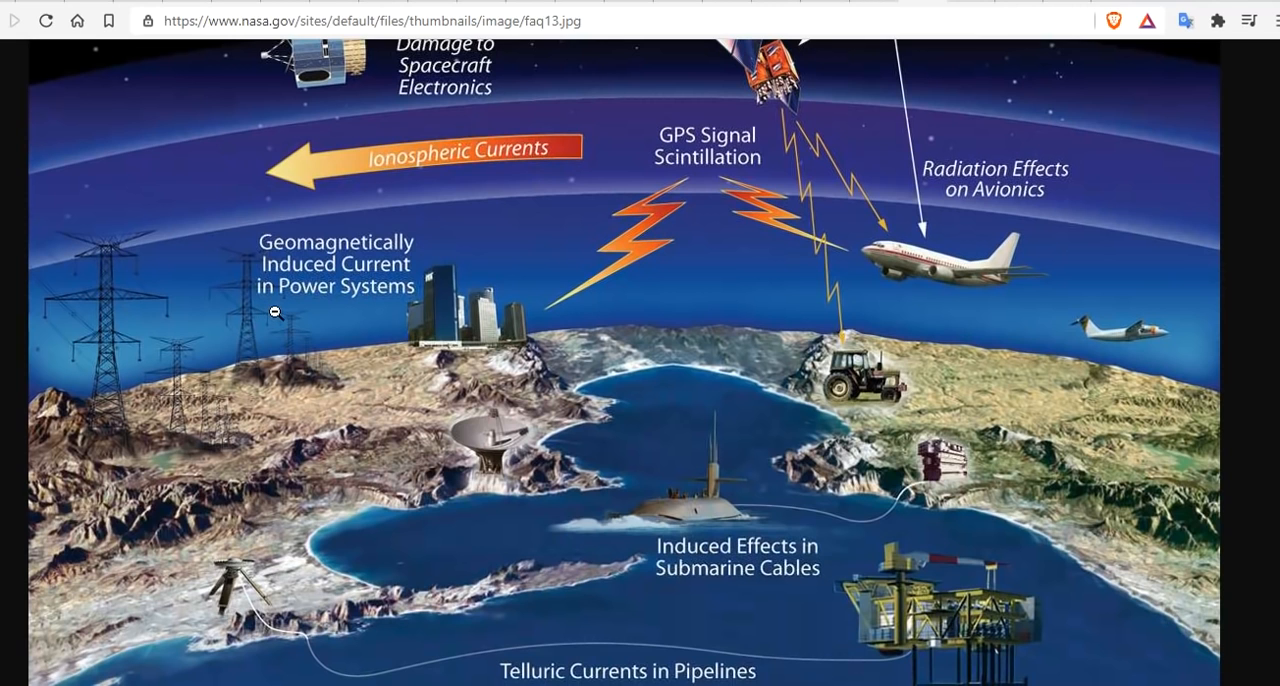
{"action": "mouse_move", "coordinate": [684, 494]}
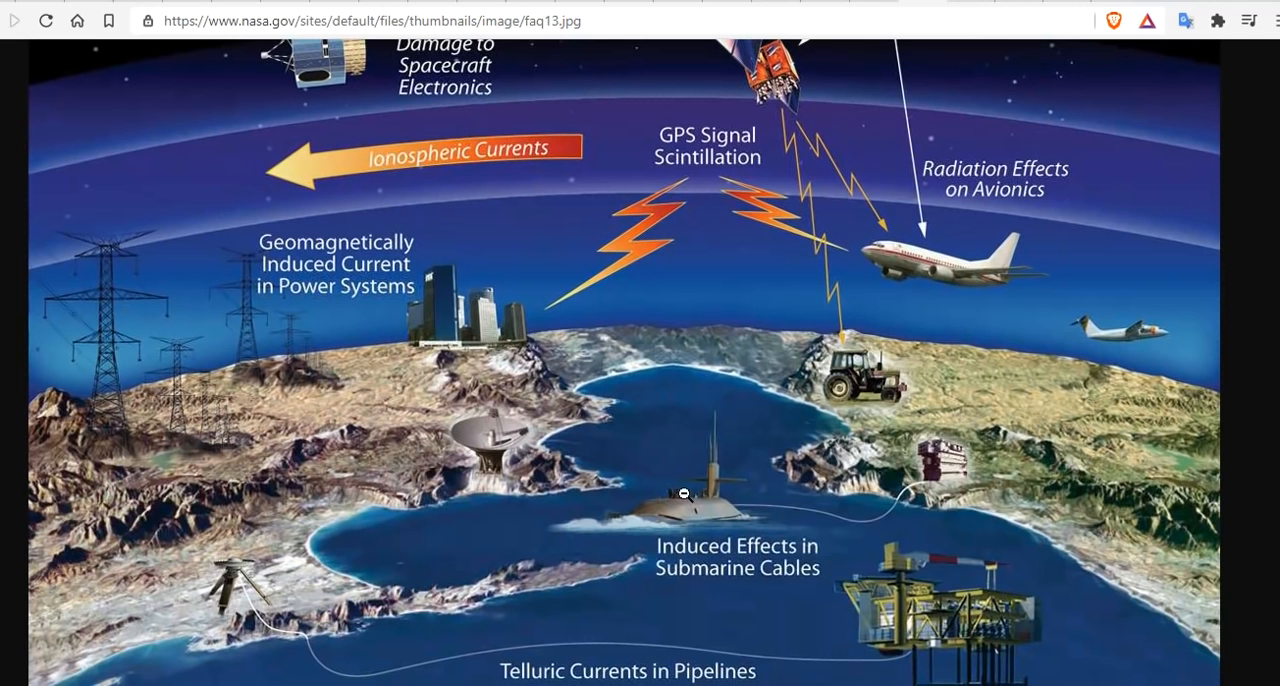
{"action": "mouse_move", "coordinate": [954, 489]}
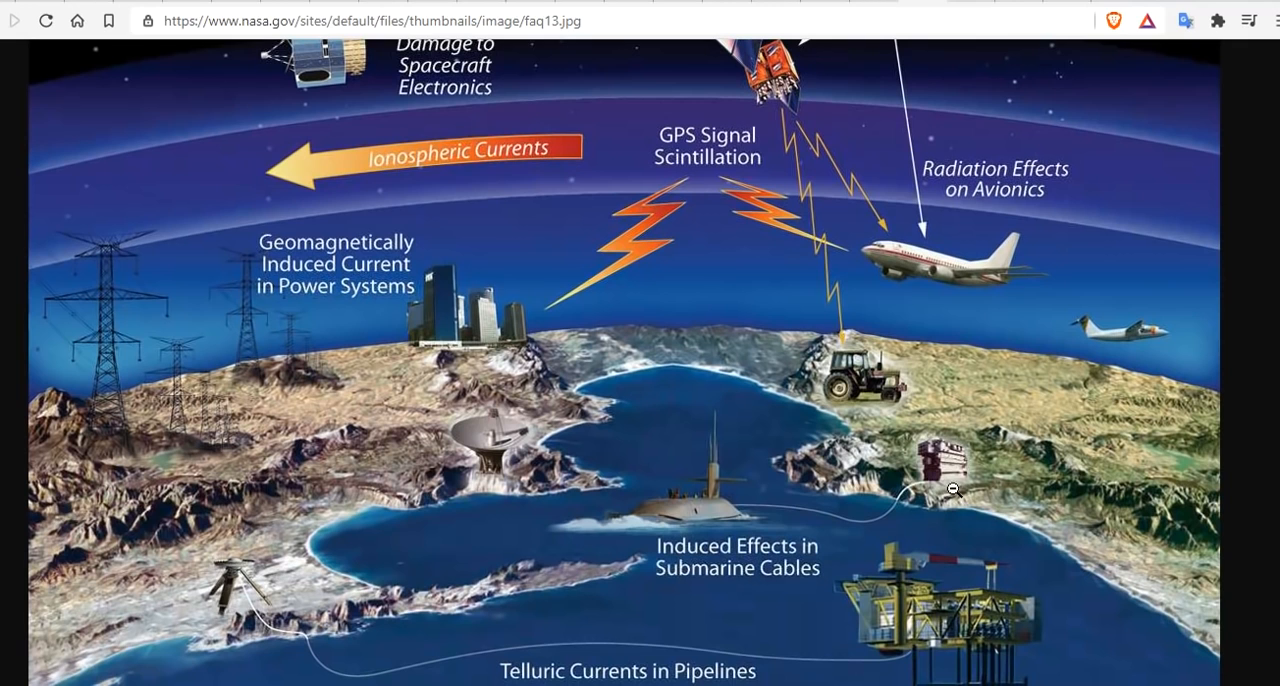
{"action": "mouse_move", "coordinate": [722, 510]}
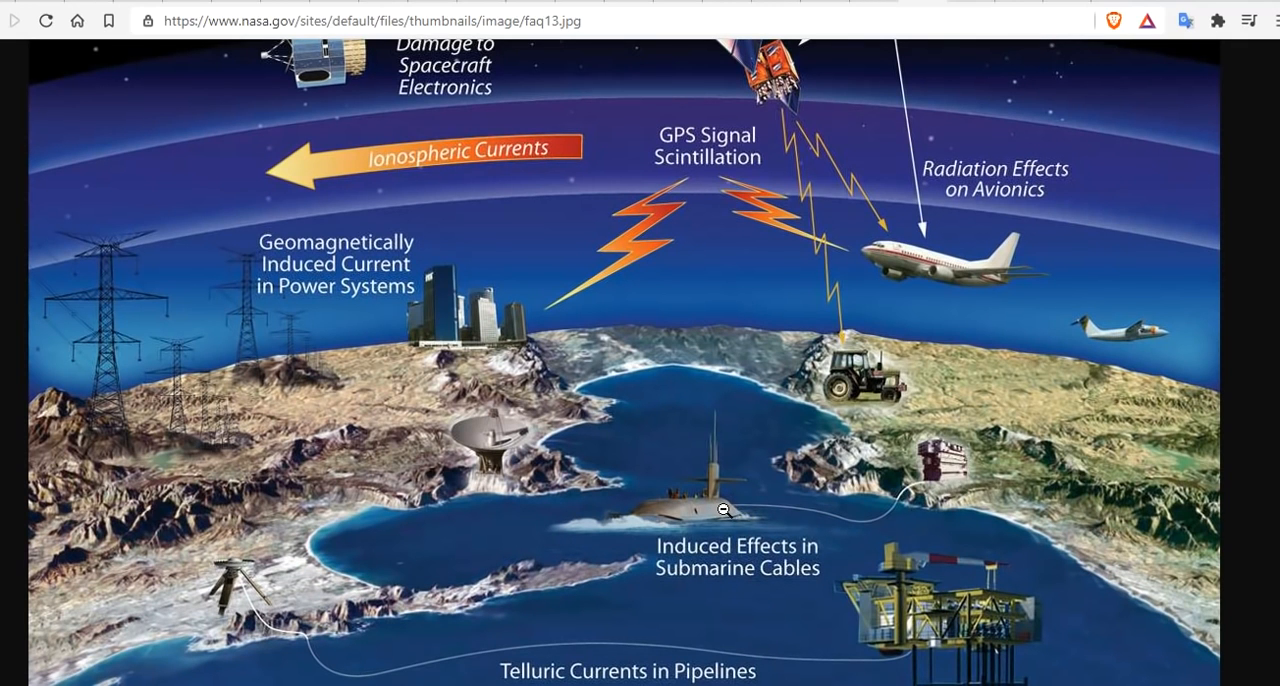
{"action": "mouse_move", "coordinate": [505, 663]}
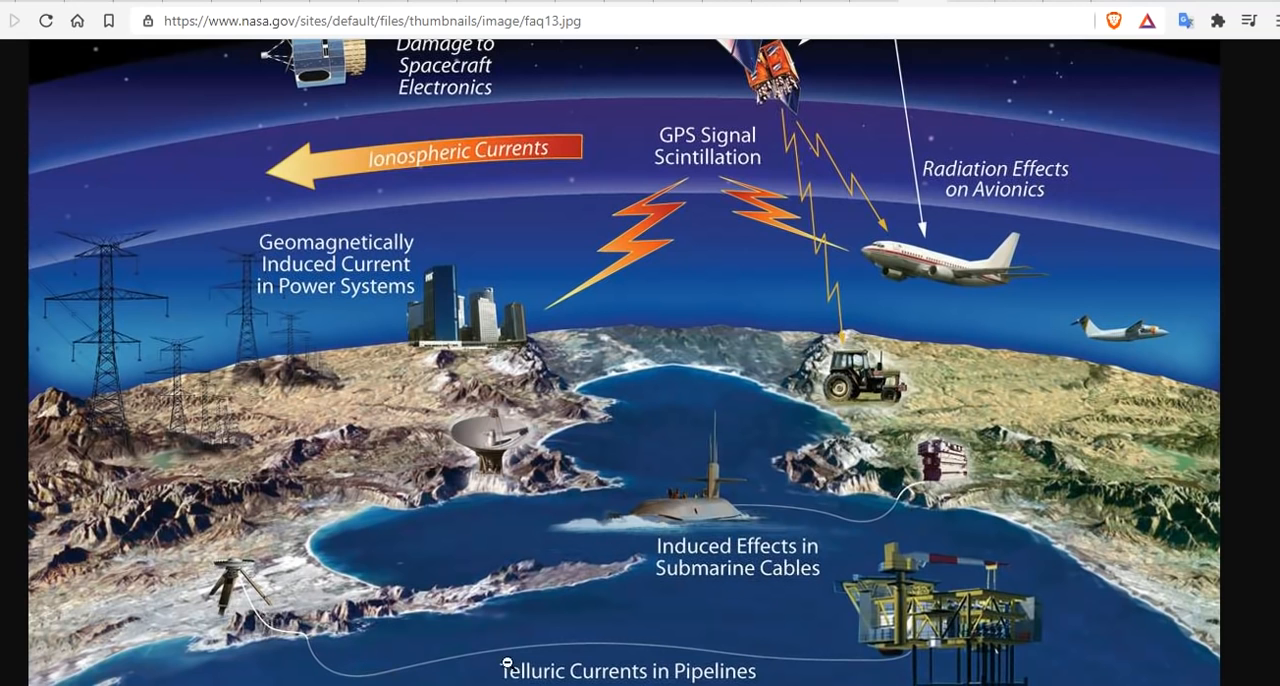
{"action": "mouse_move", "coordinate": [928, 640]}
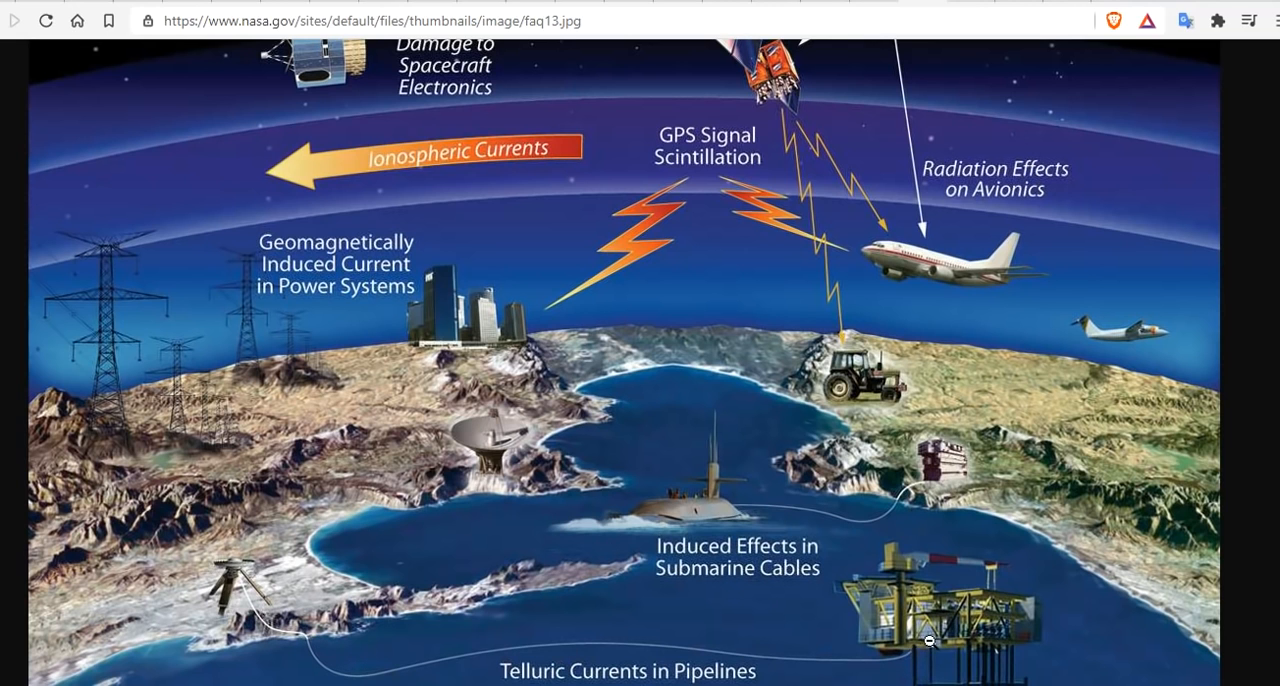
{"action": "mouse_move", "coordinate": [928, 641]}
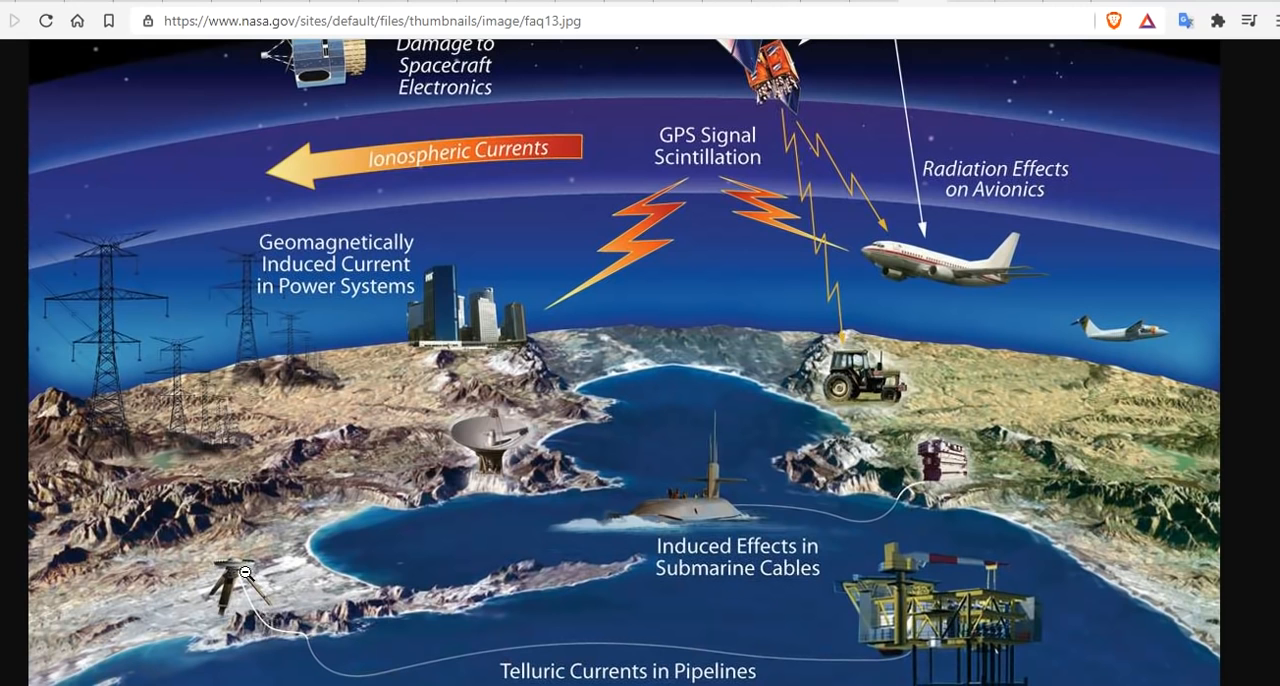
{"action": "mouse_move", "coordinate": [725, 357]}
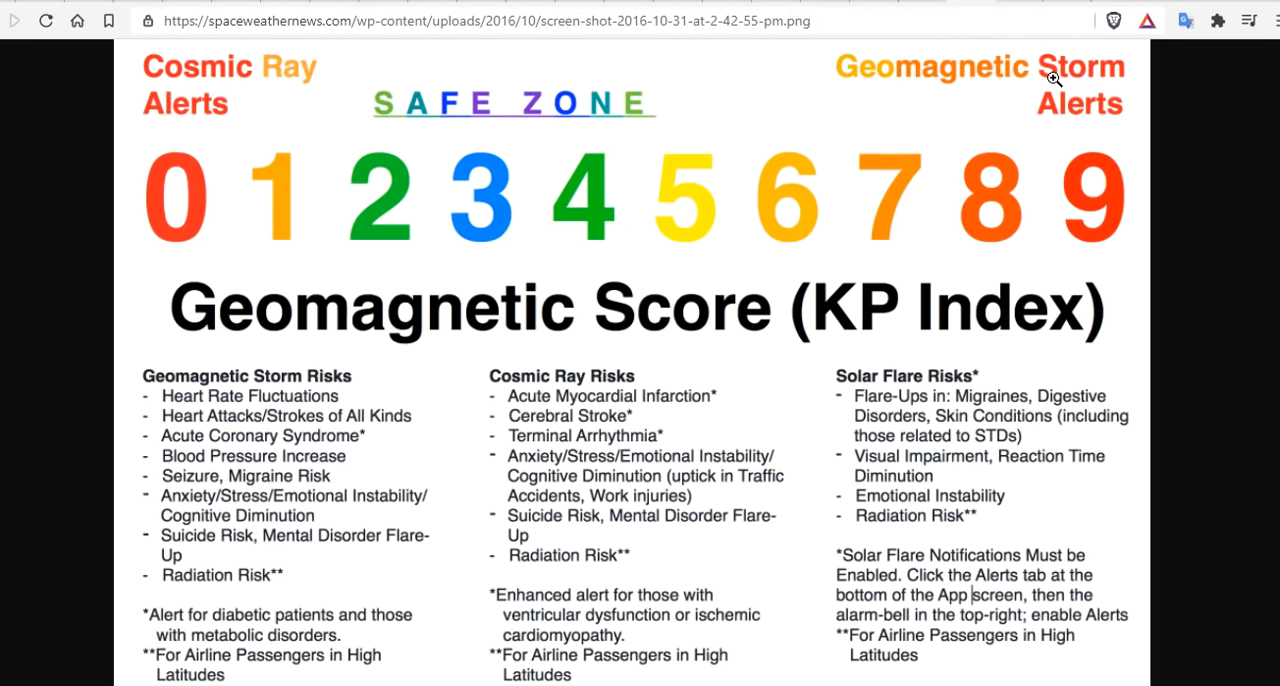
{"action": "mouse_move", "coordinate": [816, 209]}
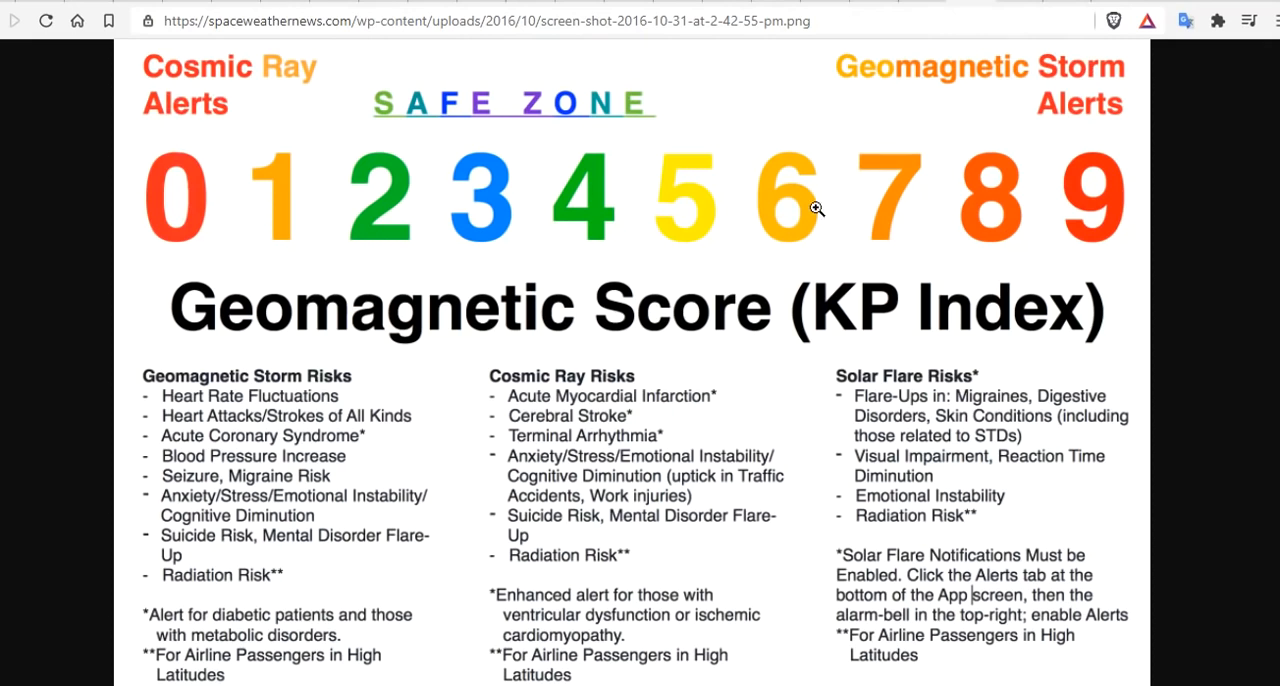
{"action": "mouse_move", "coordinate": [285, 390]}
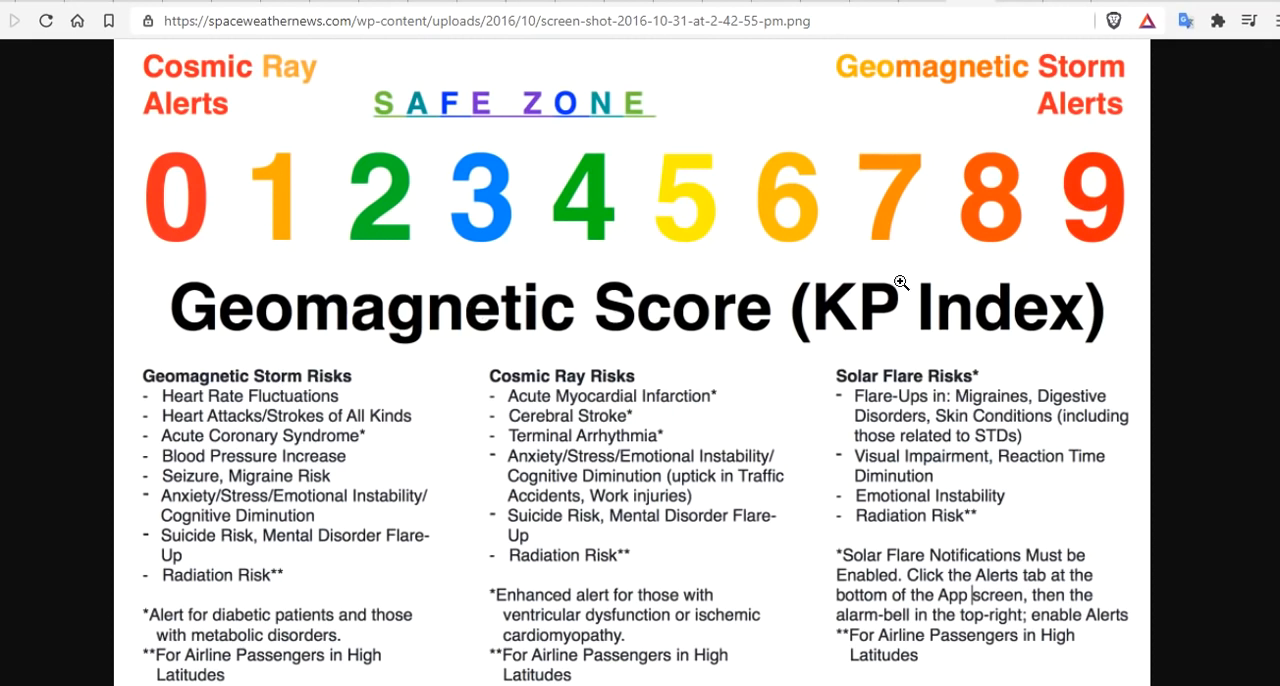
{"action": "mouse_move", "coordinate": [535, 391]}
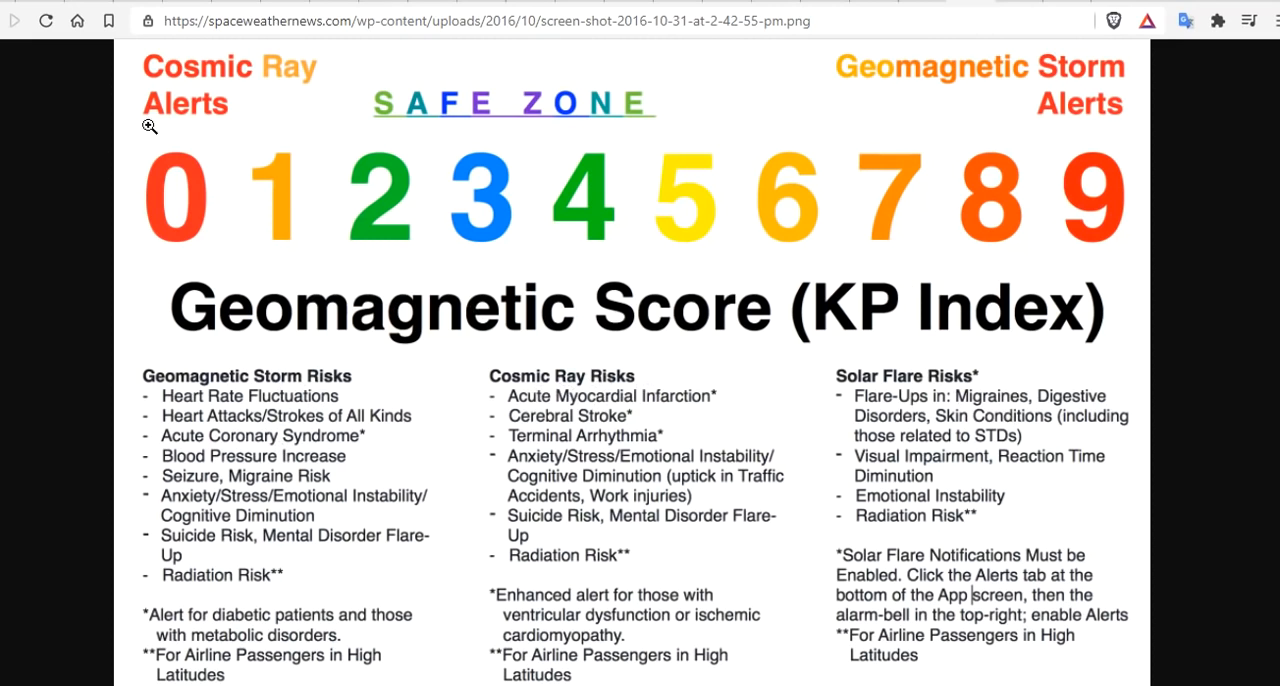
{"action": "mouse_move", "coordinate": [815, 344]}
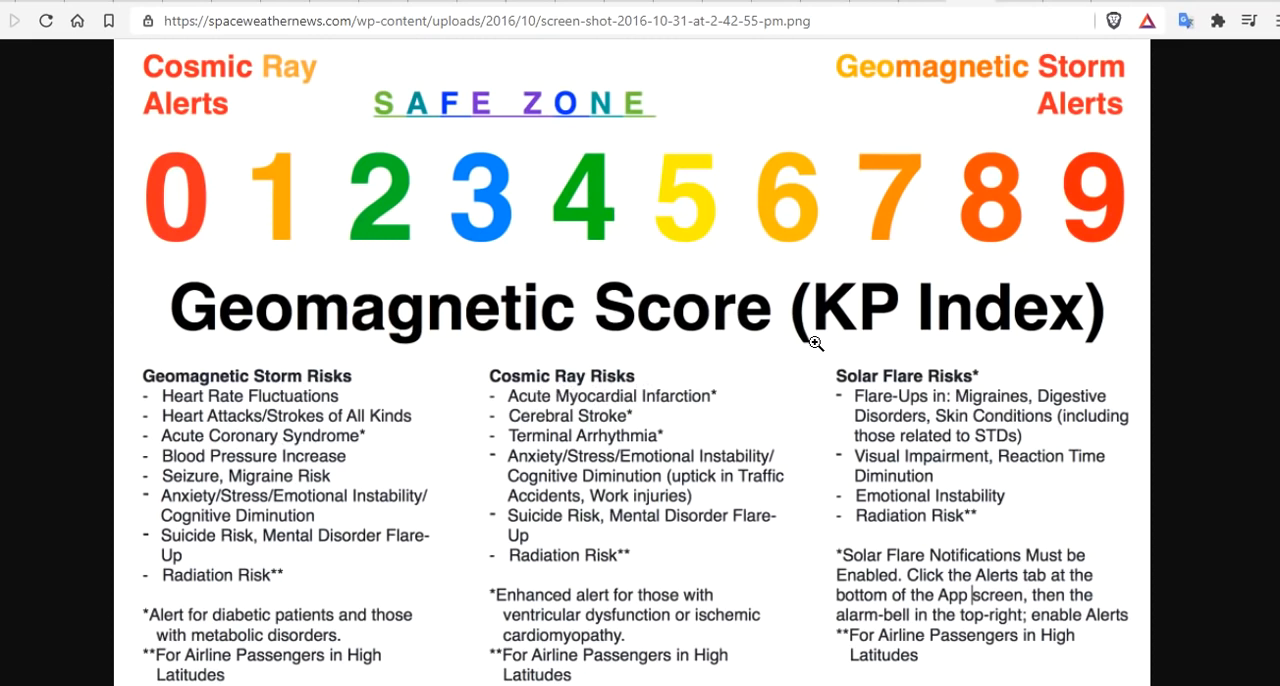
{"action": "mouse_move", "coordinate": [217, 388]}
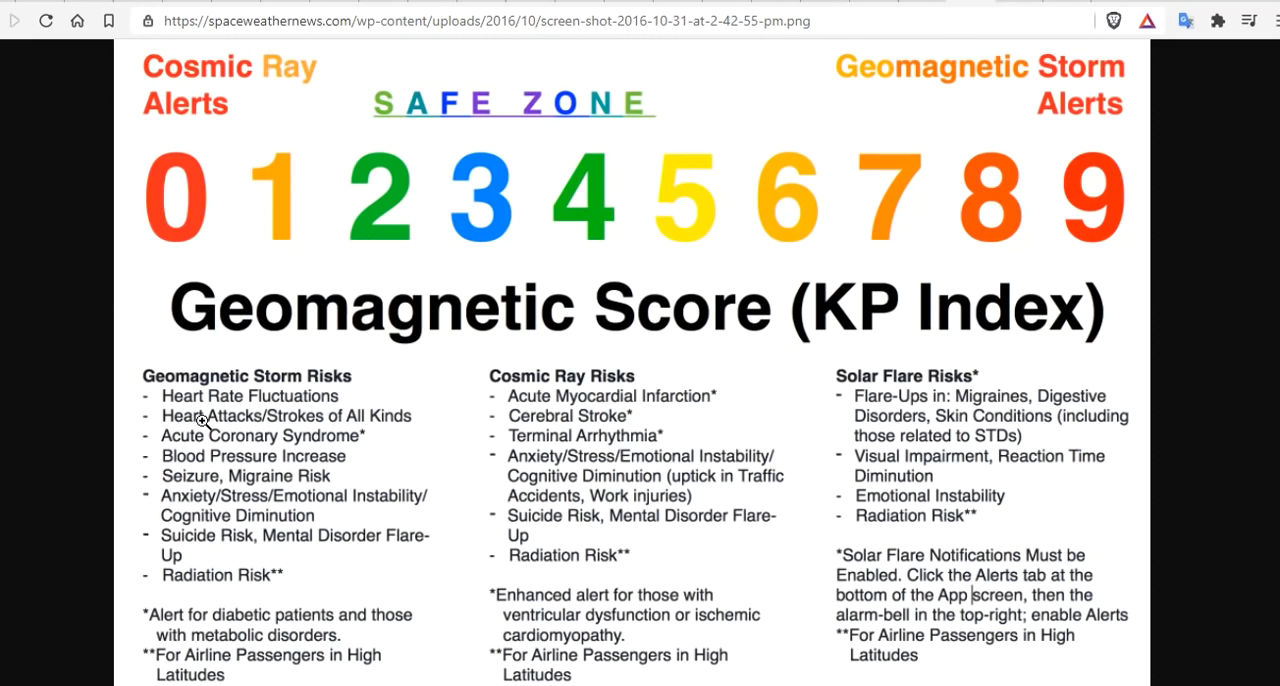
{"action": "mouse_move", "coordinate": [358, 438]}
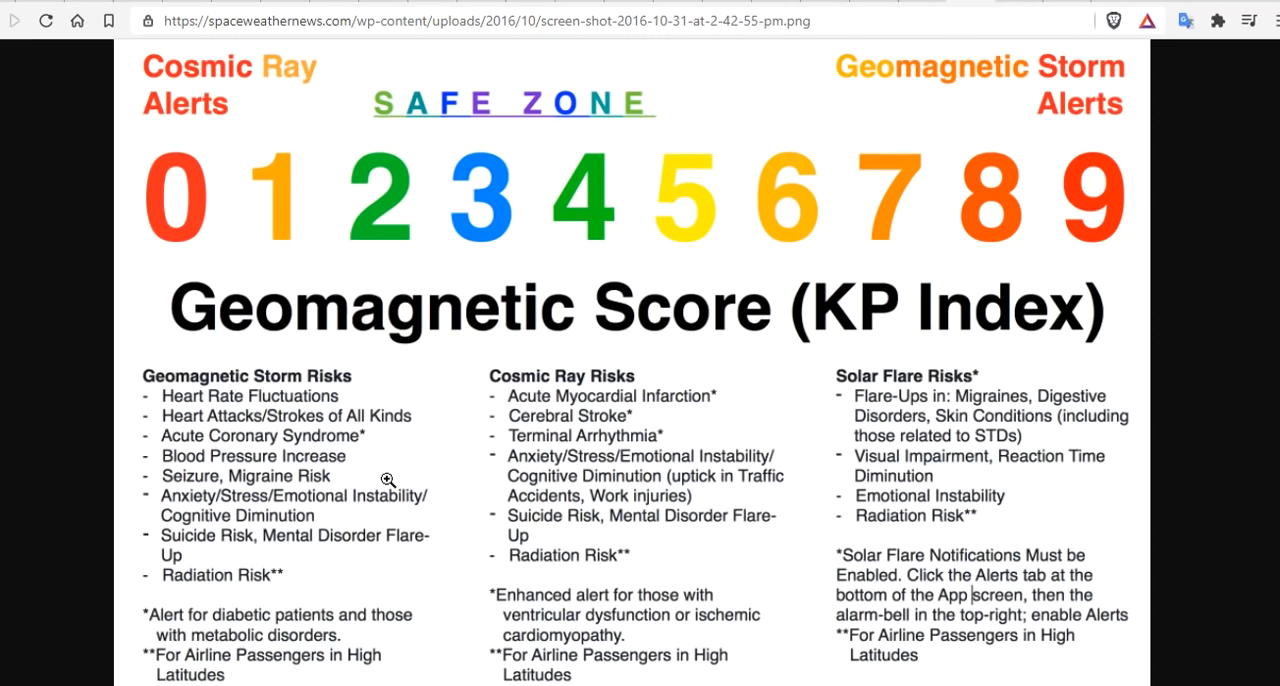
{"action": "mouse_move", "coordinate": [442, 513]}
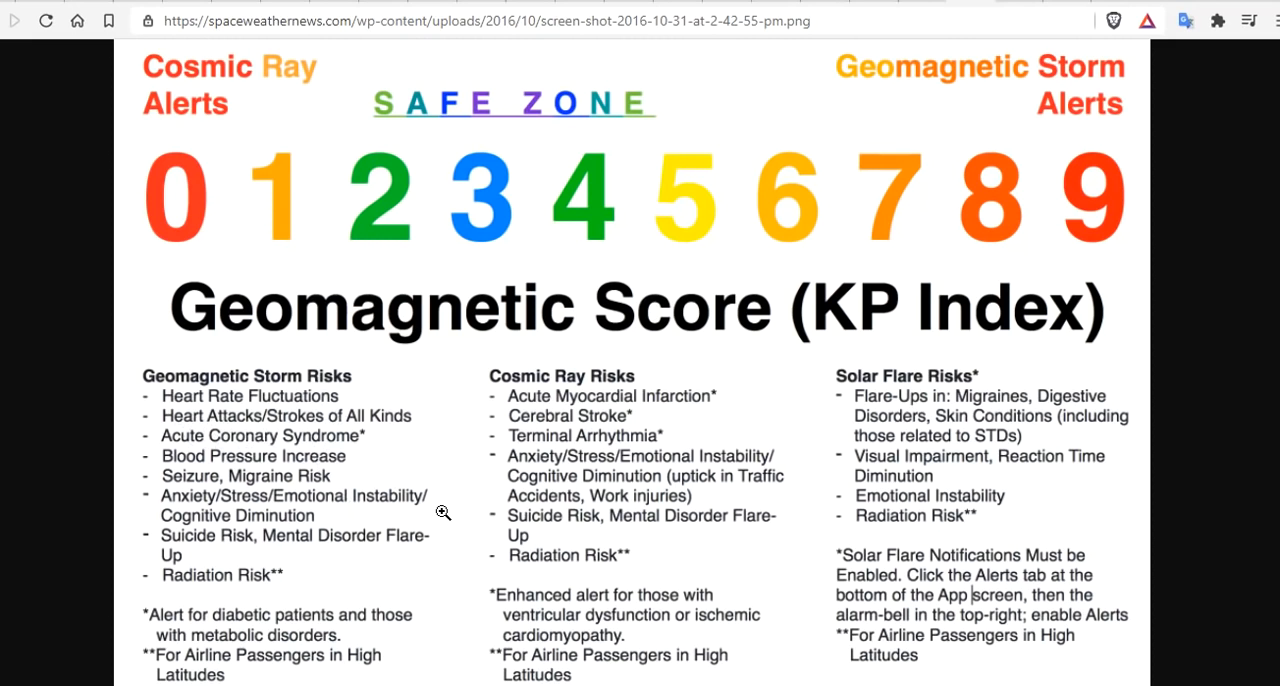
{"action": "mouse_move", "coordinate": [322, 525]}
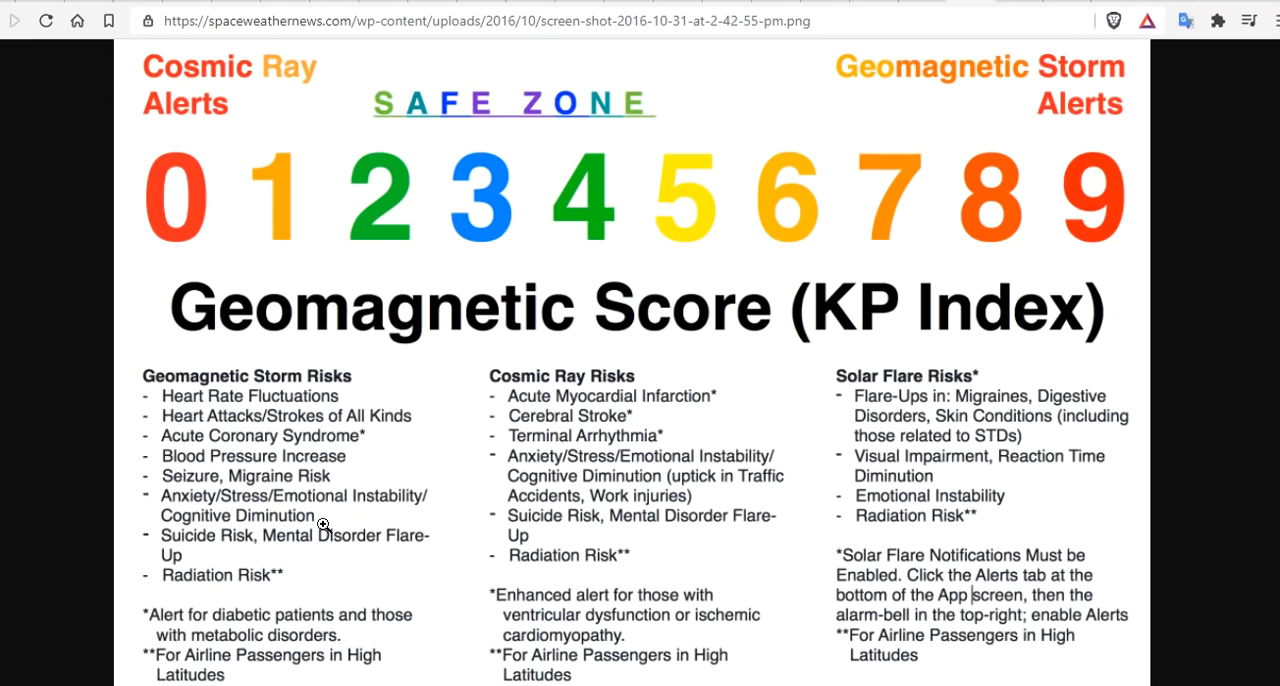
{"action": "mouse_move", "coordinate": [451, 551]}
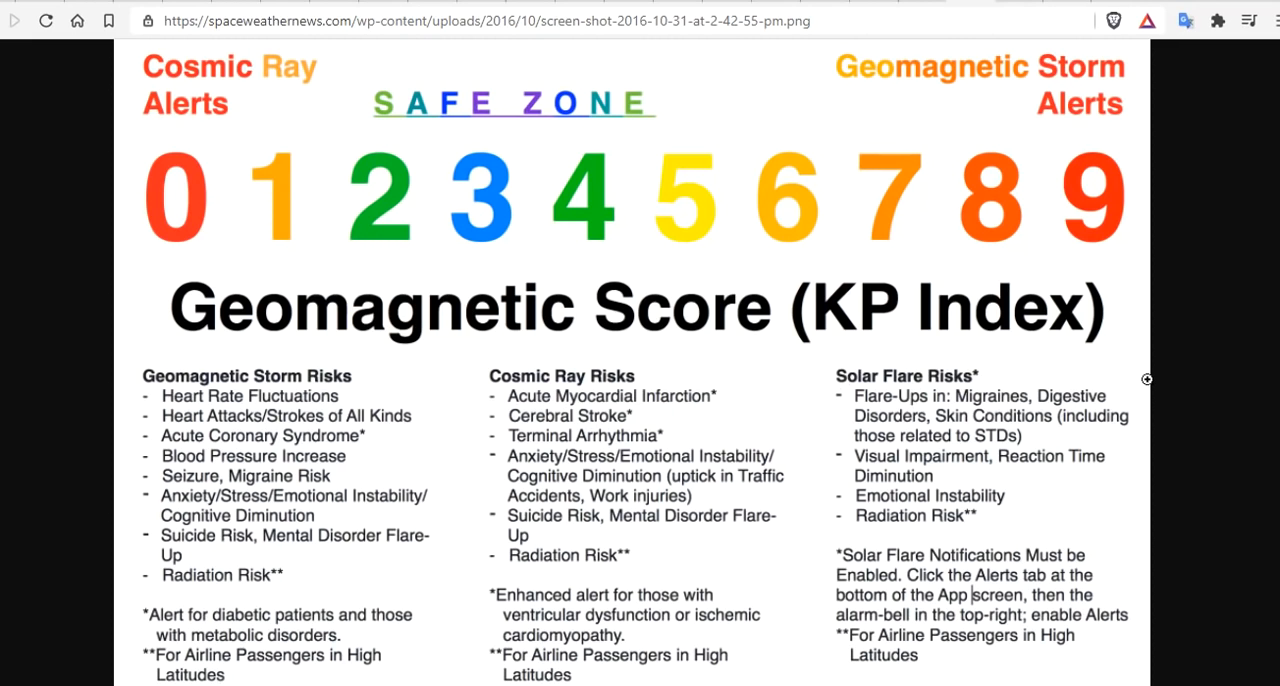
{"action": "mouse_move", "coordinate": [922, 417]}
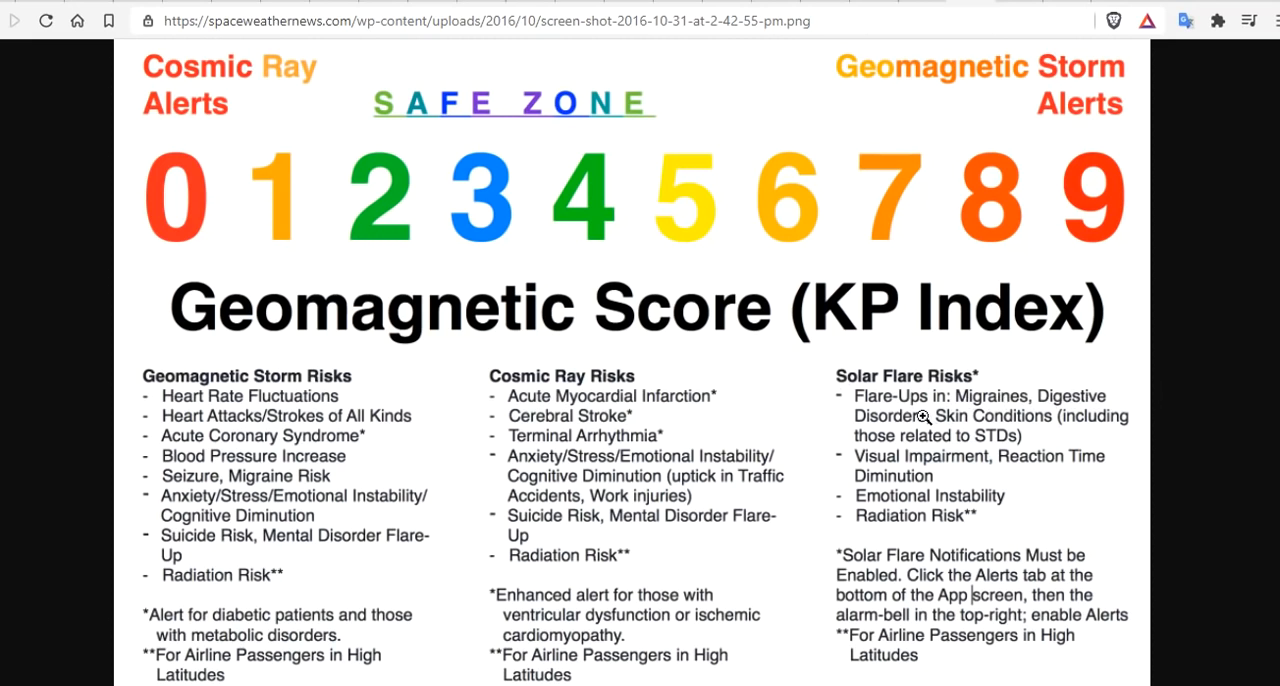
{"action": "mouse_move", "coordinate": [1008, 416]}
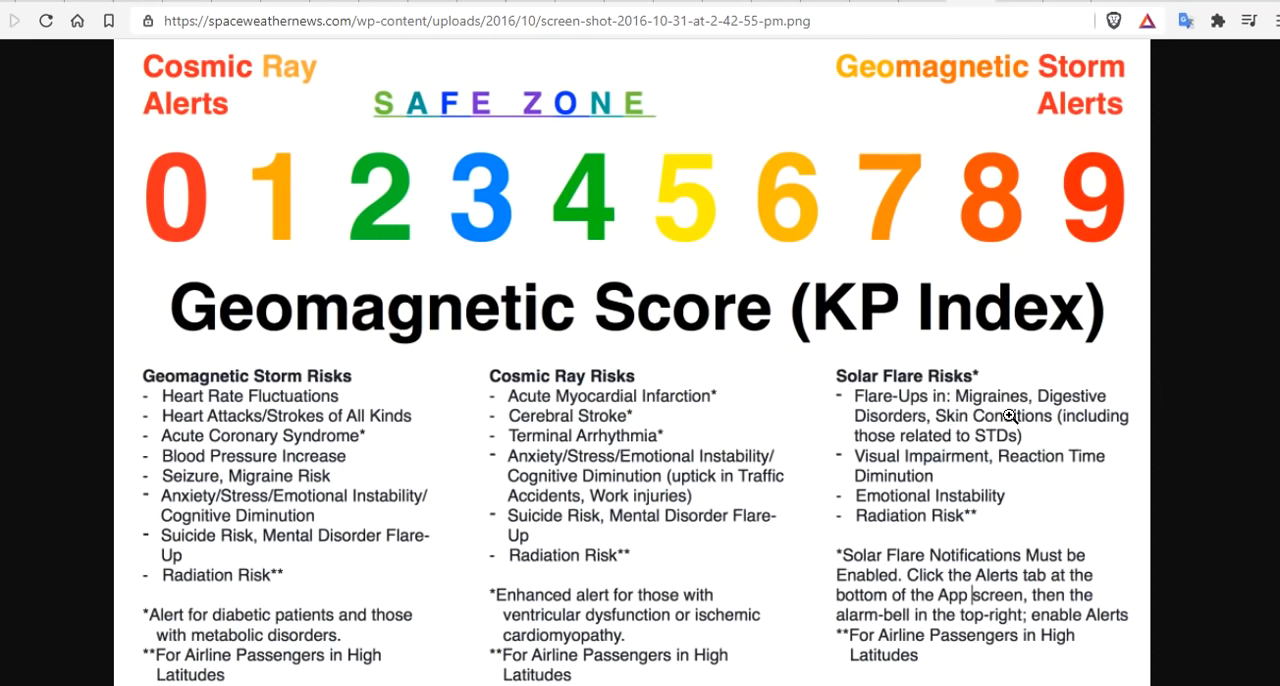
{"action": "mouse_move", "coordinate": [884, 438]}
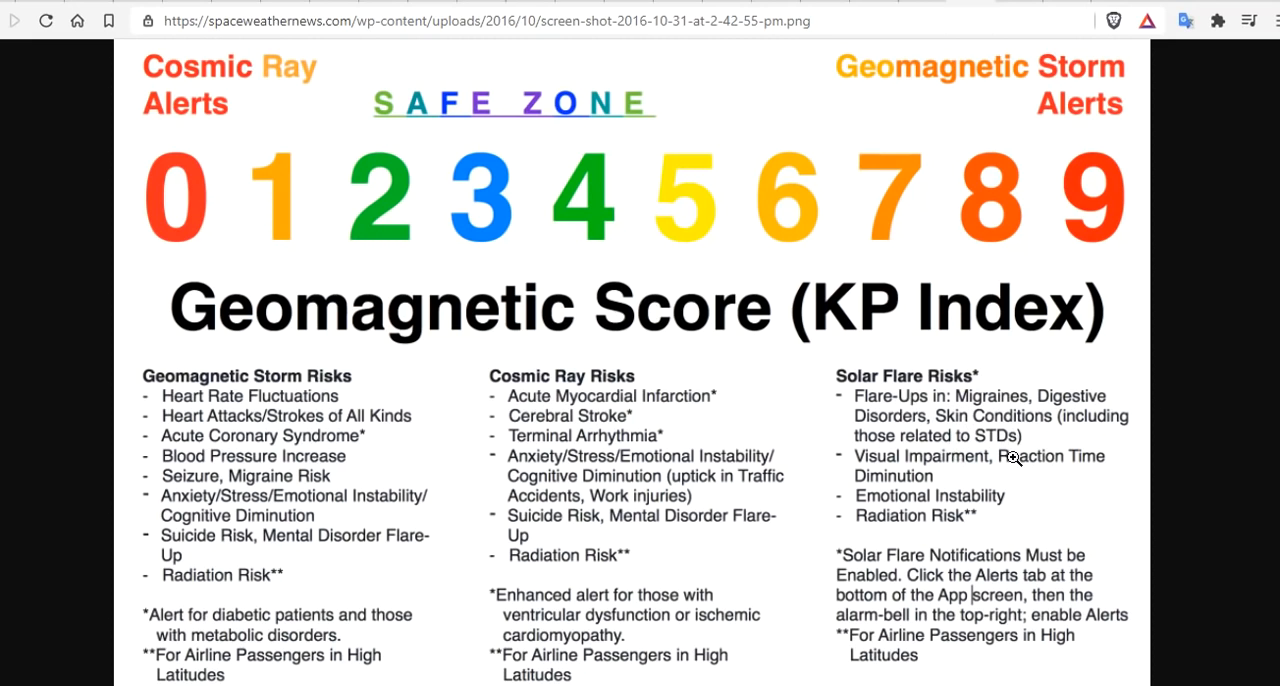
{"action": "mouse_move", "coordinate": [1076, 475]}
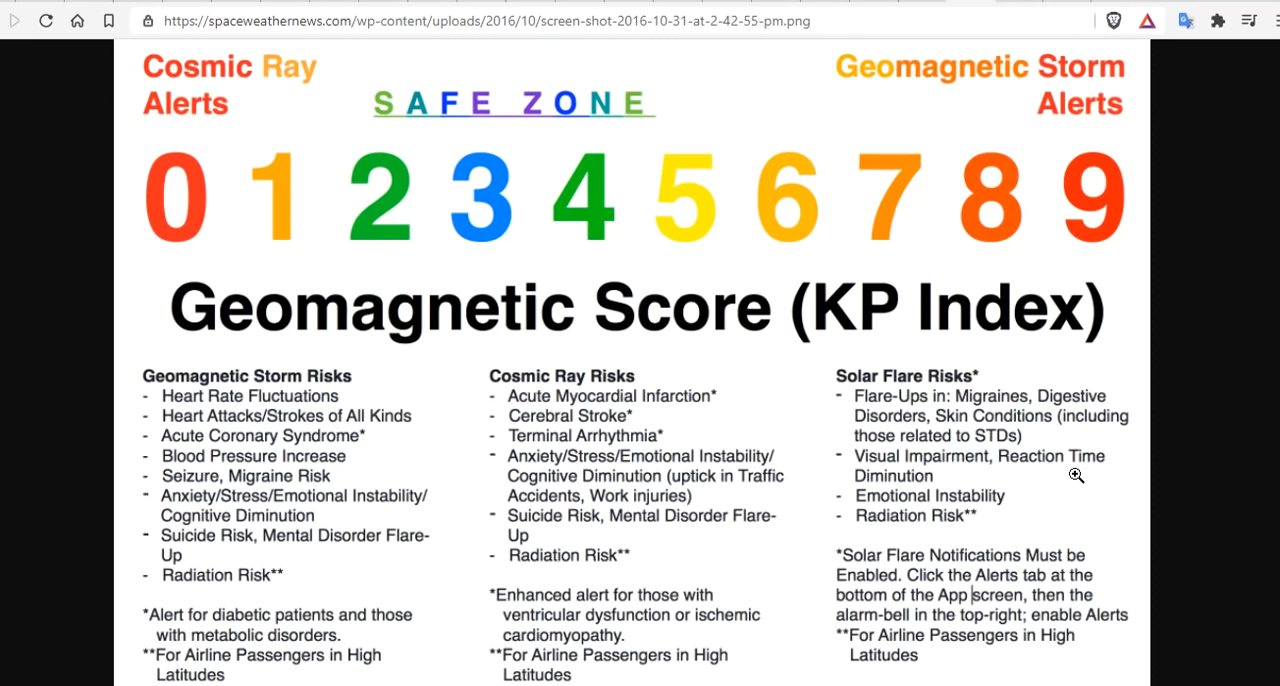
{"action": "mouse_move", "coordinate": [1028, 508]}
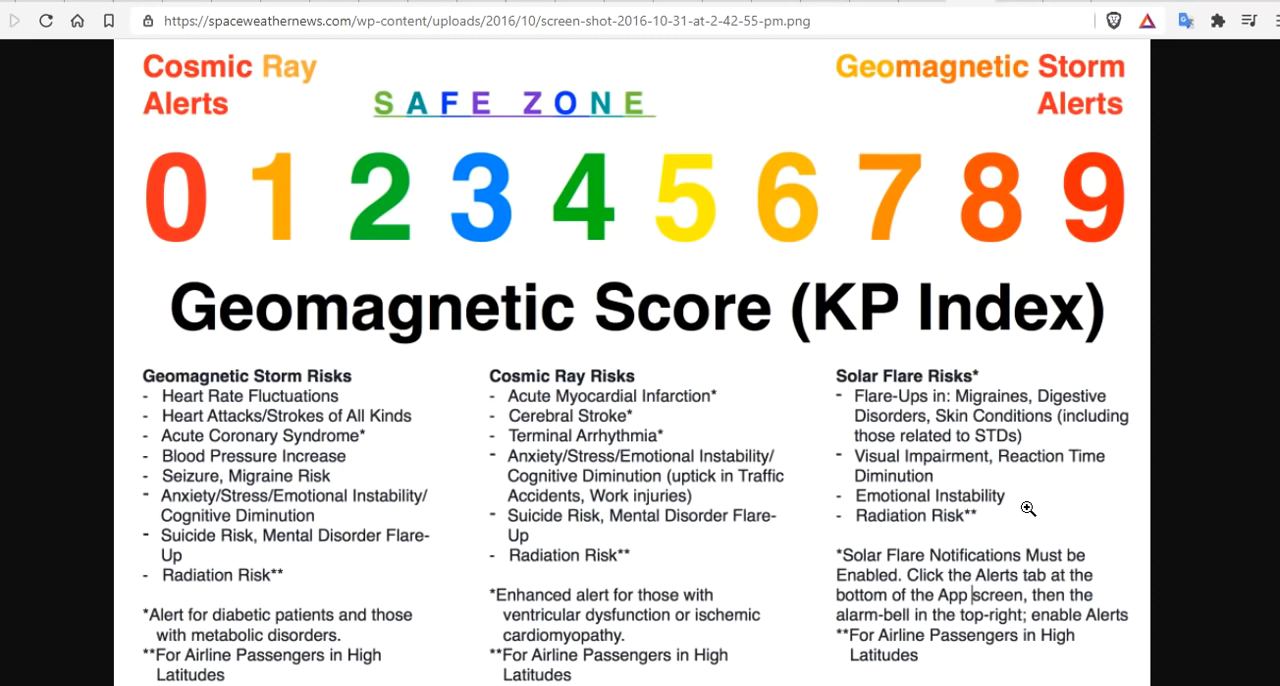
{"action": "mouse_move", "coordinate": [957, 529]}
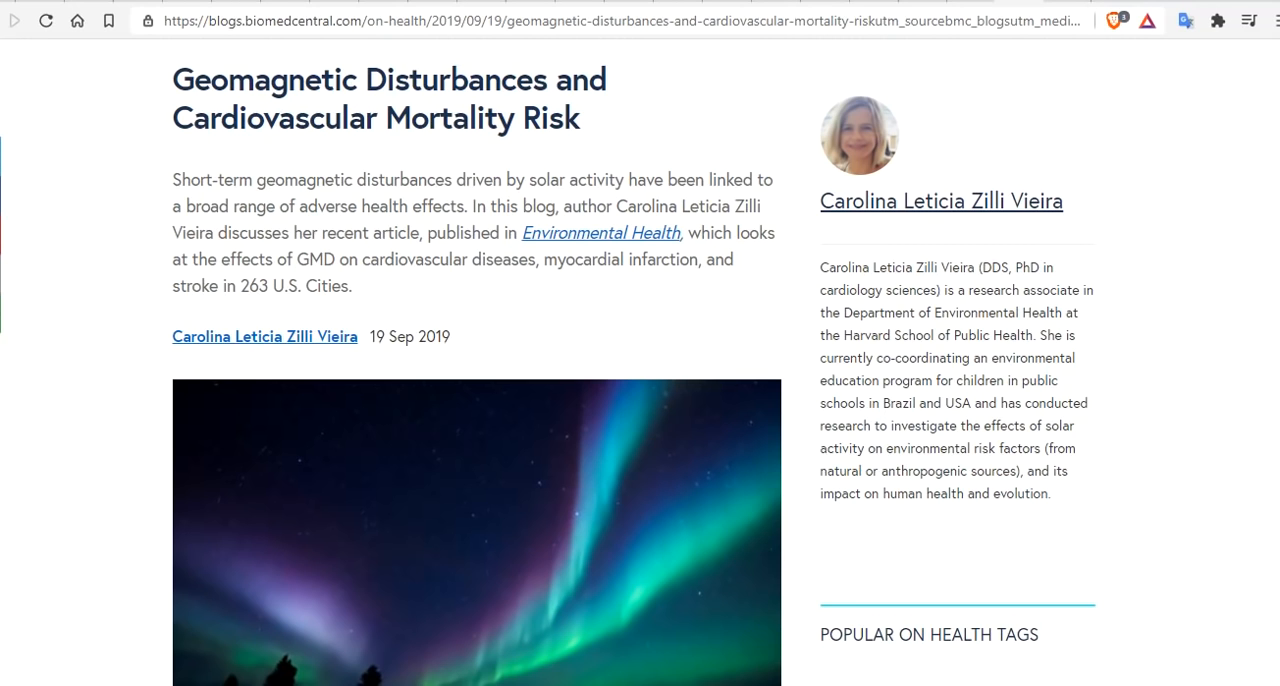
{"action": "mouse_move", "coordinate": [390, 377]}
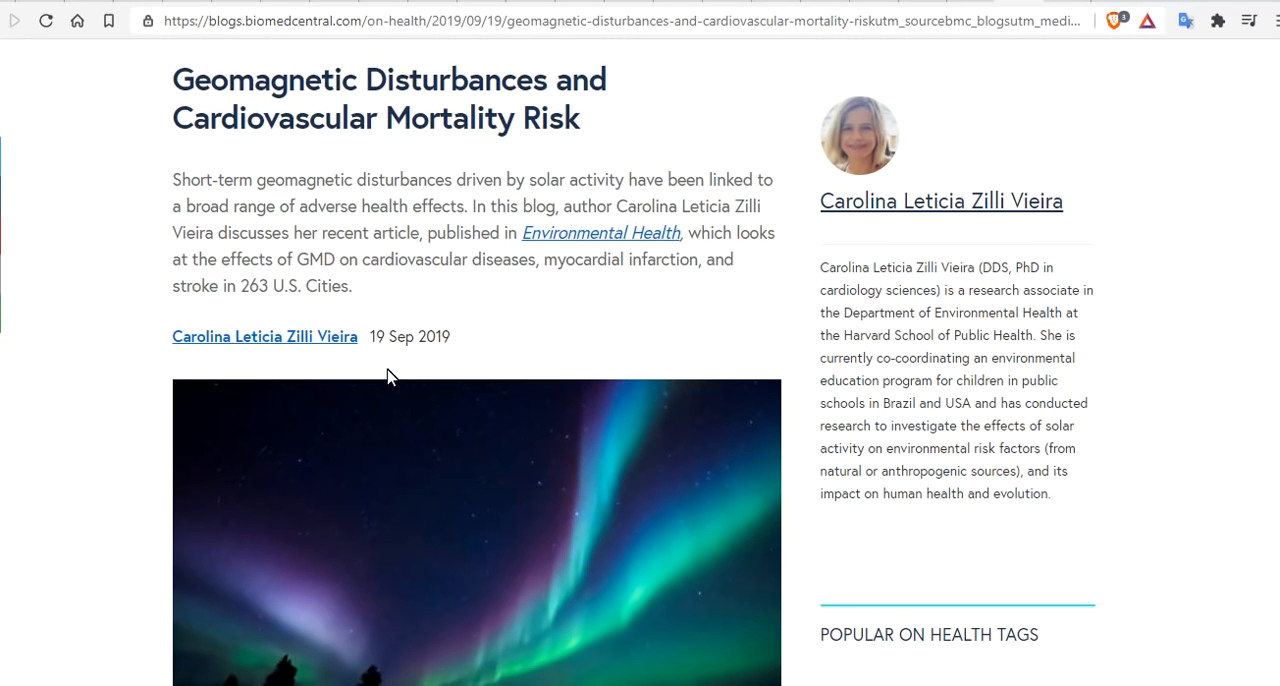
{"action": "mouse_move", "coordinate": [331, 115]}
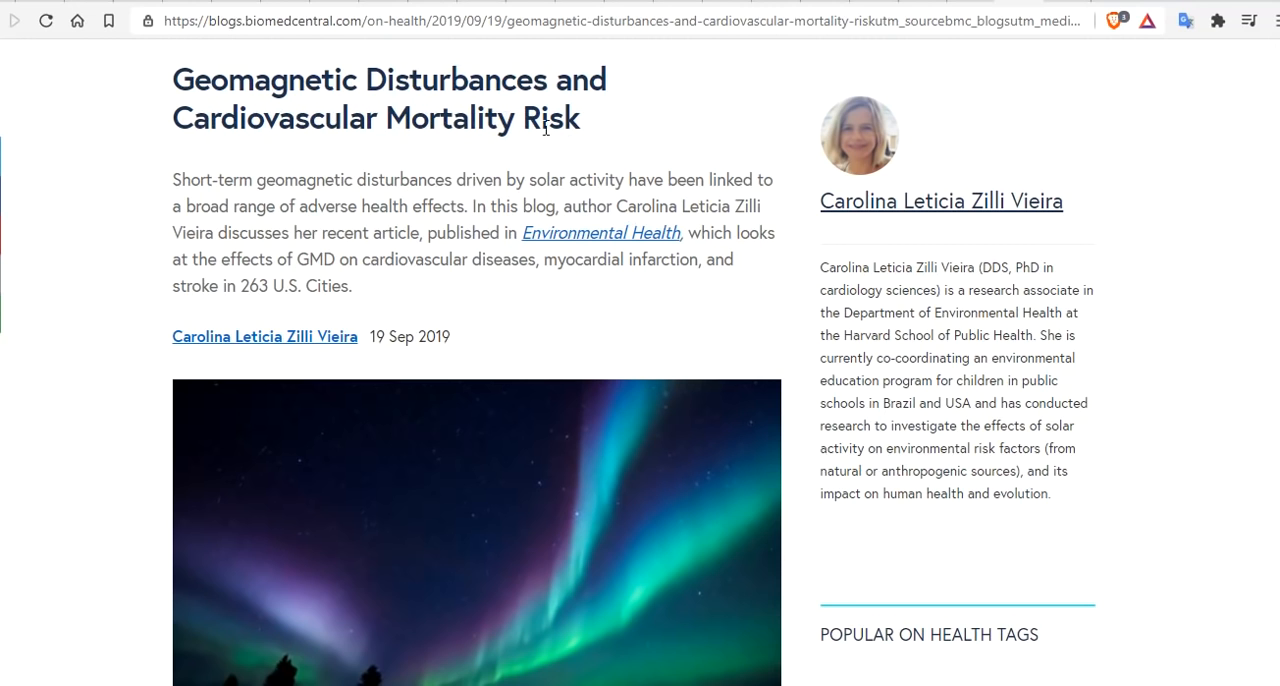
{"action": "mouse_move", "coordinate": [810, 265]}
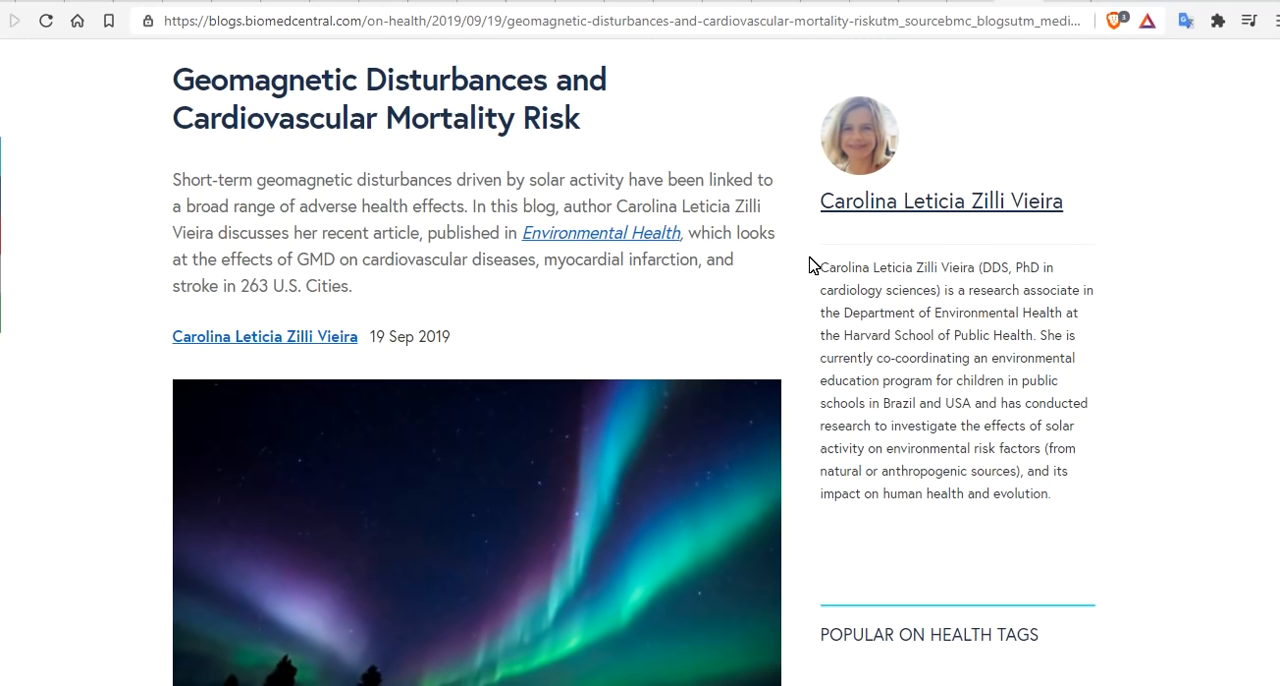
{"action": "mouse_move", "coordinate": [655, 360]}
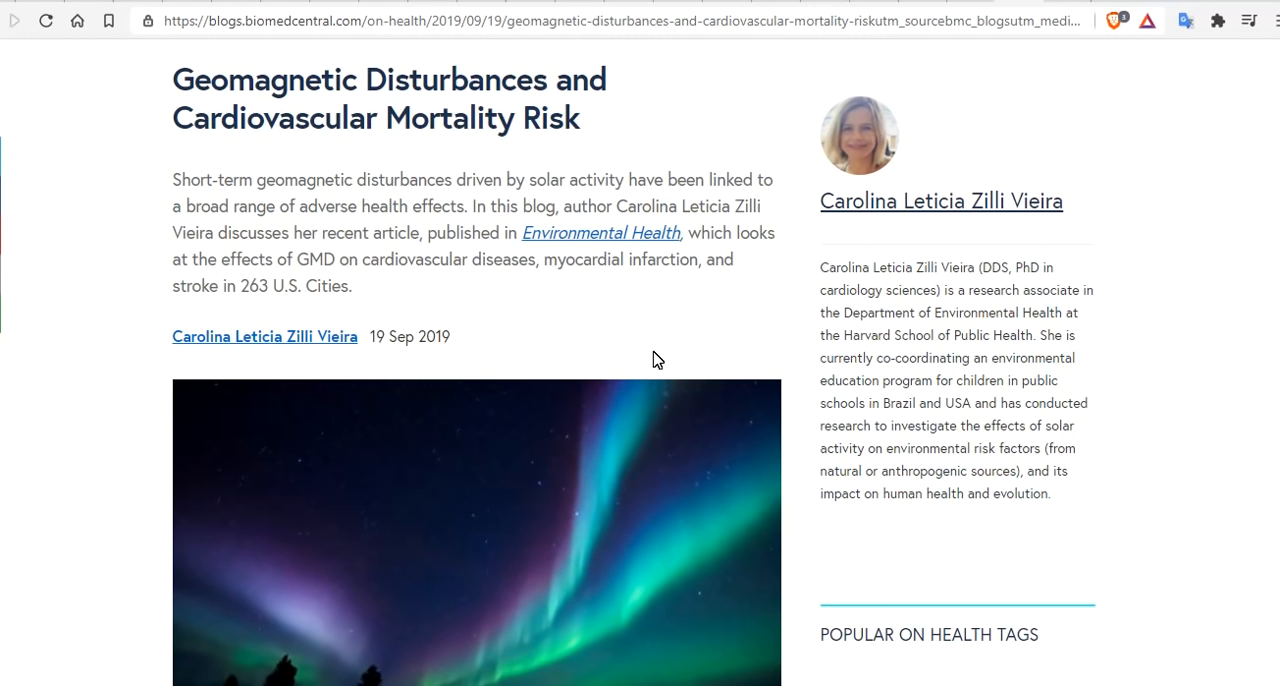
Step: Scroll through the BMC On Health post on geomagnetic disturbances and cardiovascular mortality
{"action": "scroll", "scroll_direction": "down", "scroll_amount": 3}
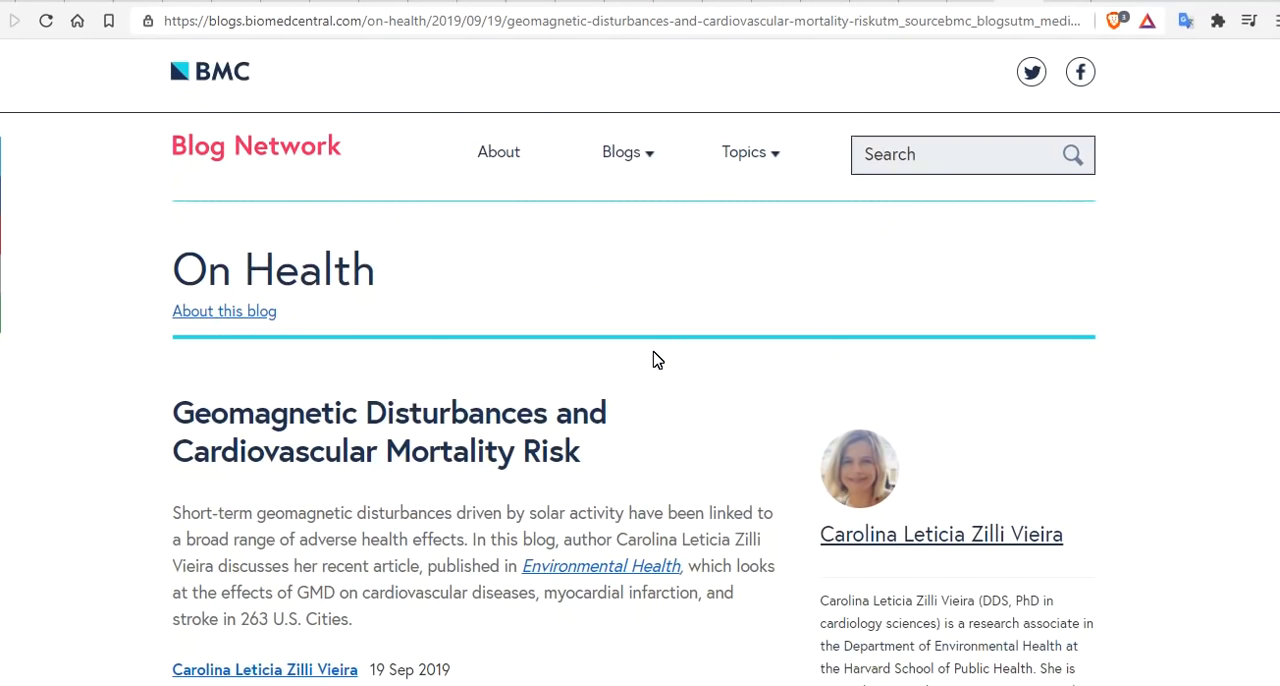
{"action": "scroll", "scroll_direction": "down", "scroll_amount": 3}
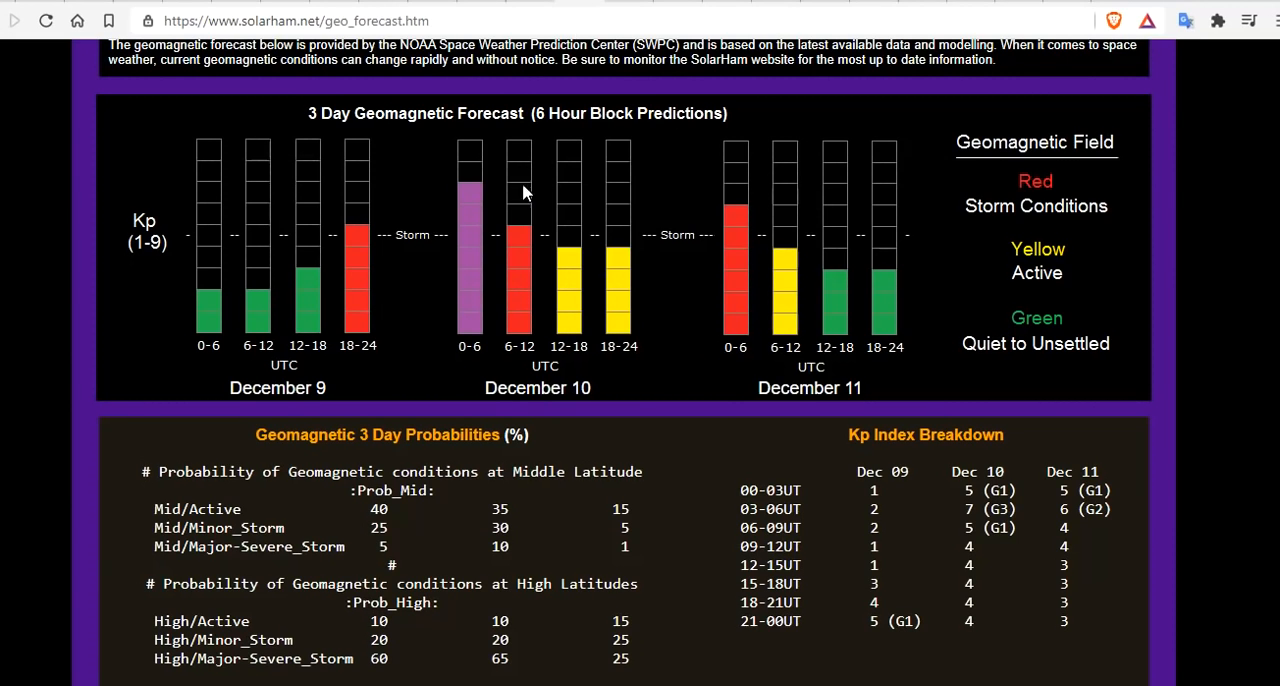
{"action": "mouse_move", "coordinate": [478, 198]}
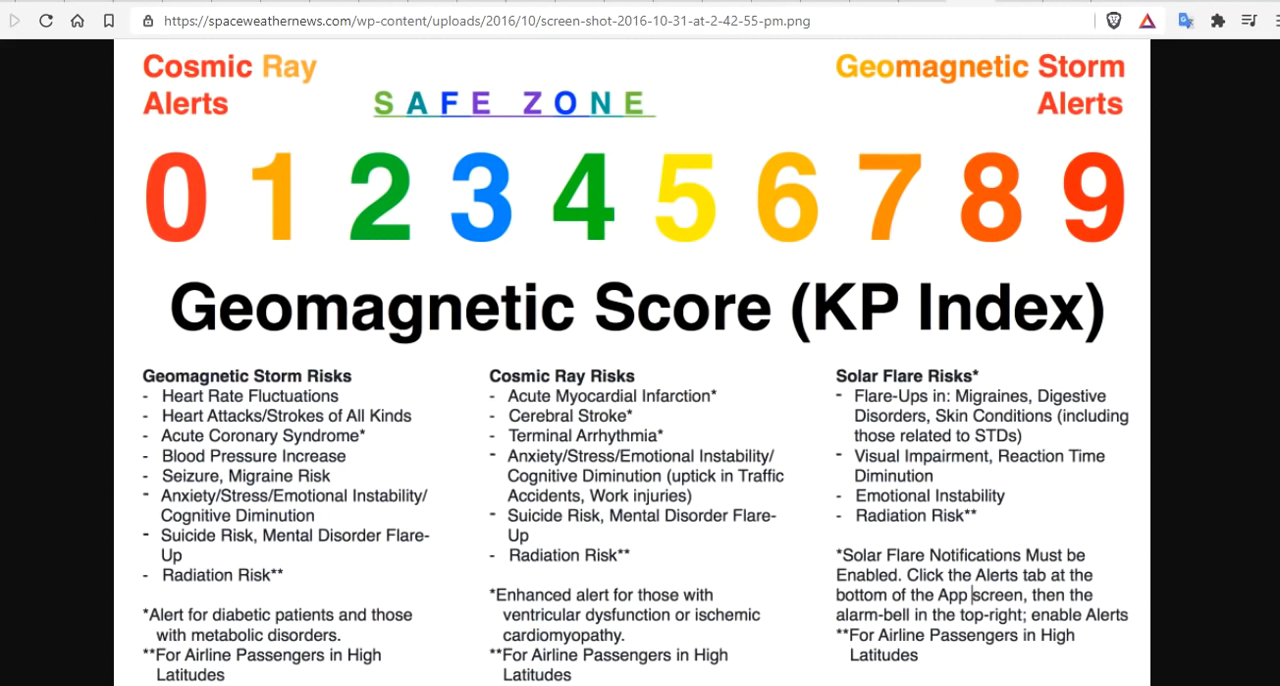
{"action": "mouse_move", "coordinate": [931, 258]}
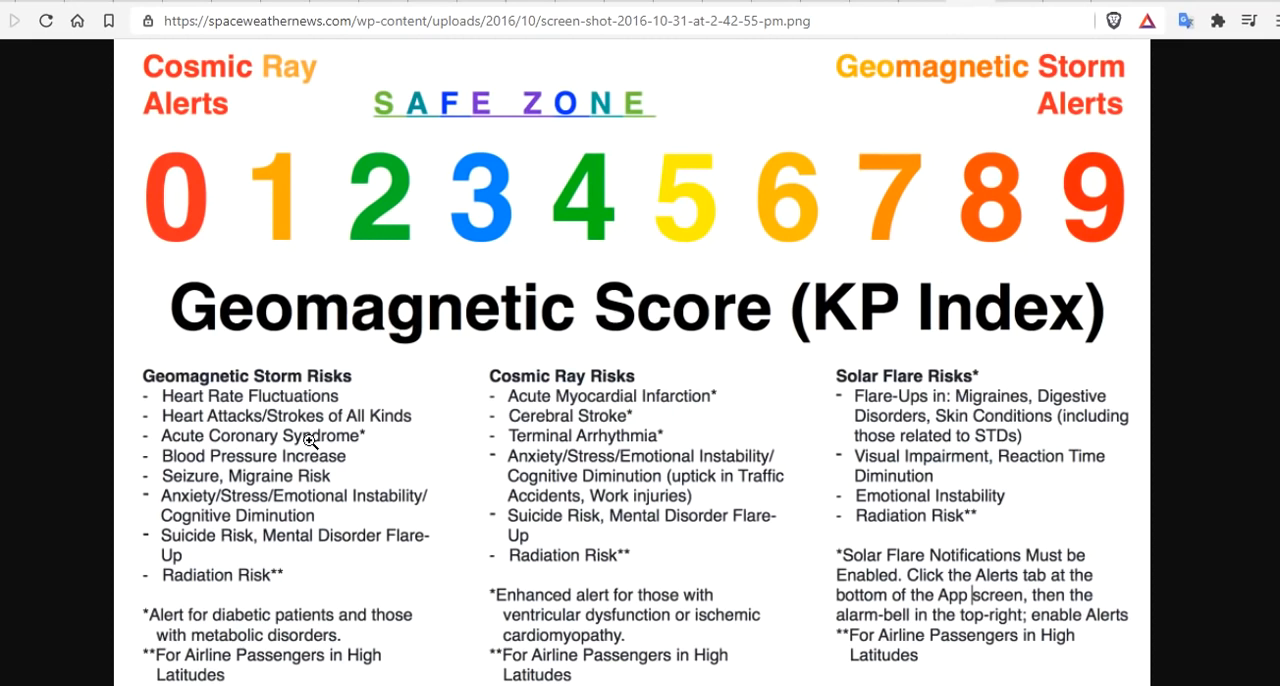
{"action": "mouse_move", "coordinate": [342, 513]}
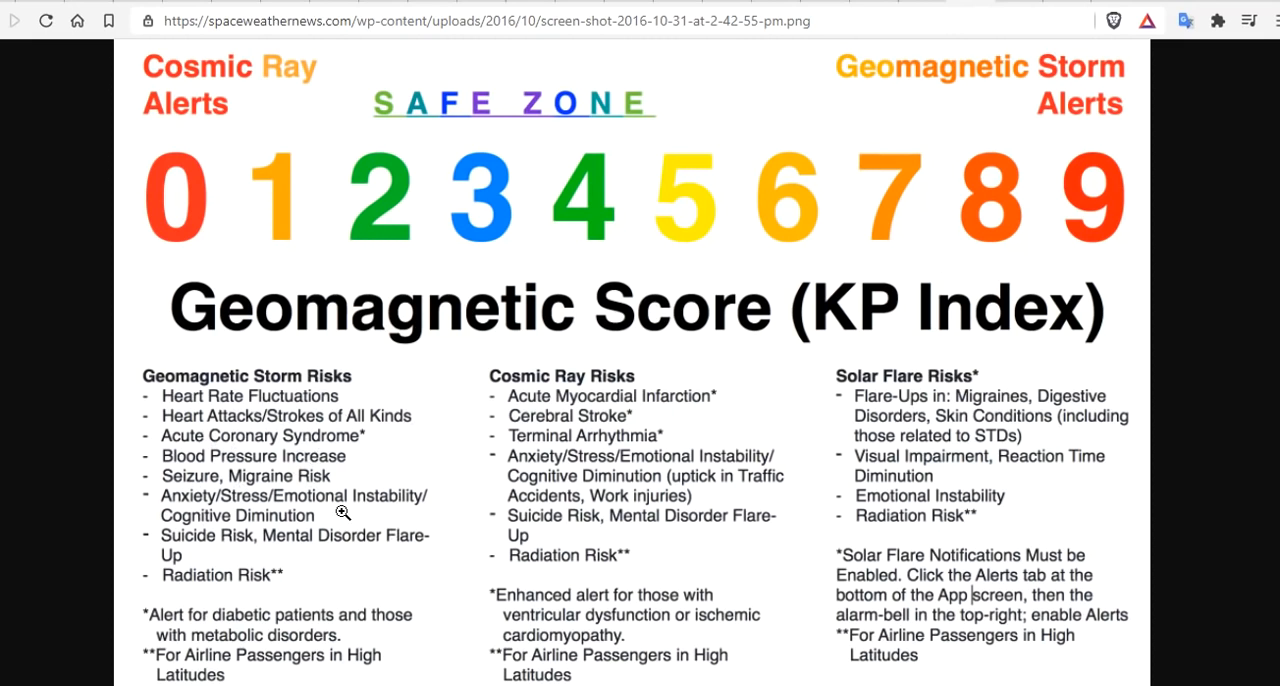
{"action": "mouse_move", "coordinate": [378, 357]}
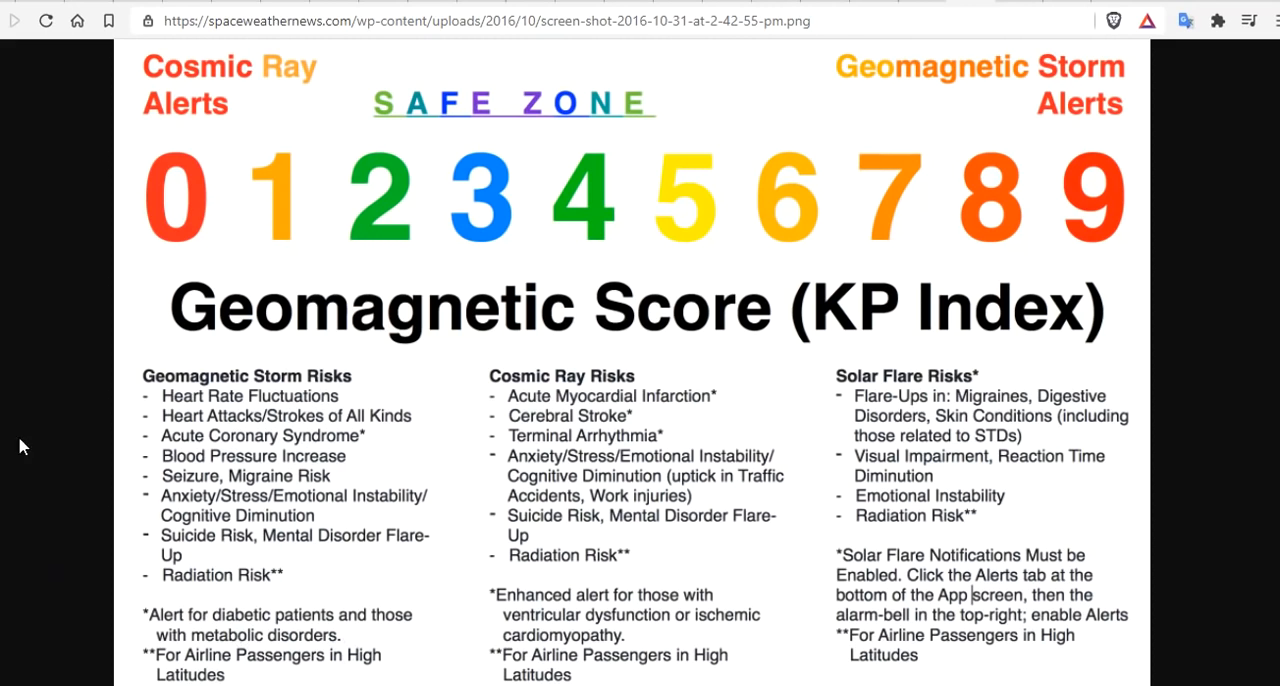
{"action": "mouse_move", "coordinate": [254, 678]}
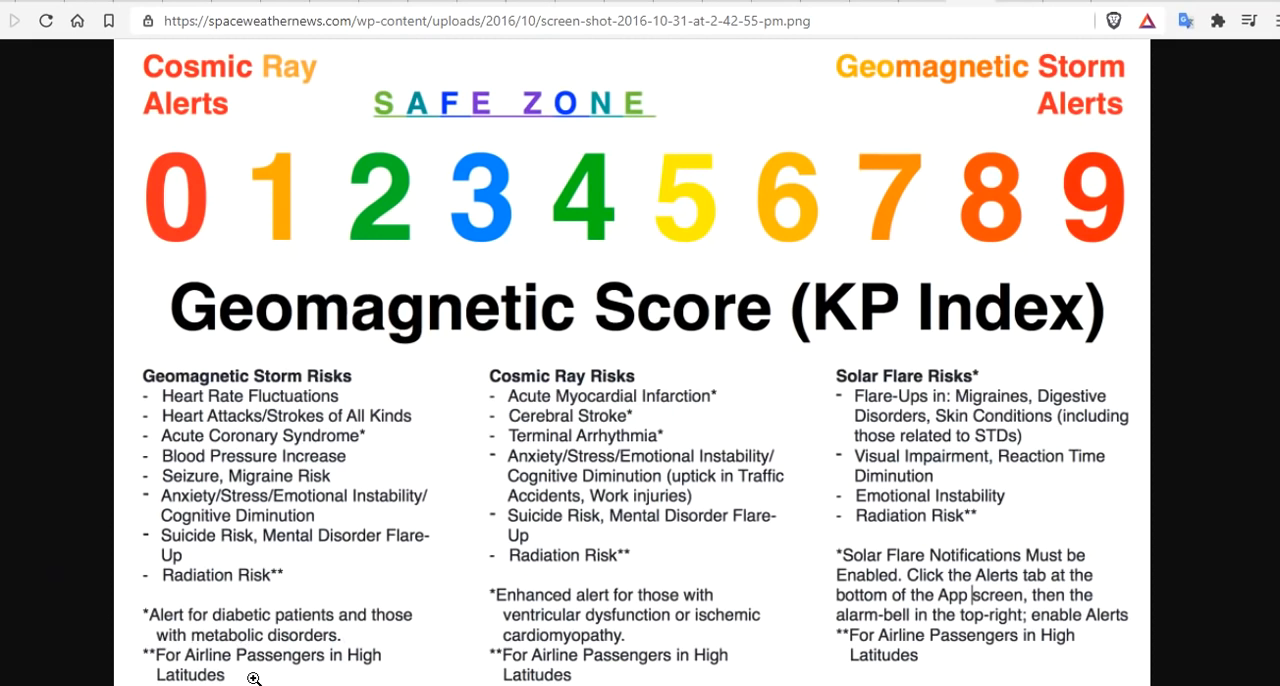
{"action": "mouse_move", "coordinate": [775, 207]}
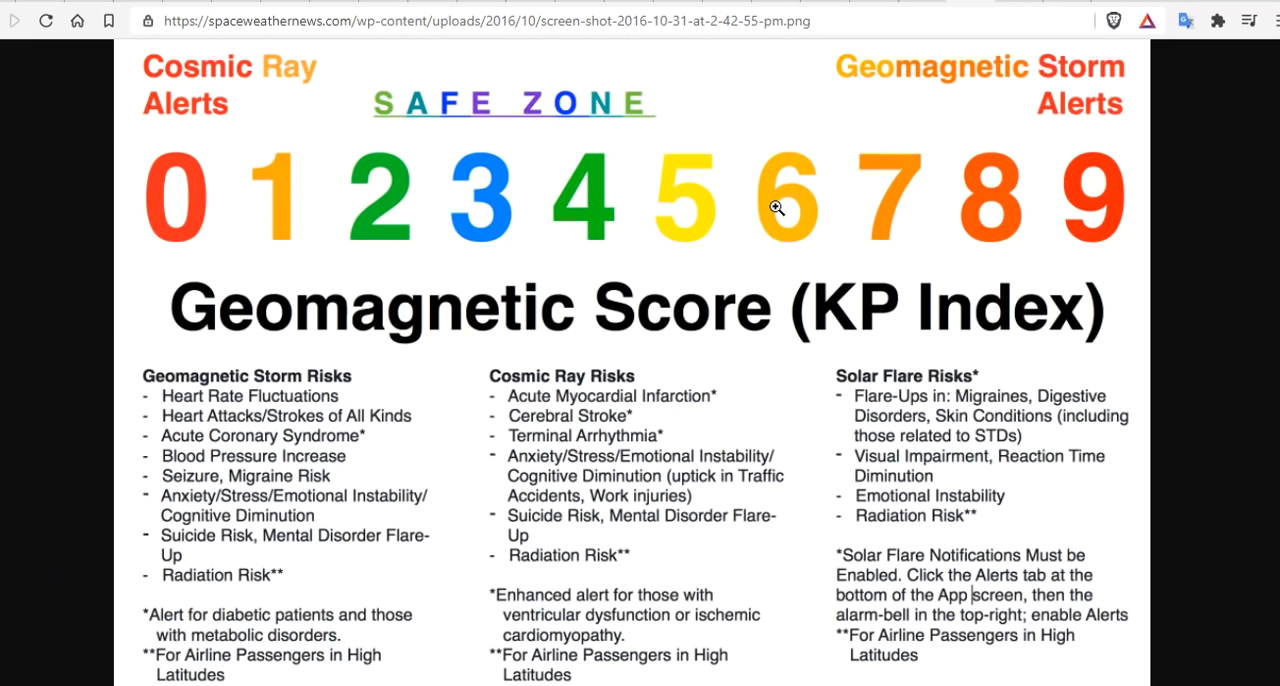